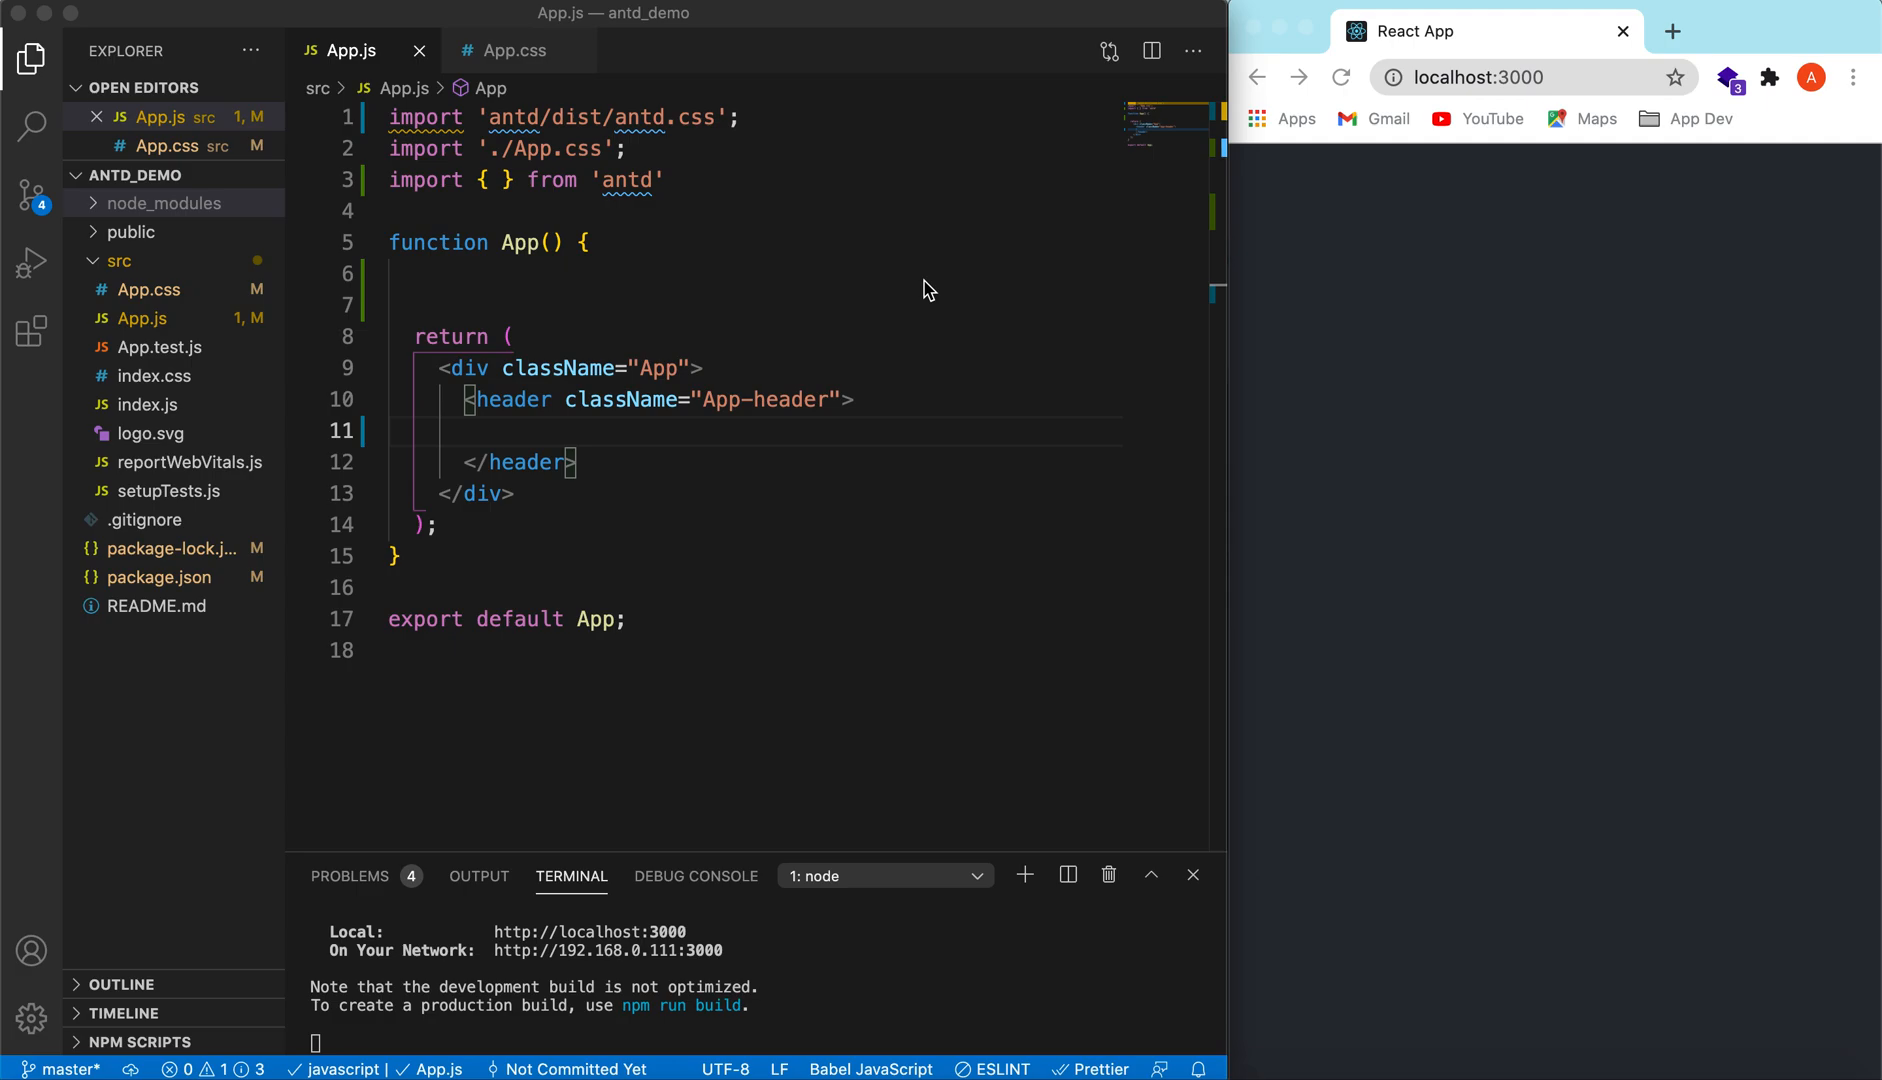
Step: Import Table from antd and add an empty <Table></Table> inside the header element
left_click(576, 432)
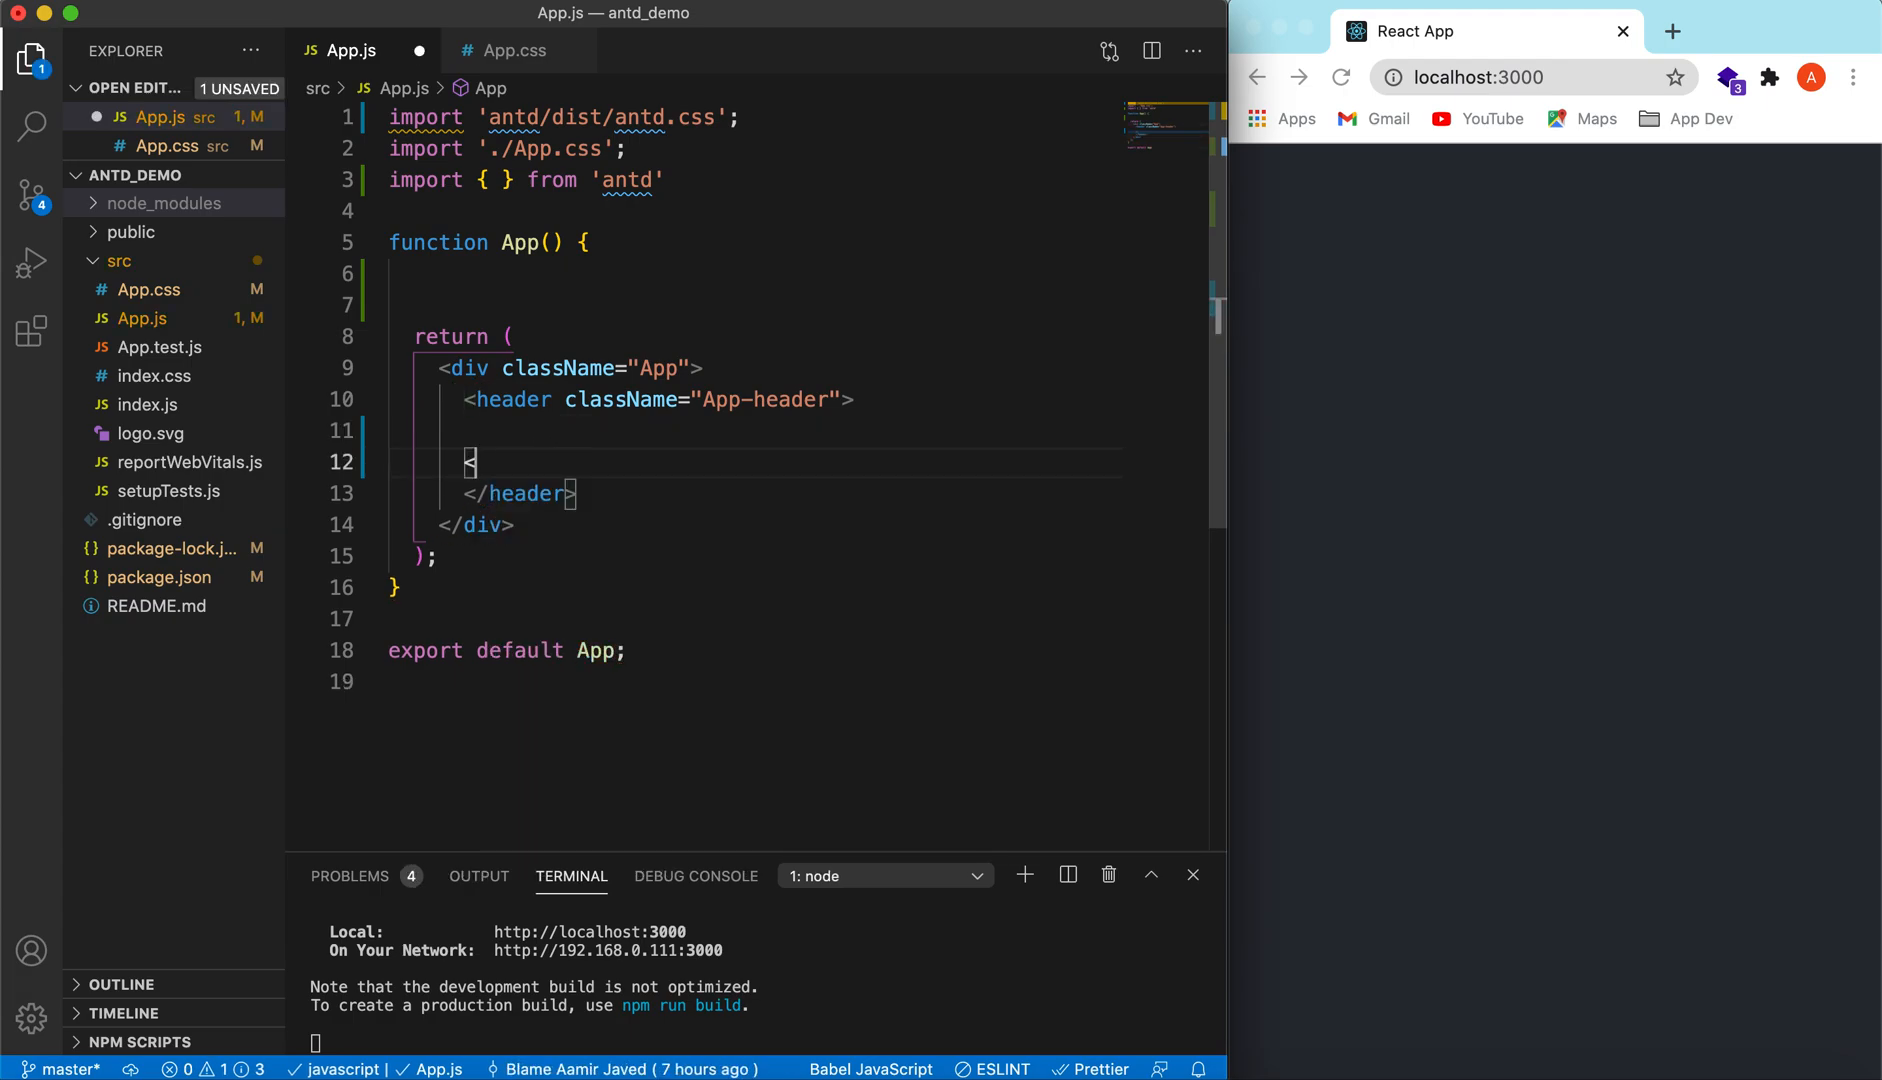
type("<Table>")
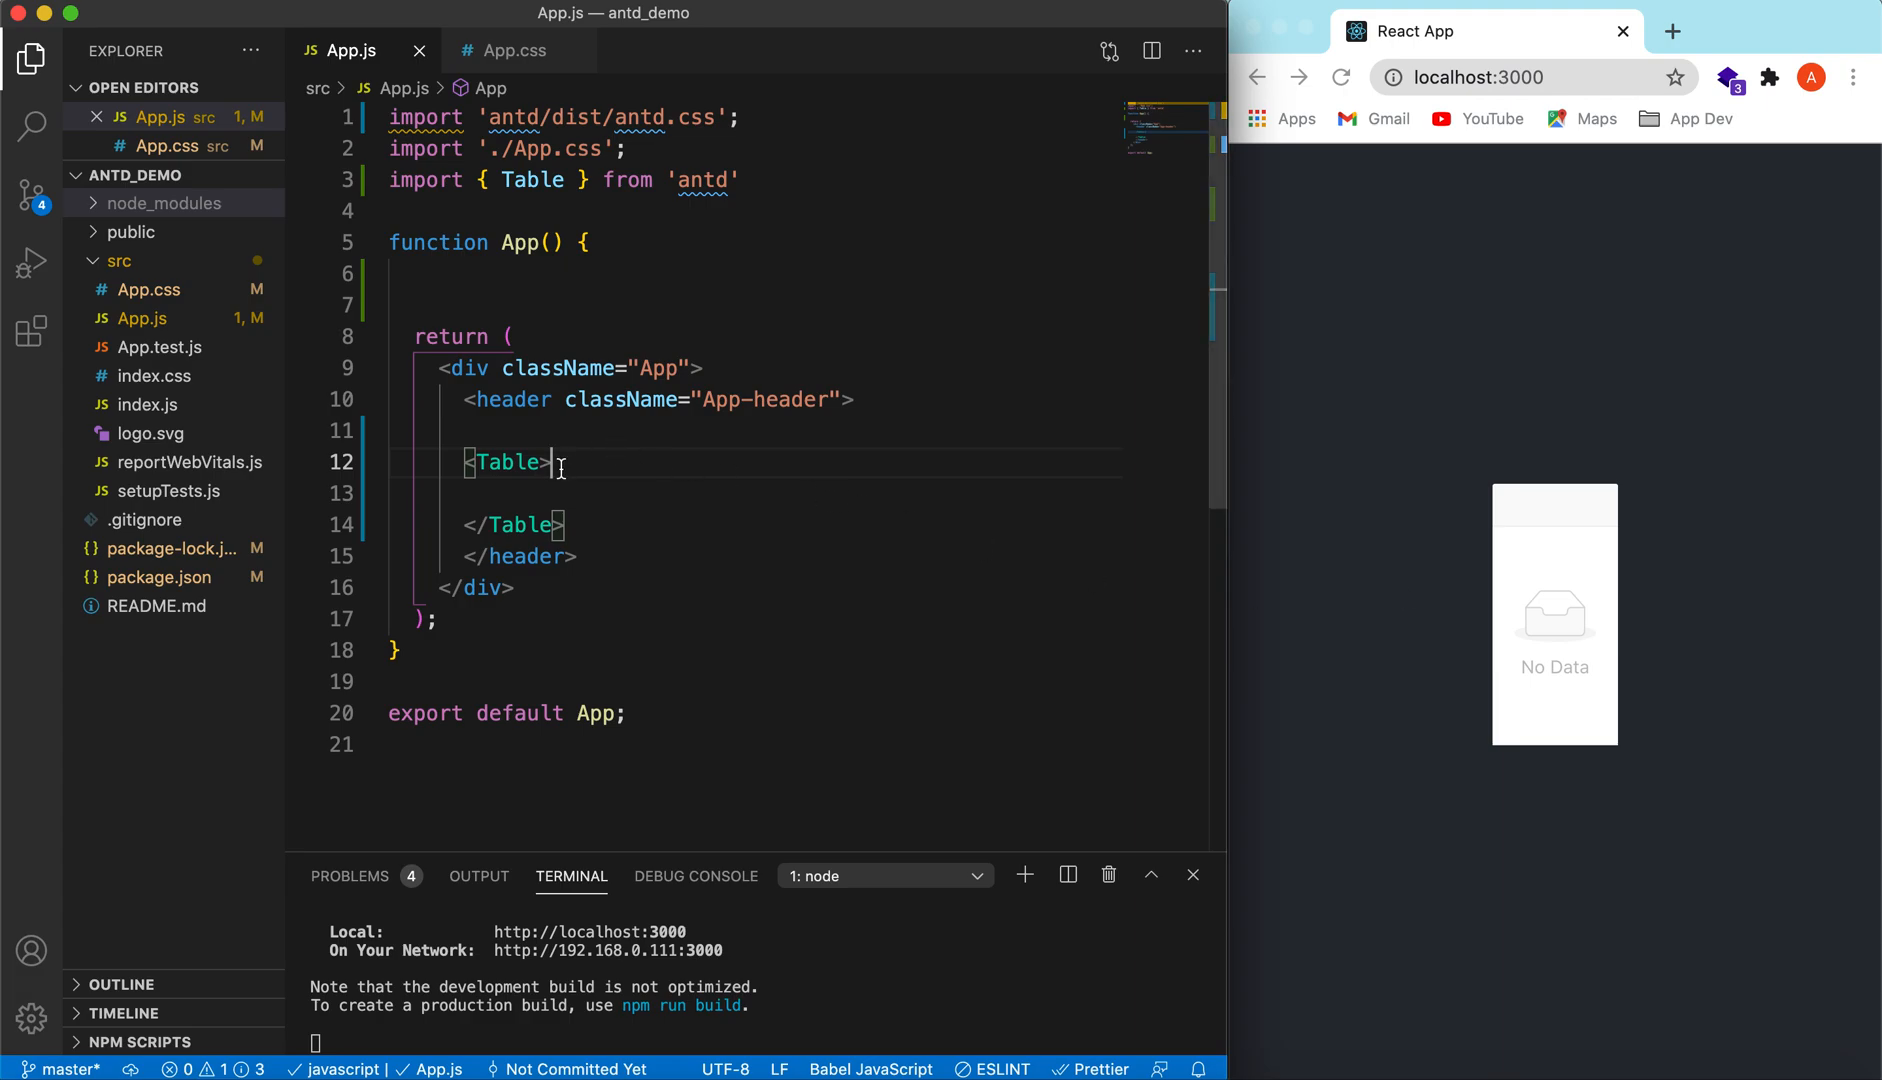
Step: Add dataSource={[]} and columns={[]} props to the Table on separate lines
key("enter")
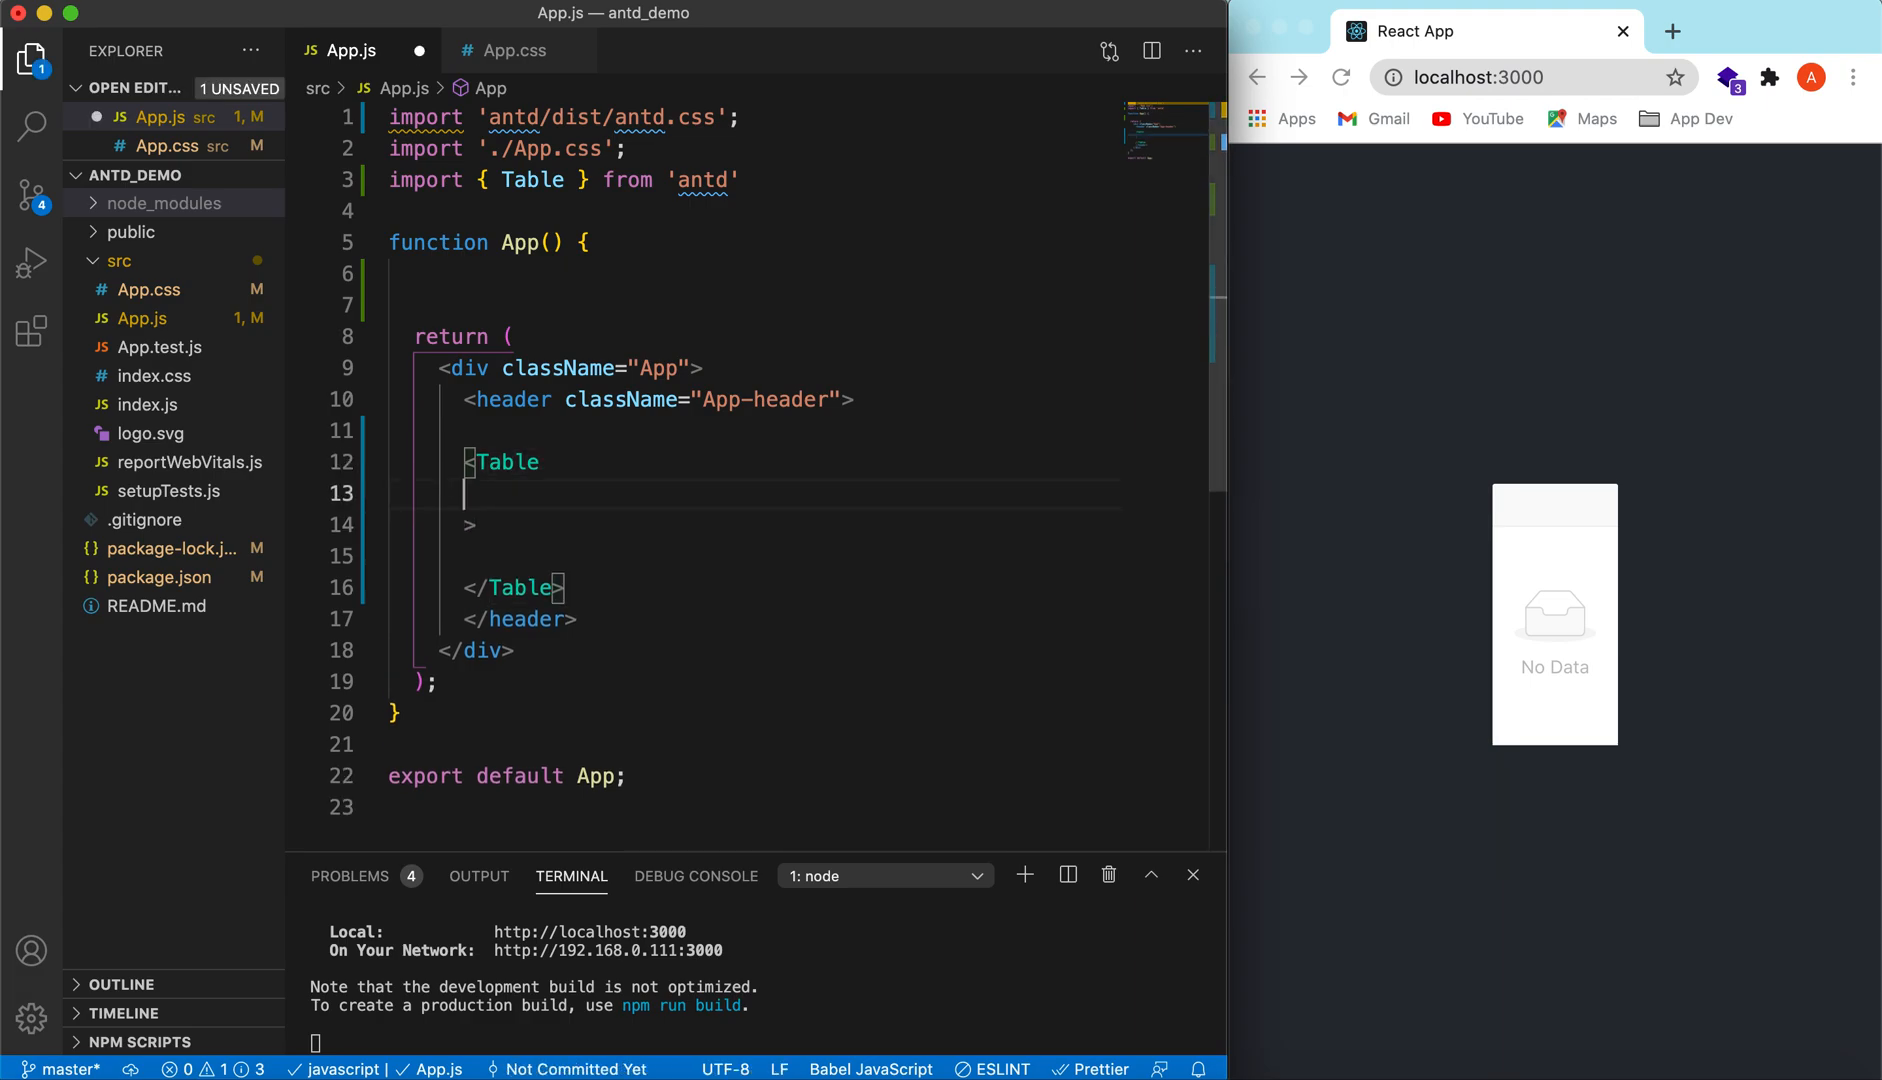
type("dataSource=")
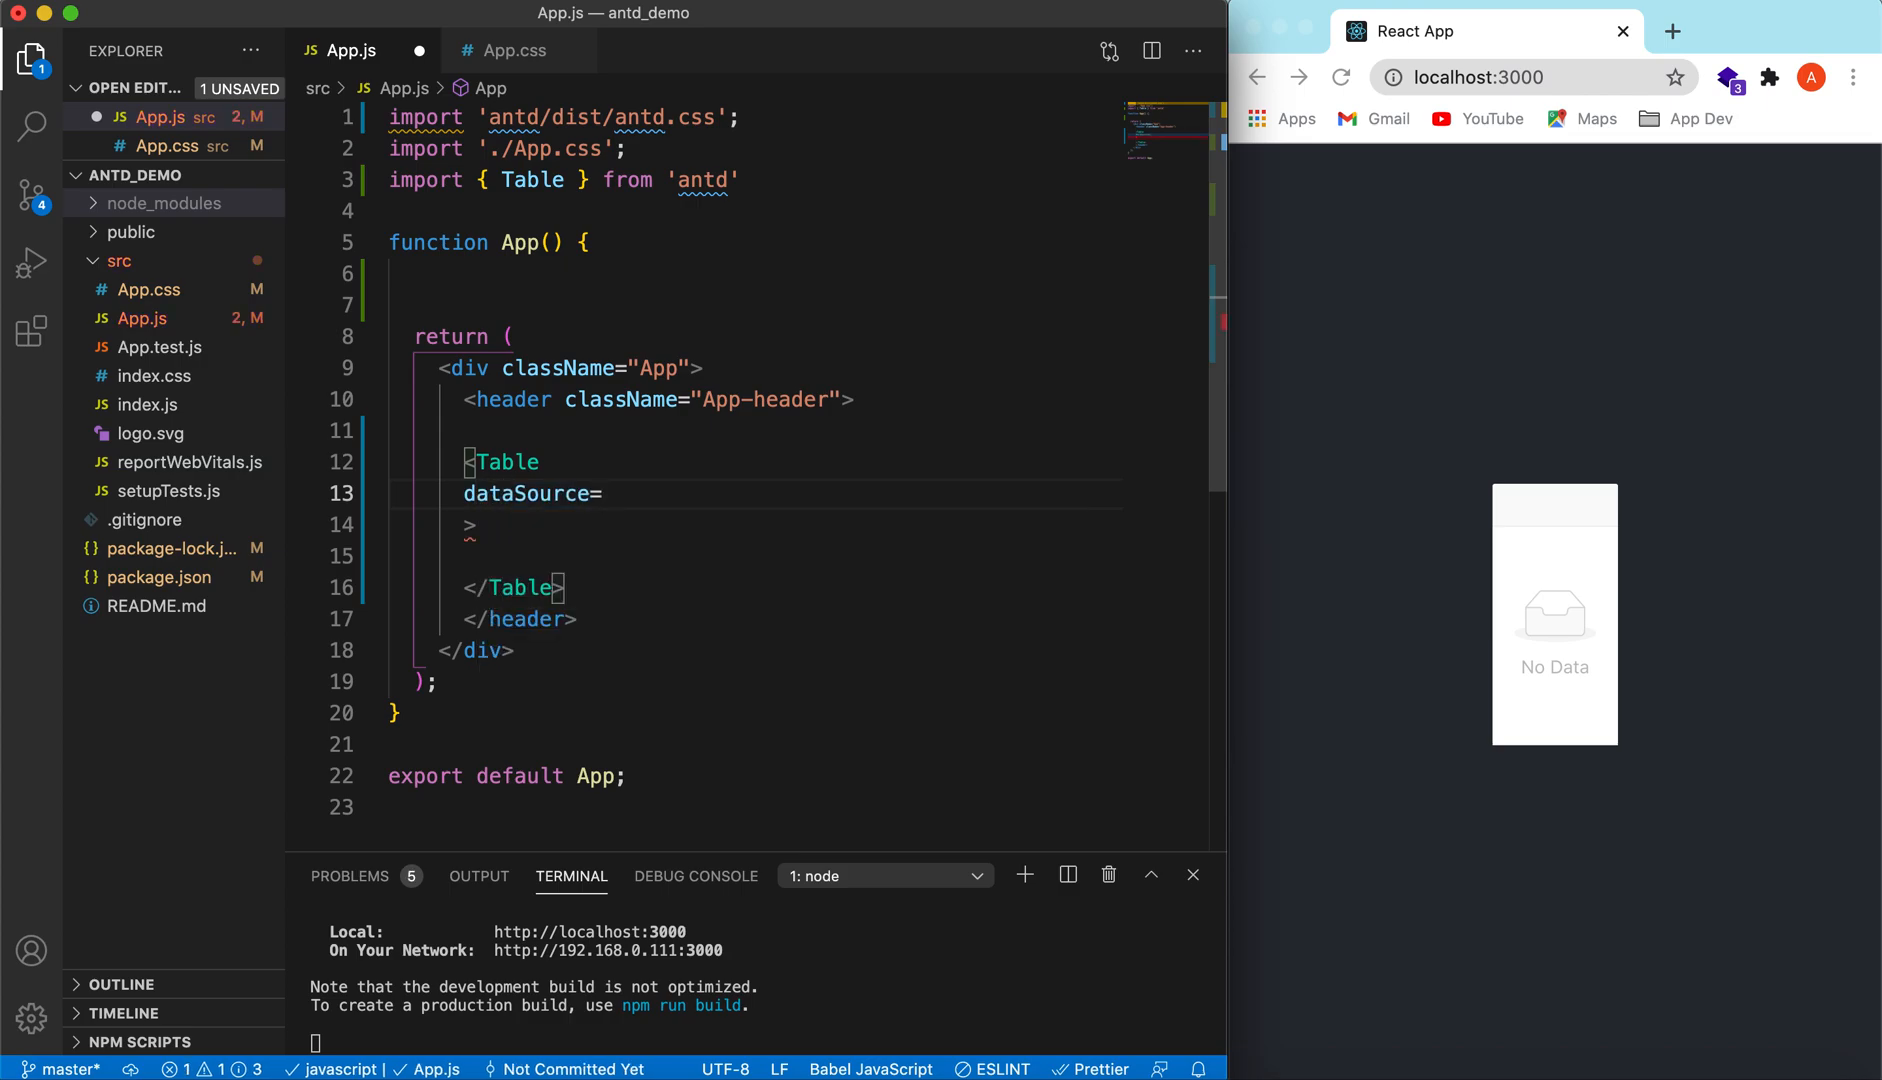
type("{[]}")
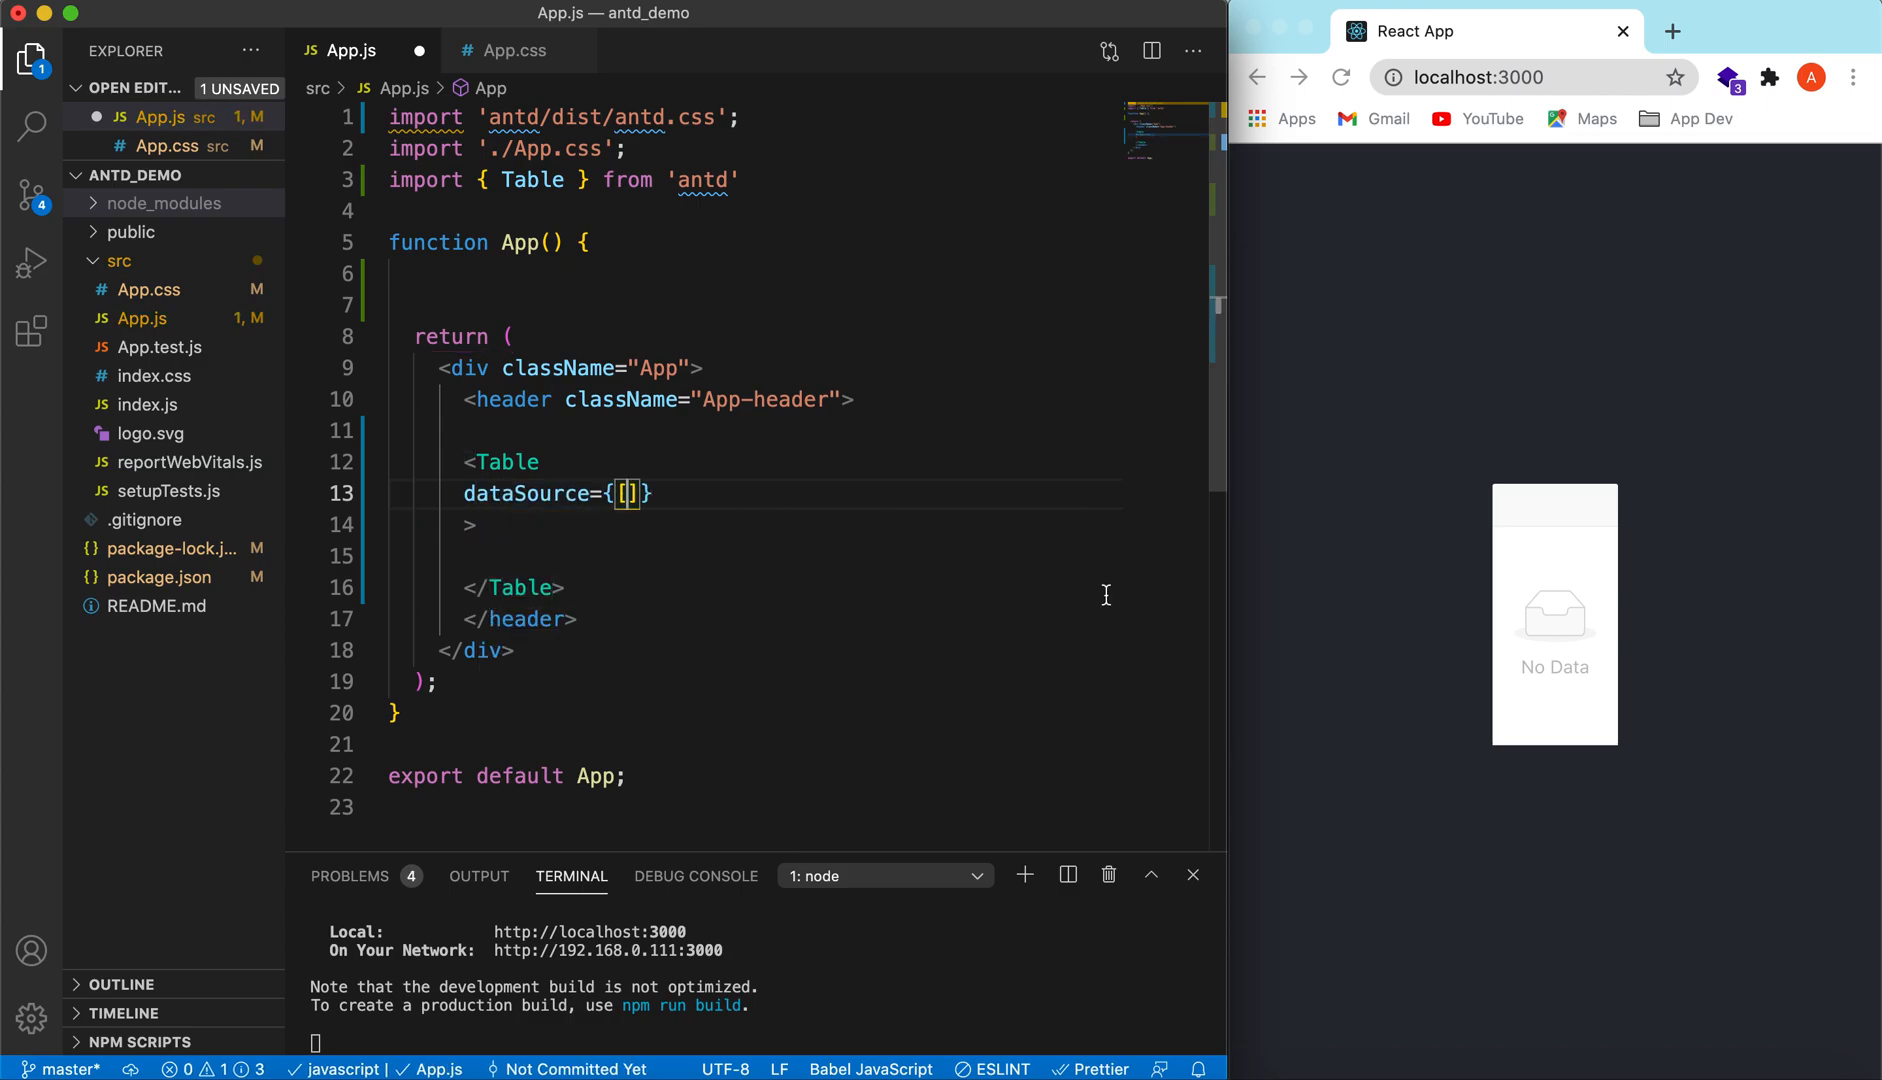
mouse_move(1368, 588)
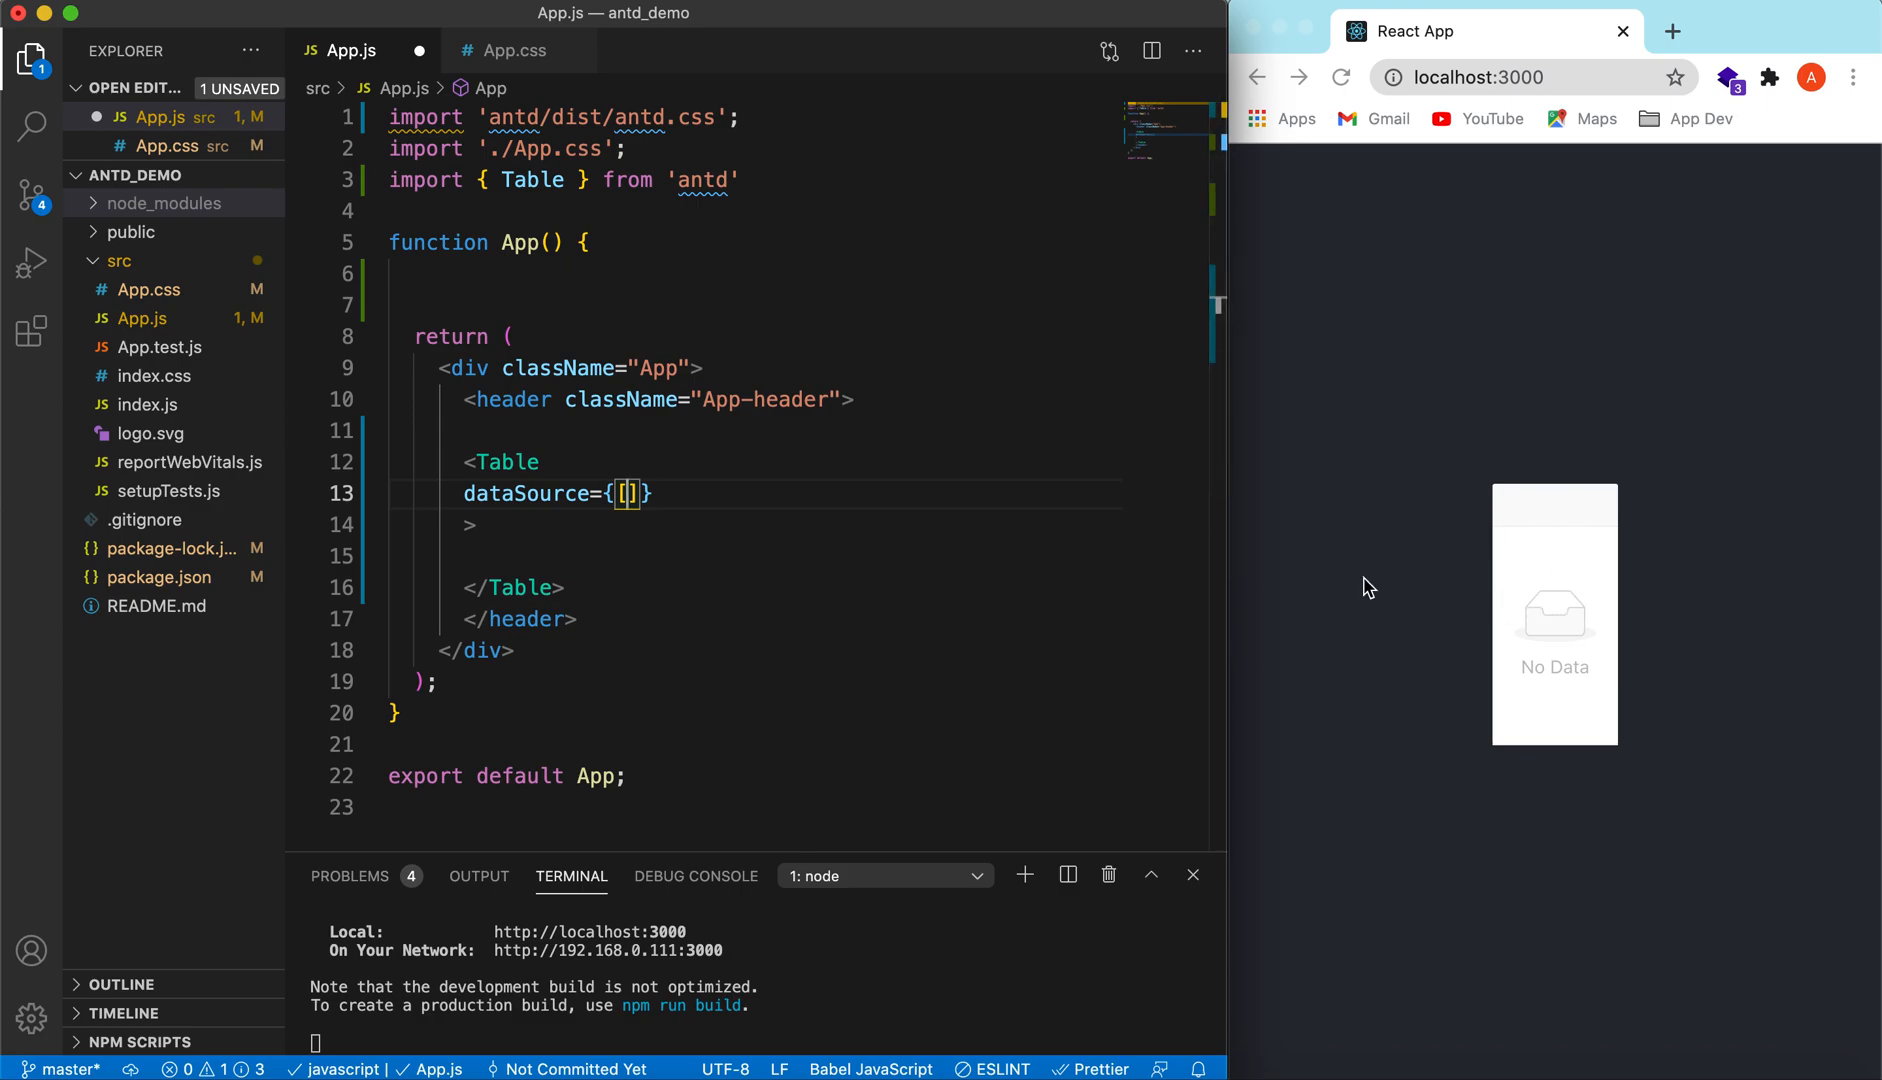
key("enter")
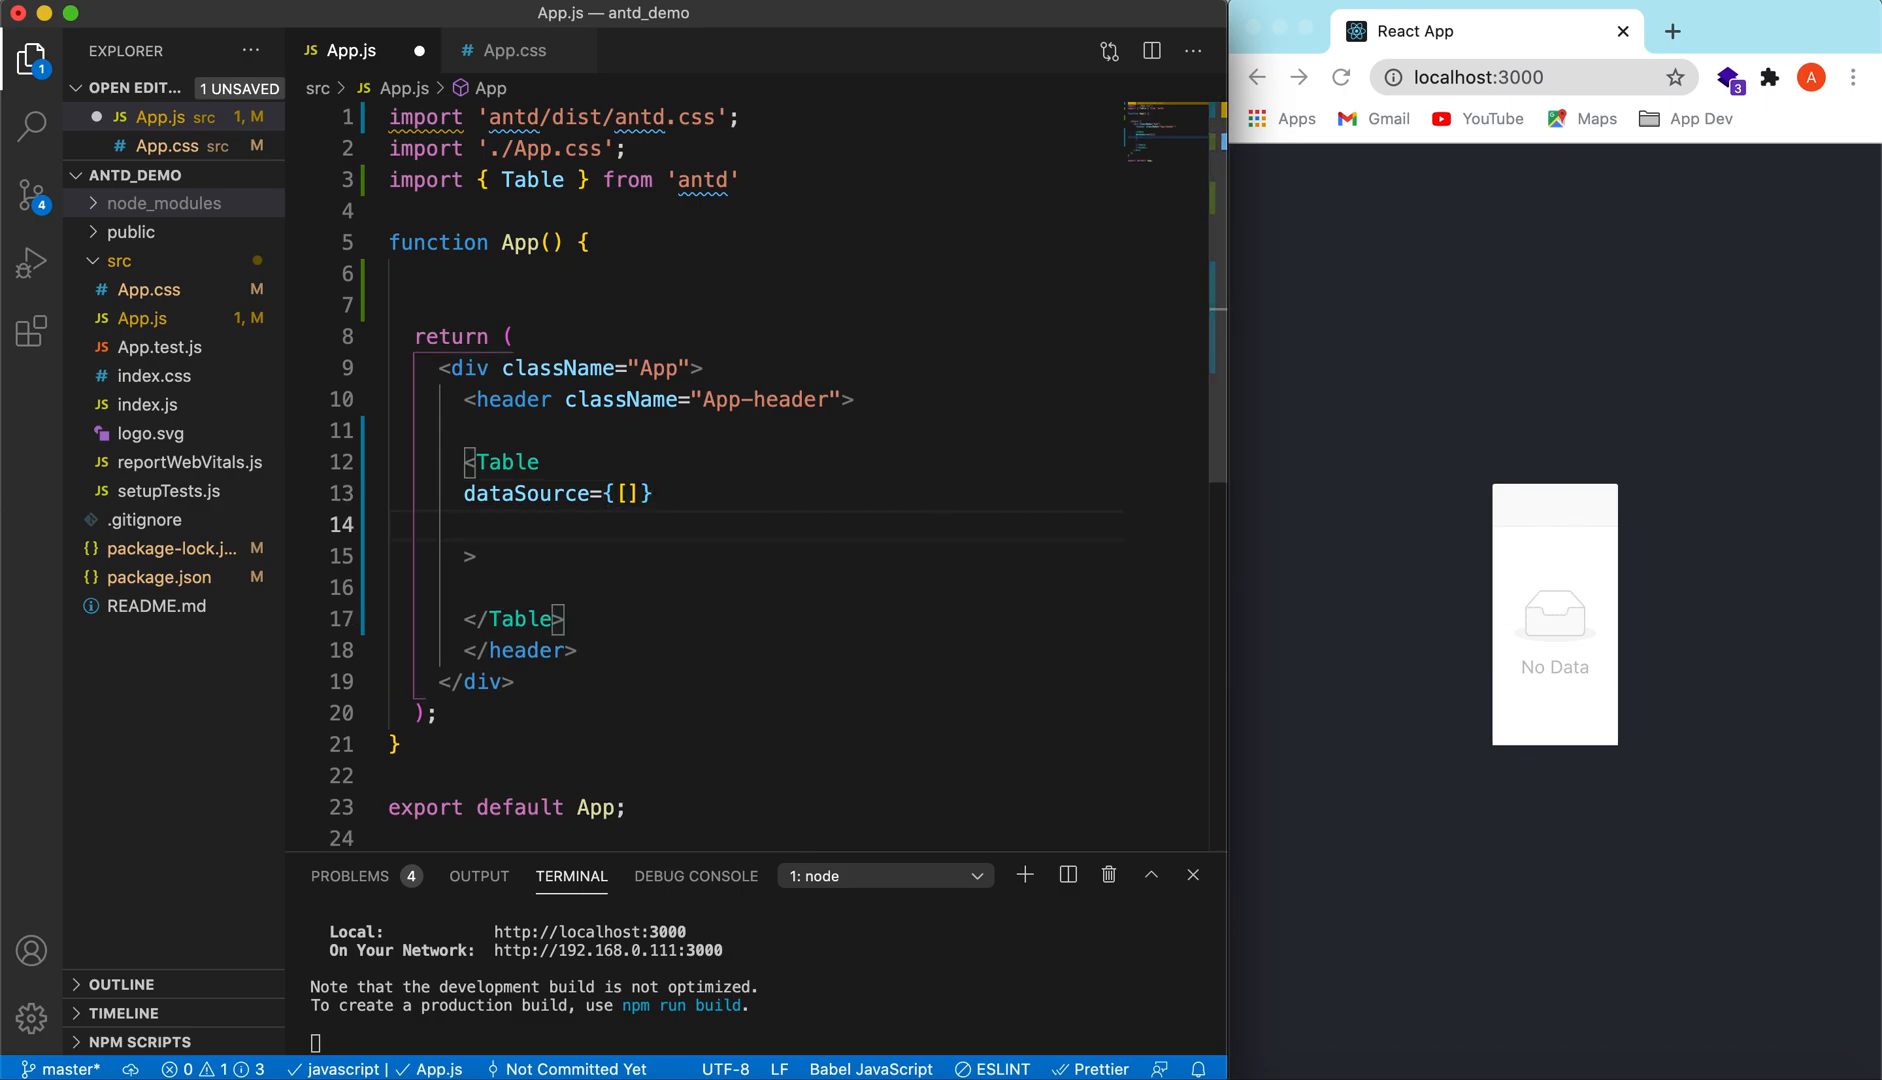
type("columns=")
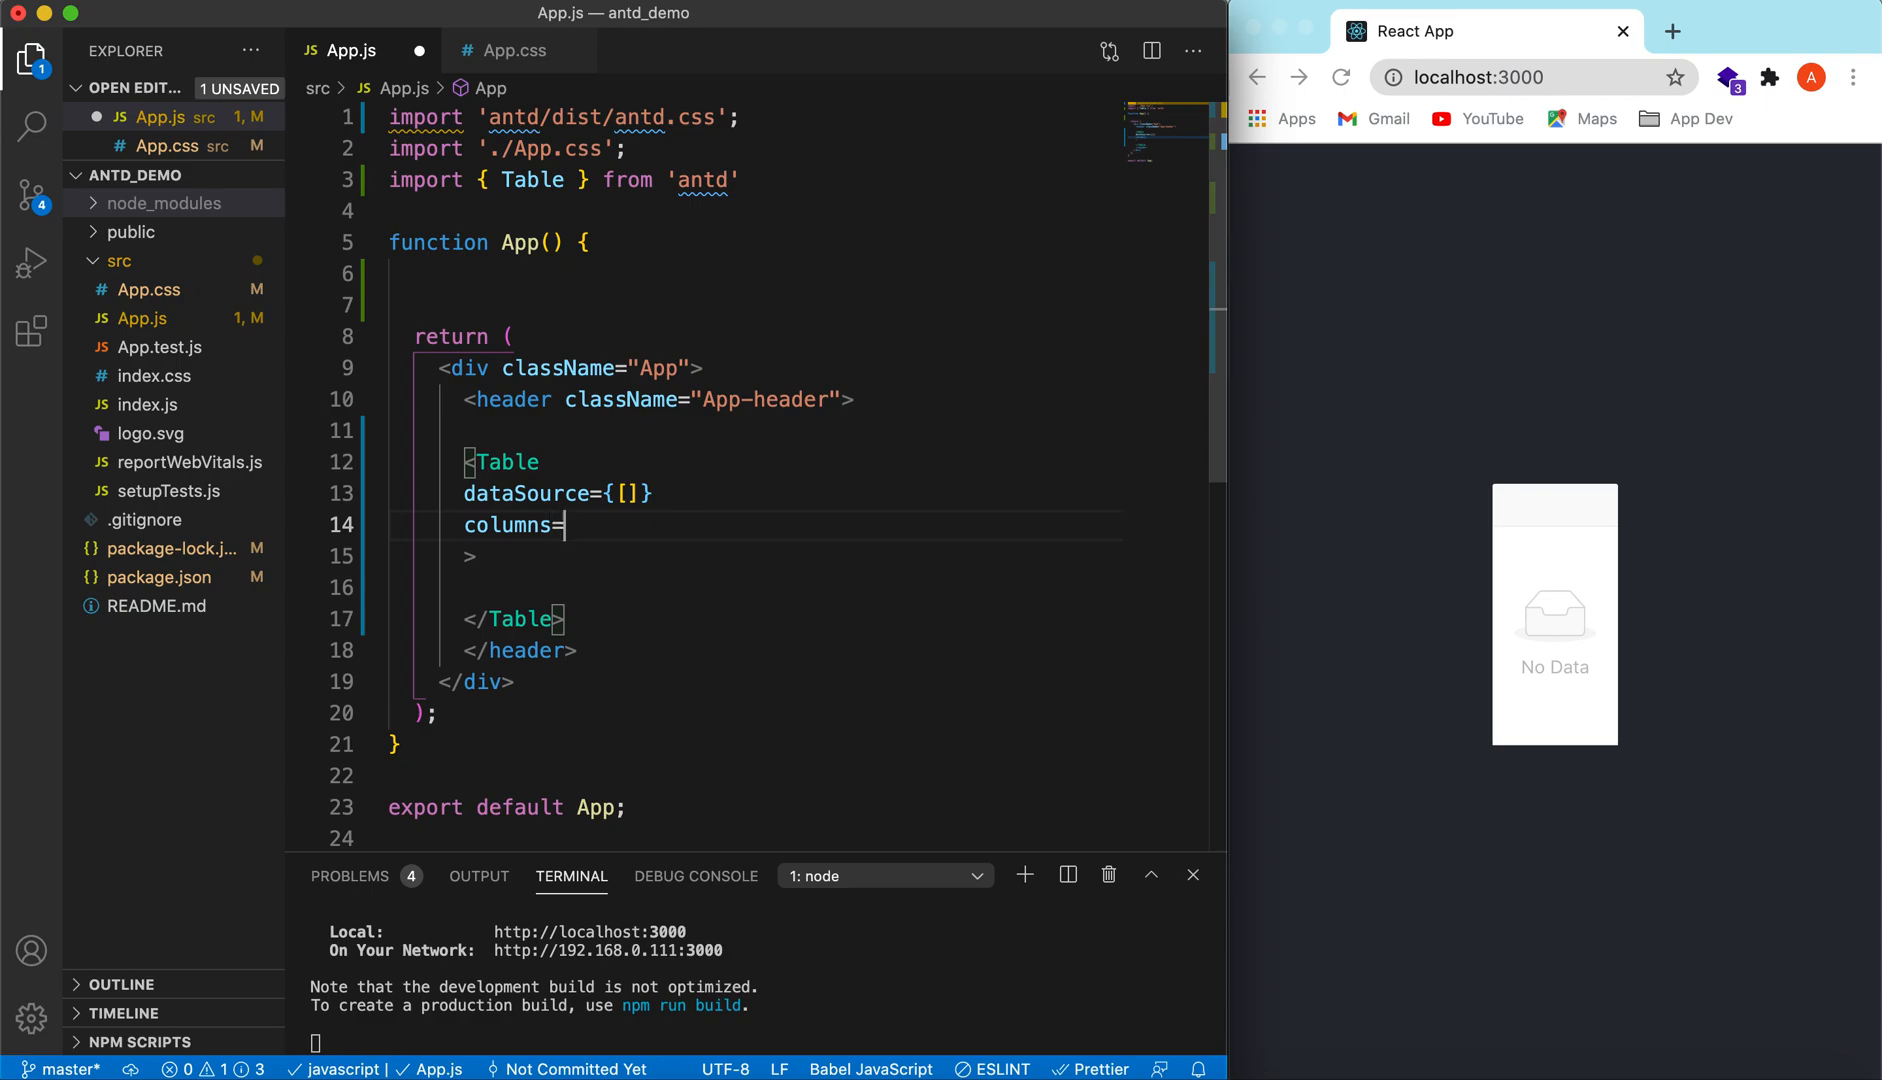
type("{}")
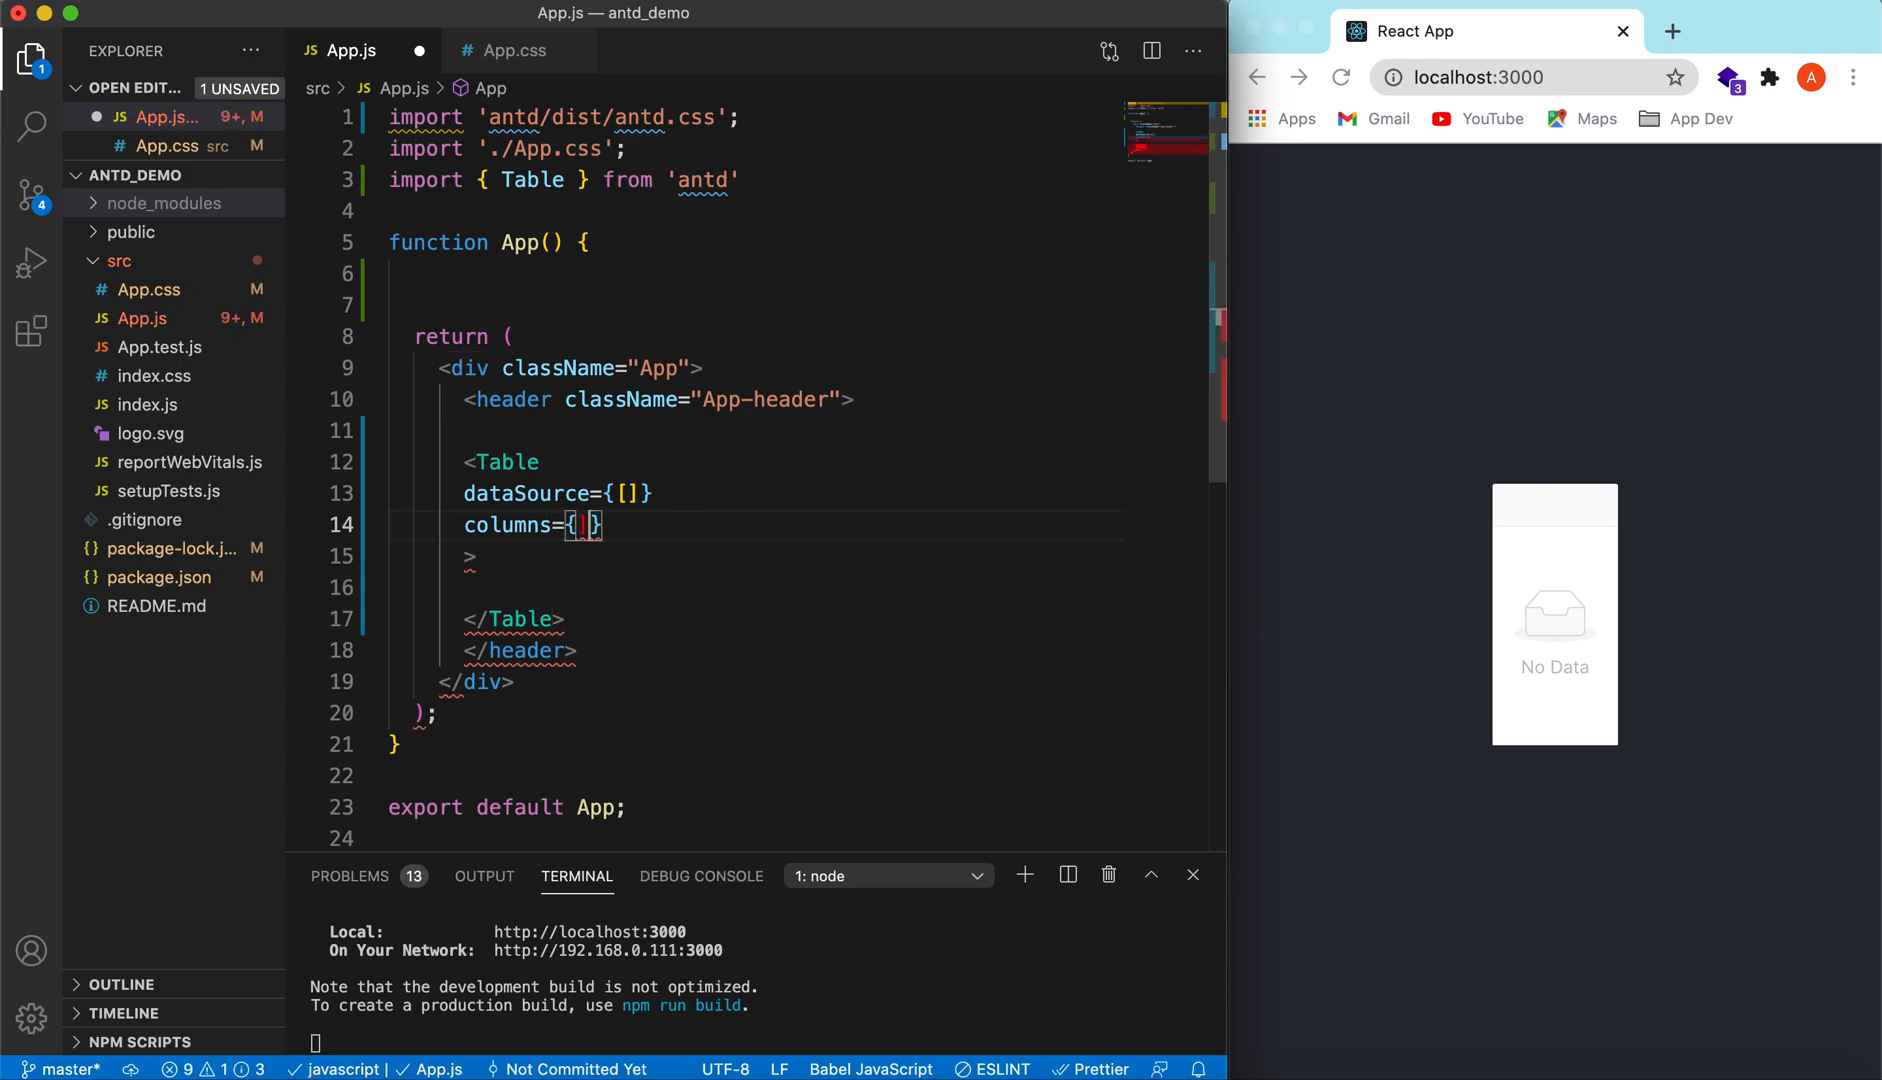
type("[]")
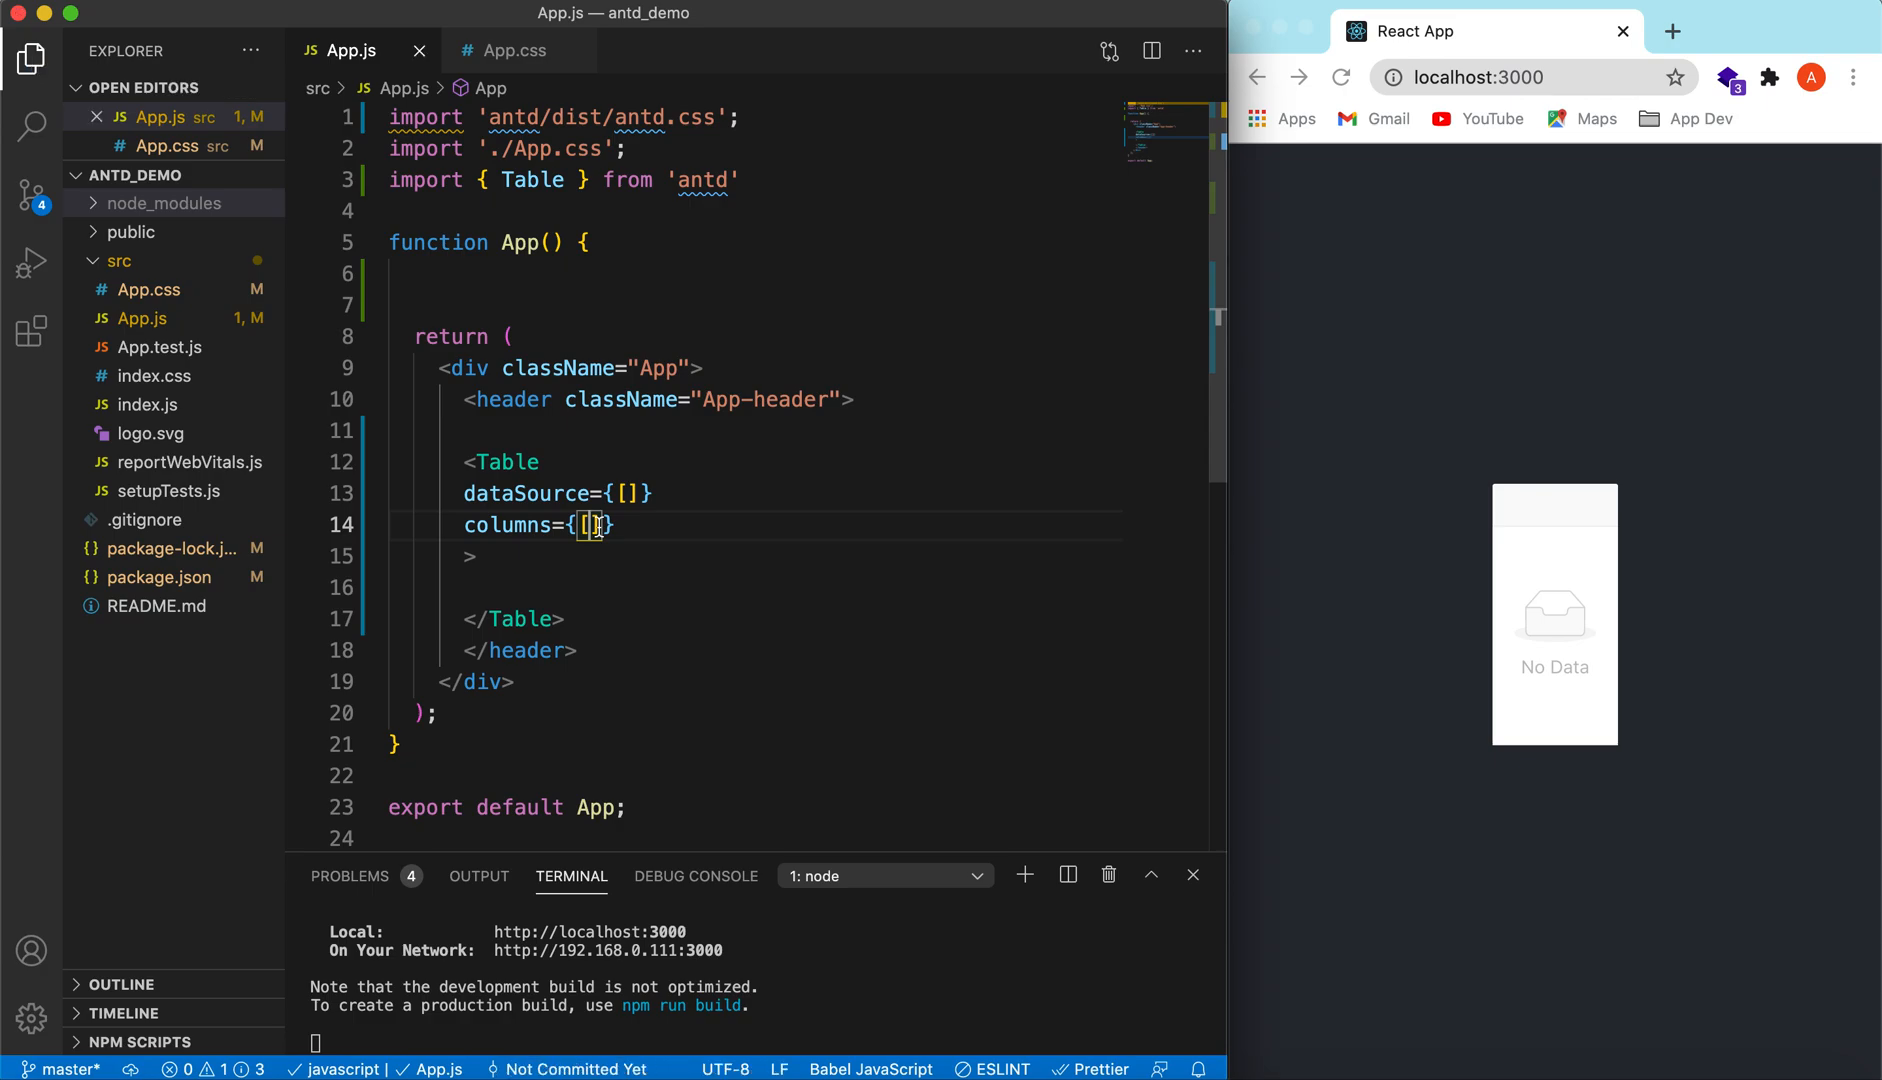
mouse_move(646, 292)
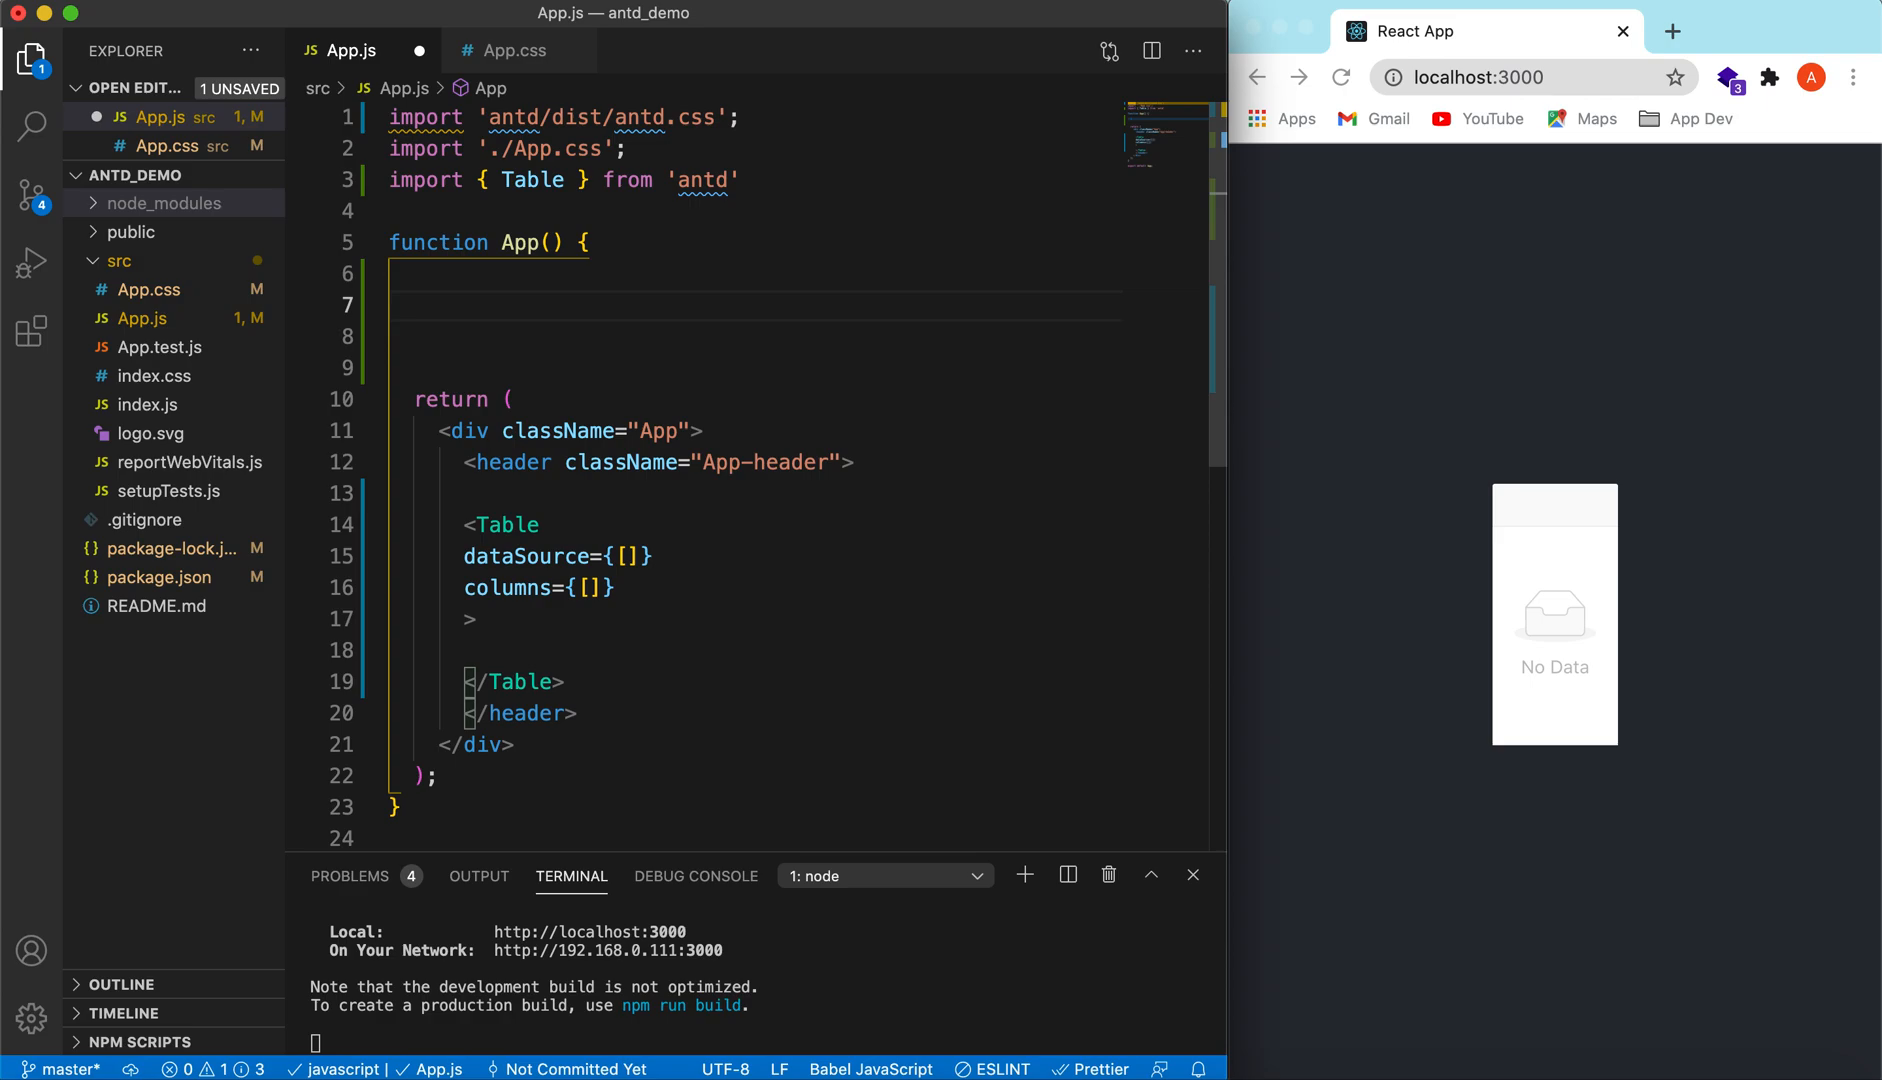
Step: Write const data = [{name:'Name 1', age:10, address:'Address 1', key:'1'}] and duplicate the record twice
type("const")
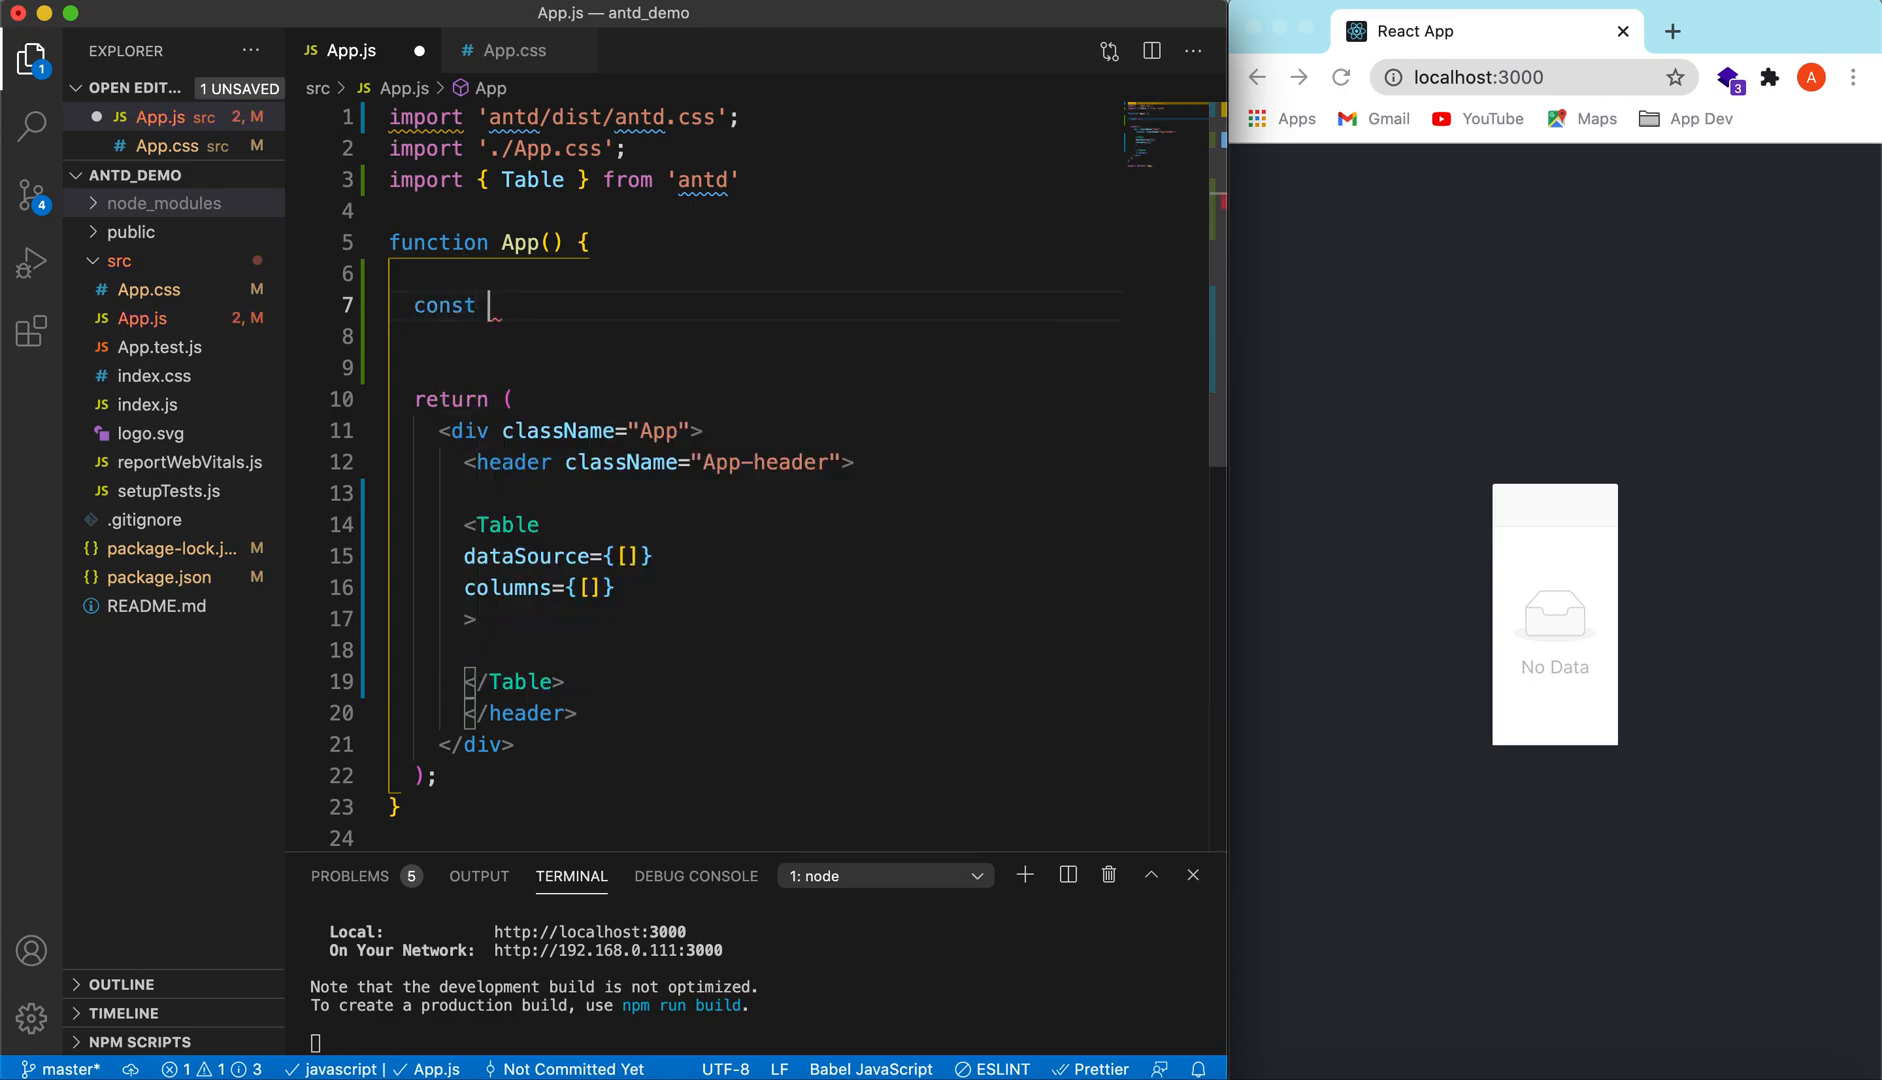
type("data =")
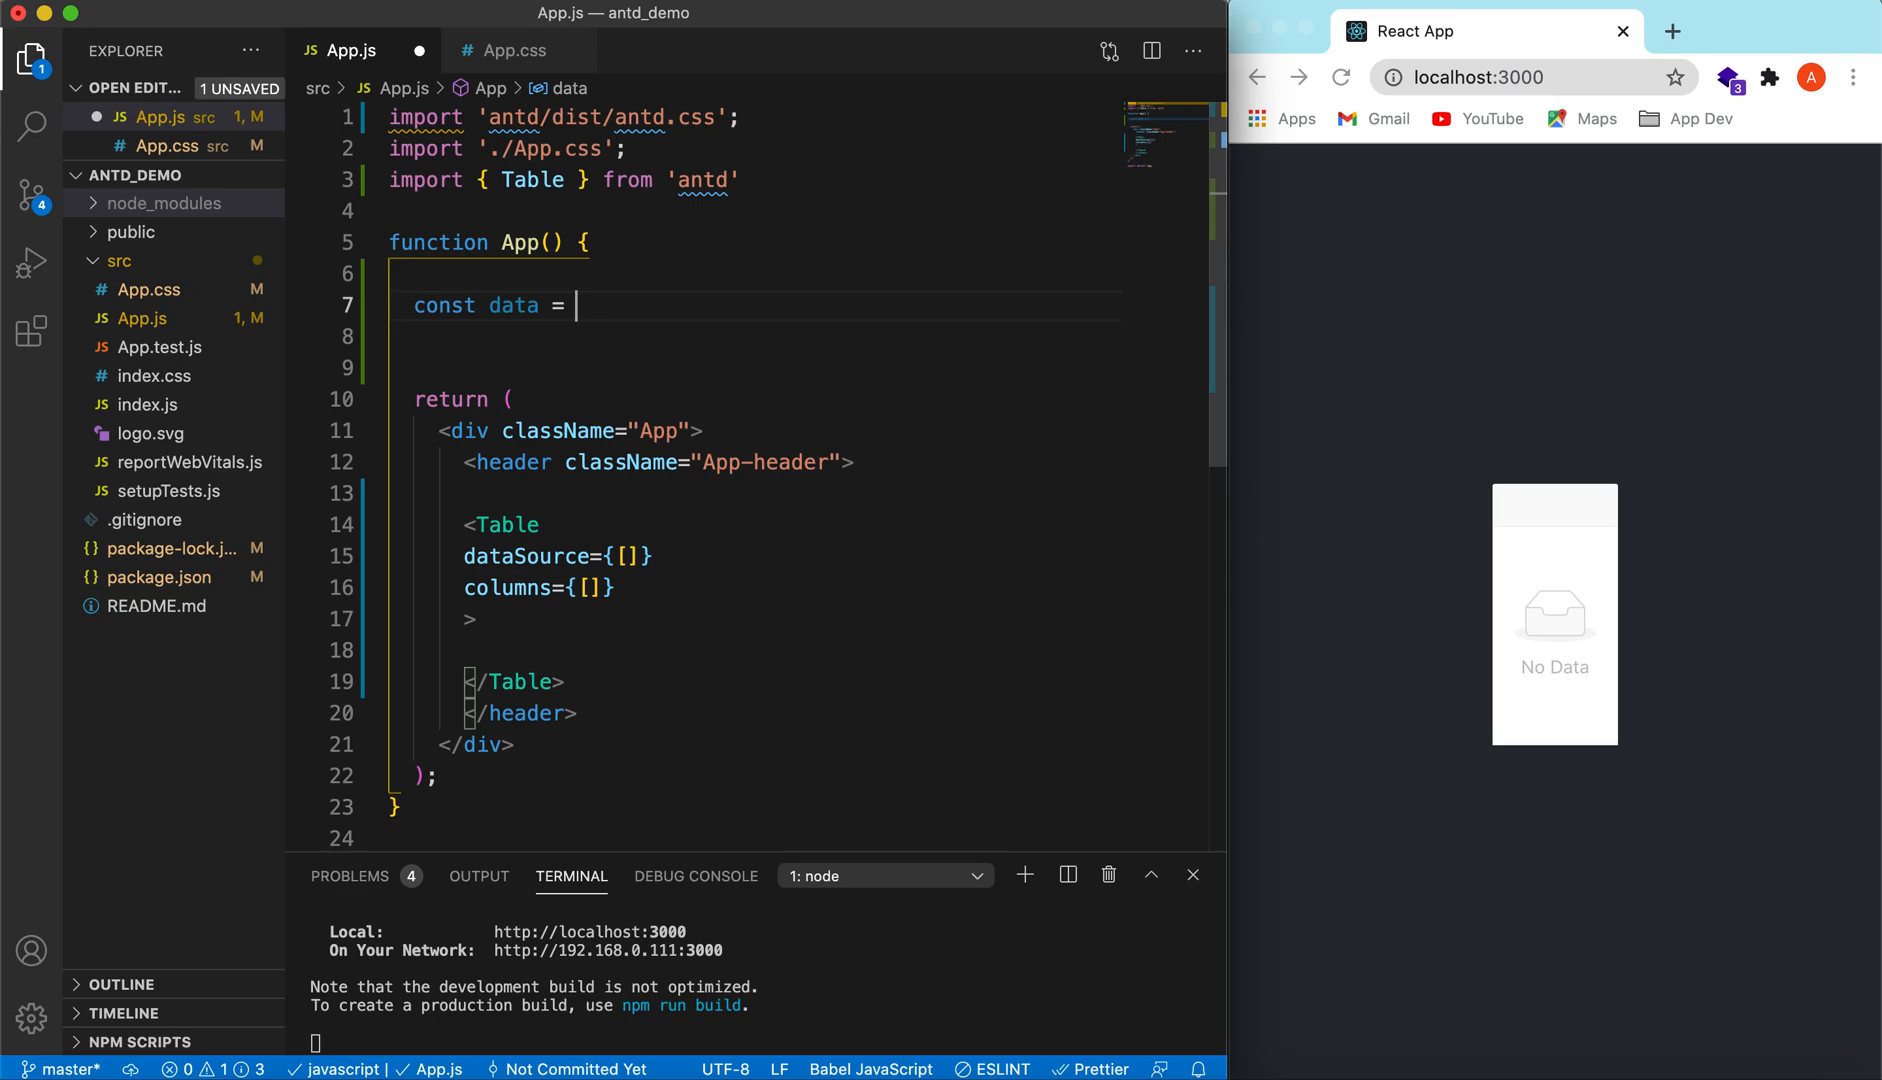
type("[")
left_click(756, 336)
type("{")
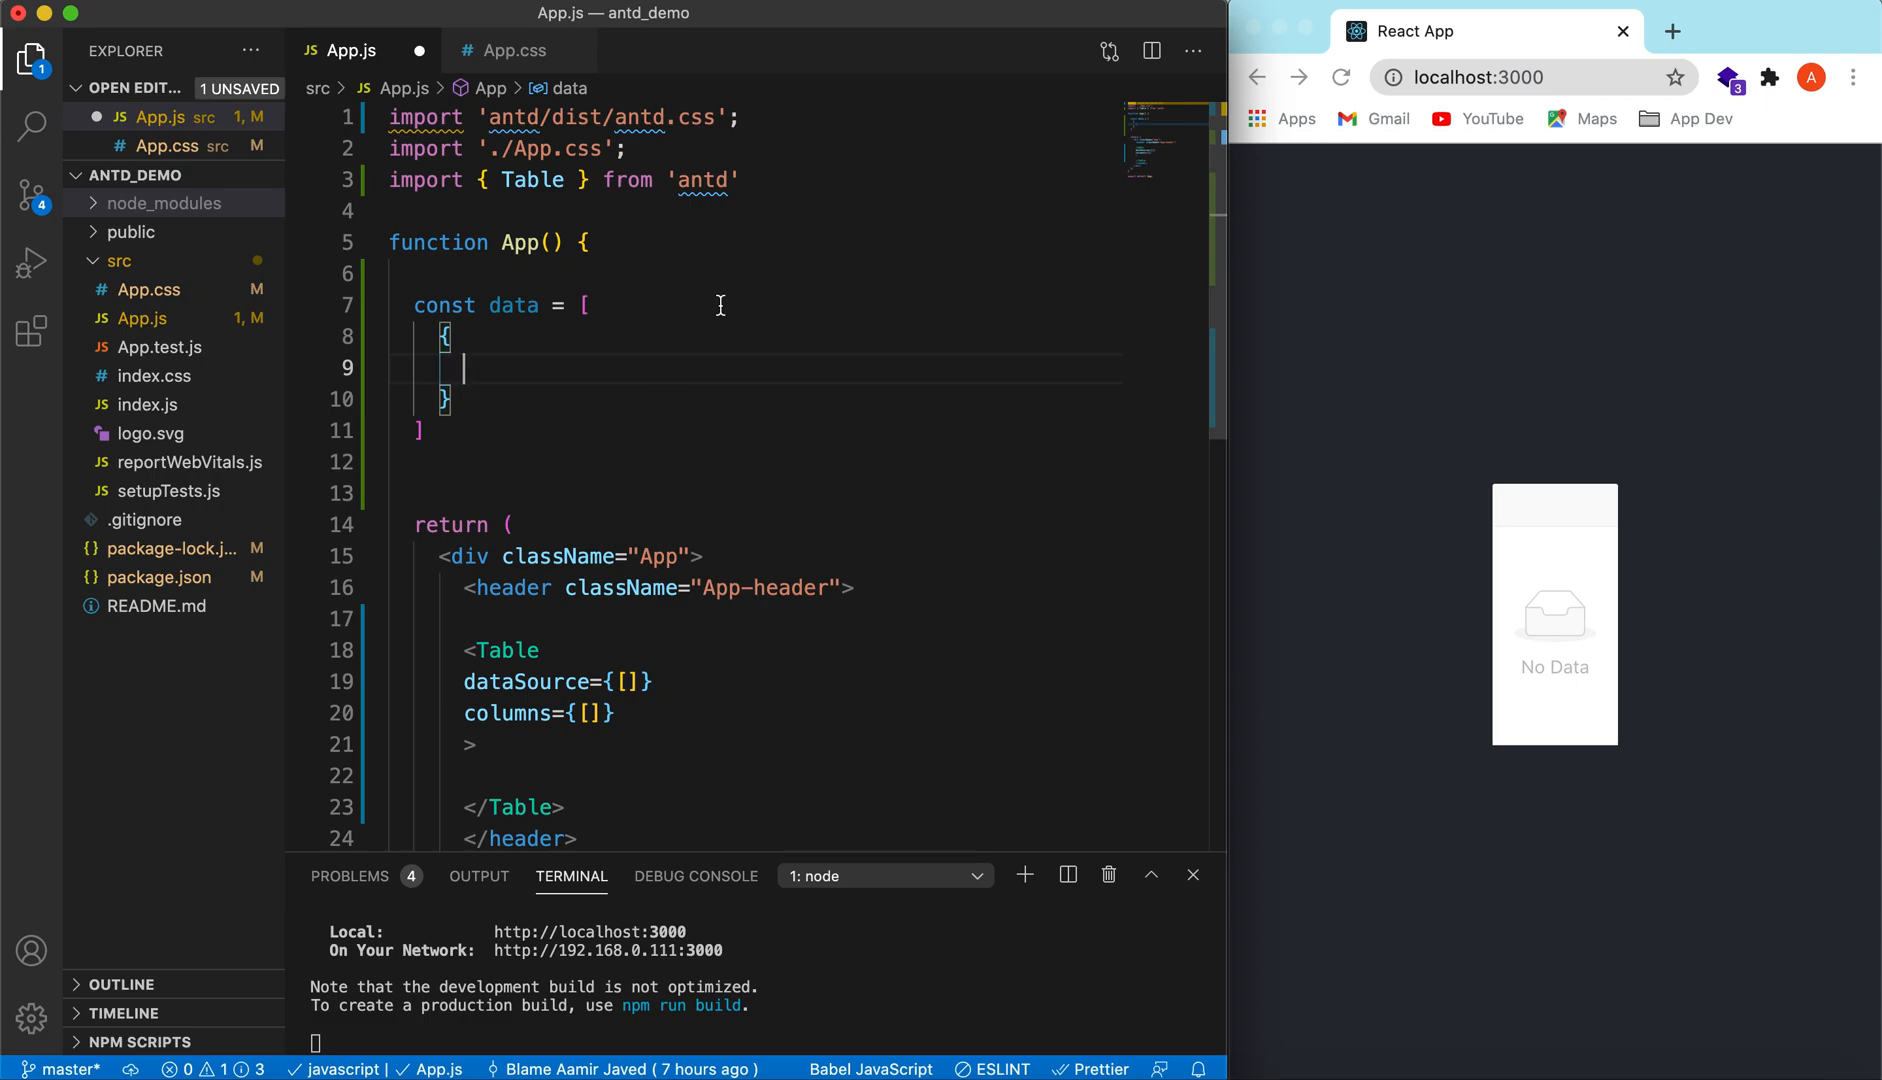
type("name:'Name")
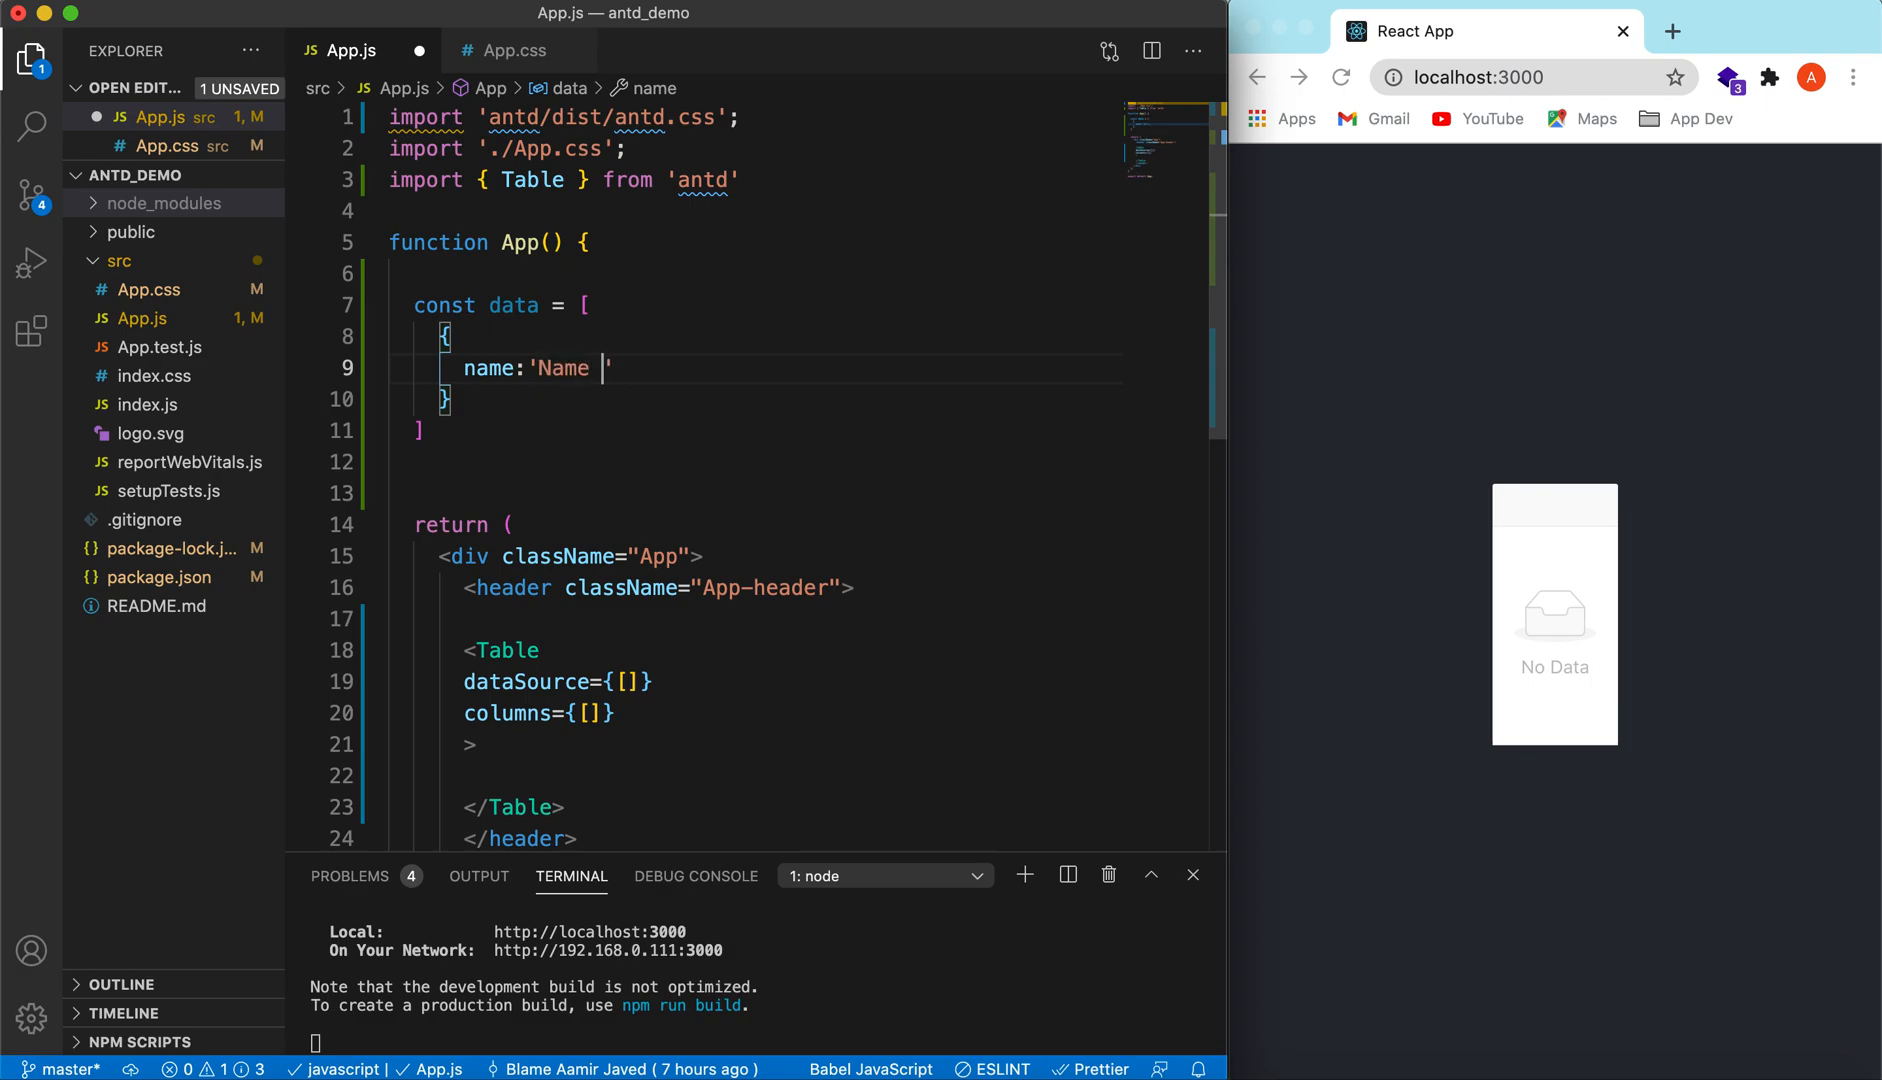
type("1',")
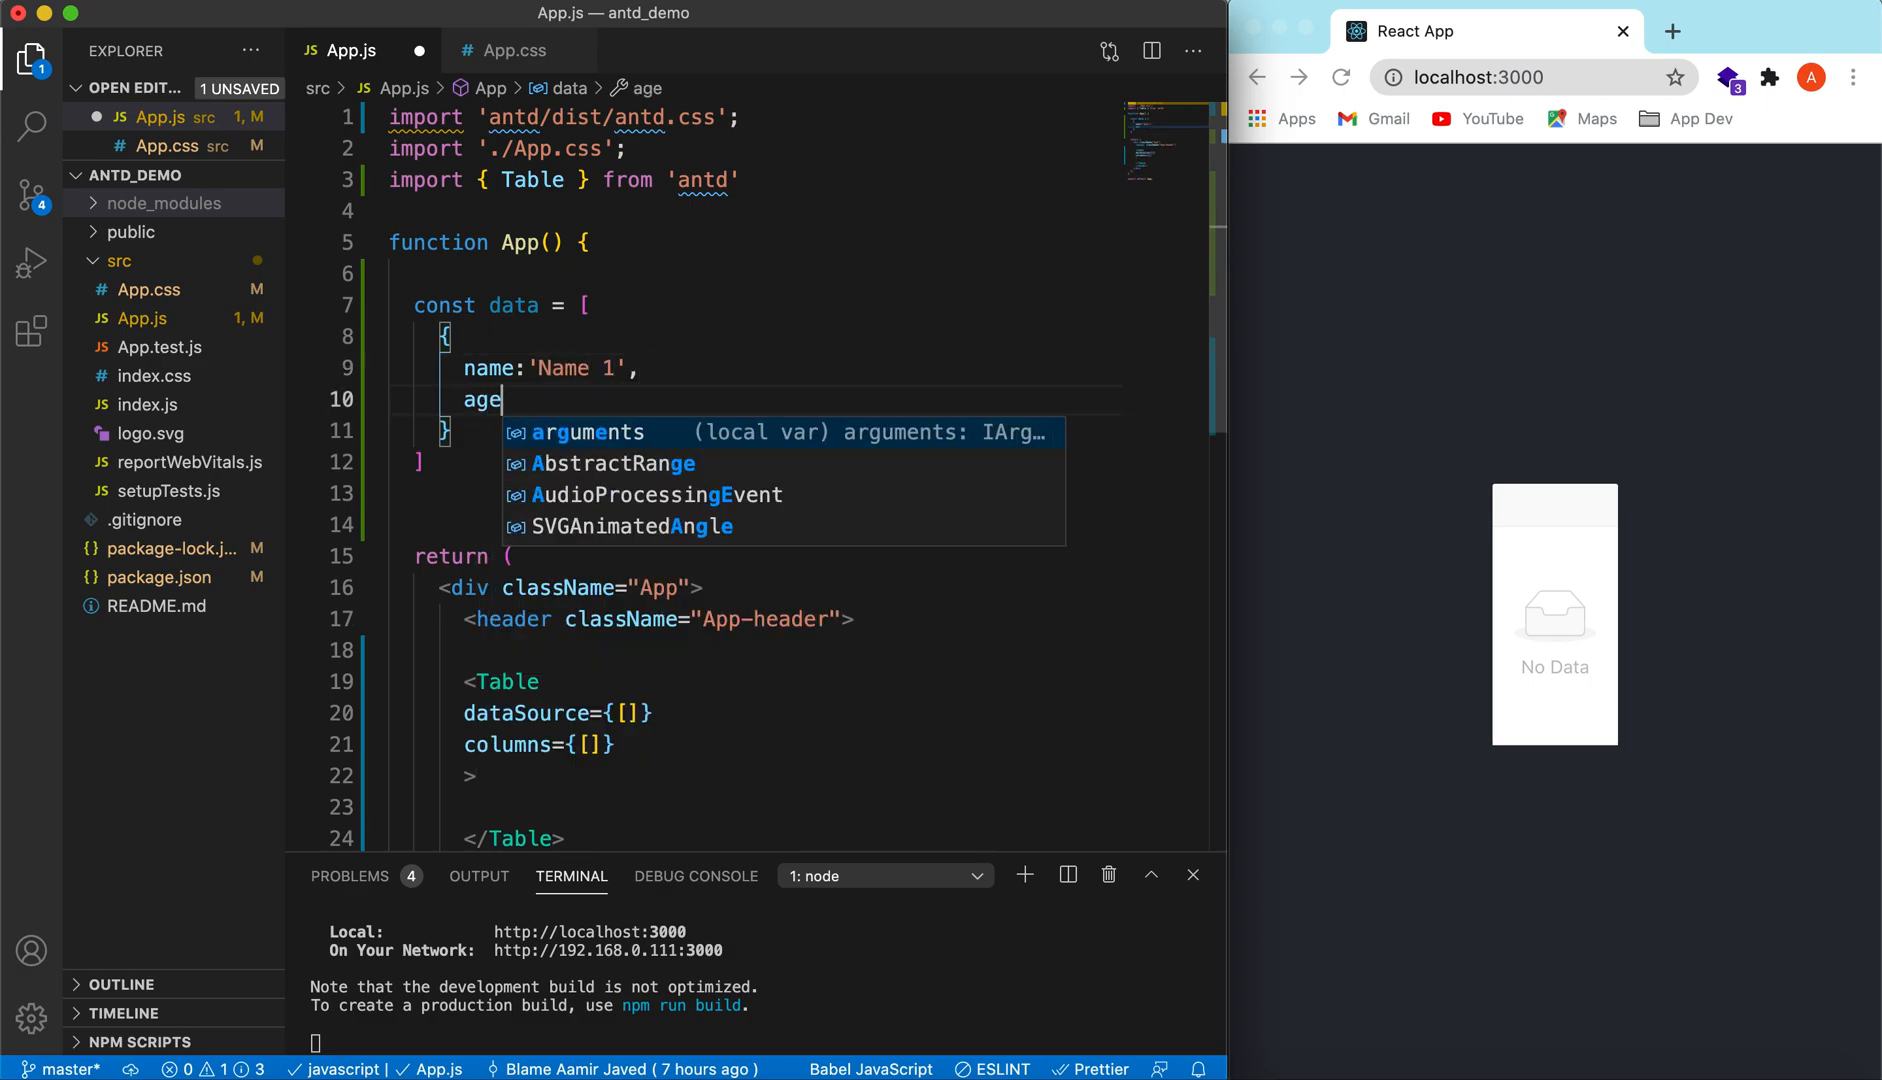
type(":10")
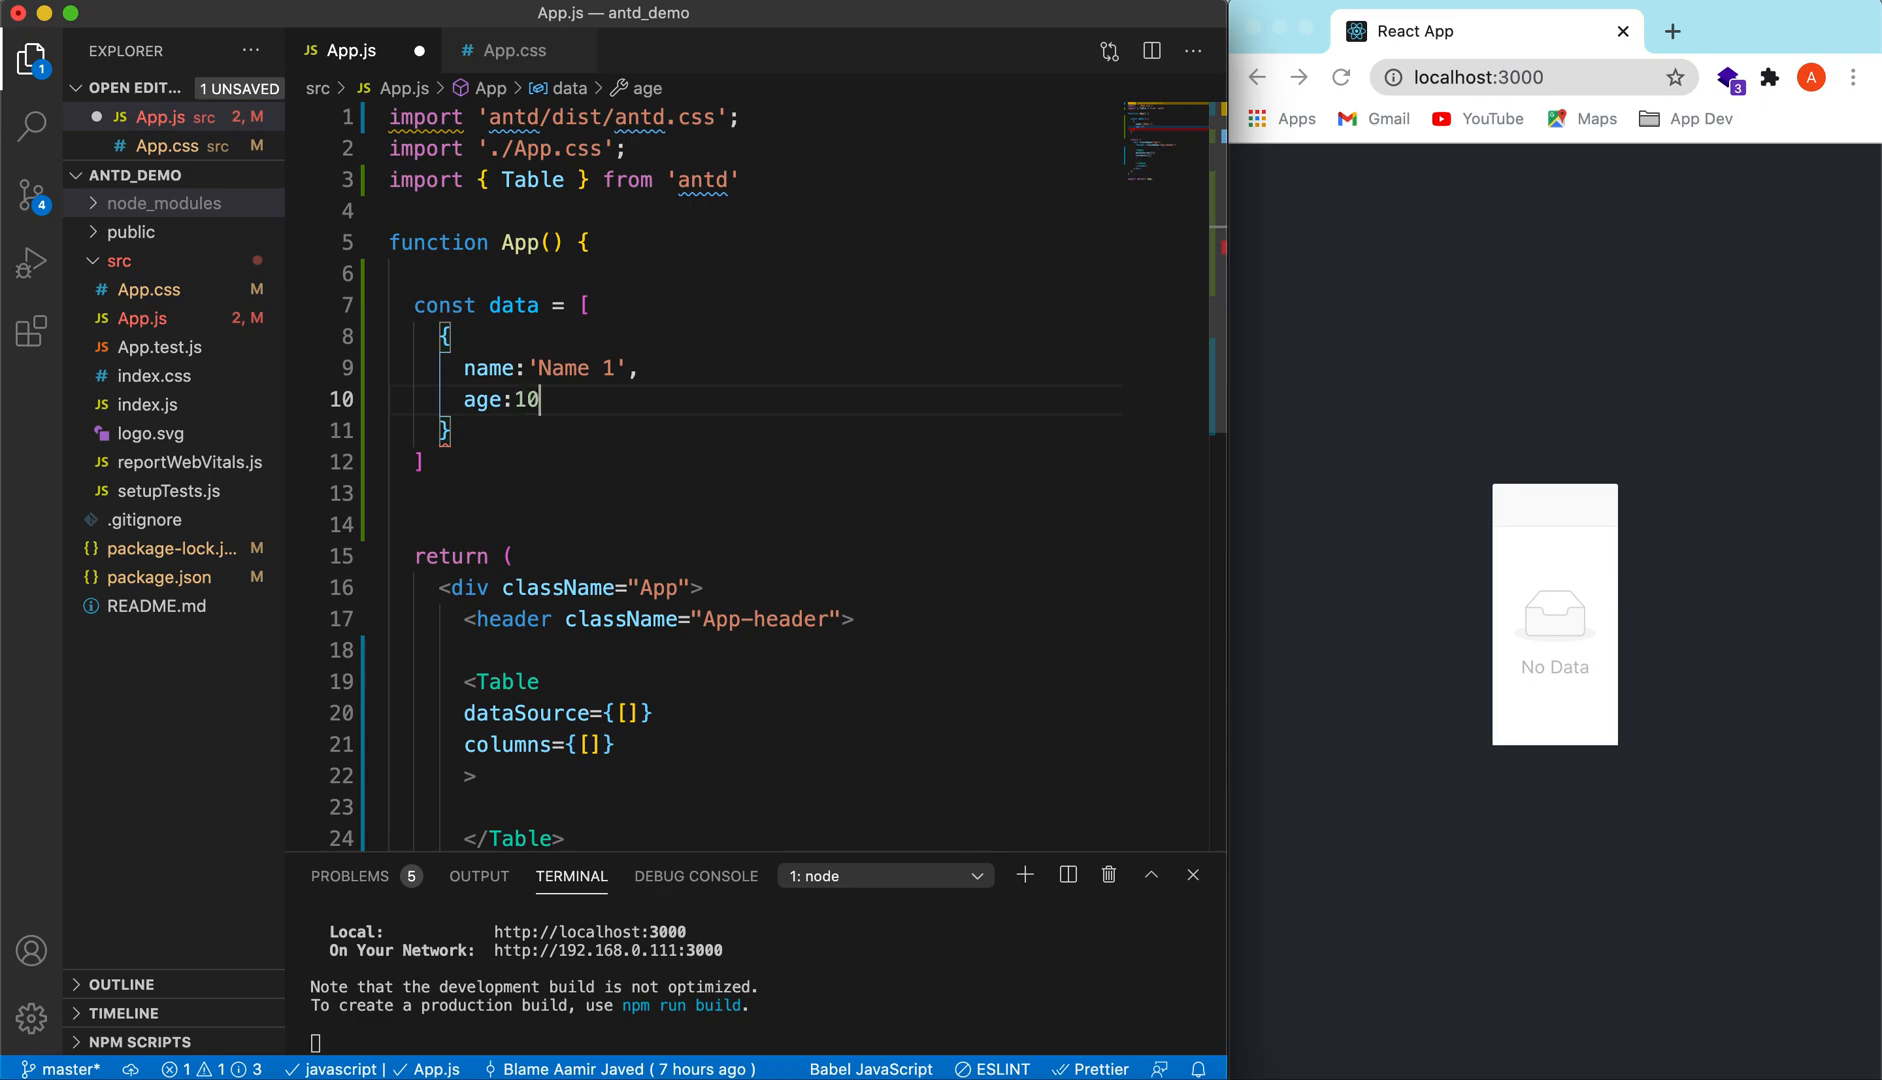
type(",")
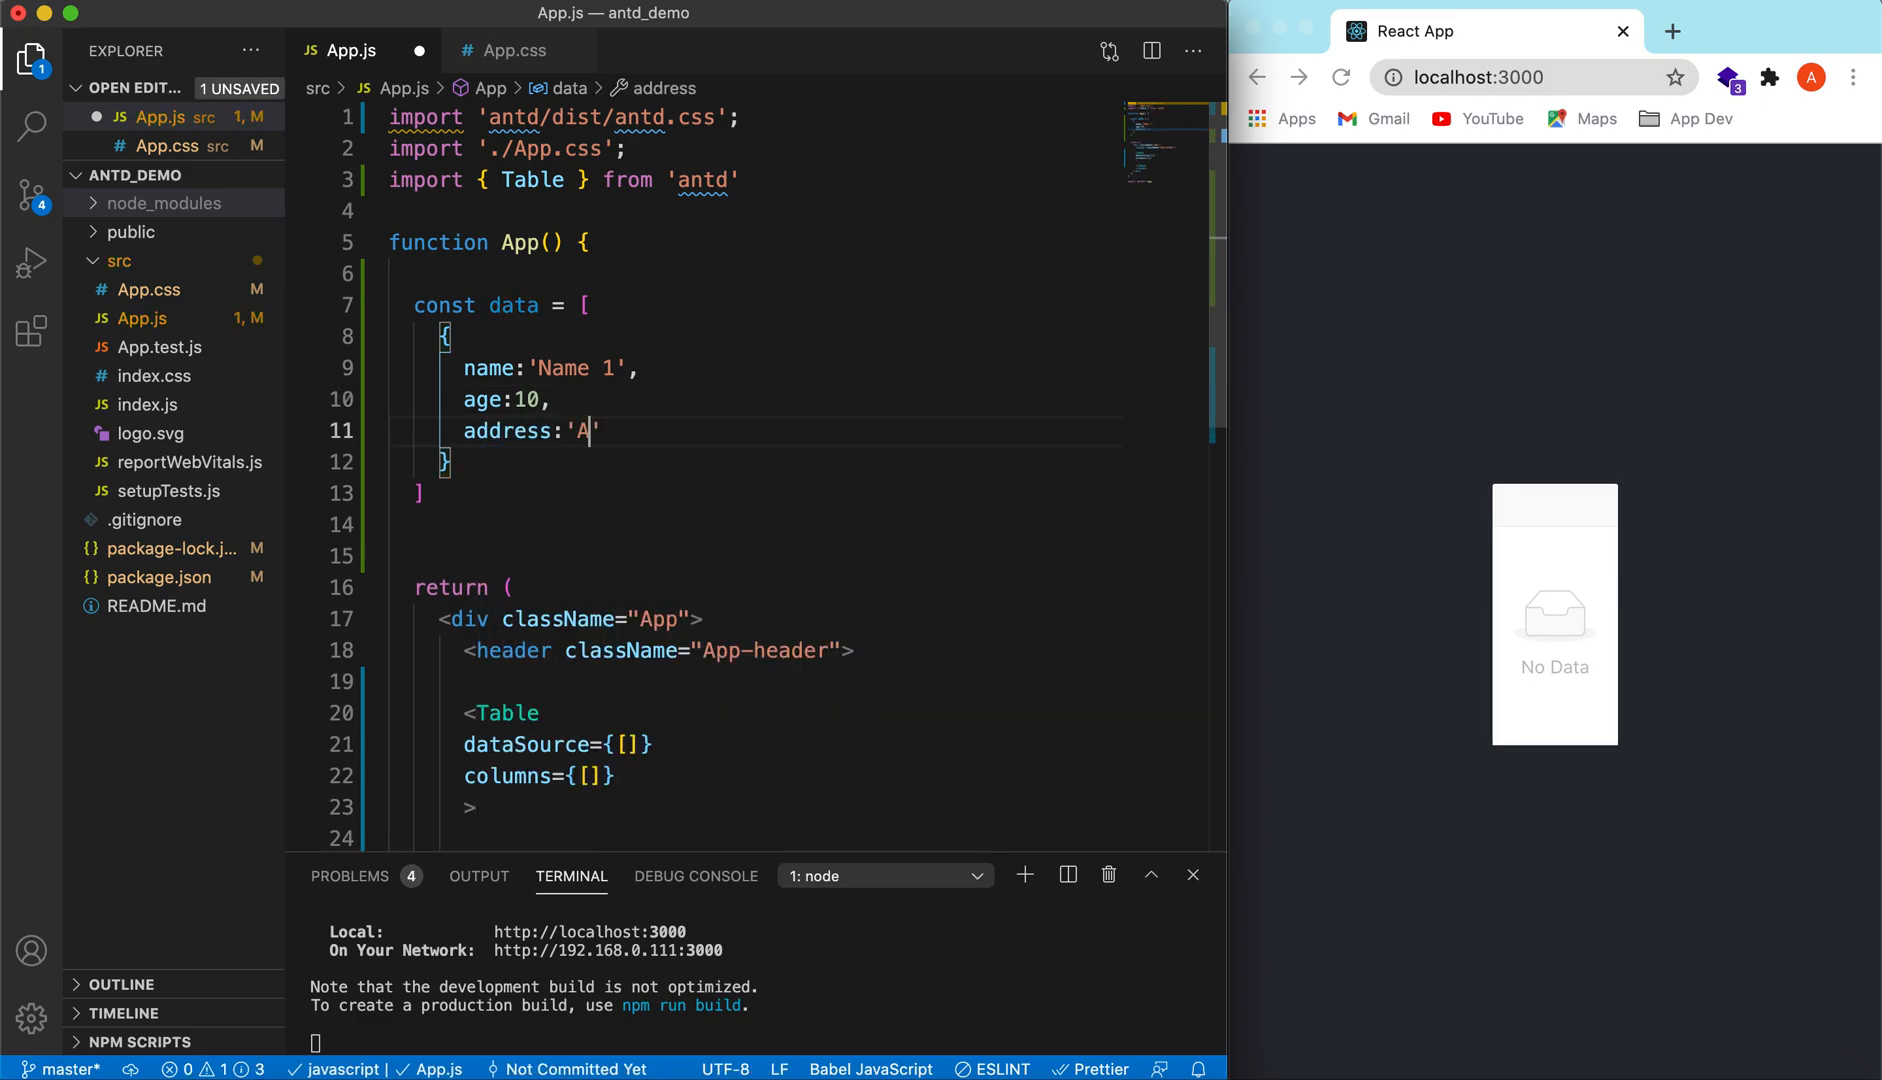
type("ddress 1")
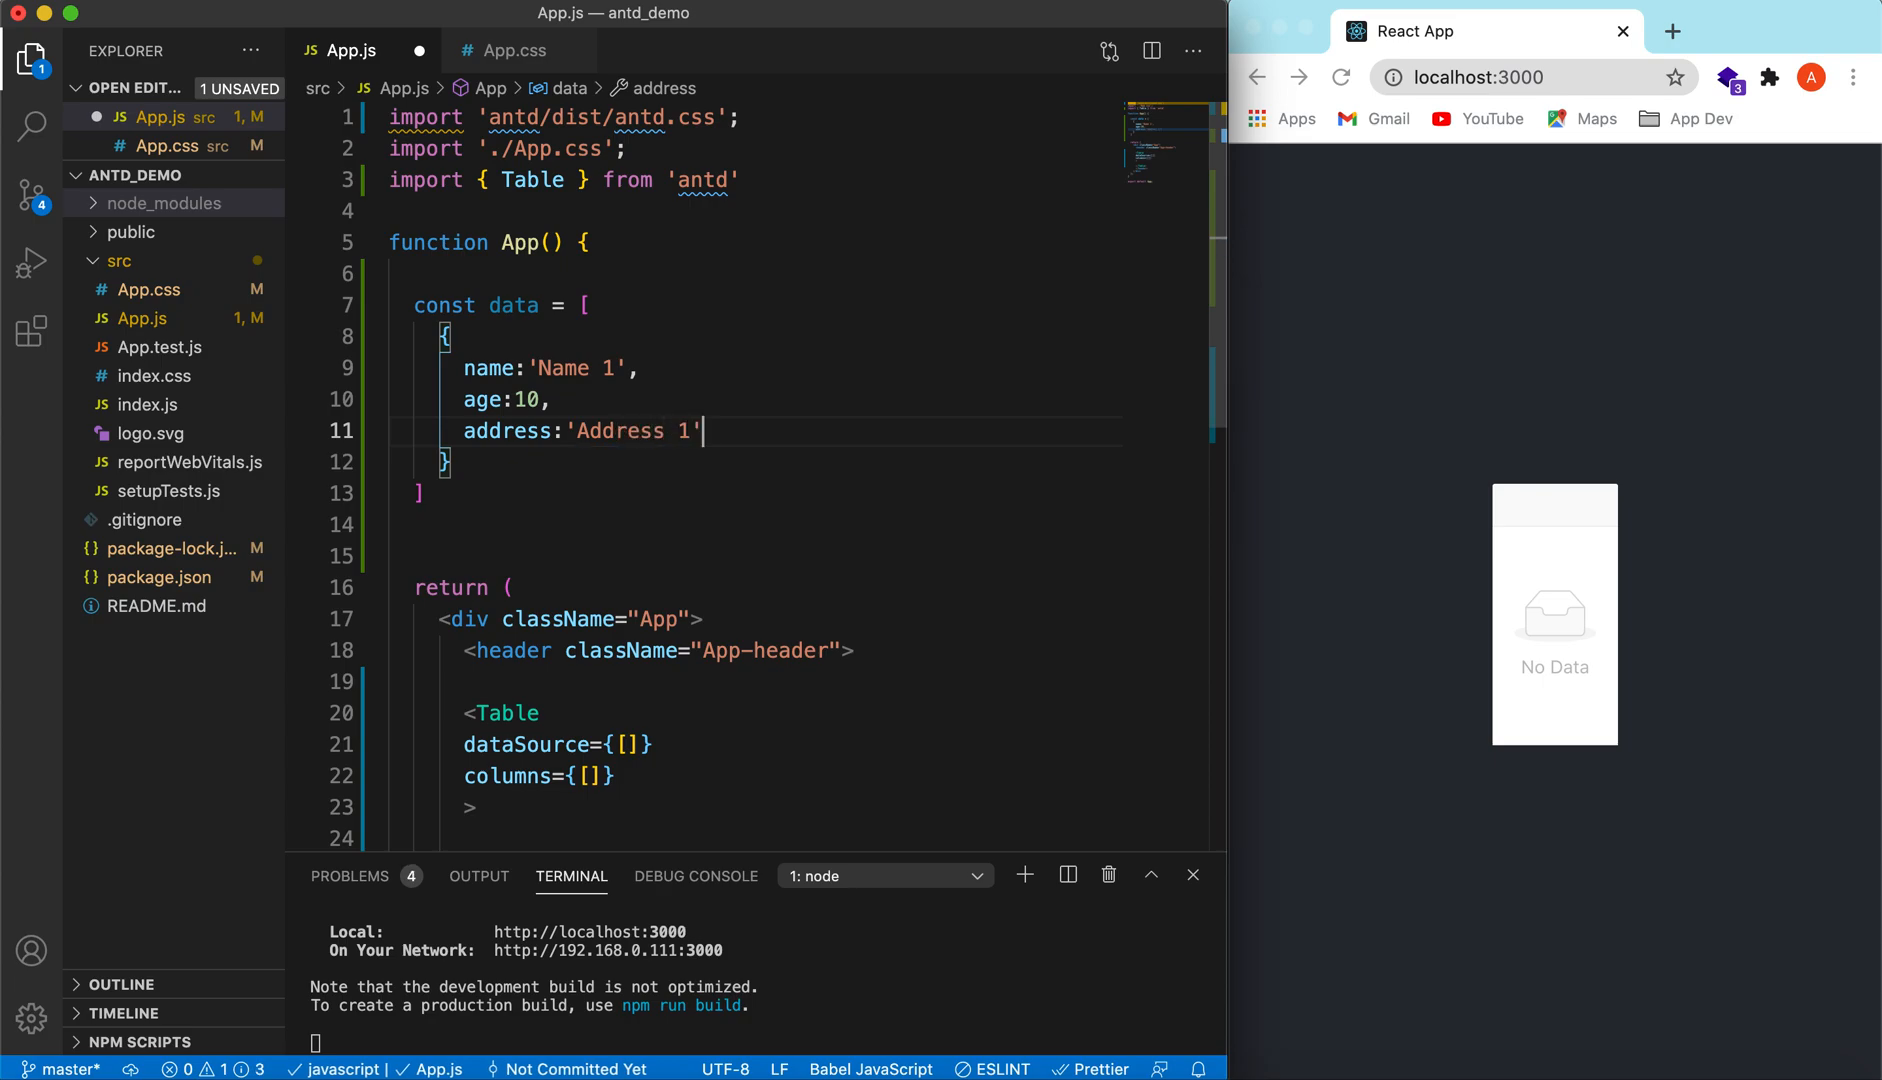
key("Enter")
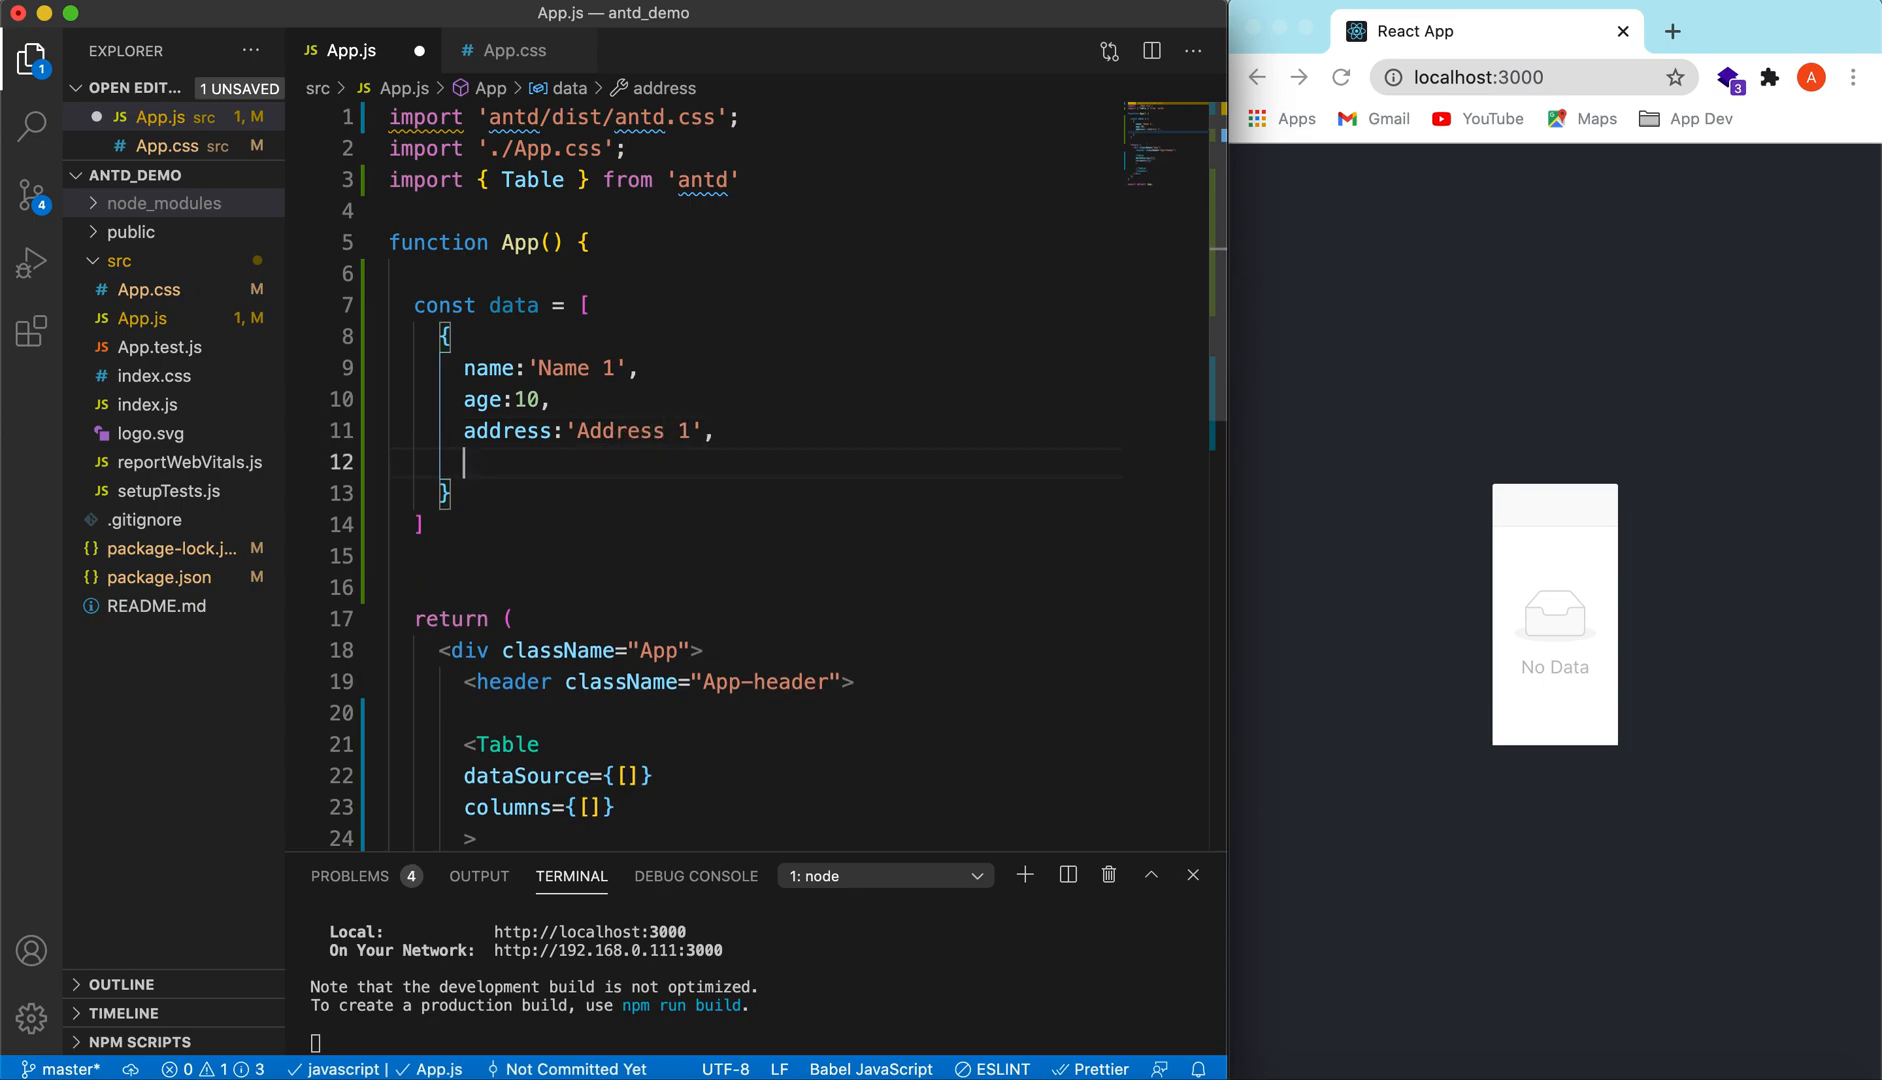
type("key:")
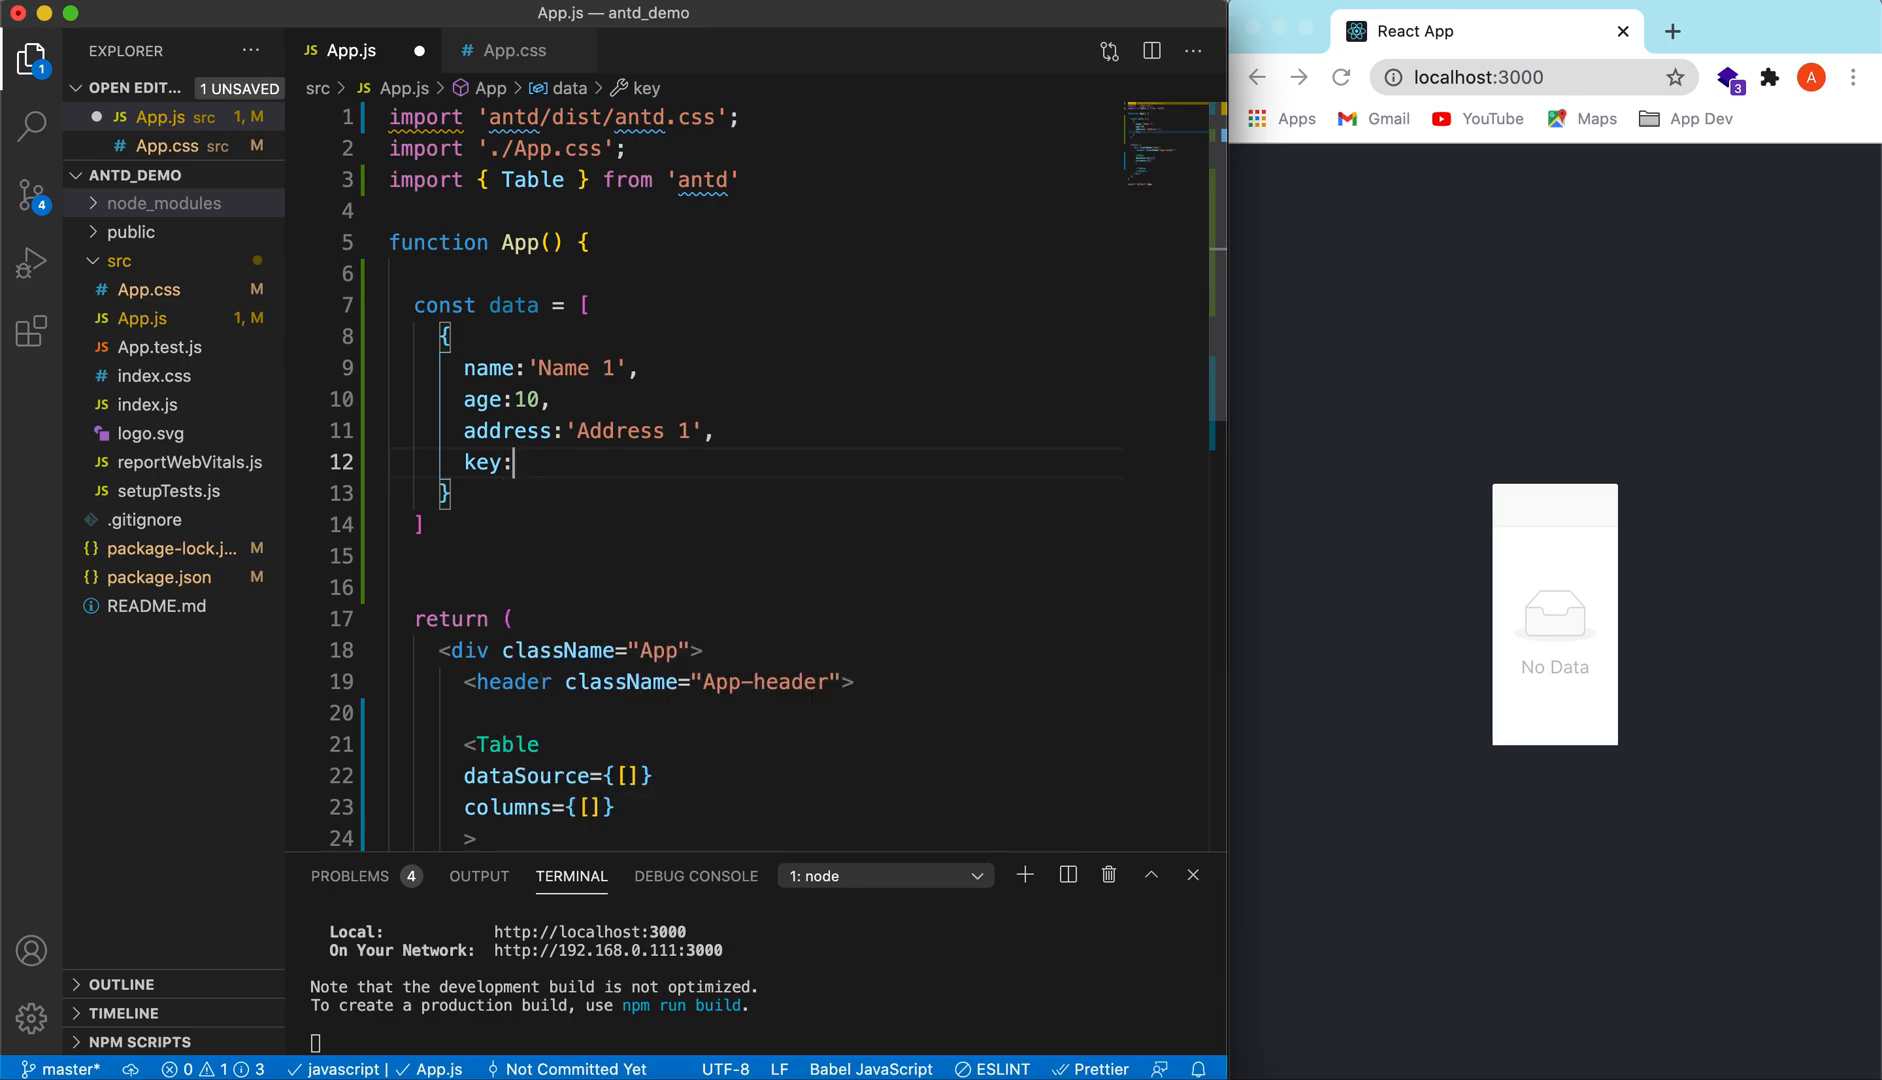
type("'1")
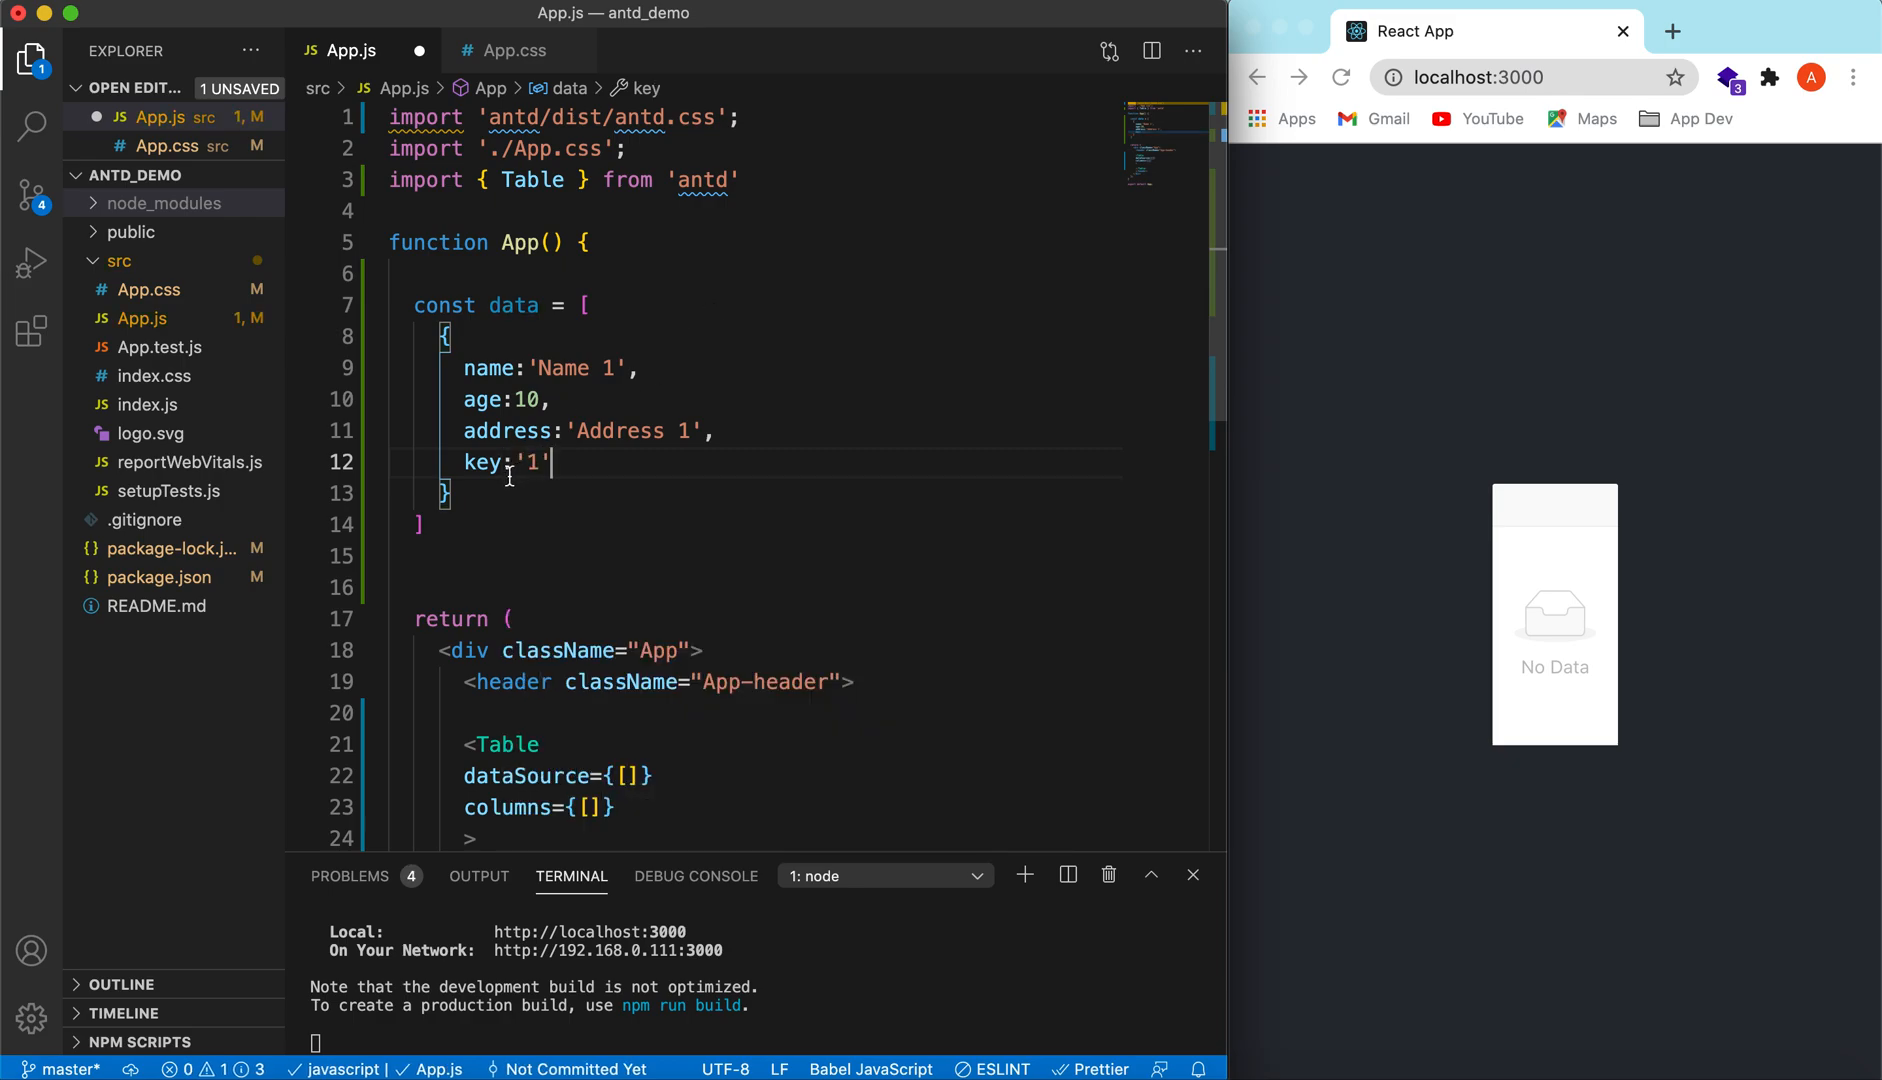
left_click(492, 492)
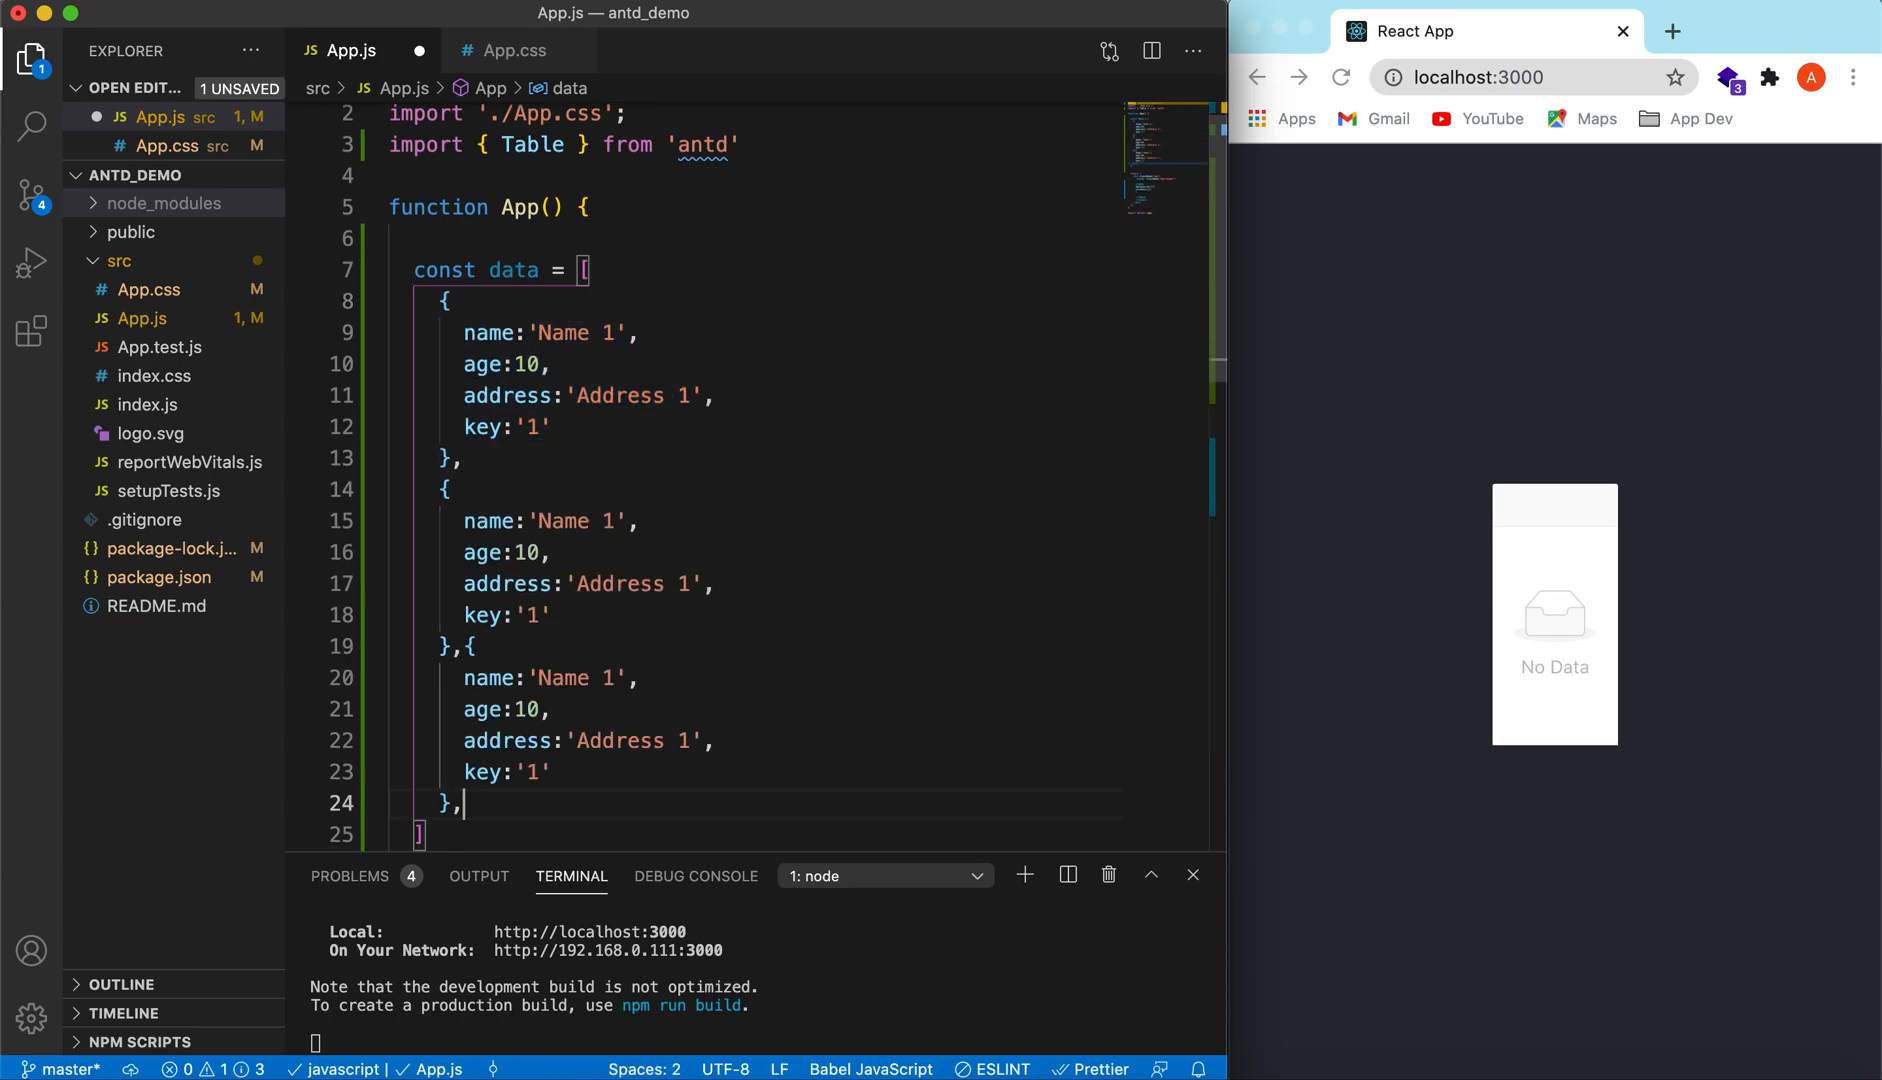
Step: Edit the copied records into Name 2 / age 20 / key 2 and Name 3 / age 30 / Address 3 / key 3
scroll("down", 3)
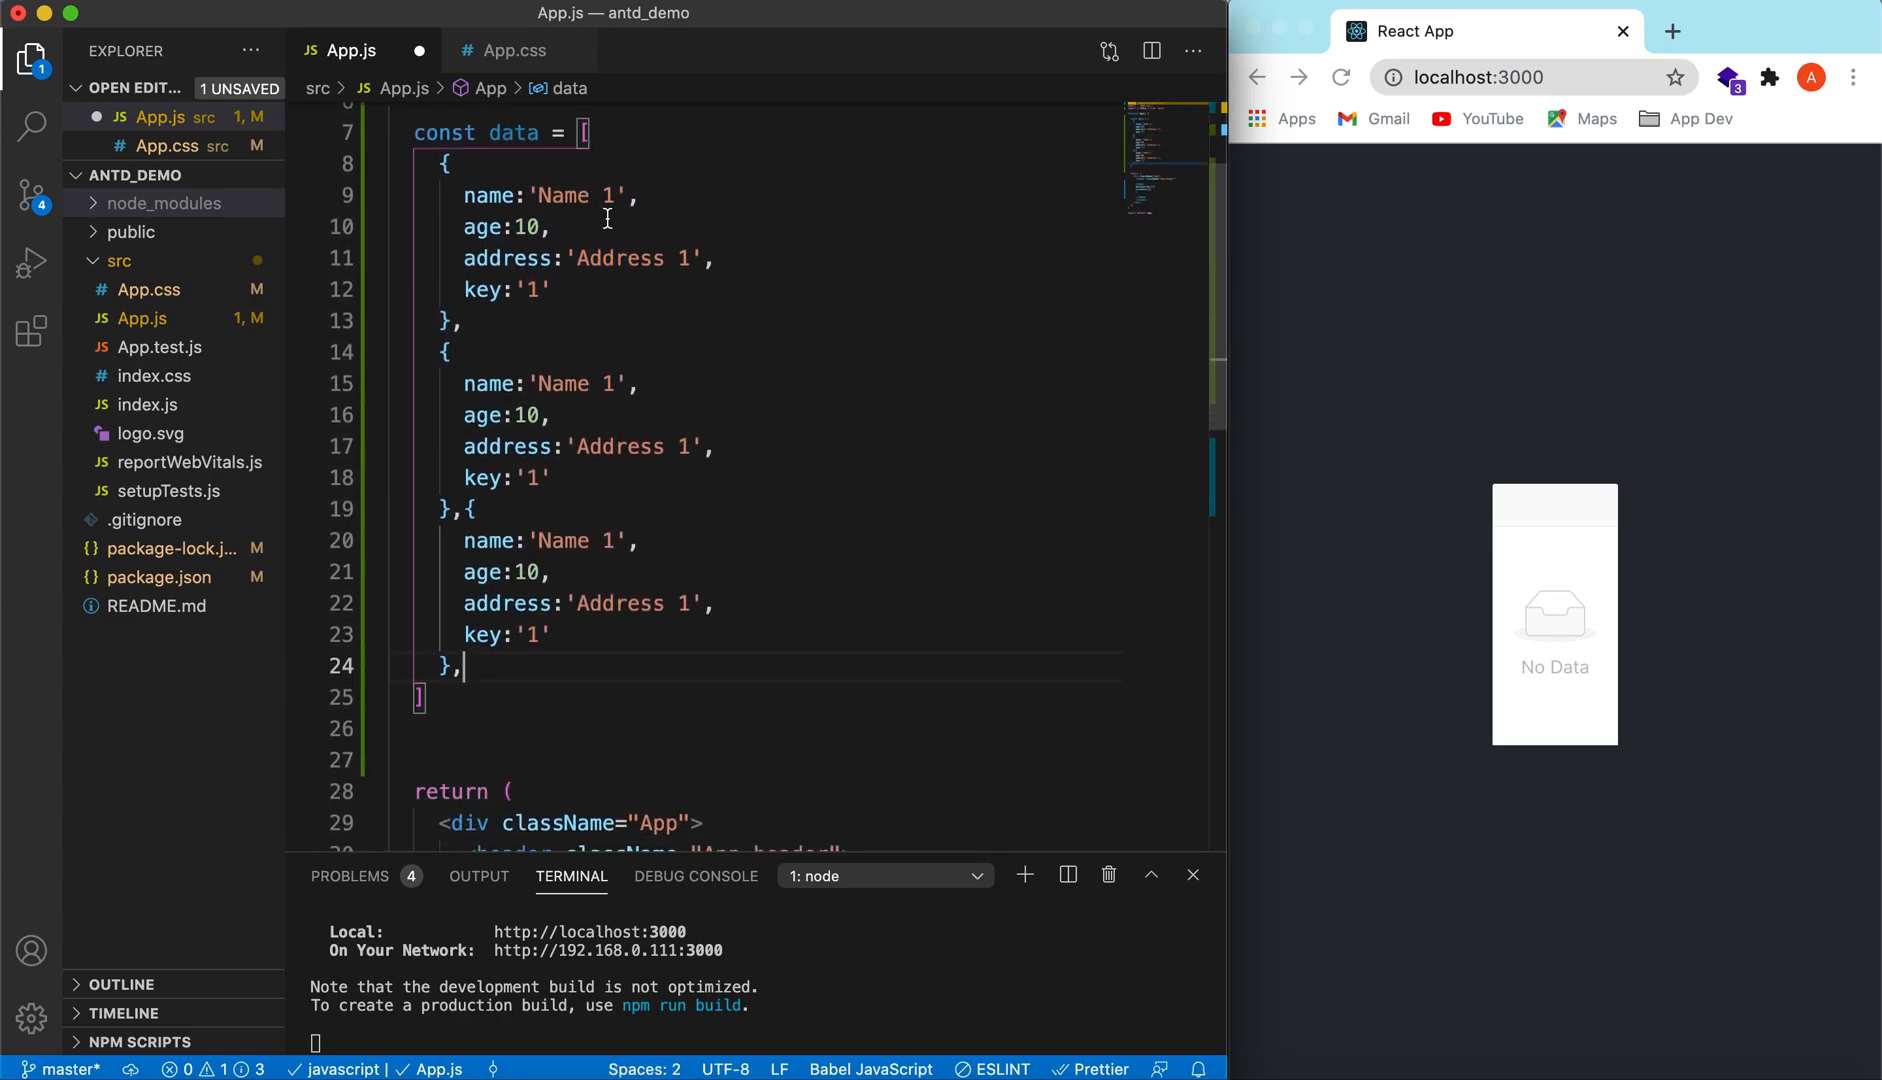
left_click(624, 382)
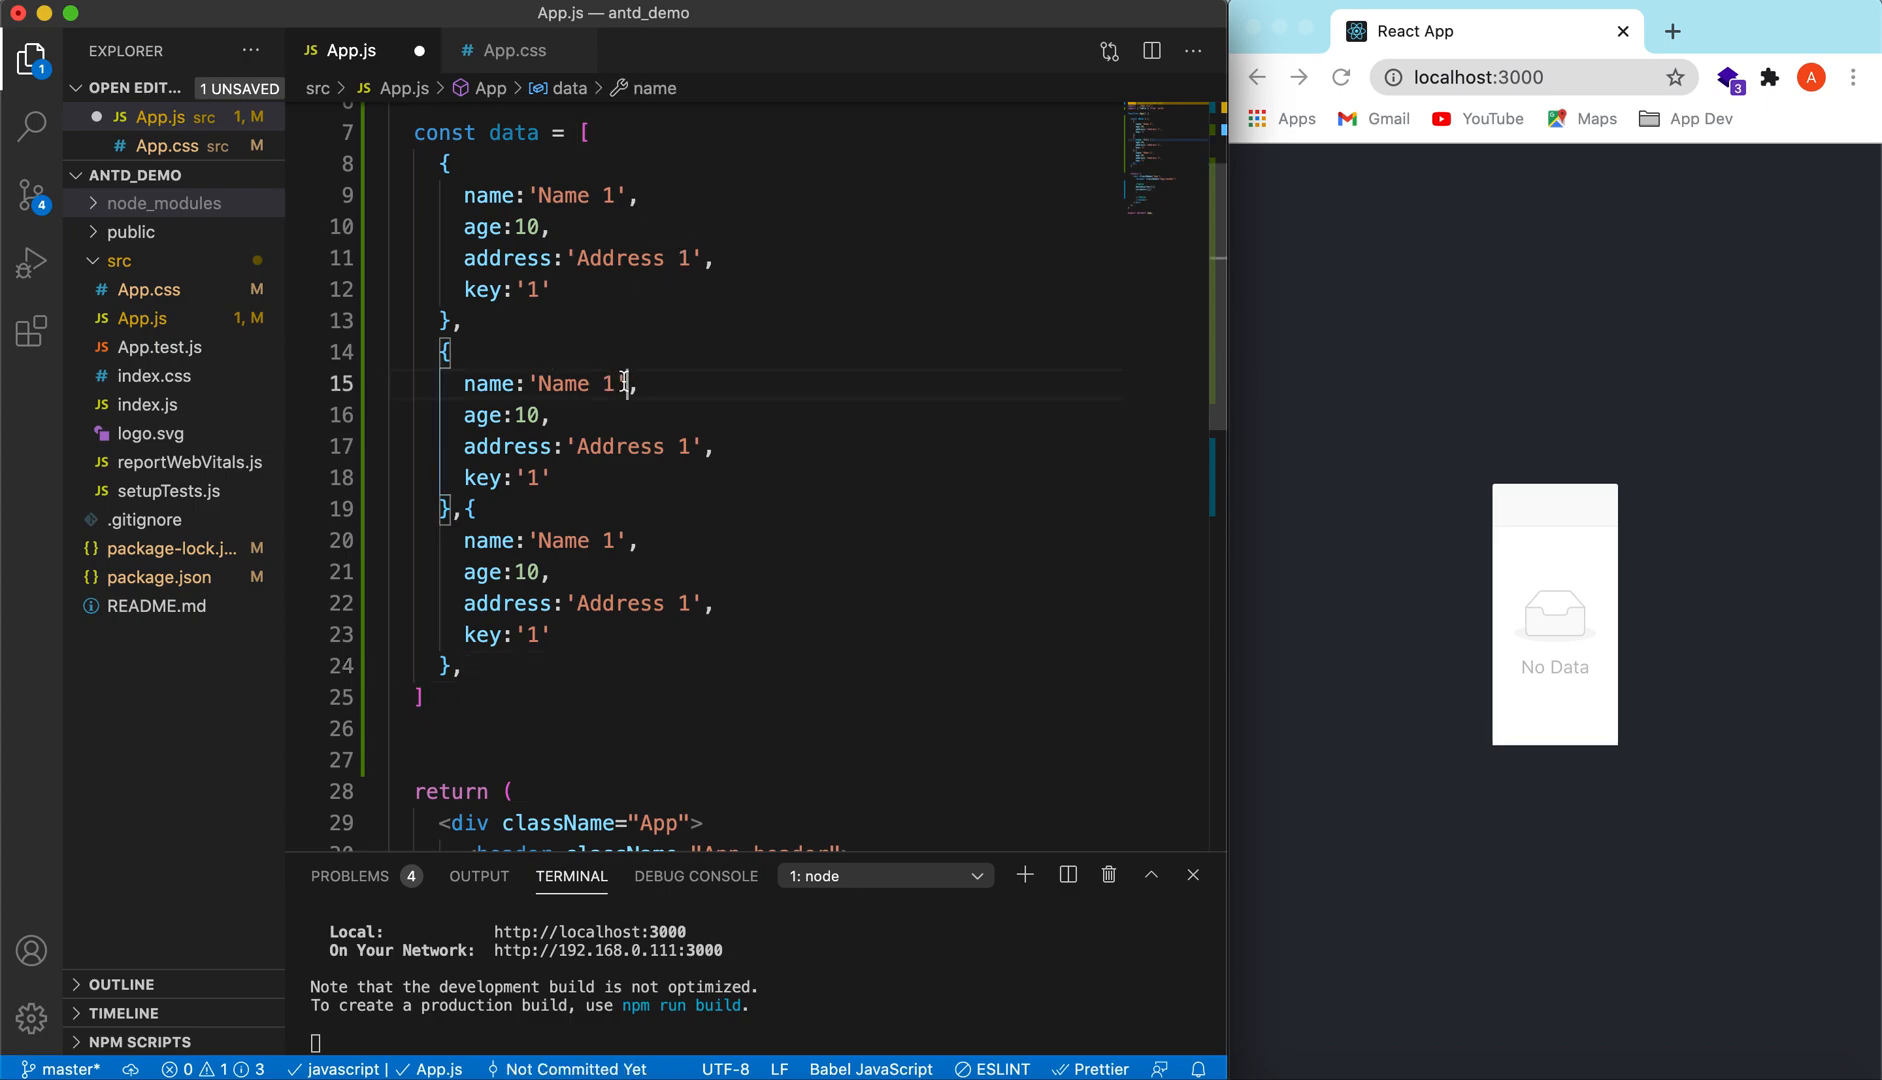
type("2")
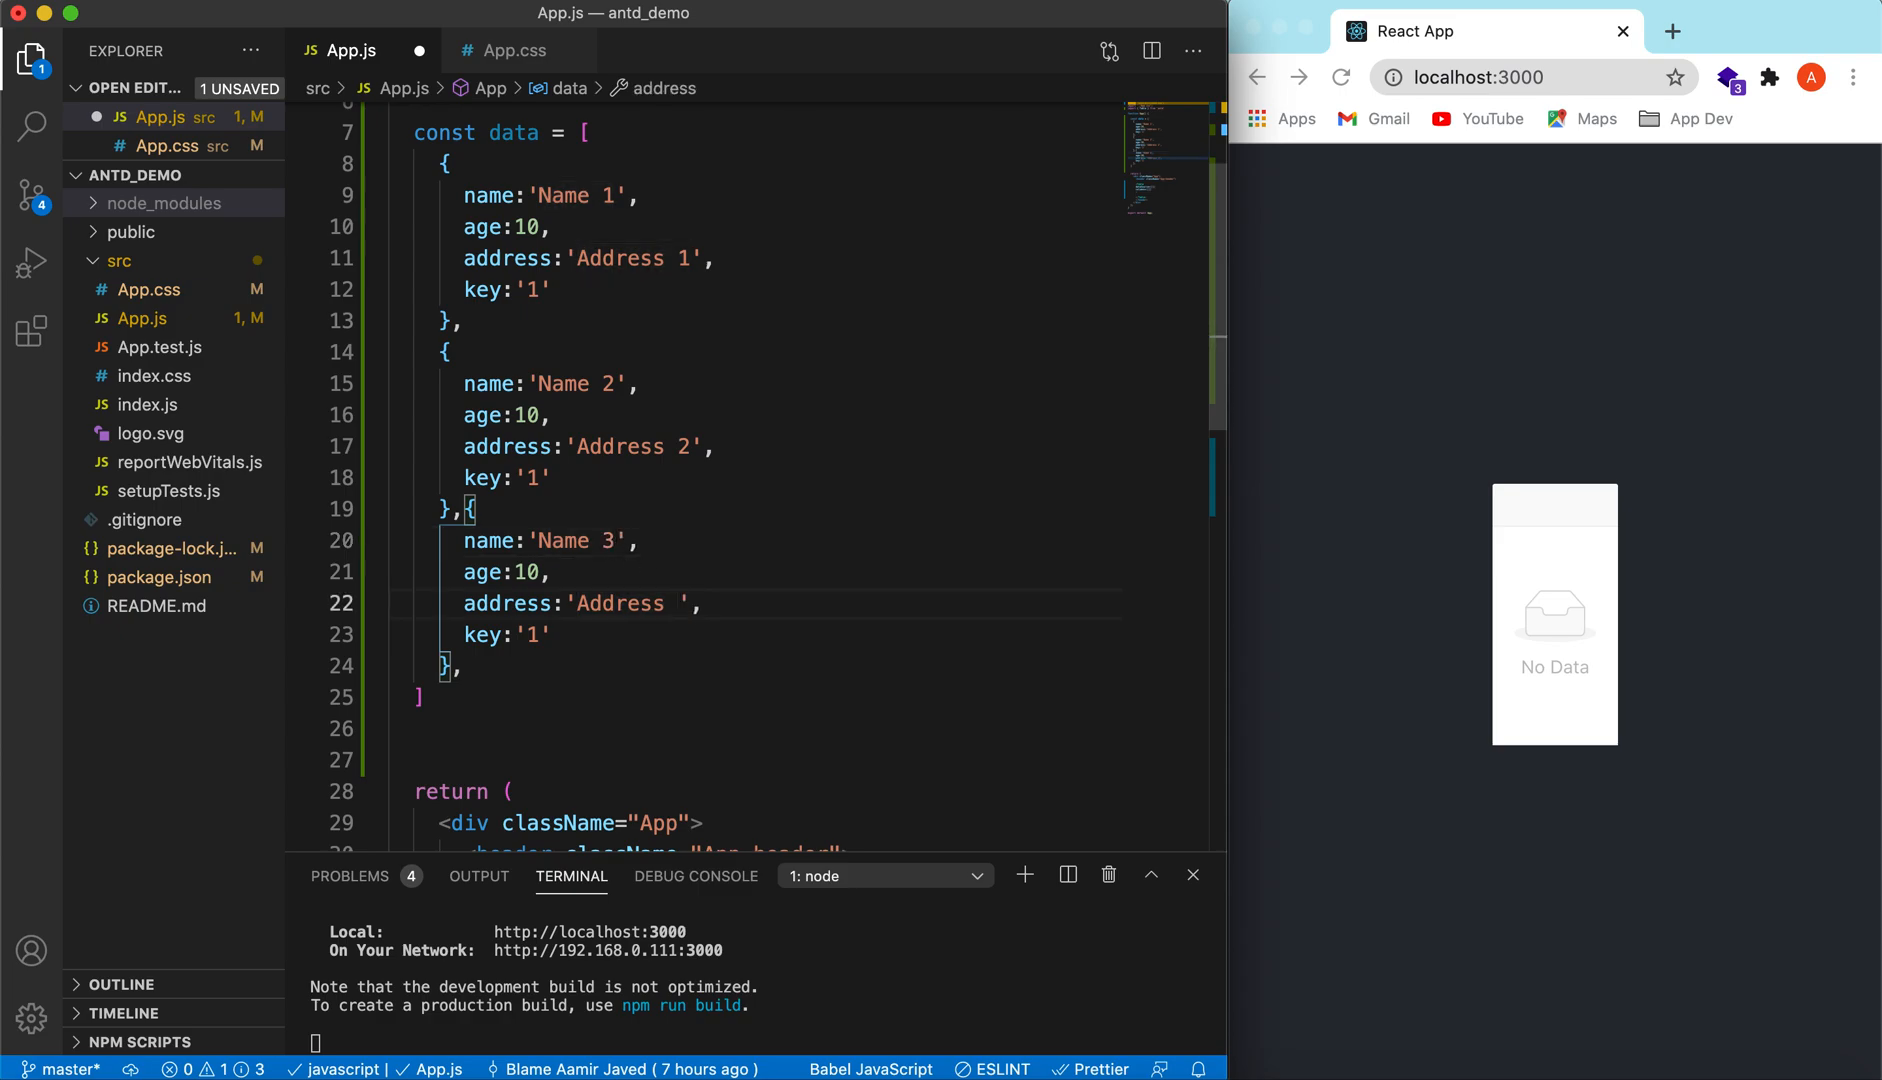
type("3")
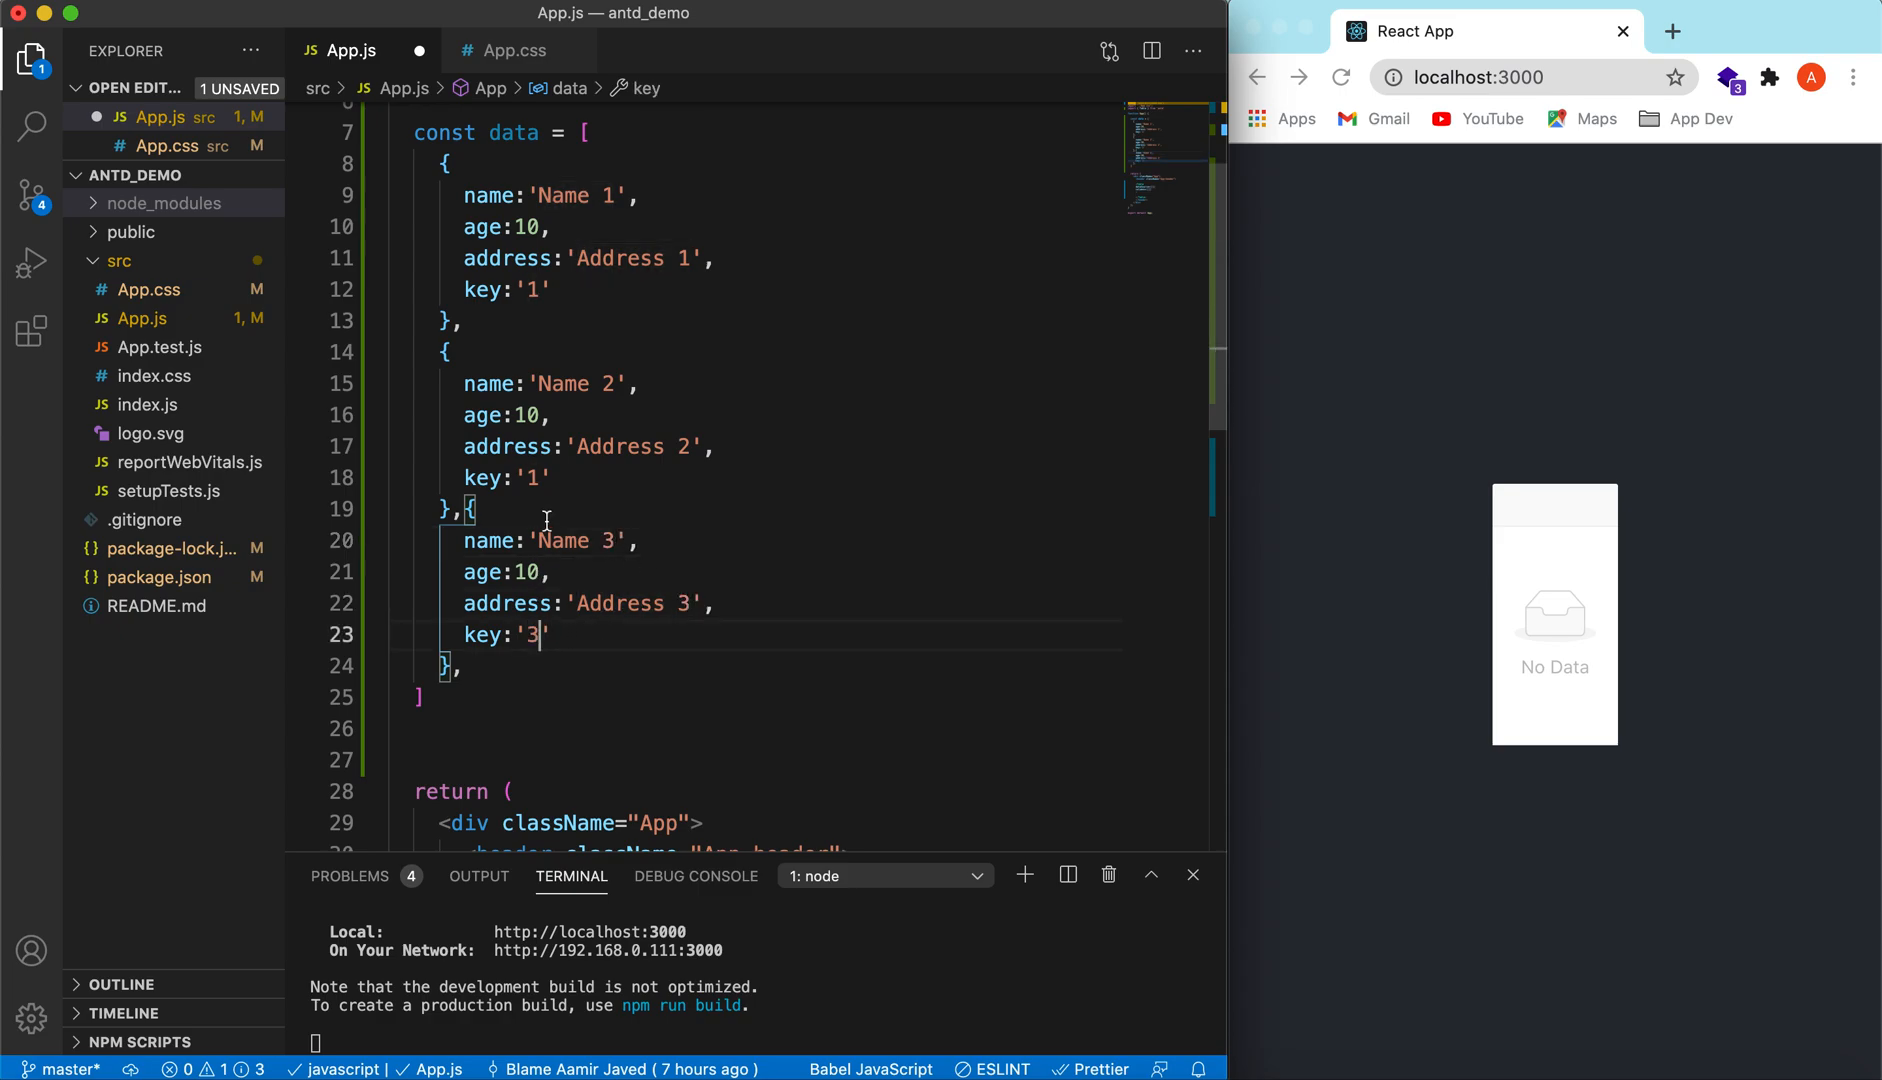
type("2")
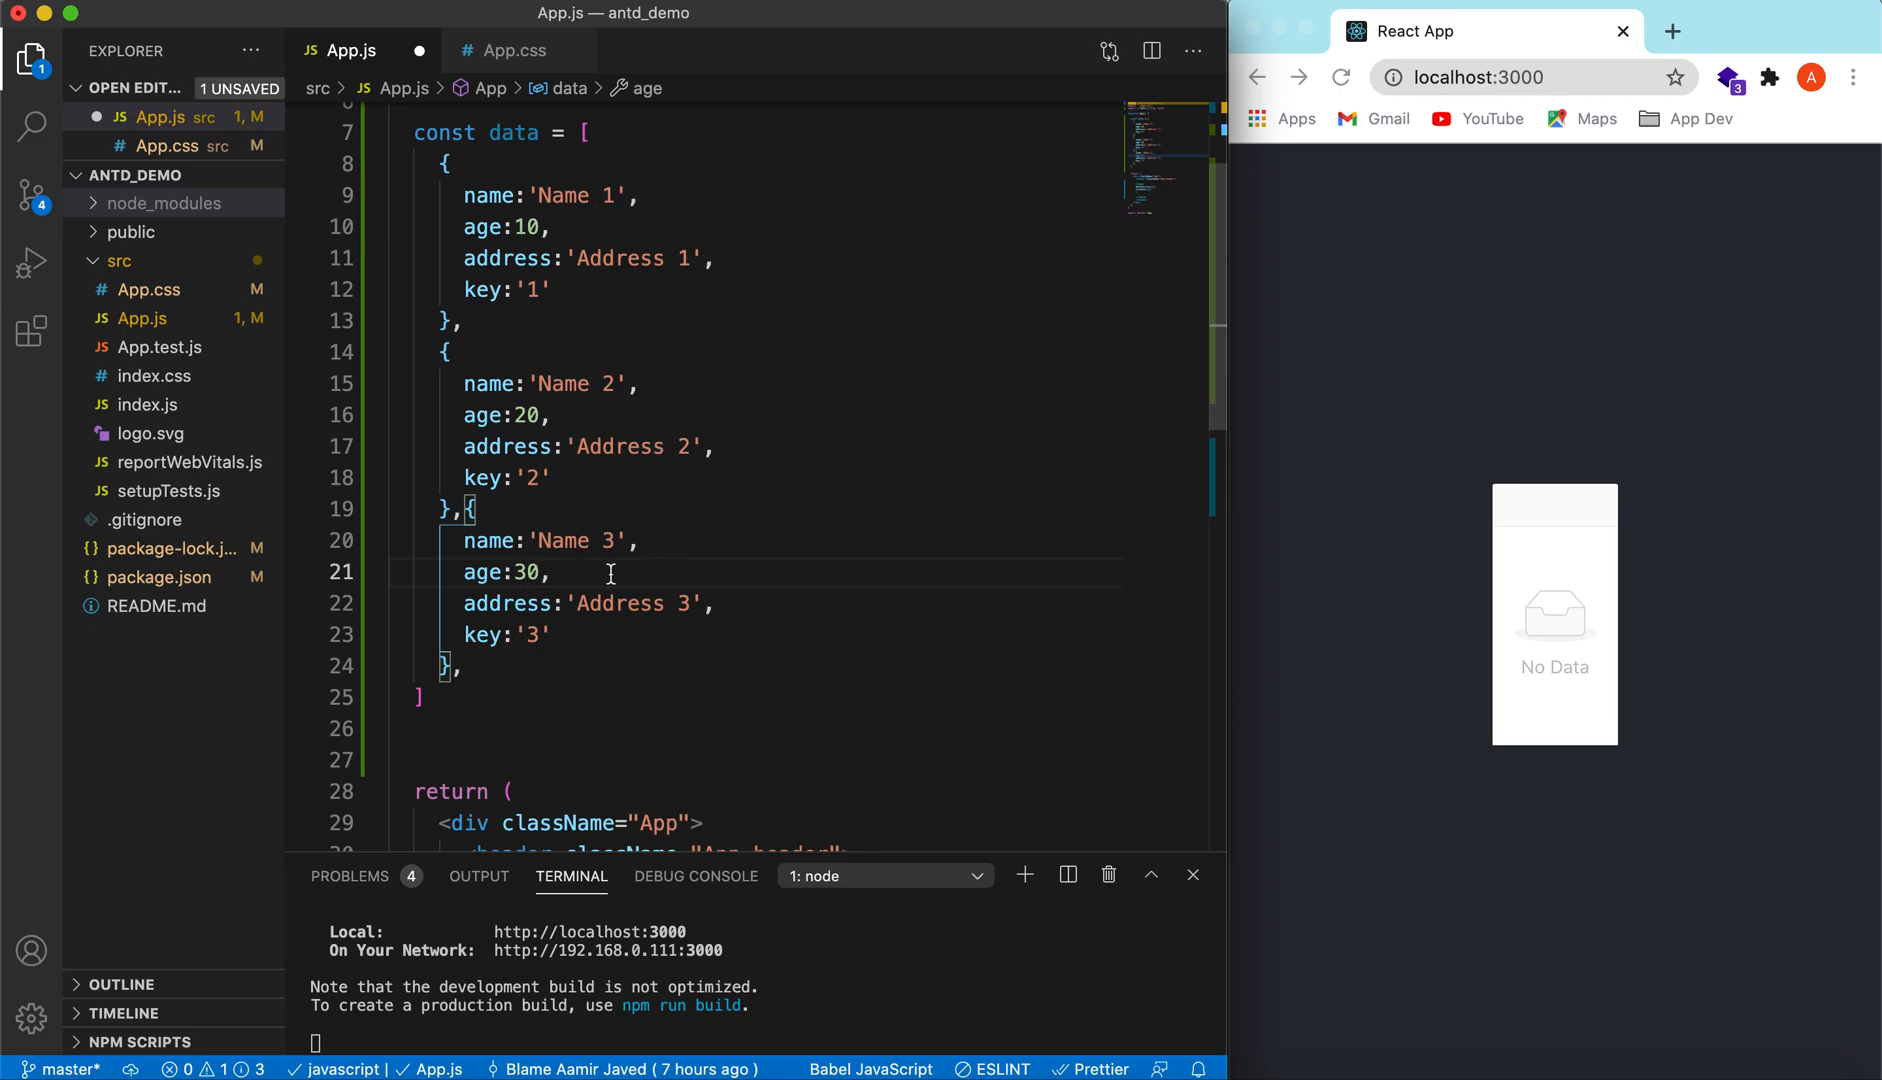
scroll("down", 3)
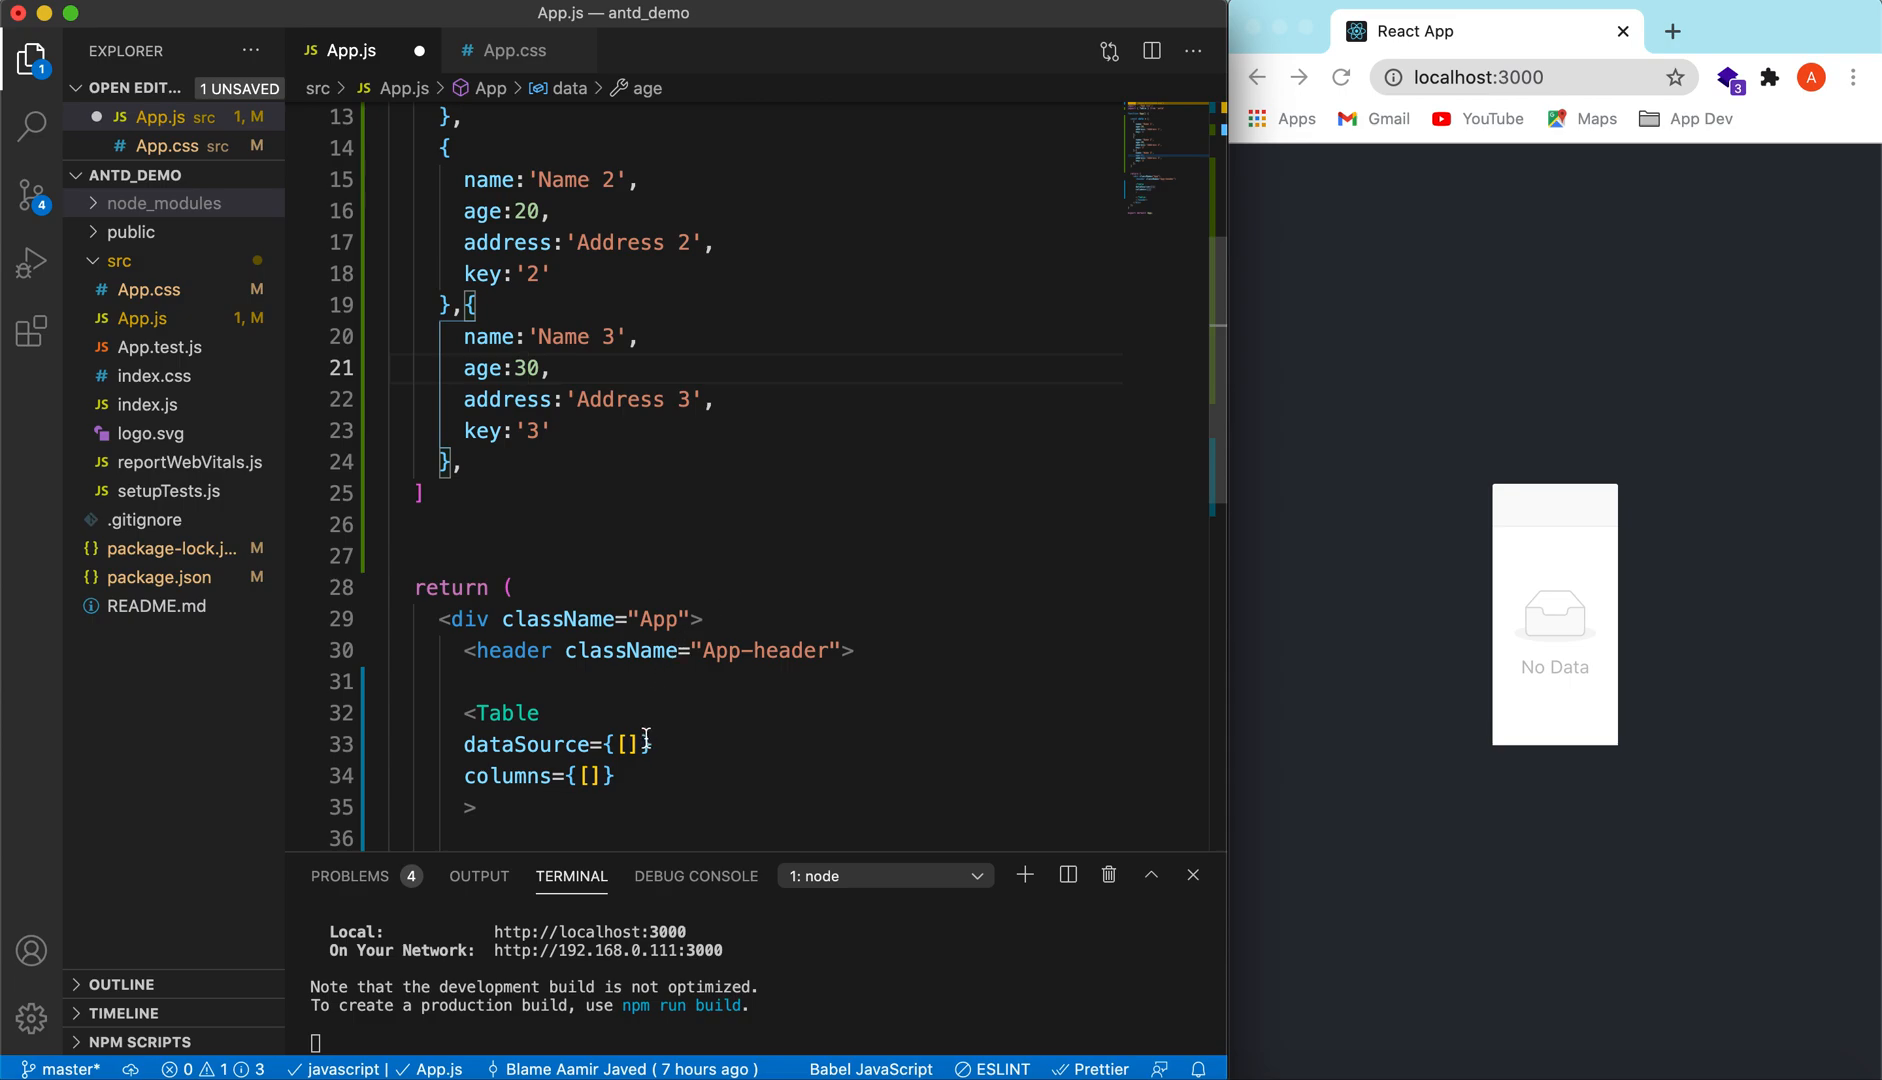
Step: Set the Table's dataSource prop to {data} so the preview shows empty rows with pagination
type("data")
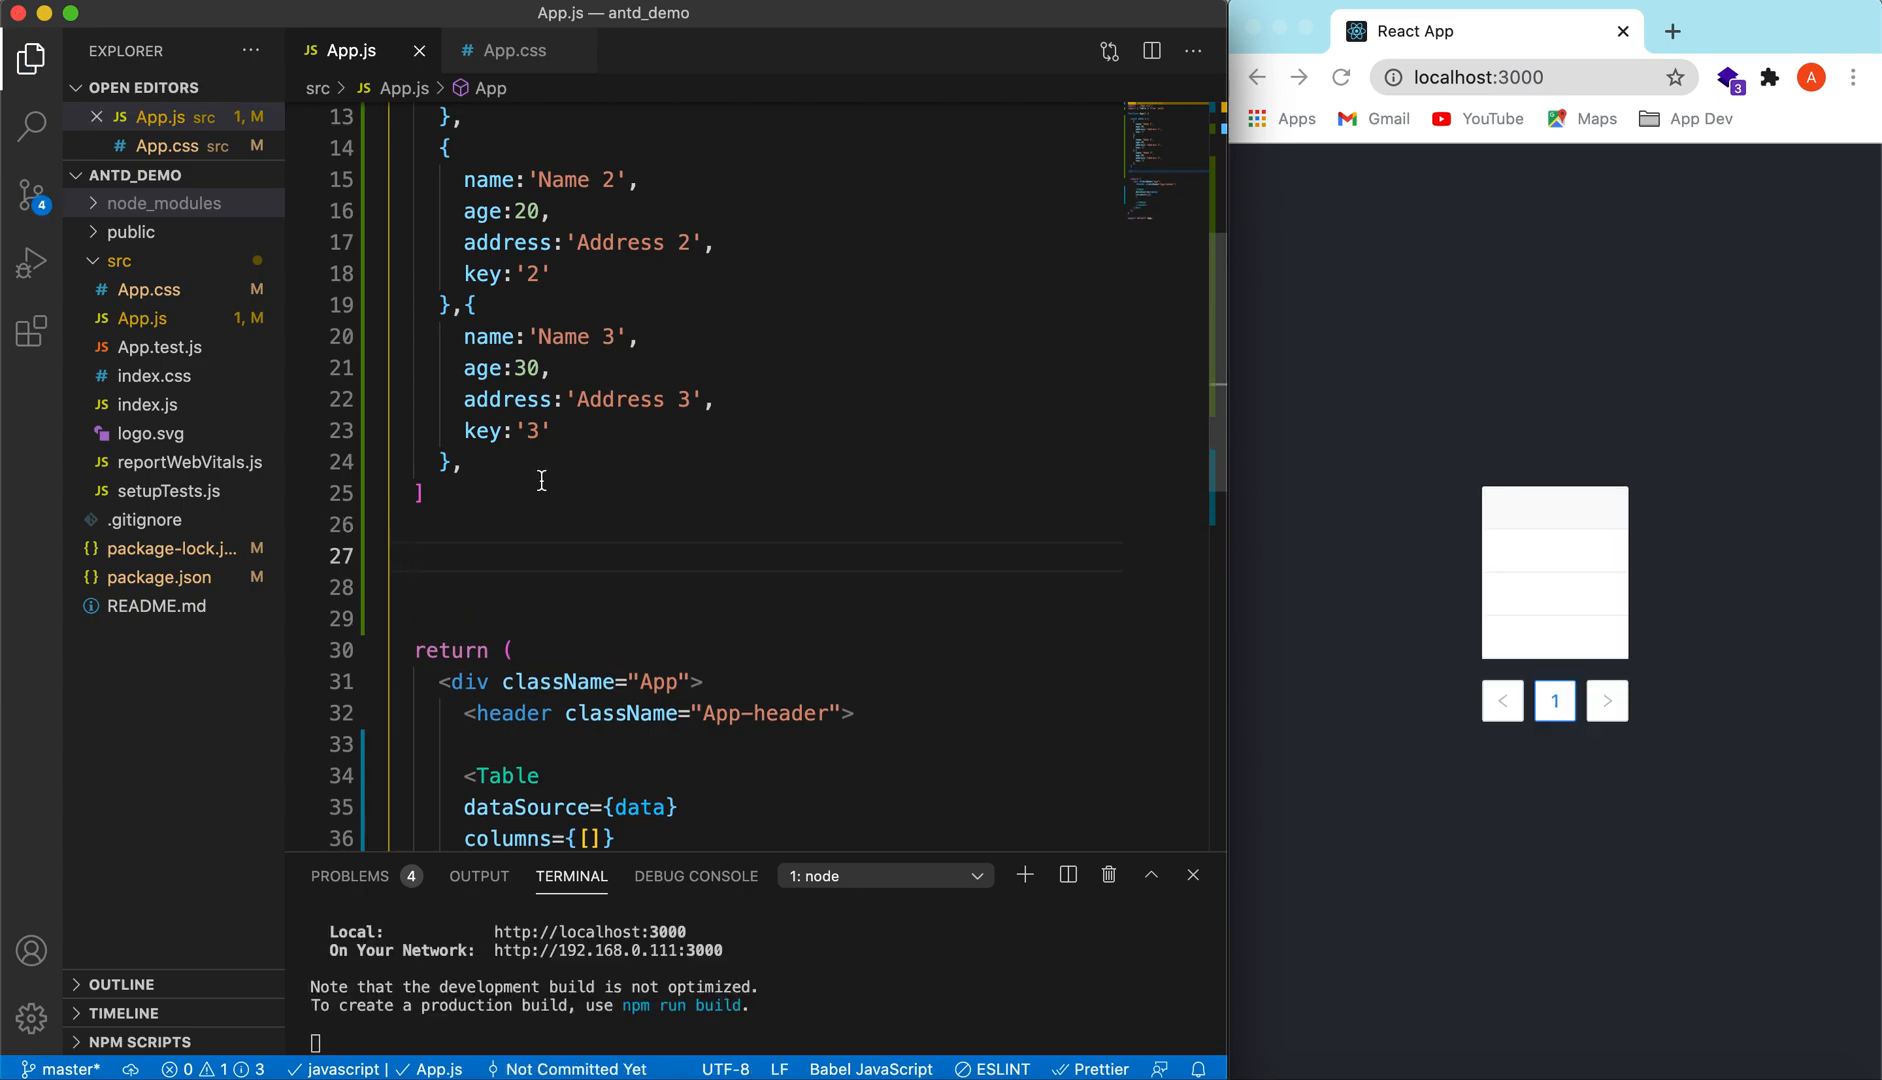
scroll("down", 3)
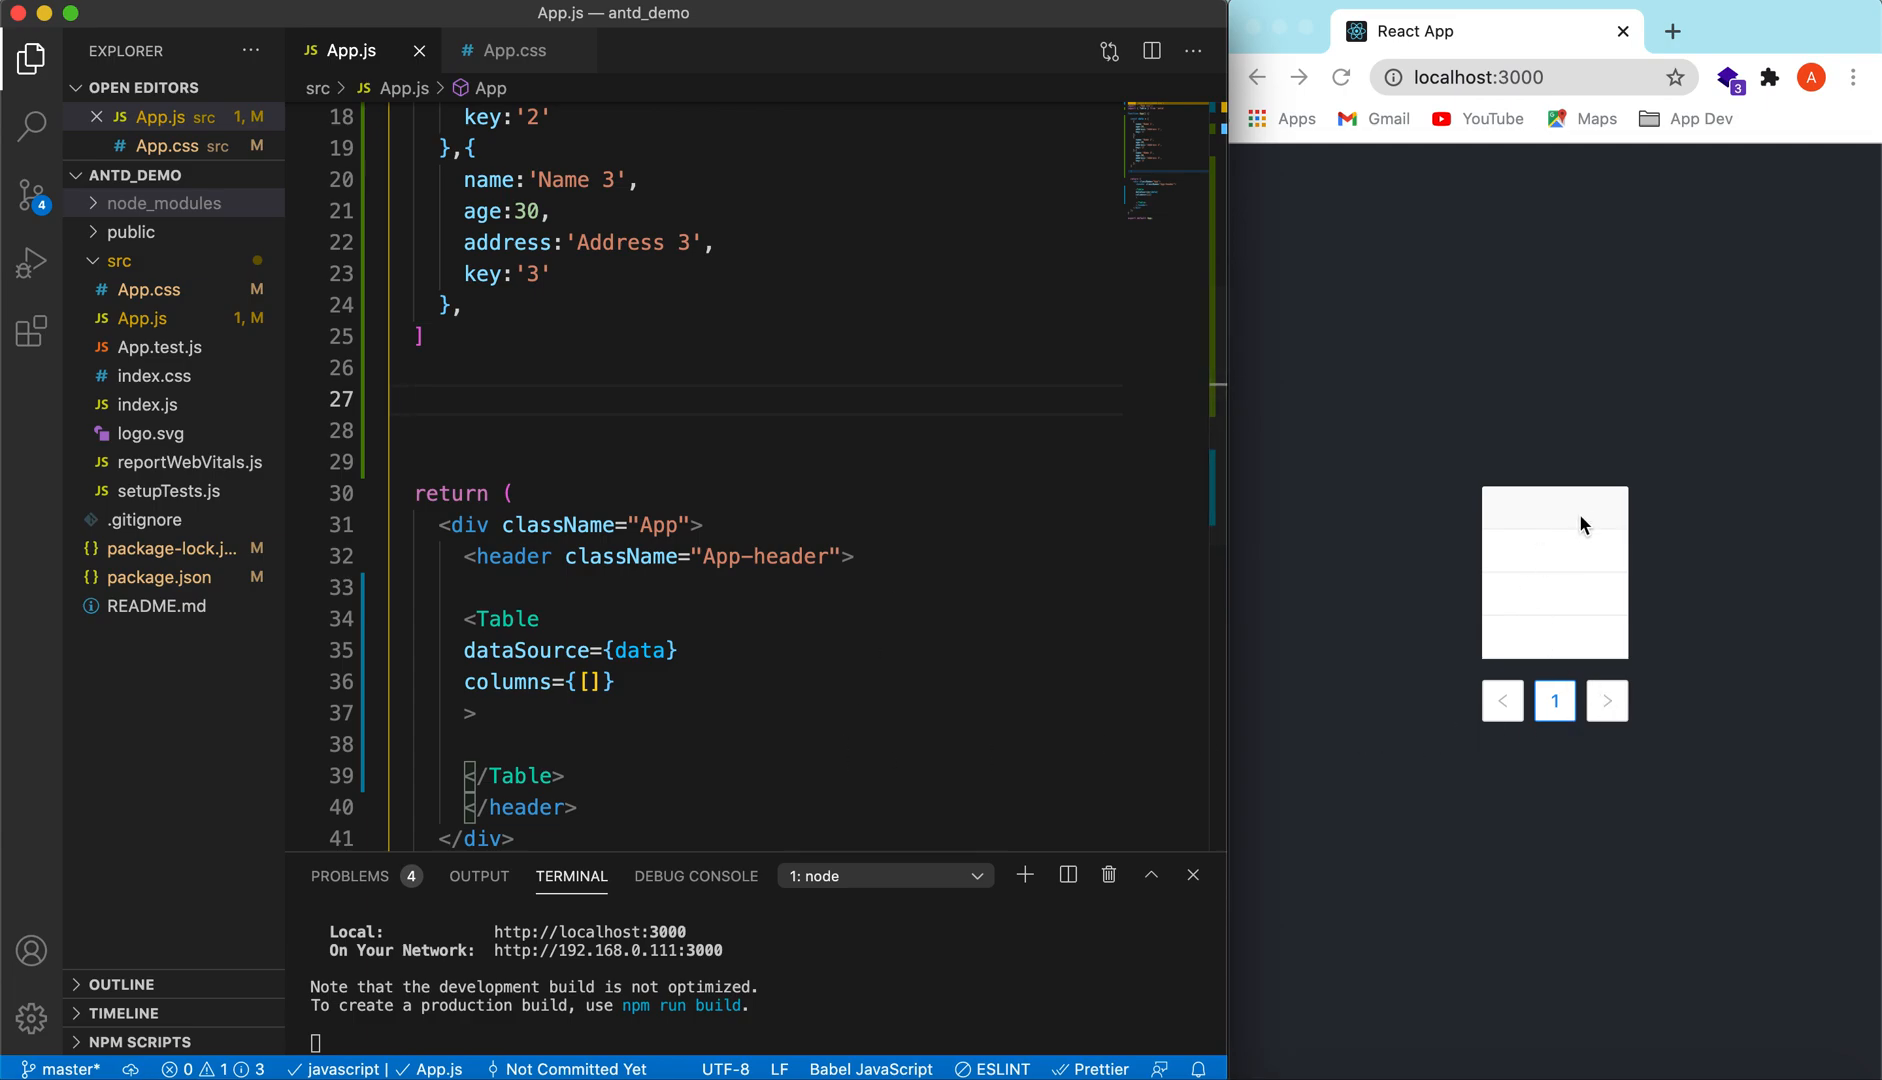
mouse_move(1616, 550)
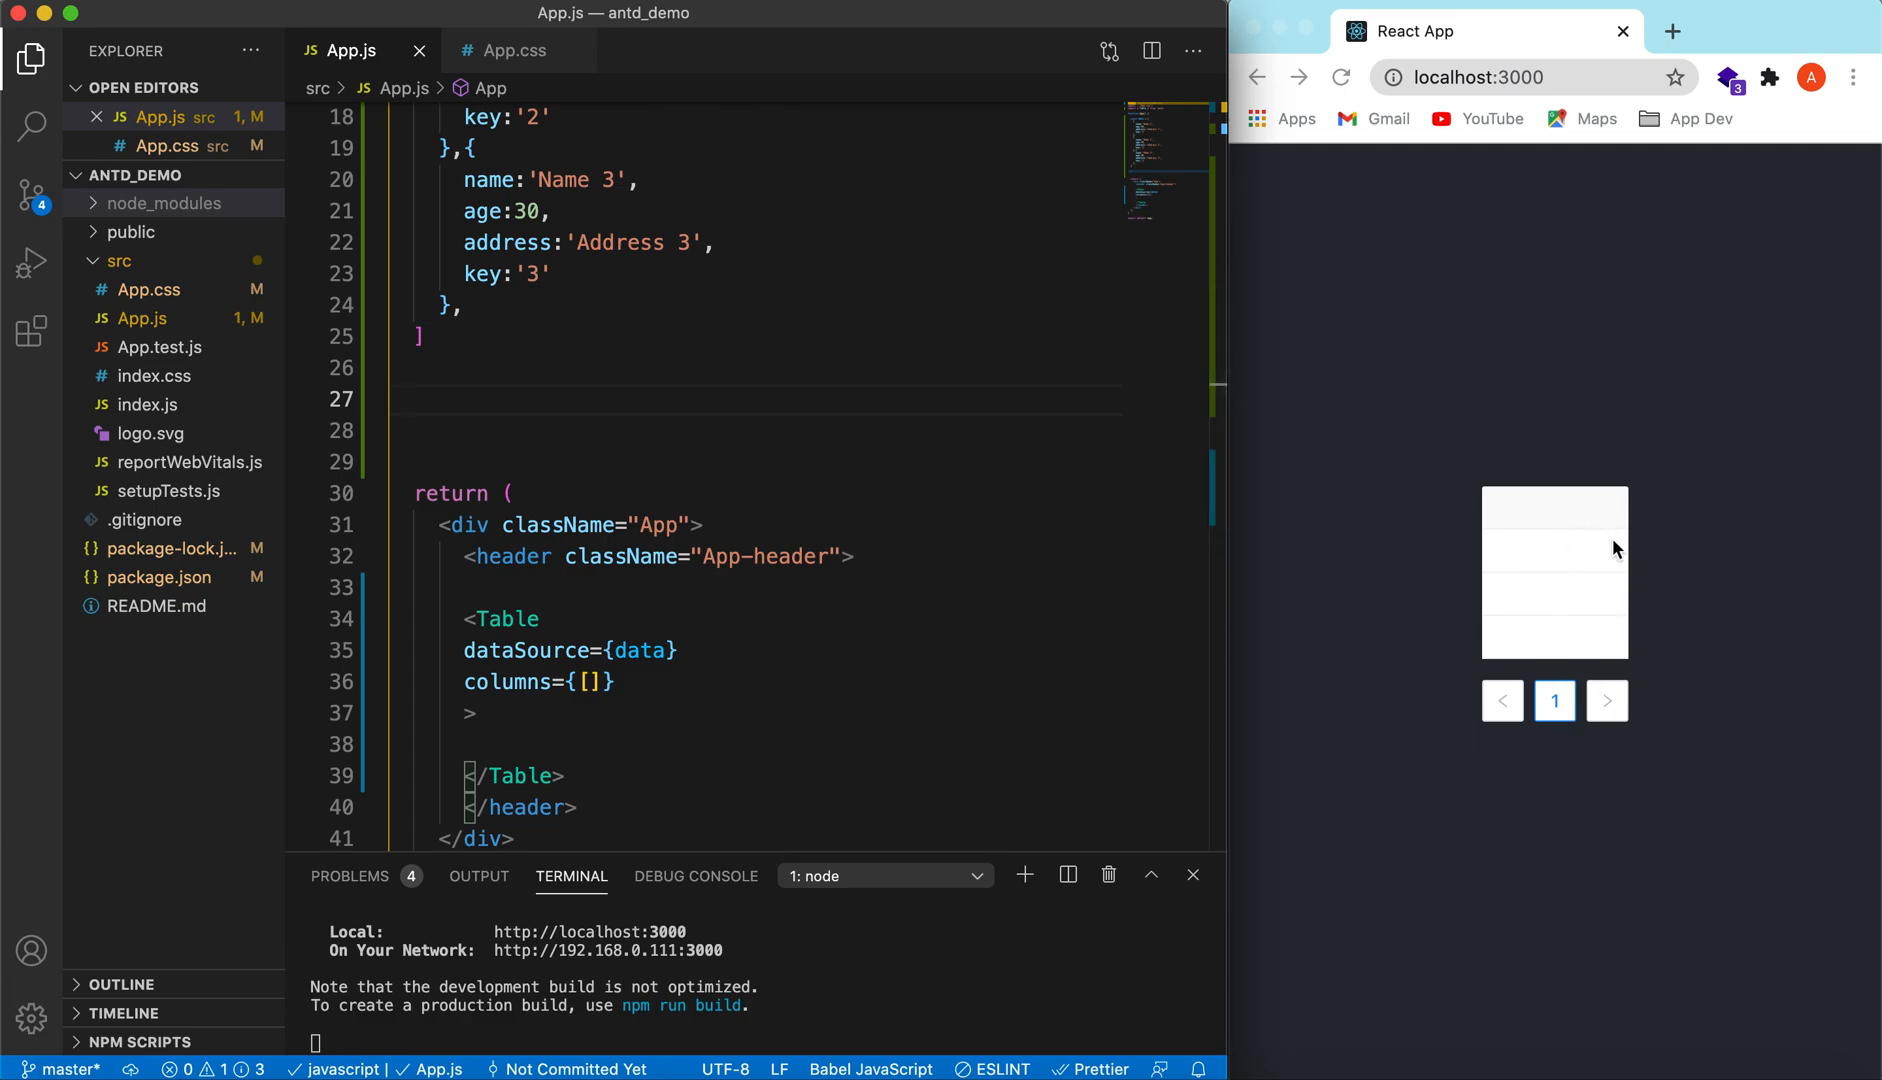
mouse_move(1564, 716)
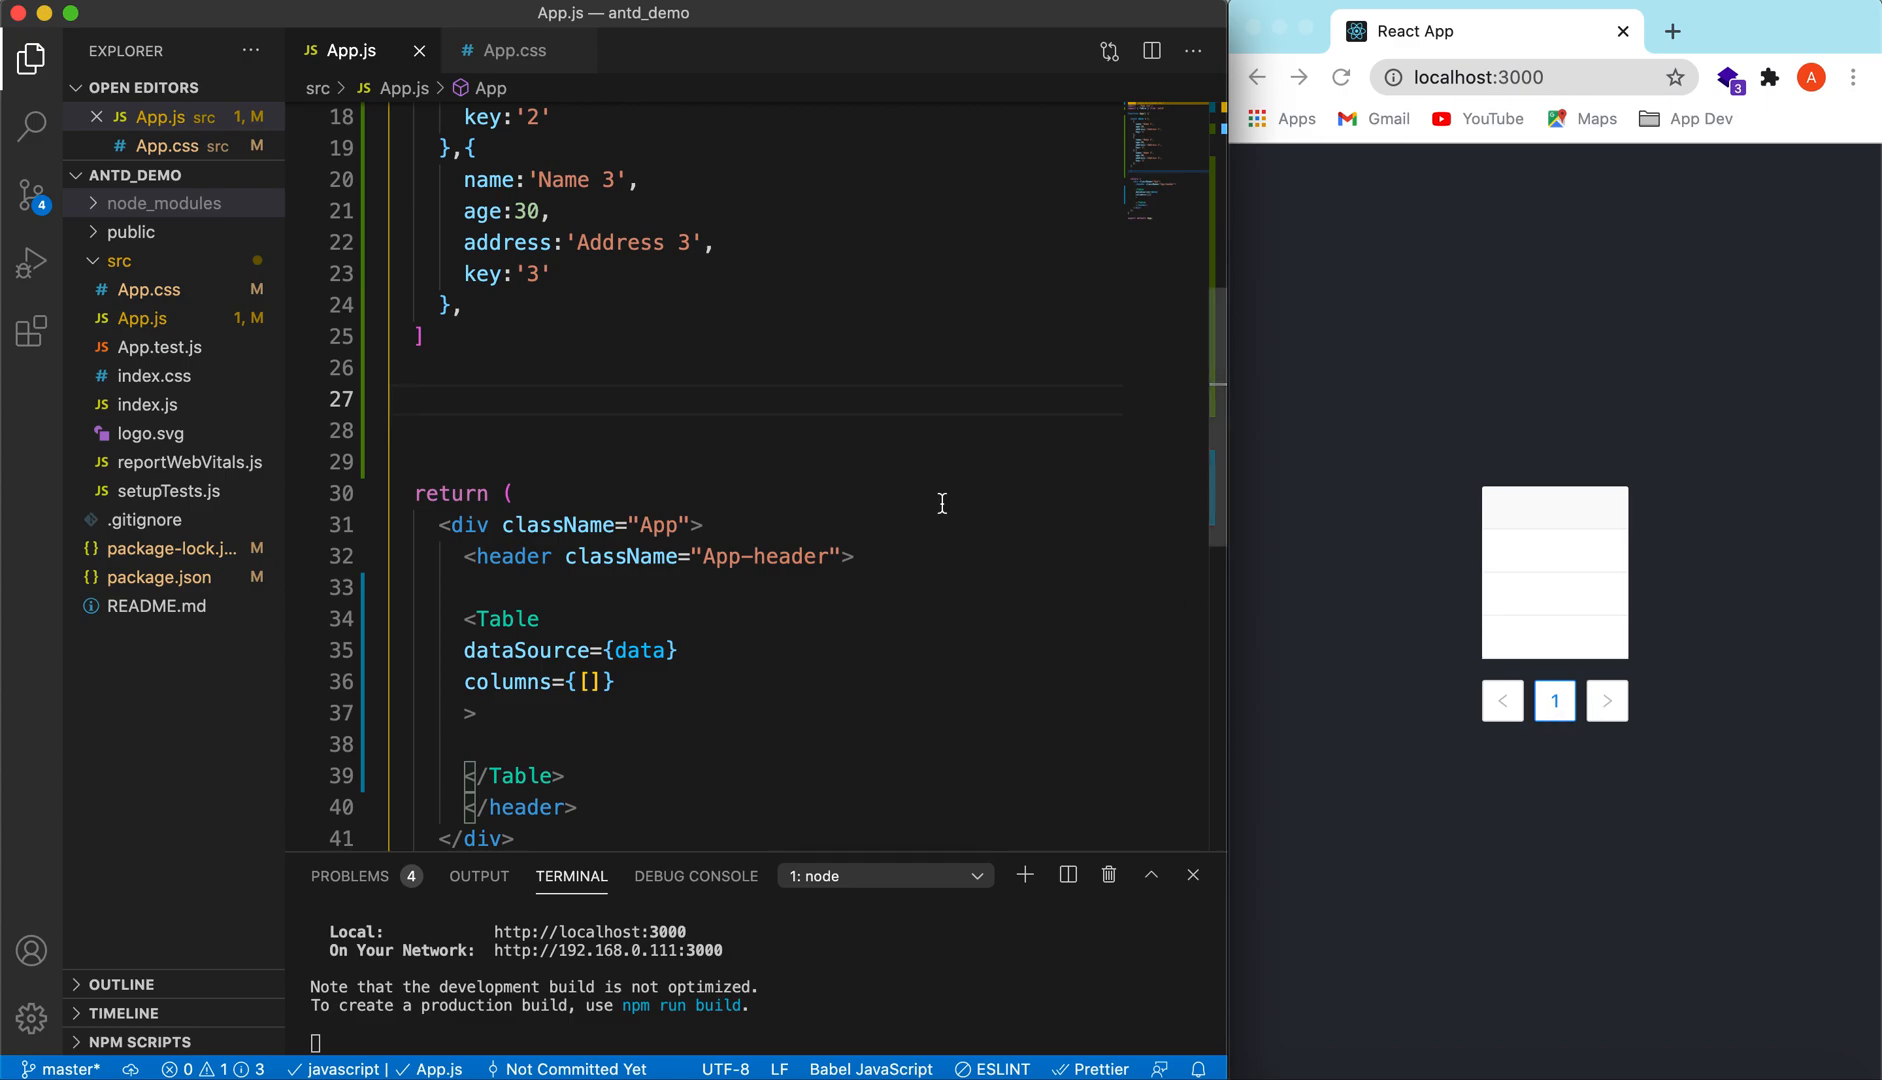
mouse_move(1016, 540)
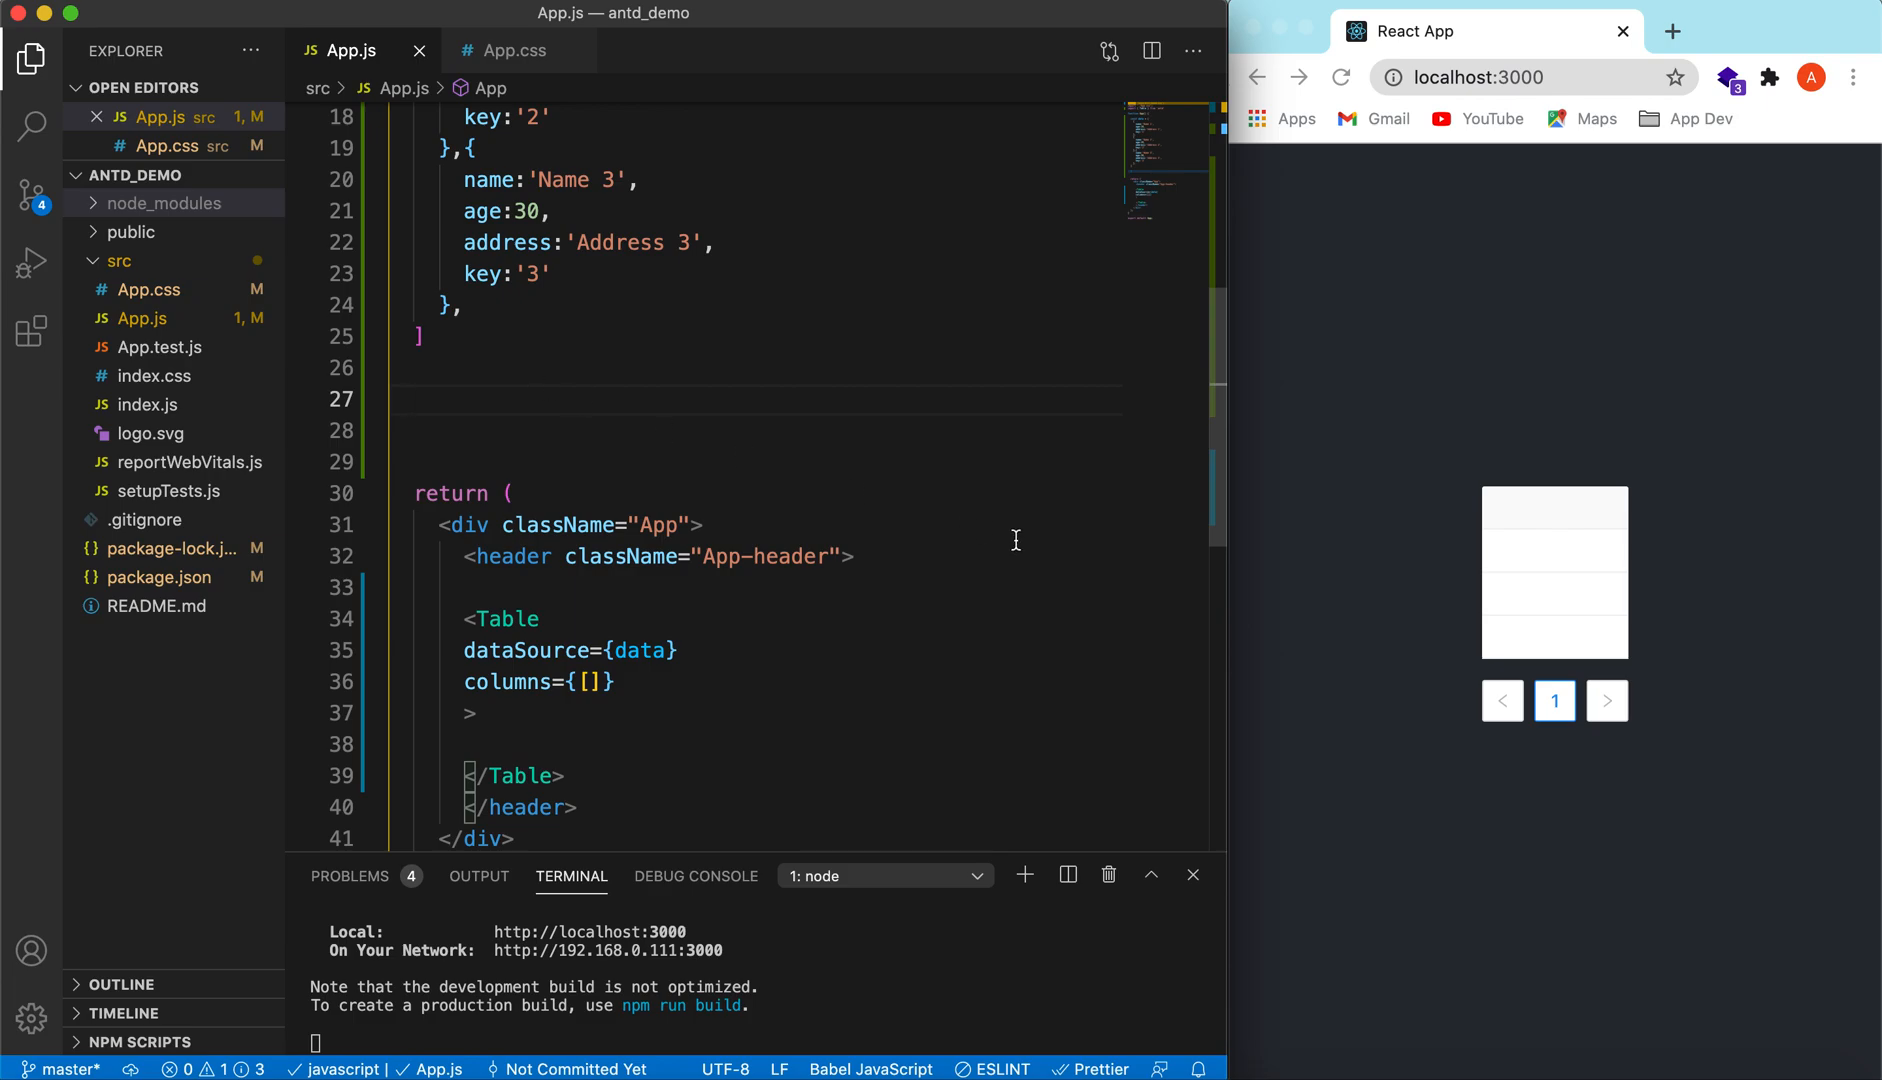
mouse_move(1606, 700)
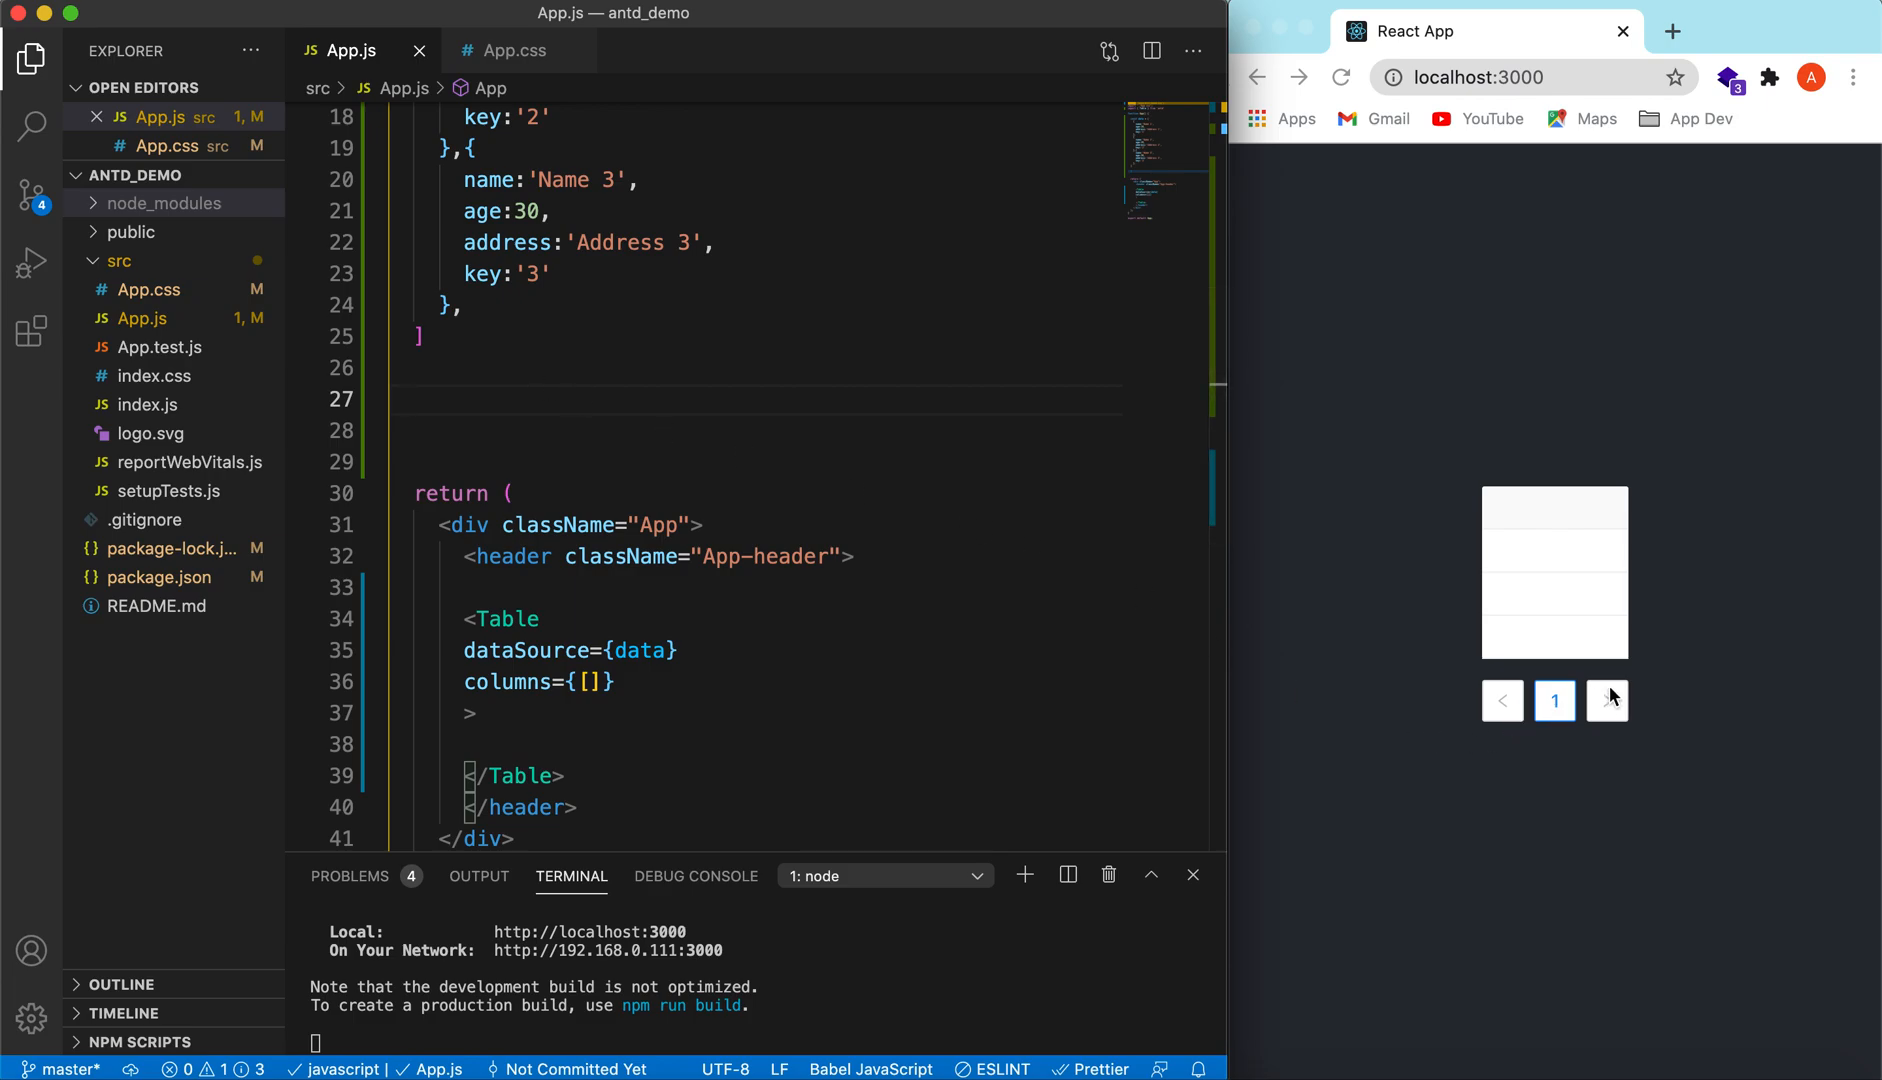
Step: Add a pagination prop, then define const columns with a Name column: title 'Name', dataIndex 'name', key 'key'
key("enter")
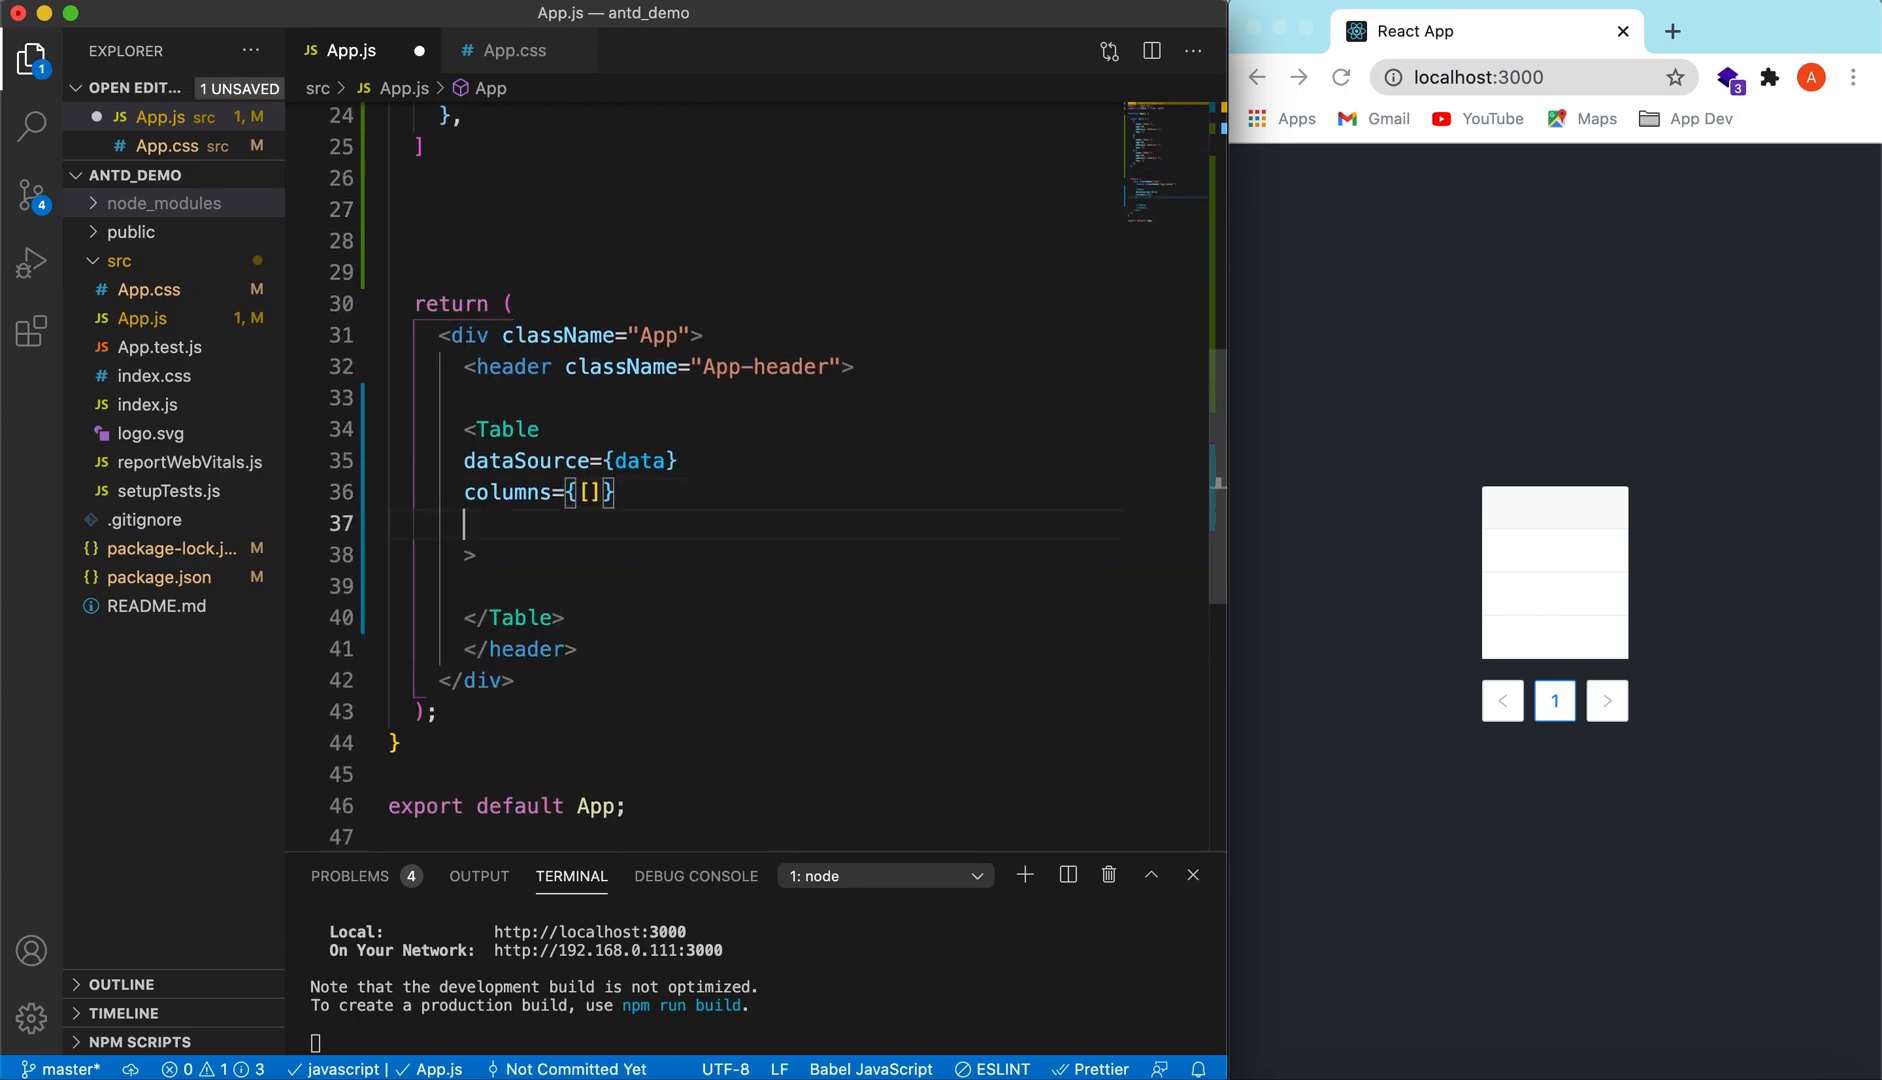
type("pagination")
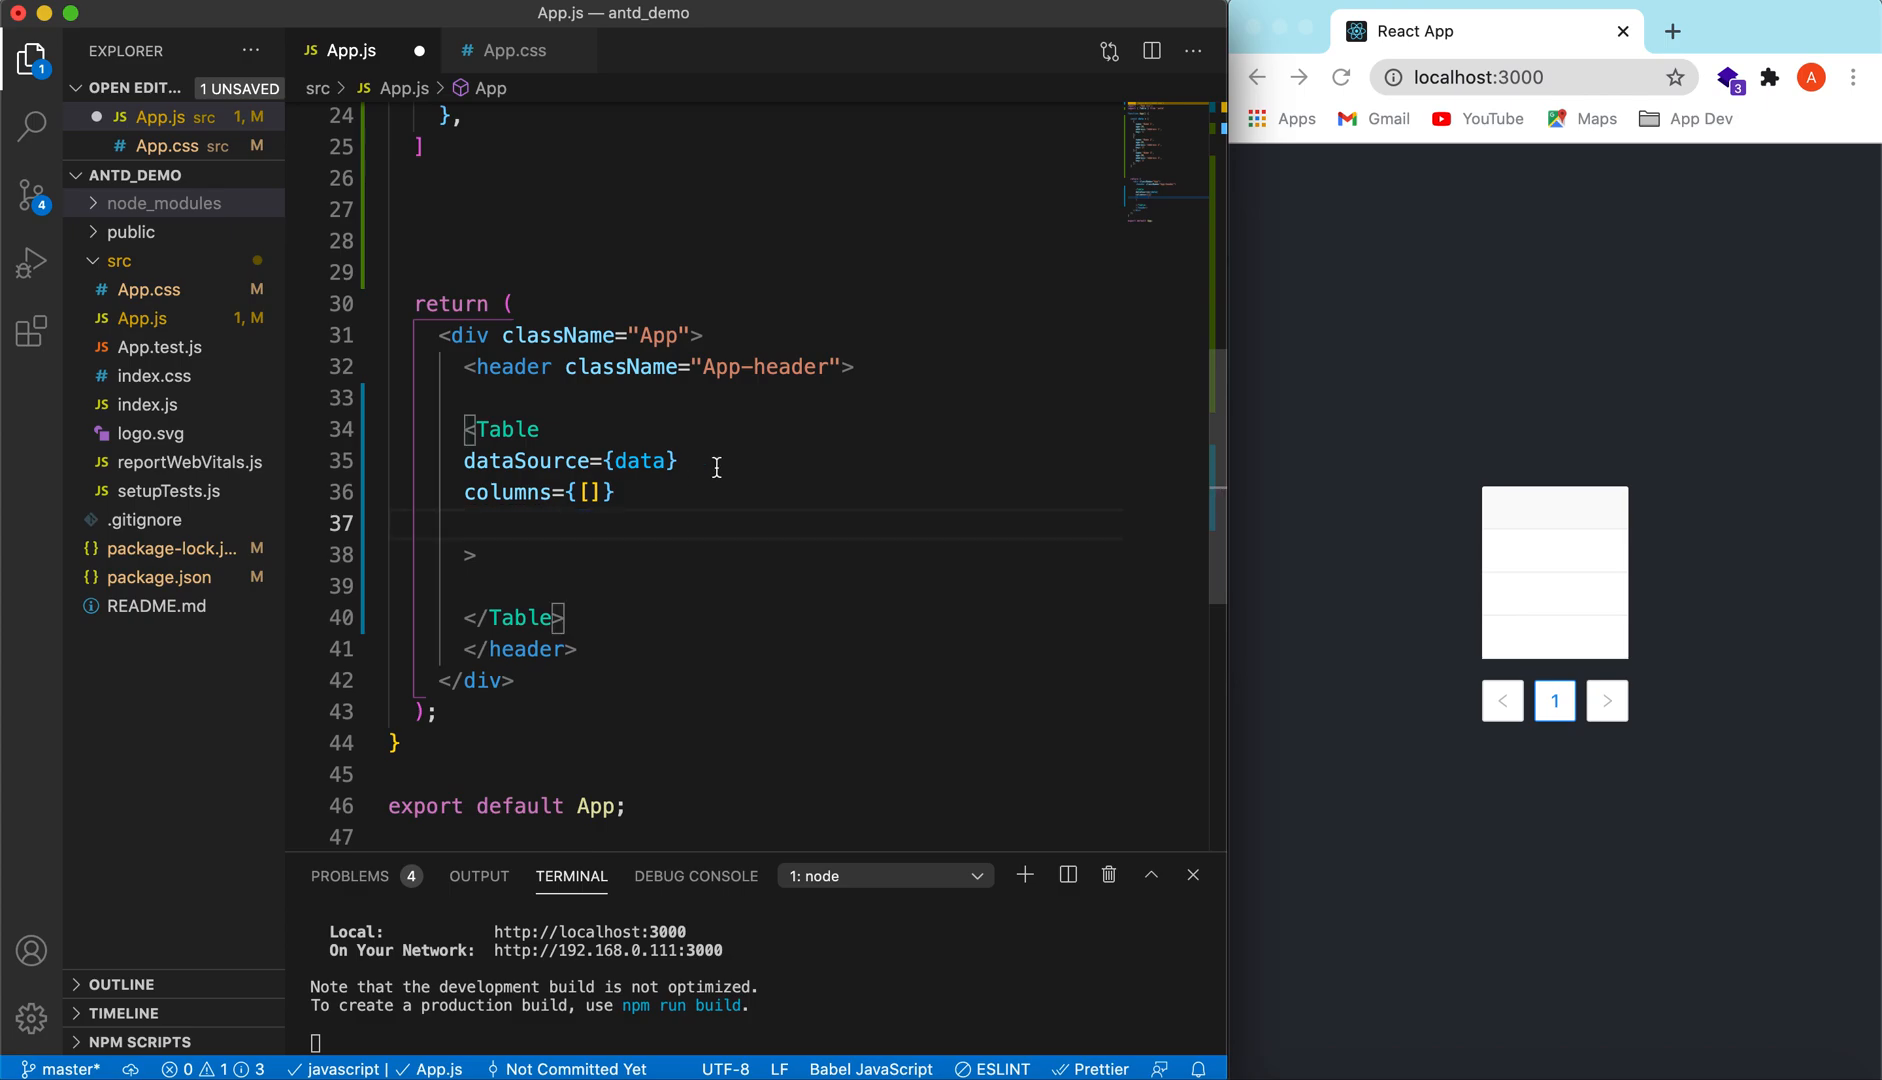
scroll("up", 3)
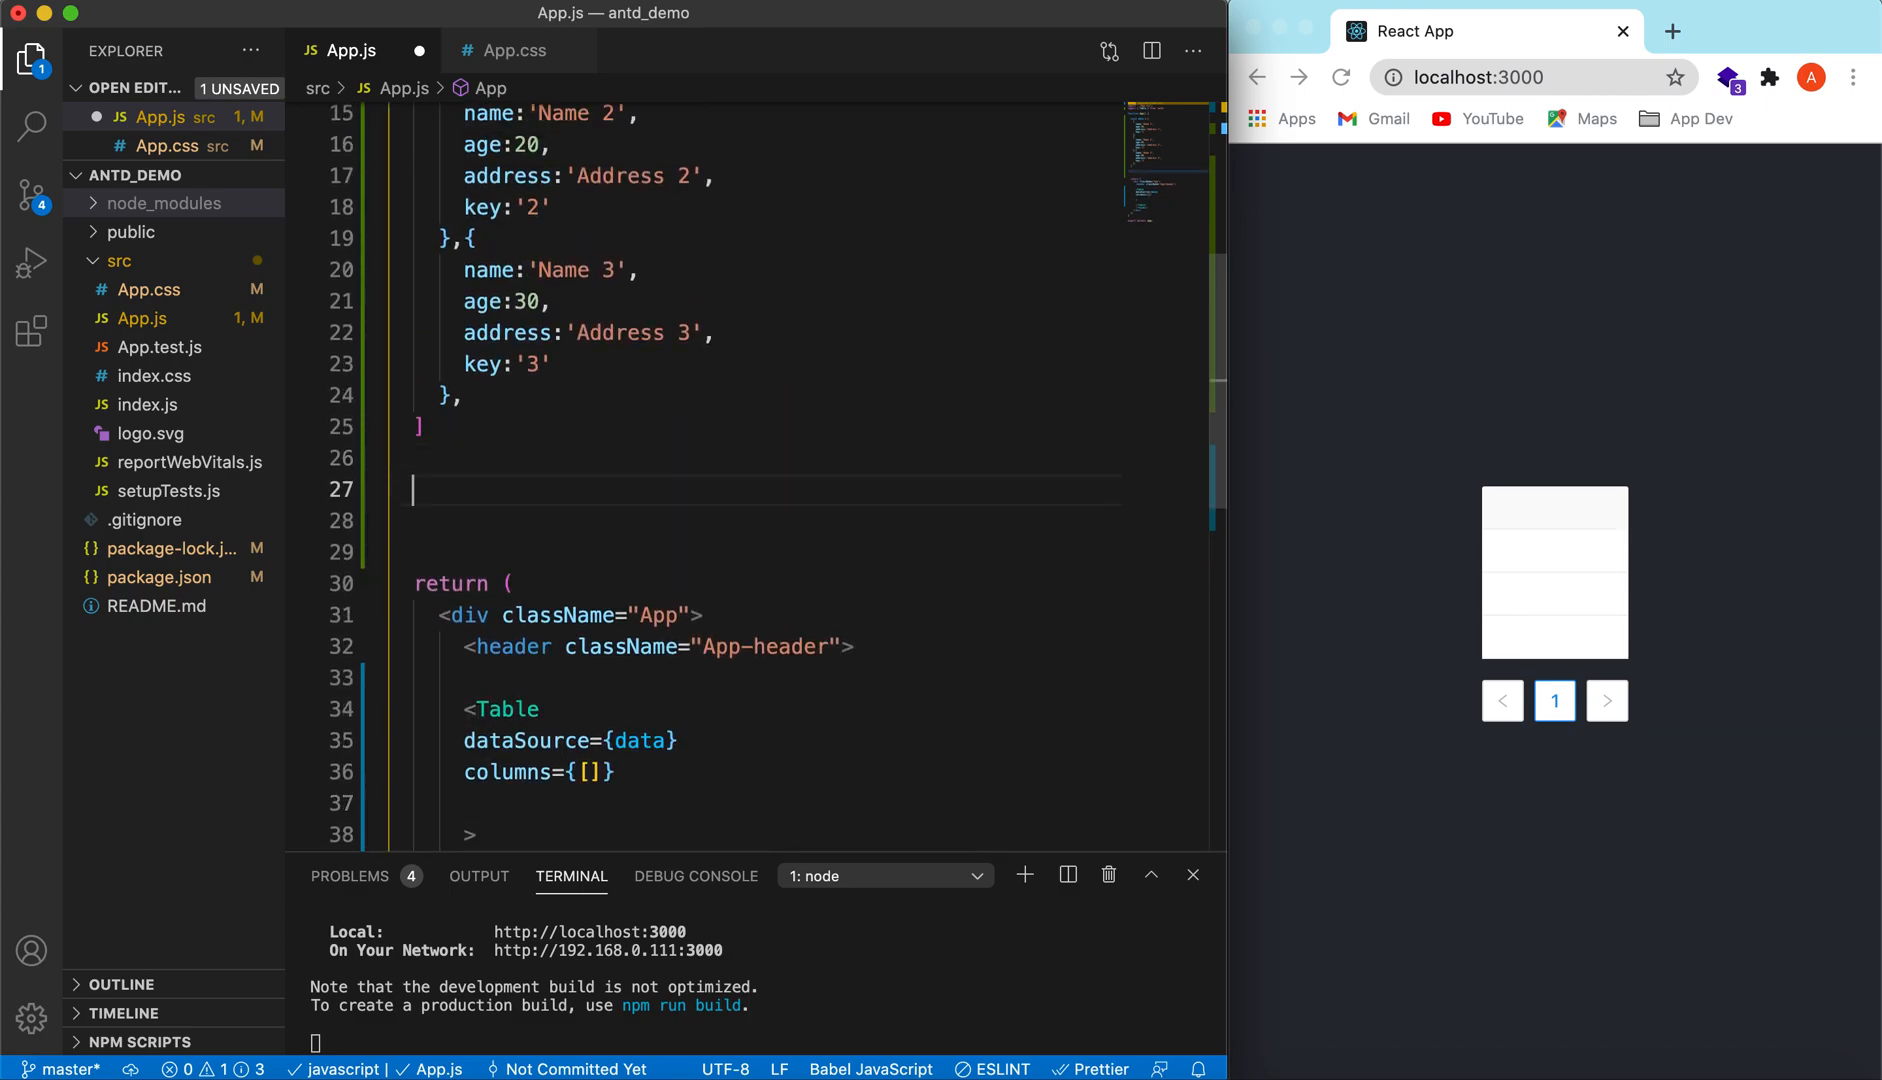
type("const columns =")
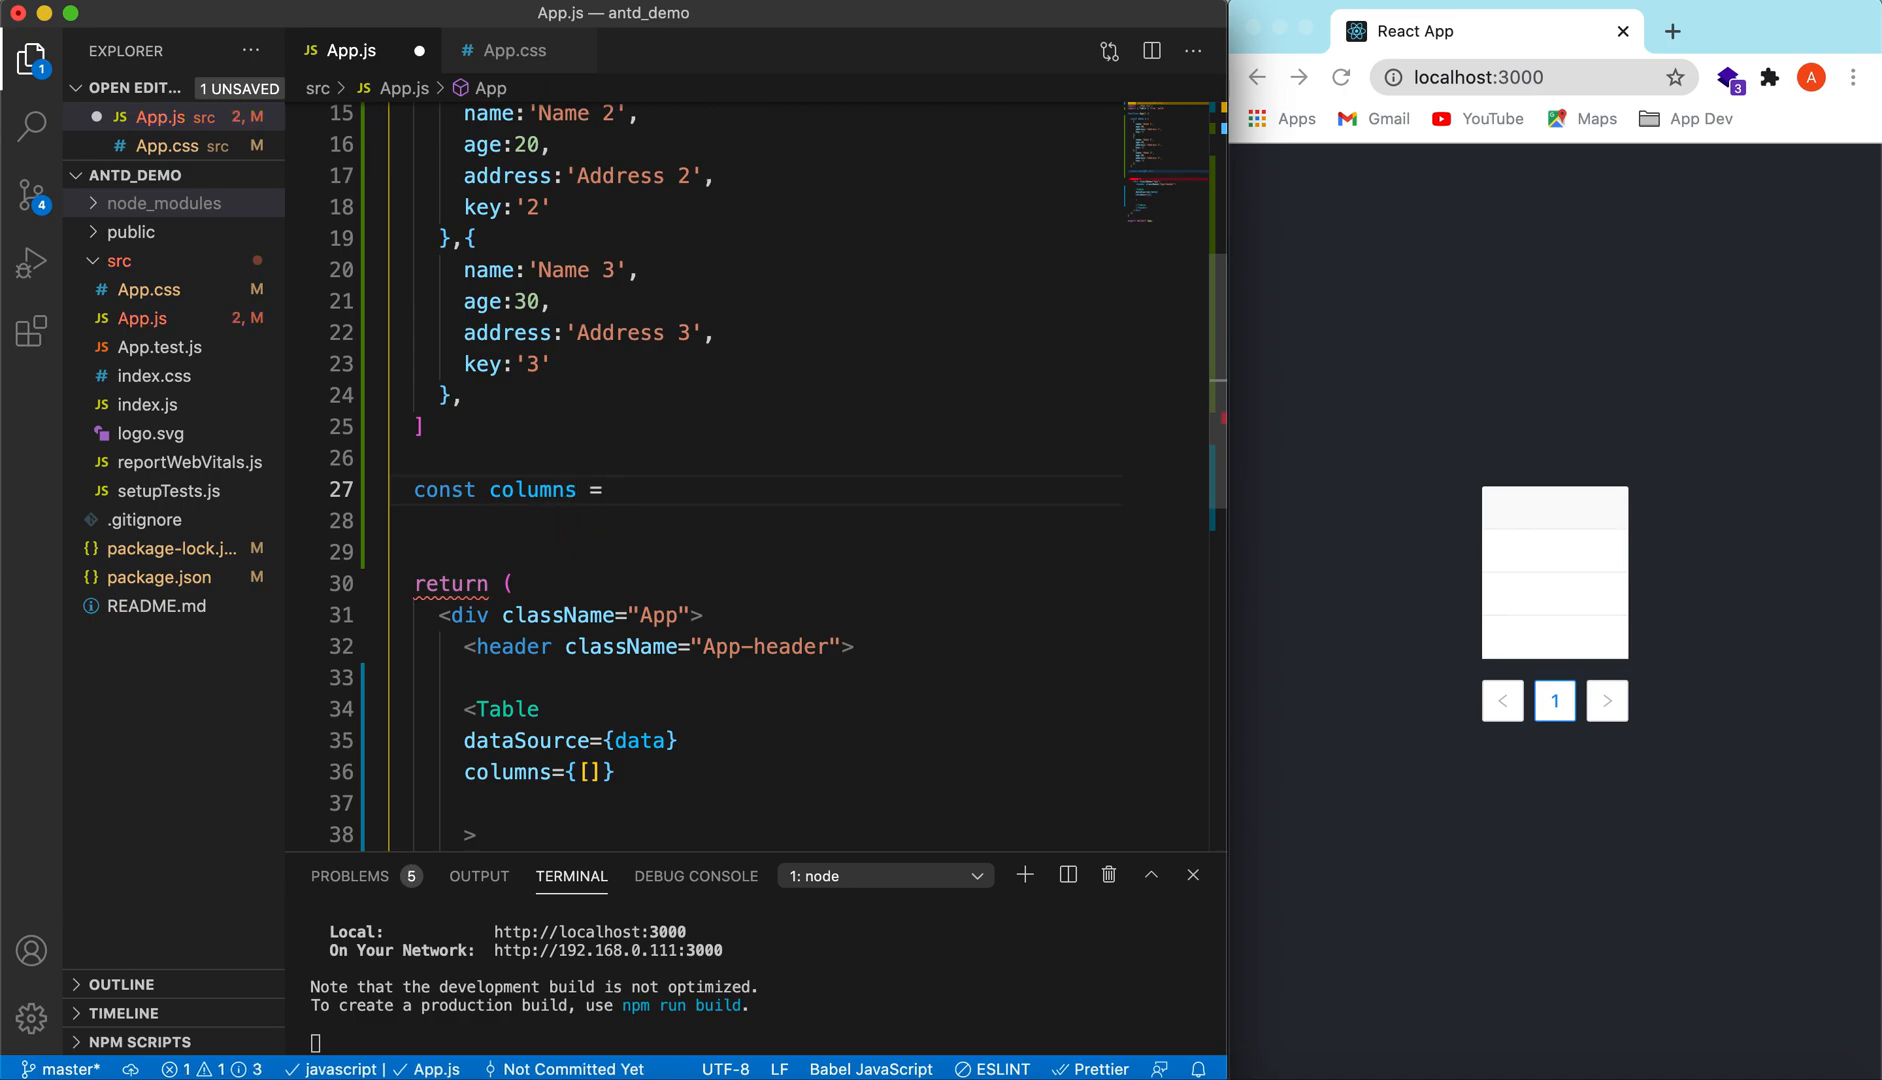
type("[")
left_click(756, 520)
type("{")
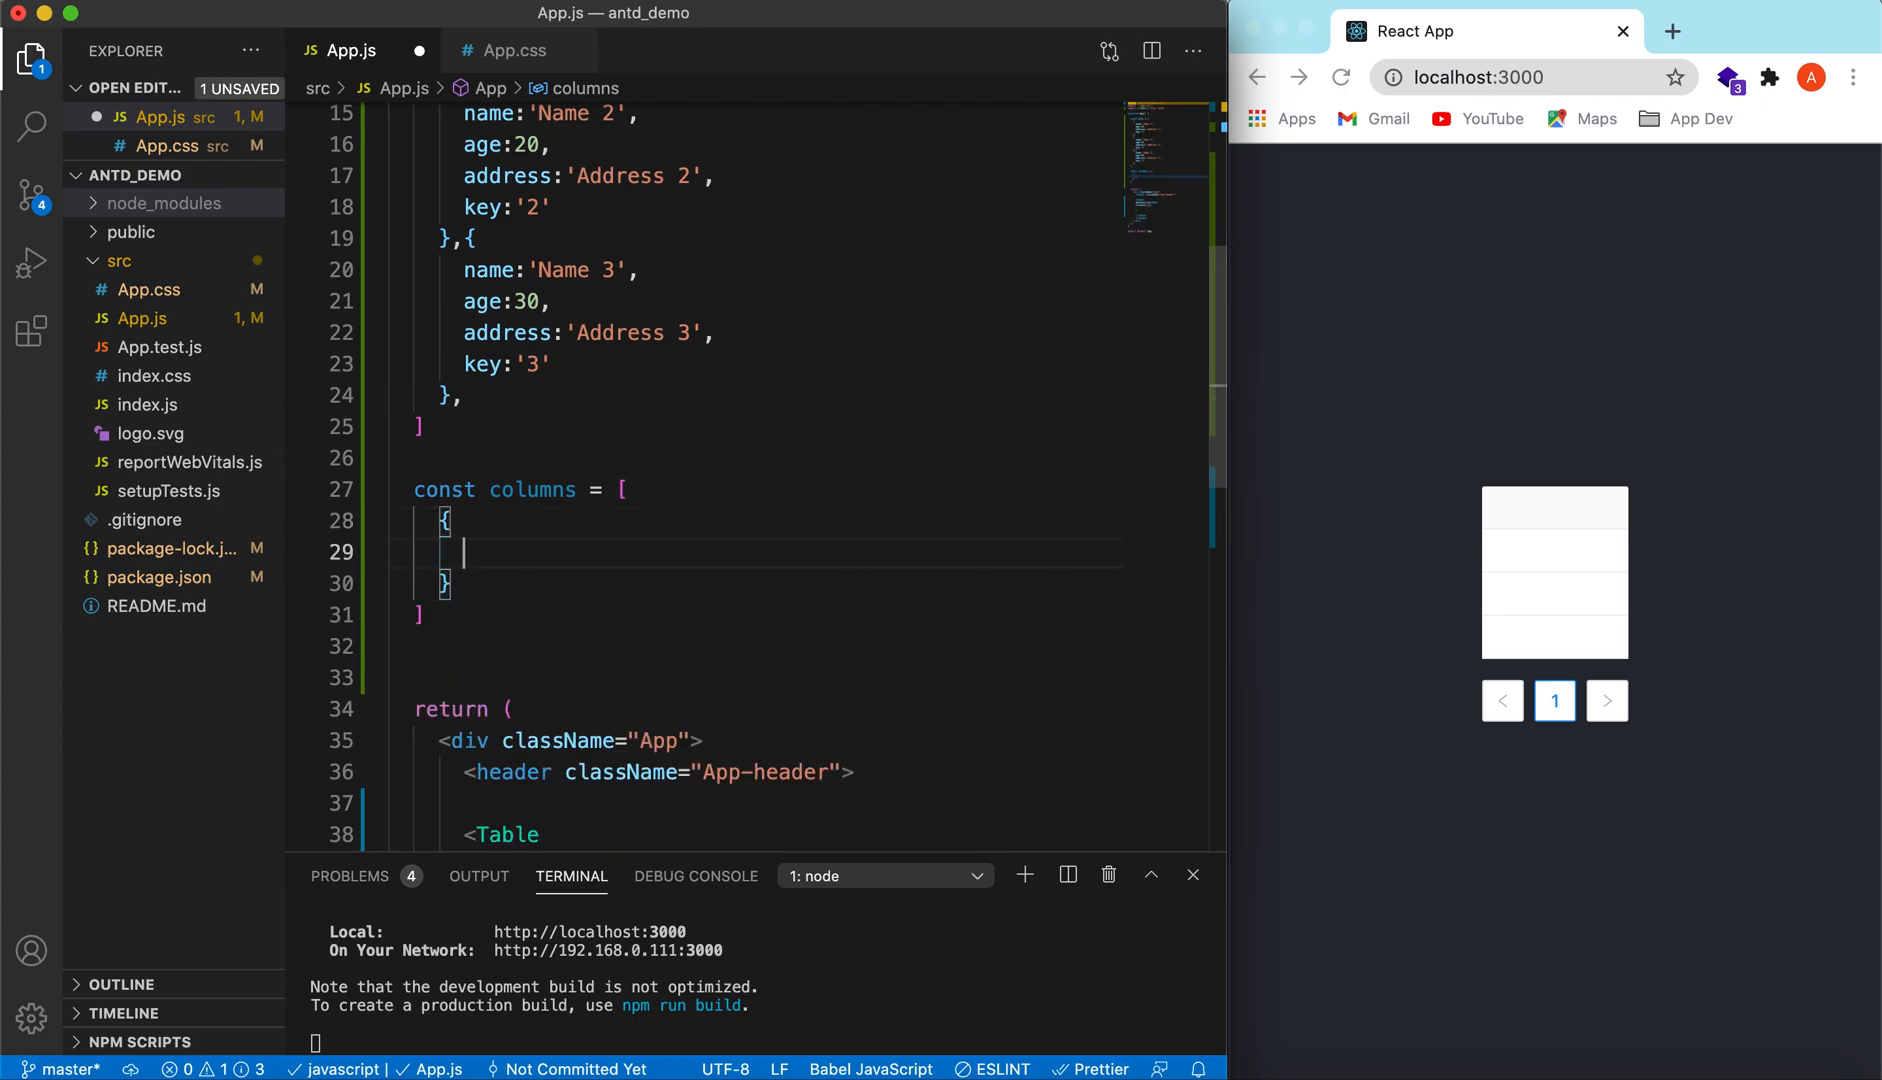
type("title:'")
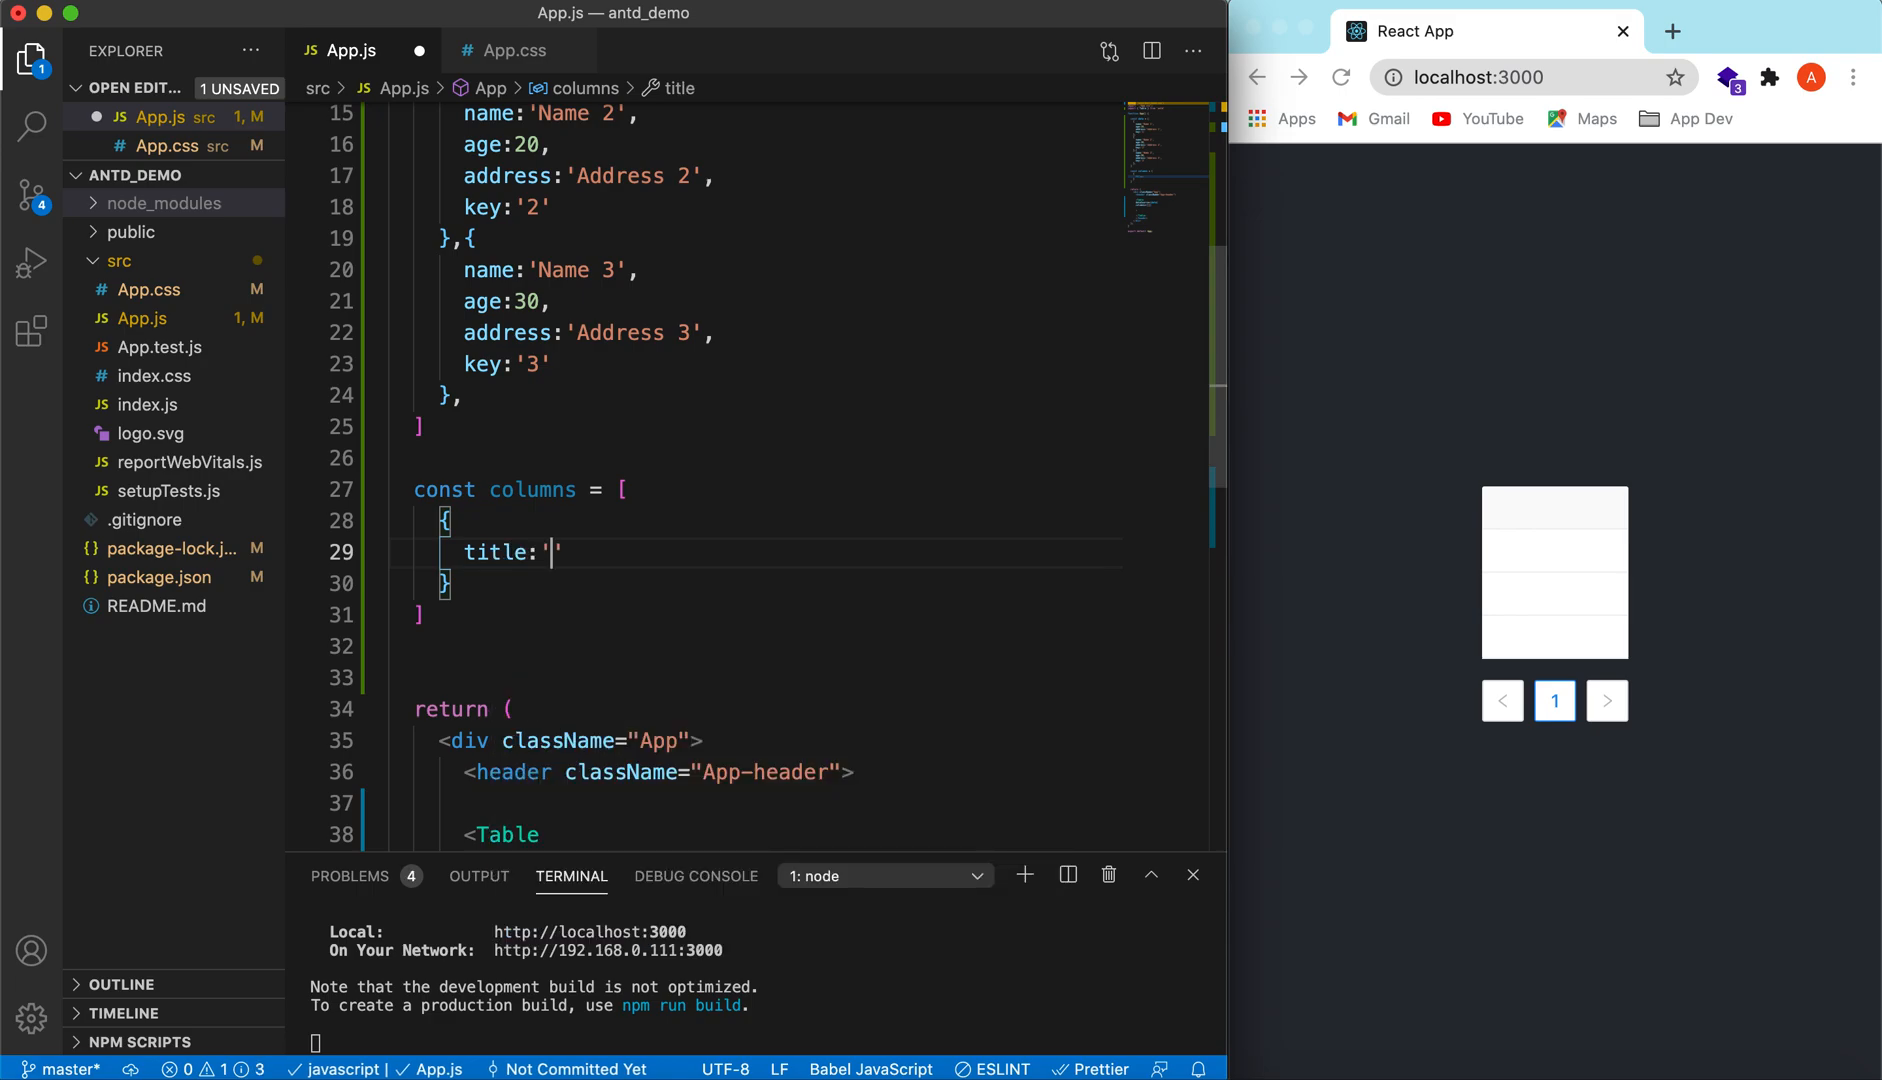
type("Name")
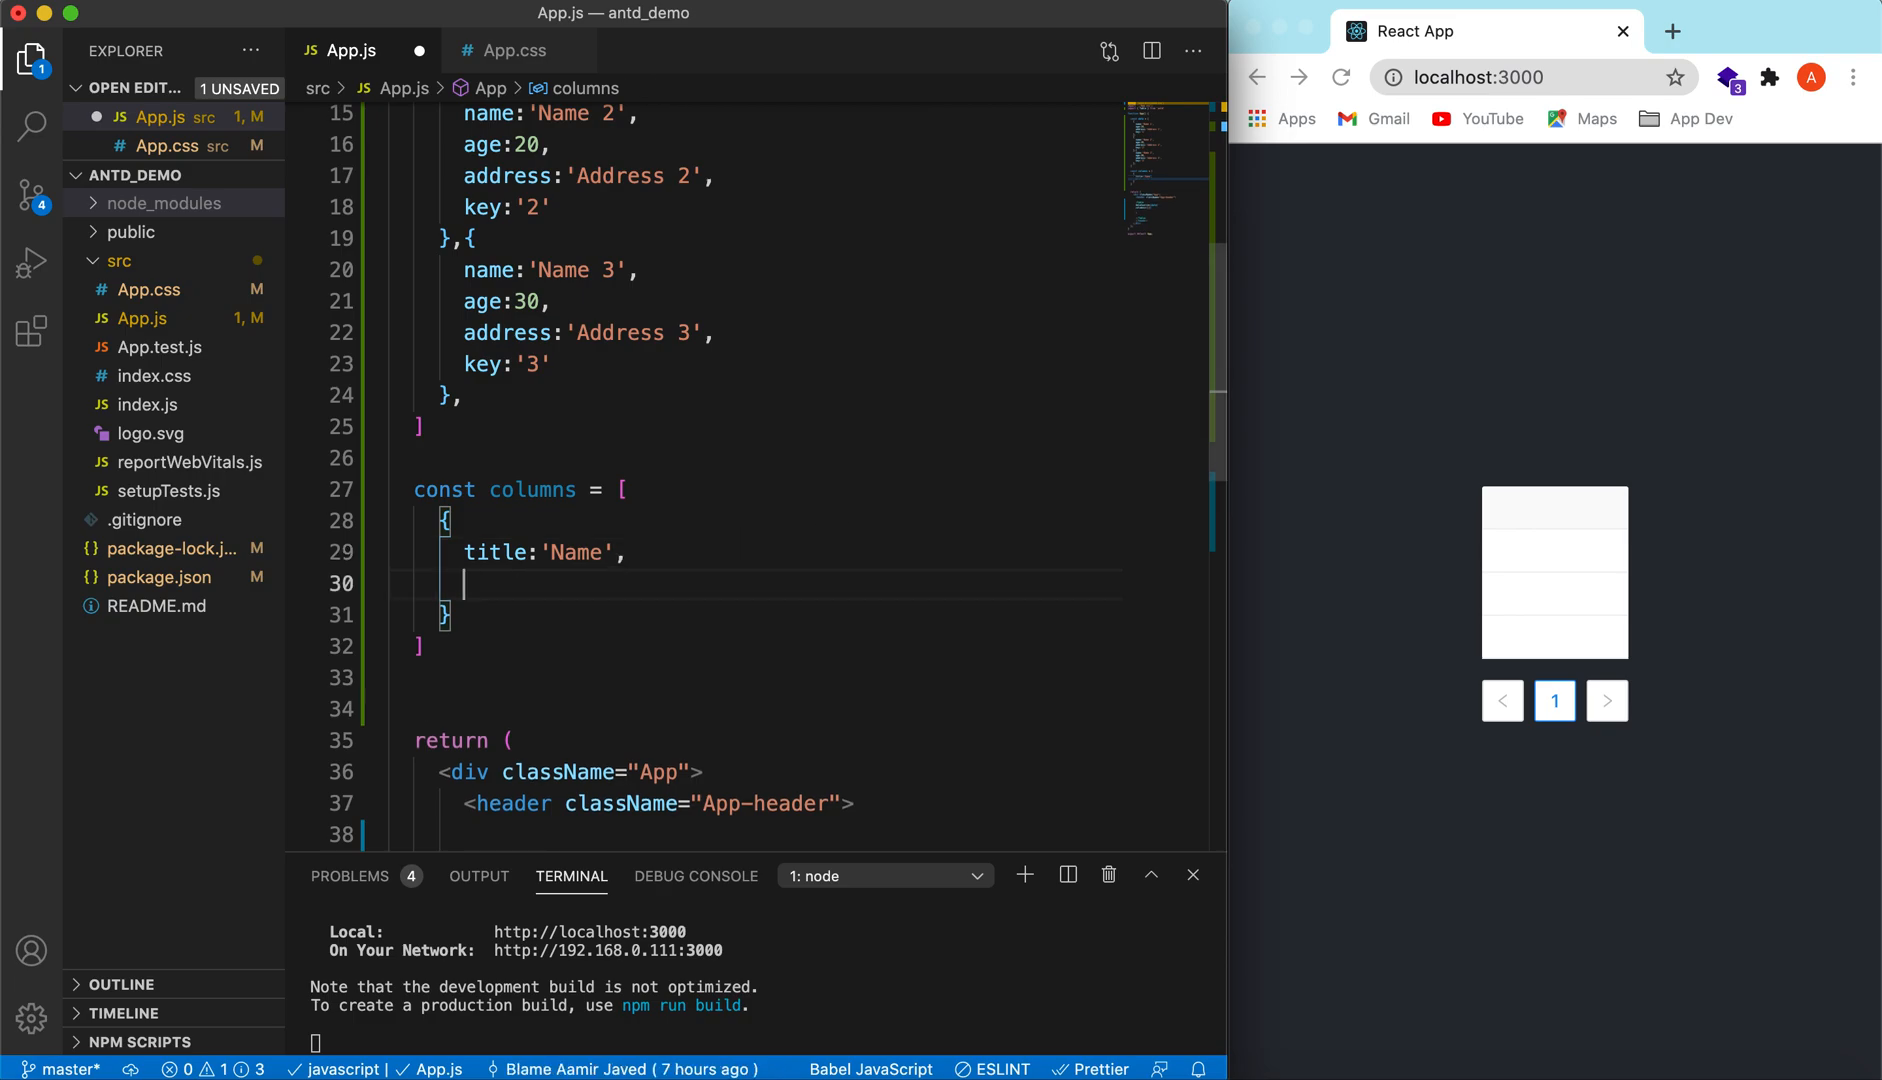
type("da")
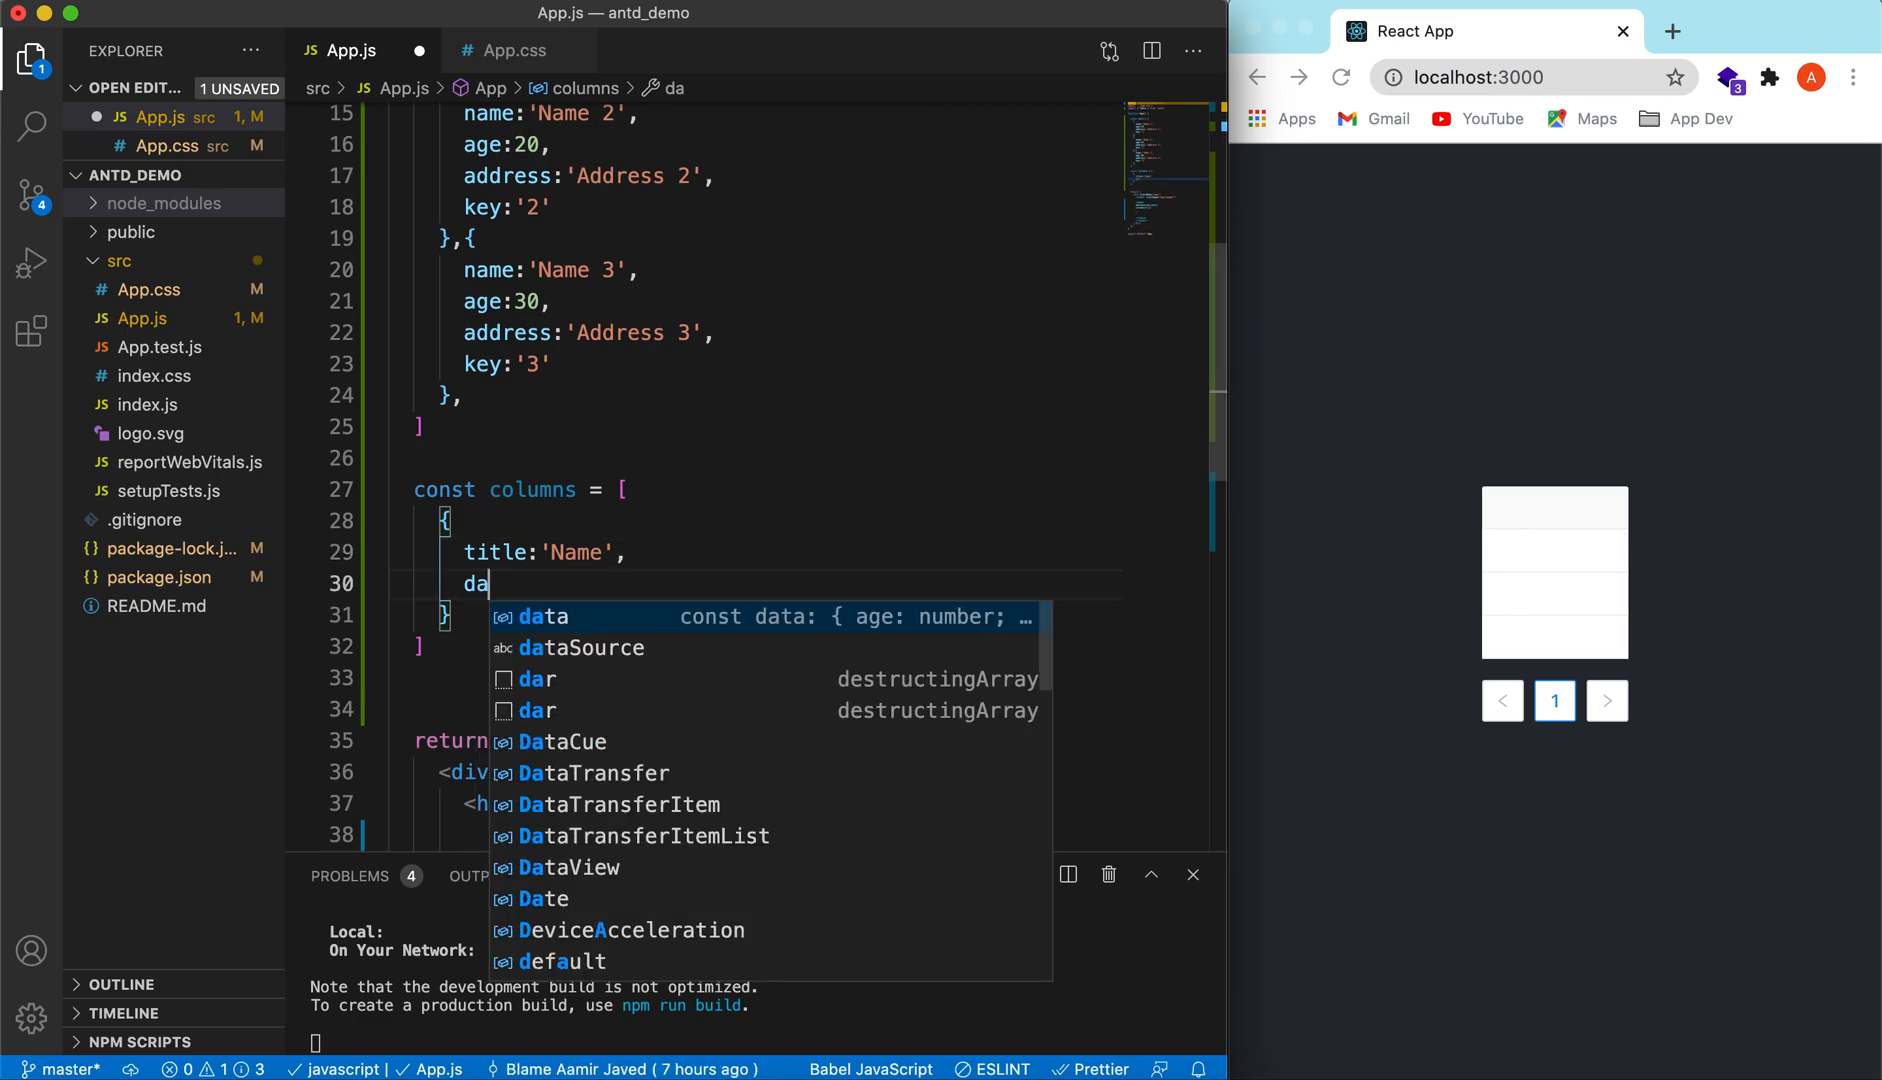
type("te")
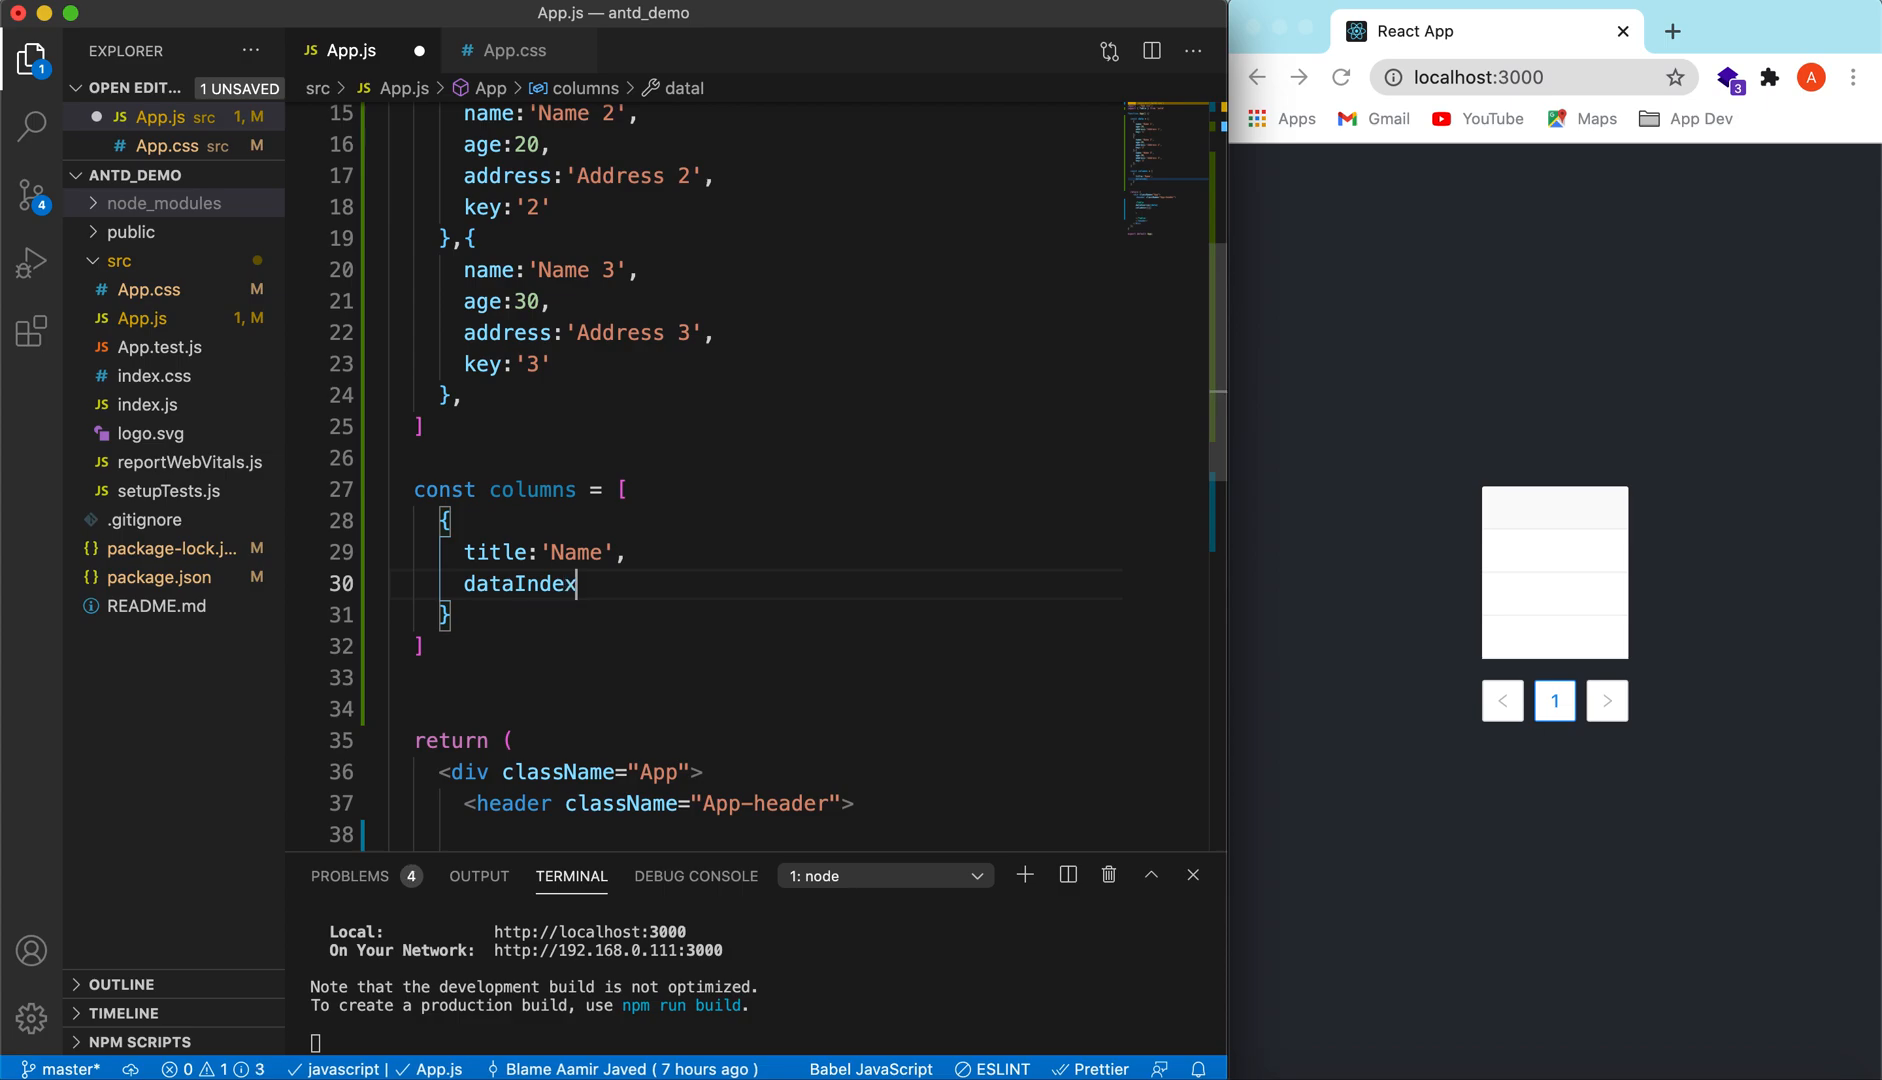
type(":'")
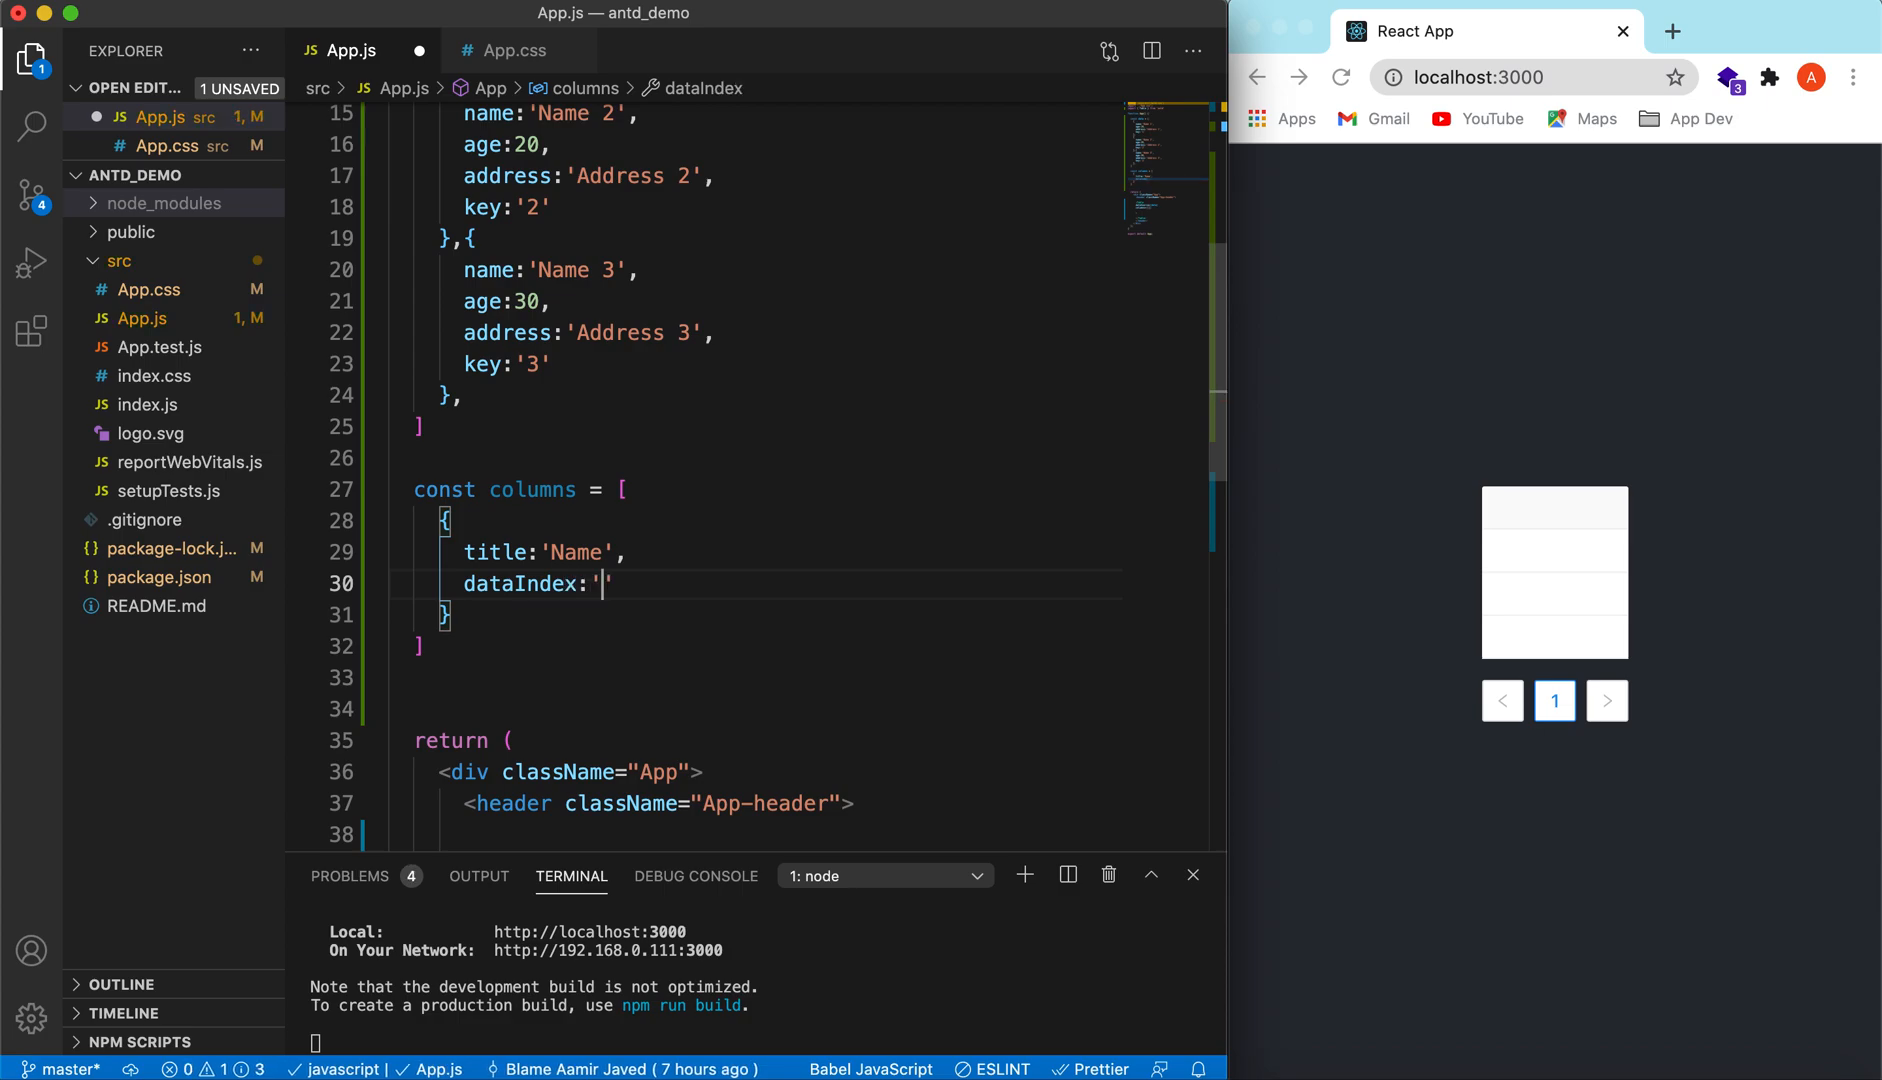
mouse_move(602, 382)
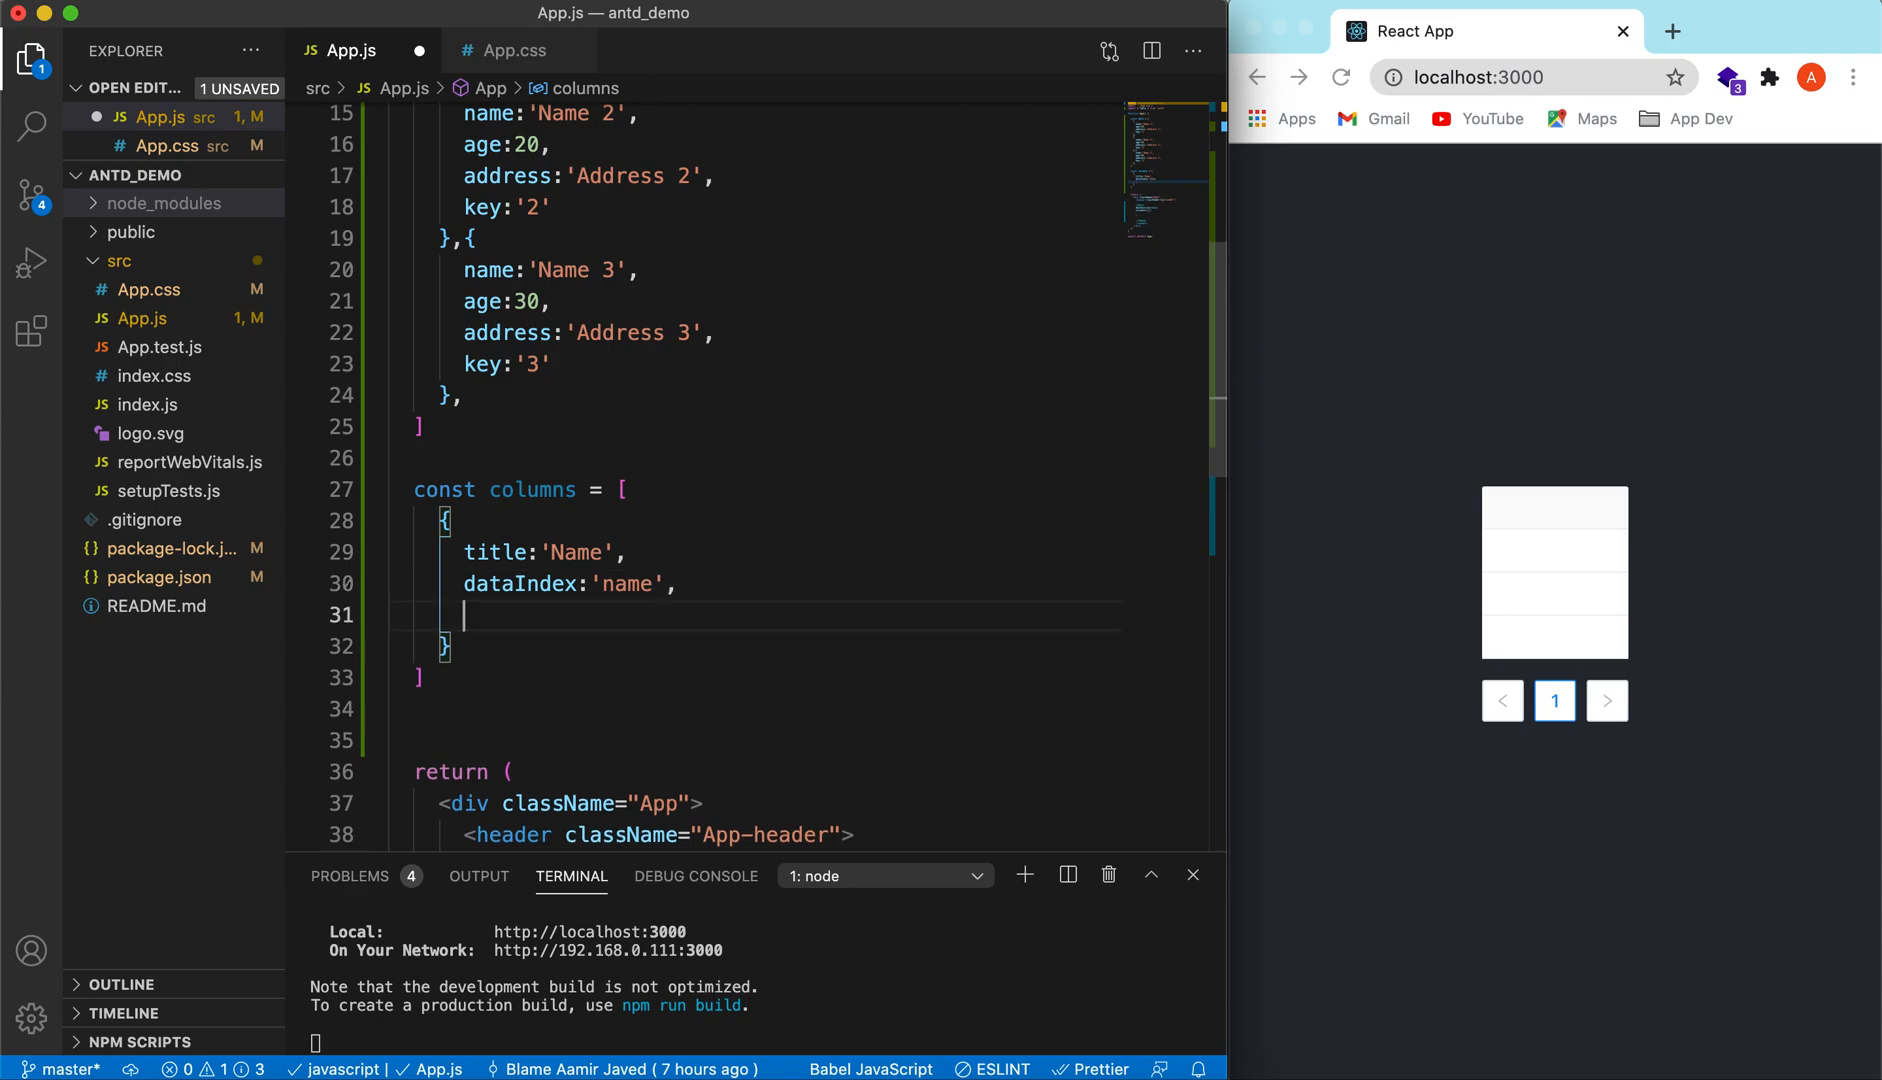
type("key")
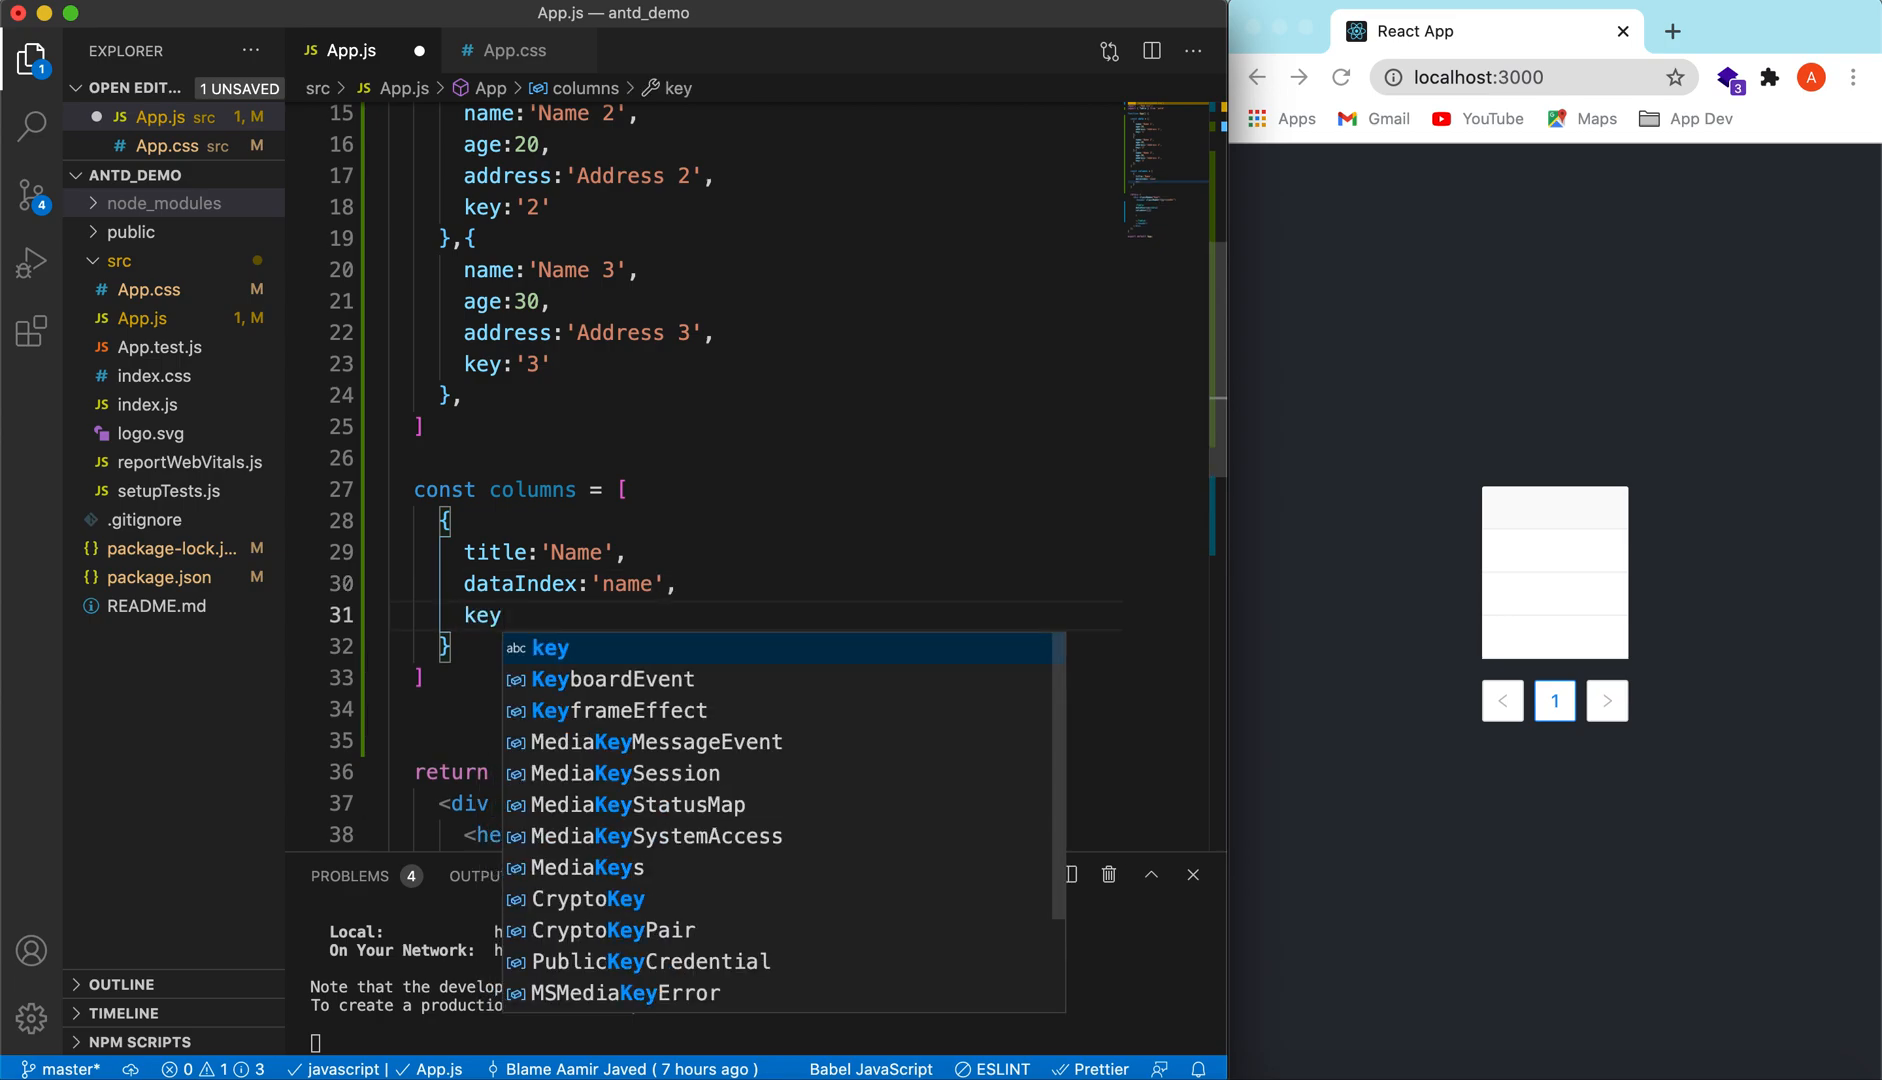
type(":'key'")
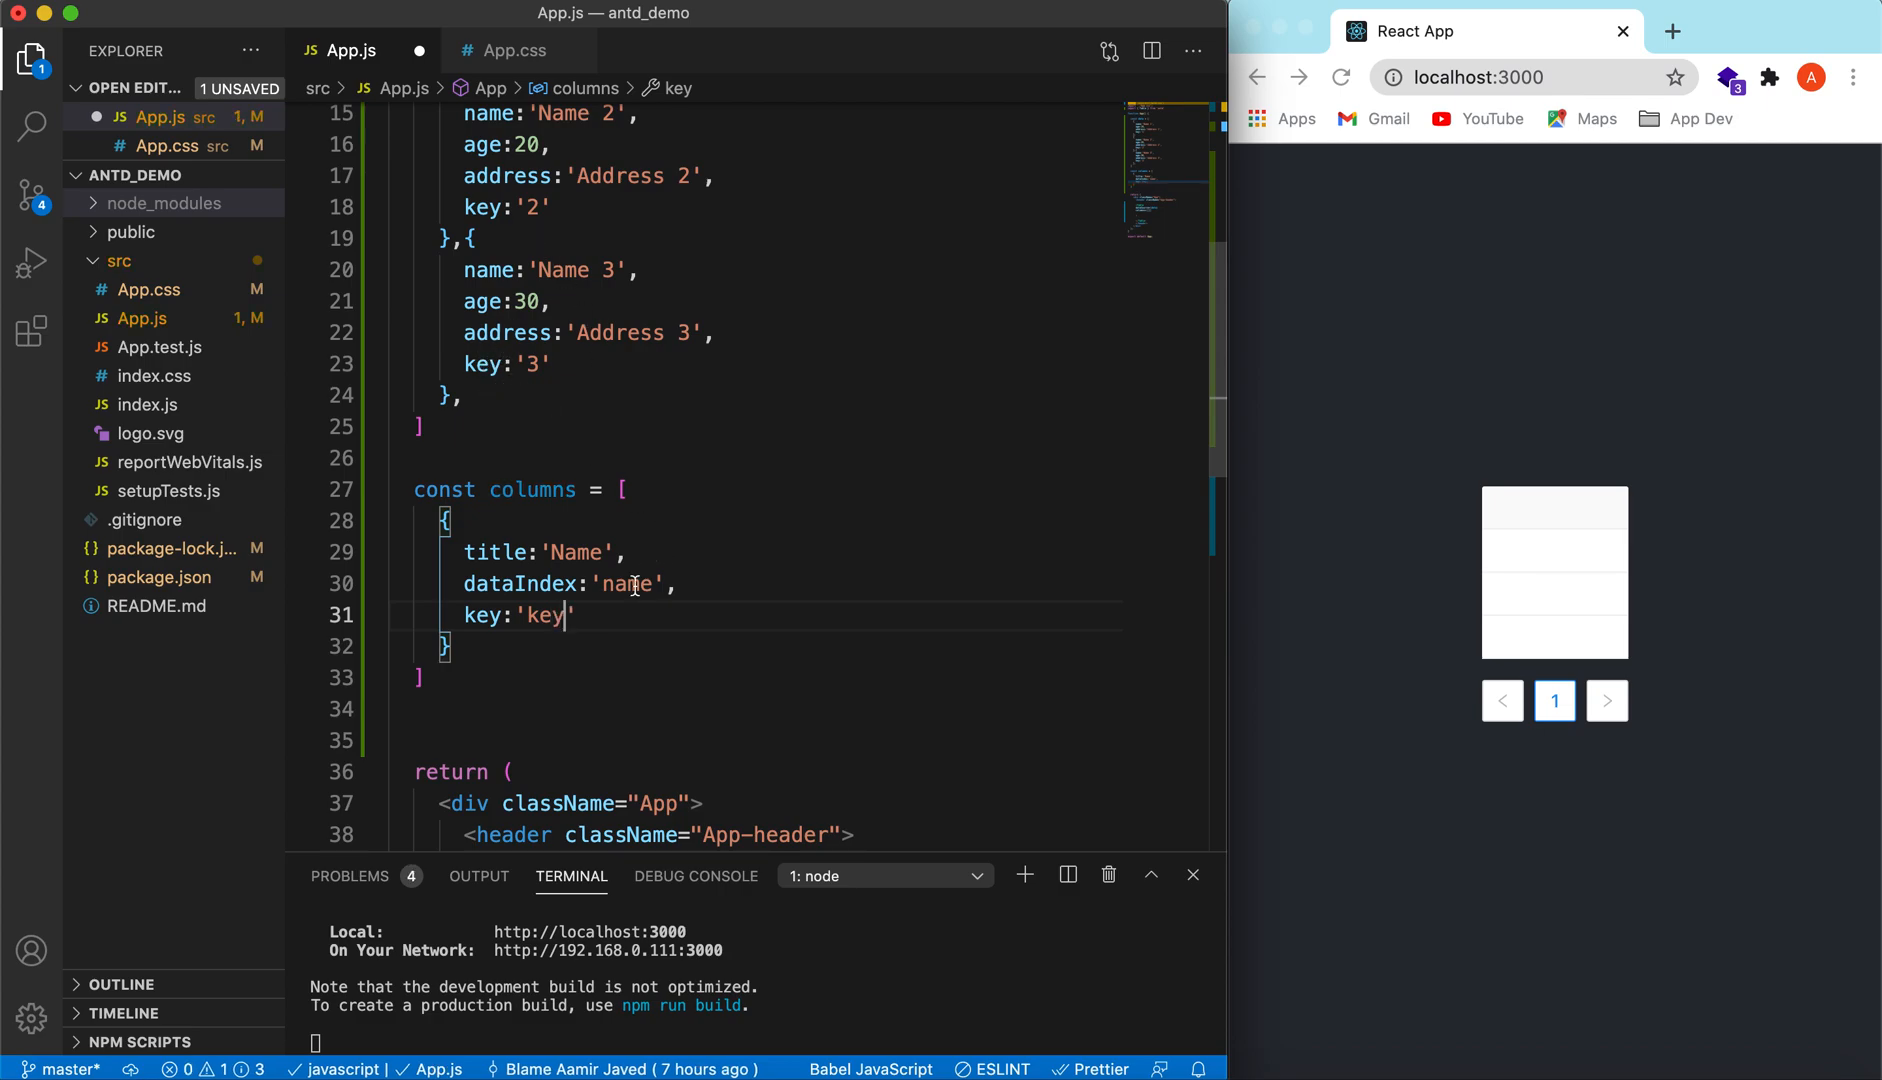
type(",")
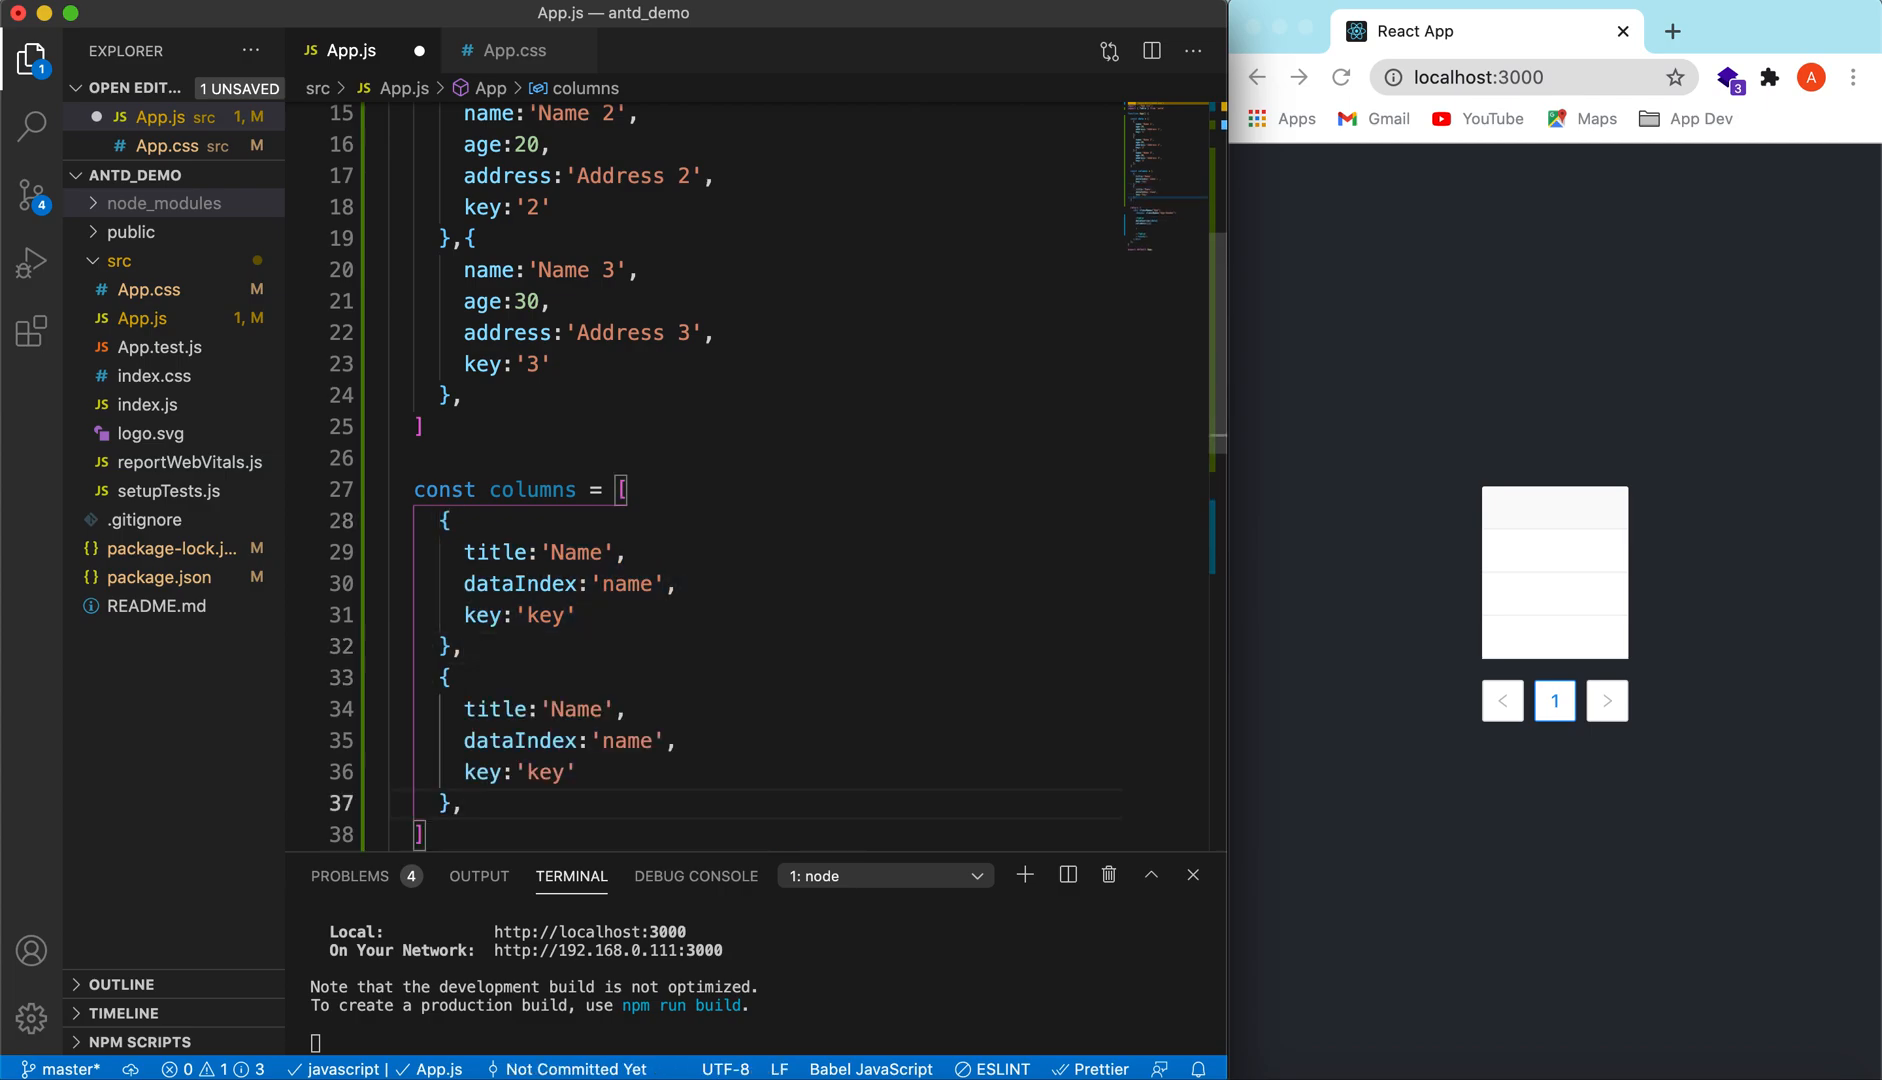
Step: Add Age and Address columns mapped to age and address, and set the Table's columns prop to {columns}
scroll("down", 3)
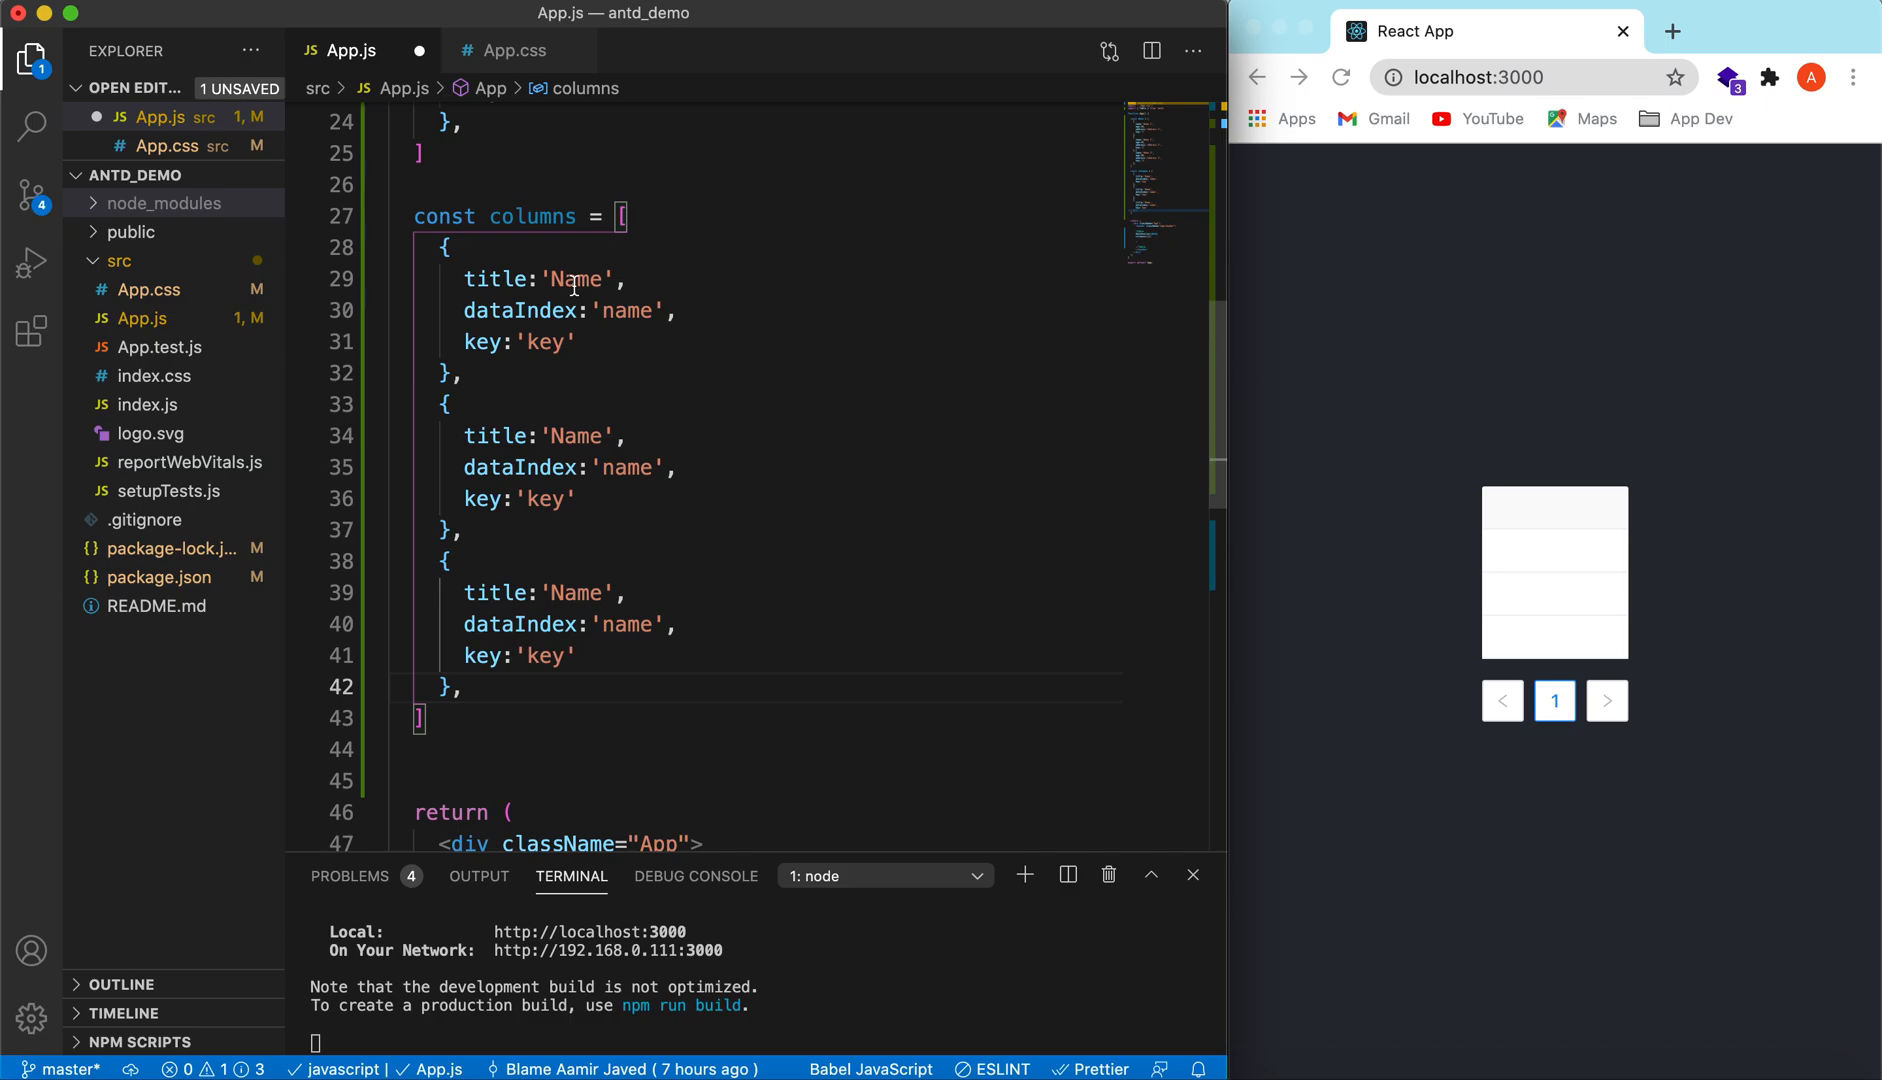
double_click(574, 436)
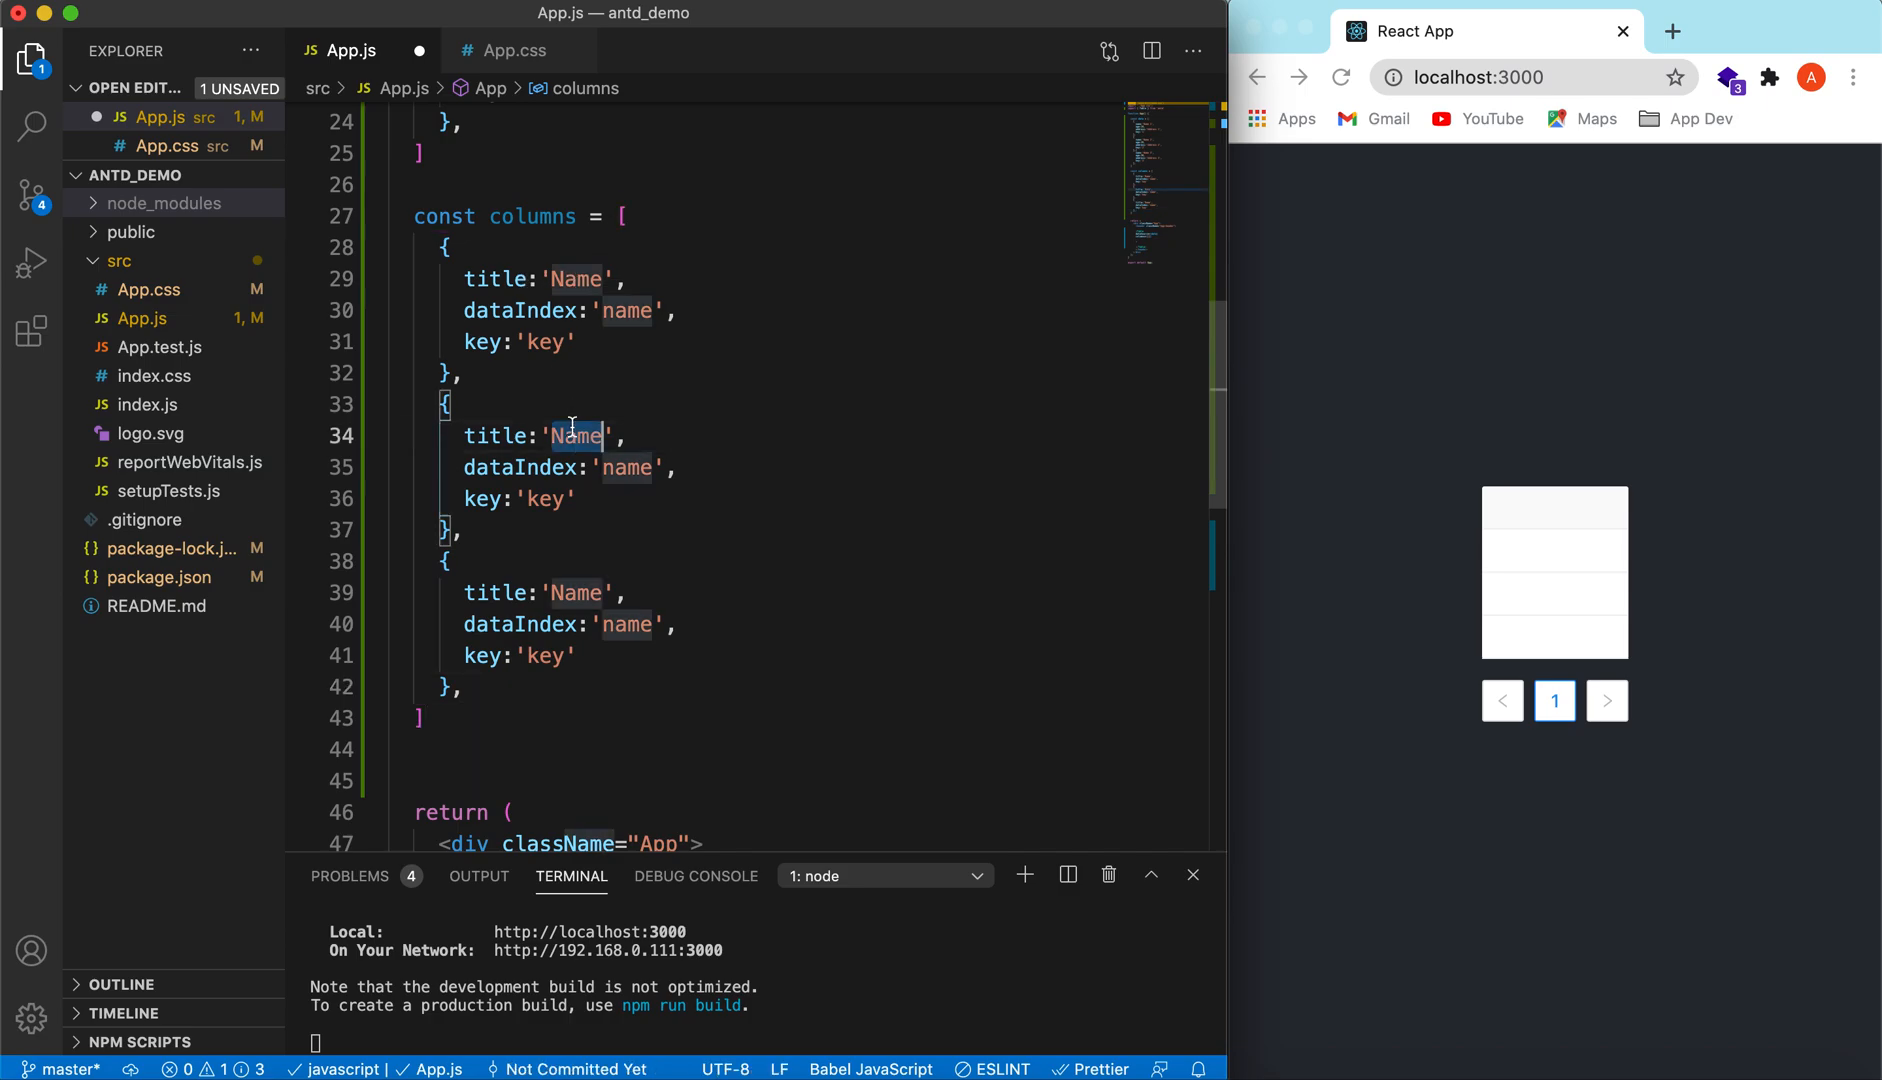
type("Age")
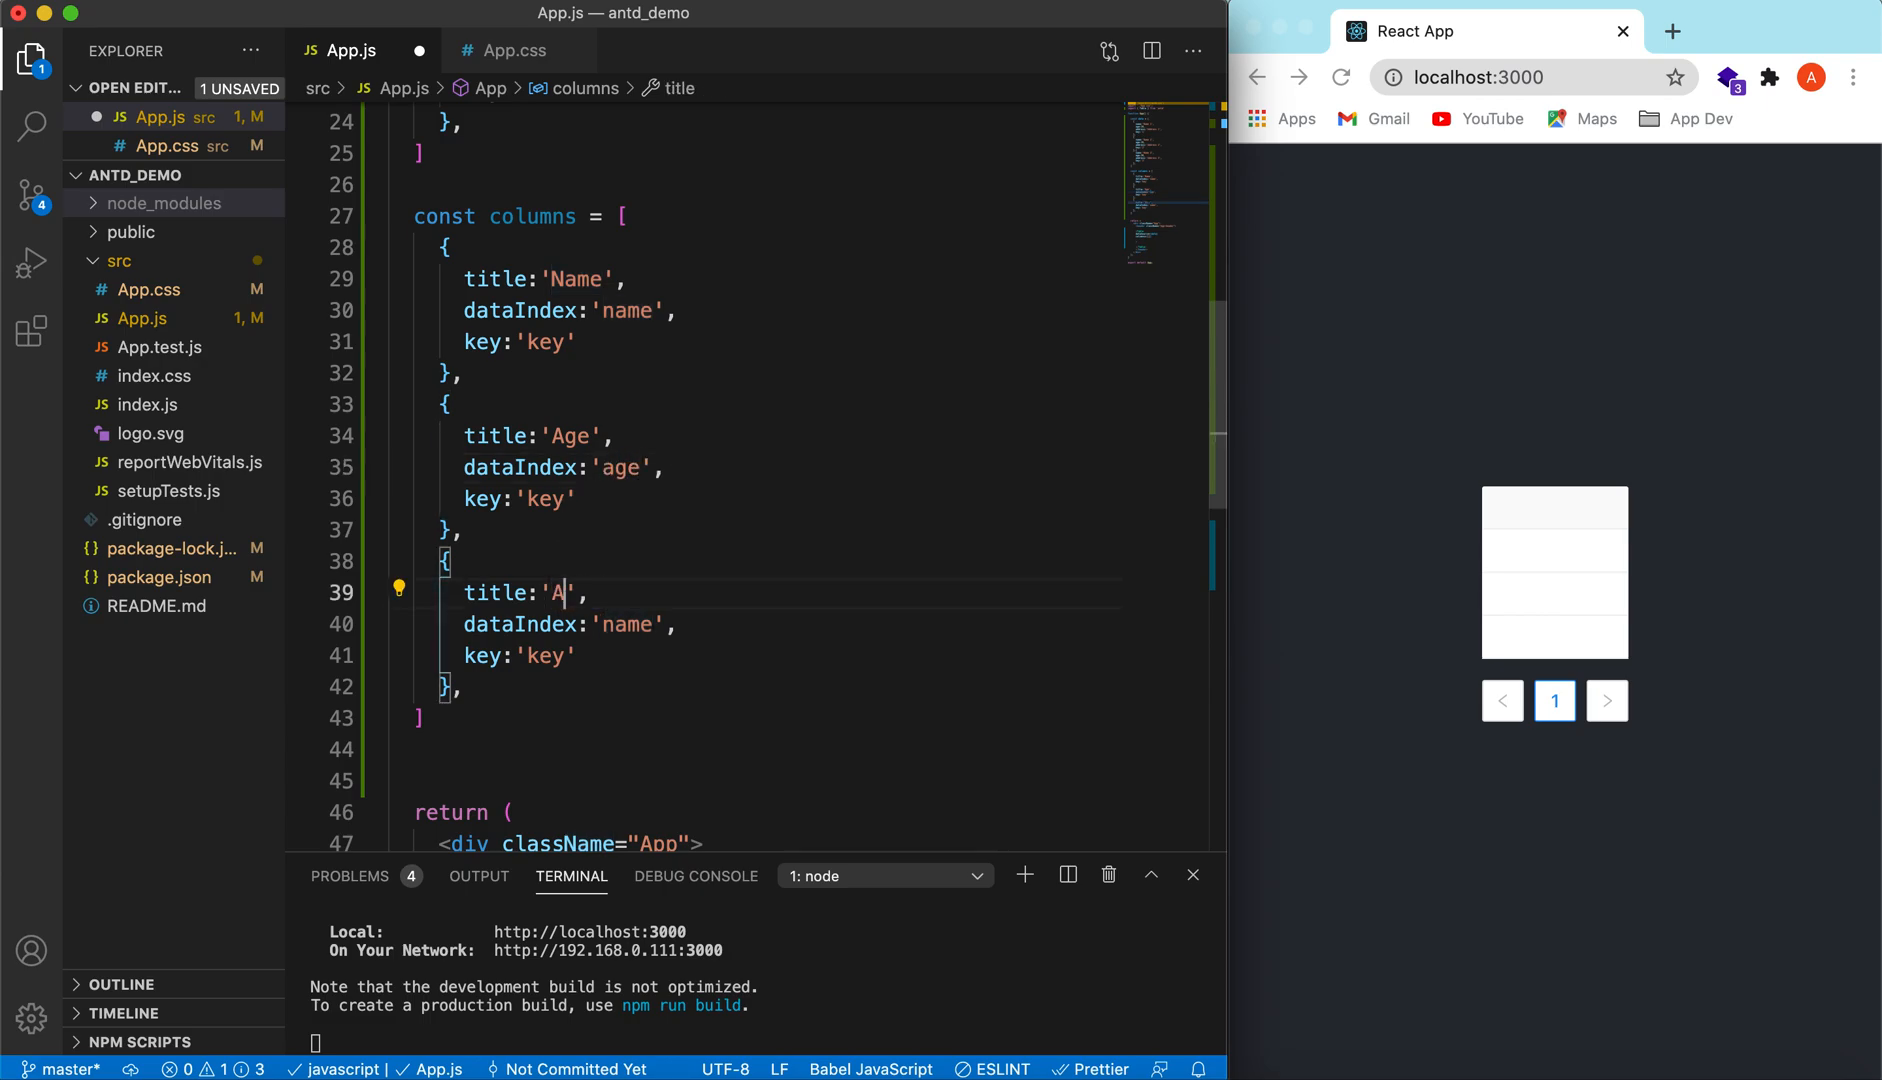
type("ddress")
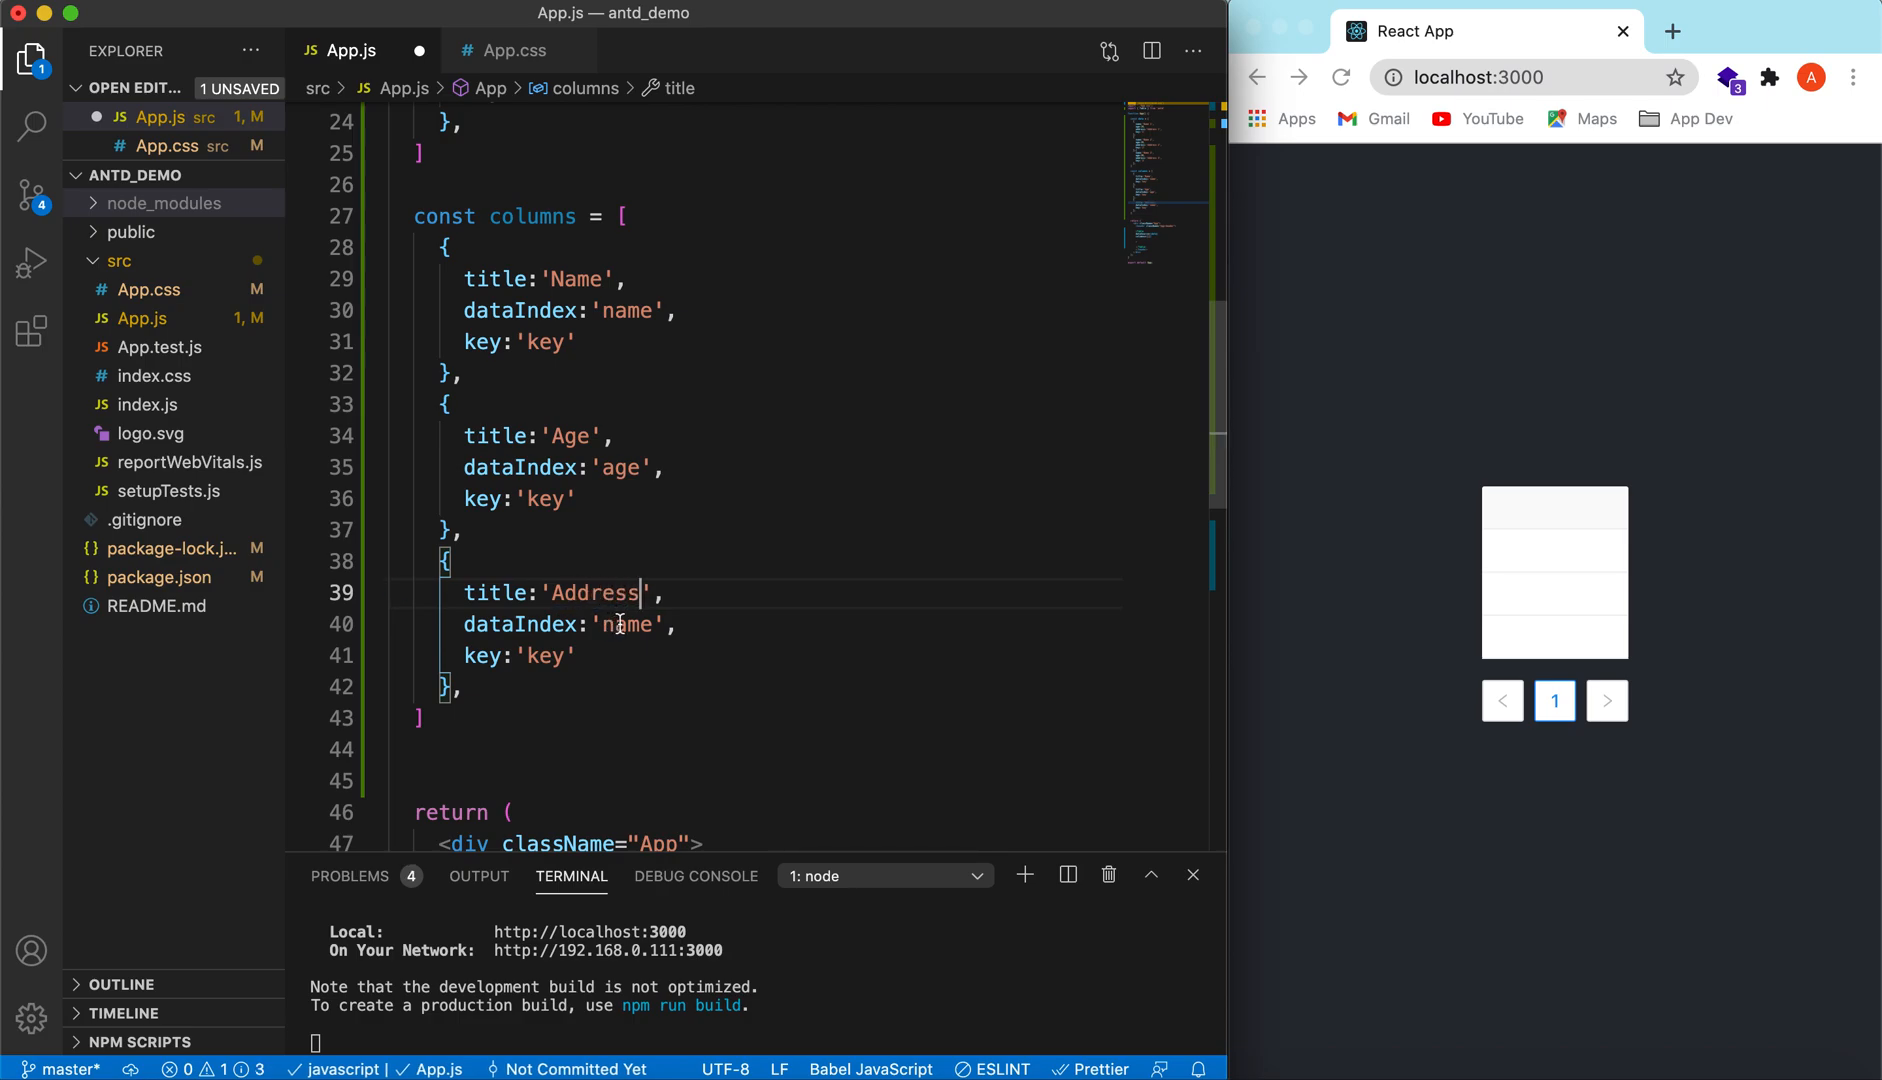
type("adress")
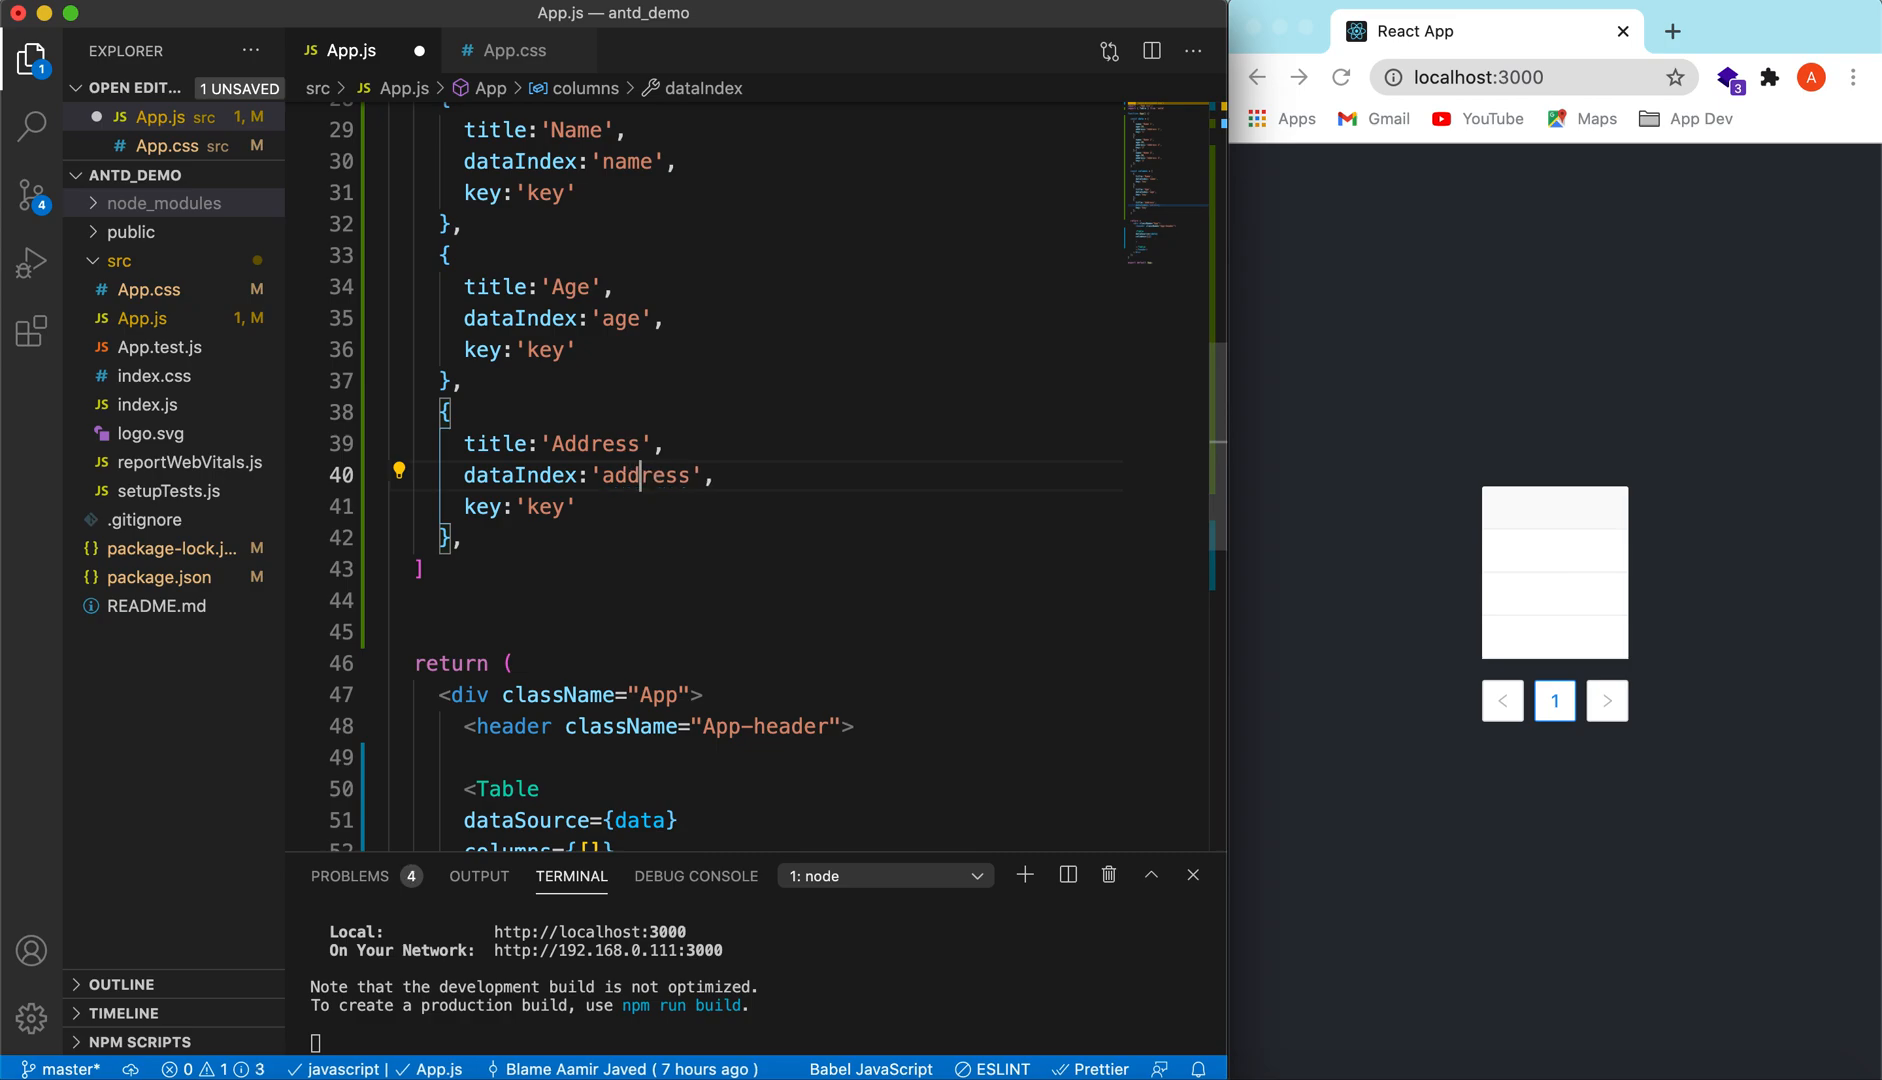
scroll("down", 3)
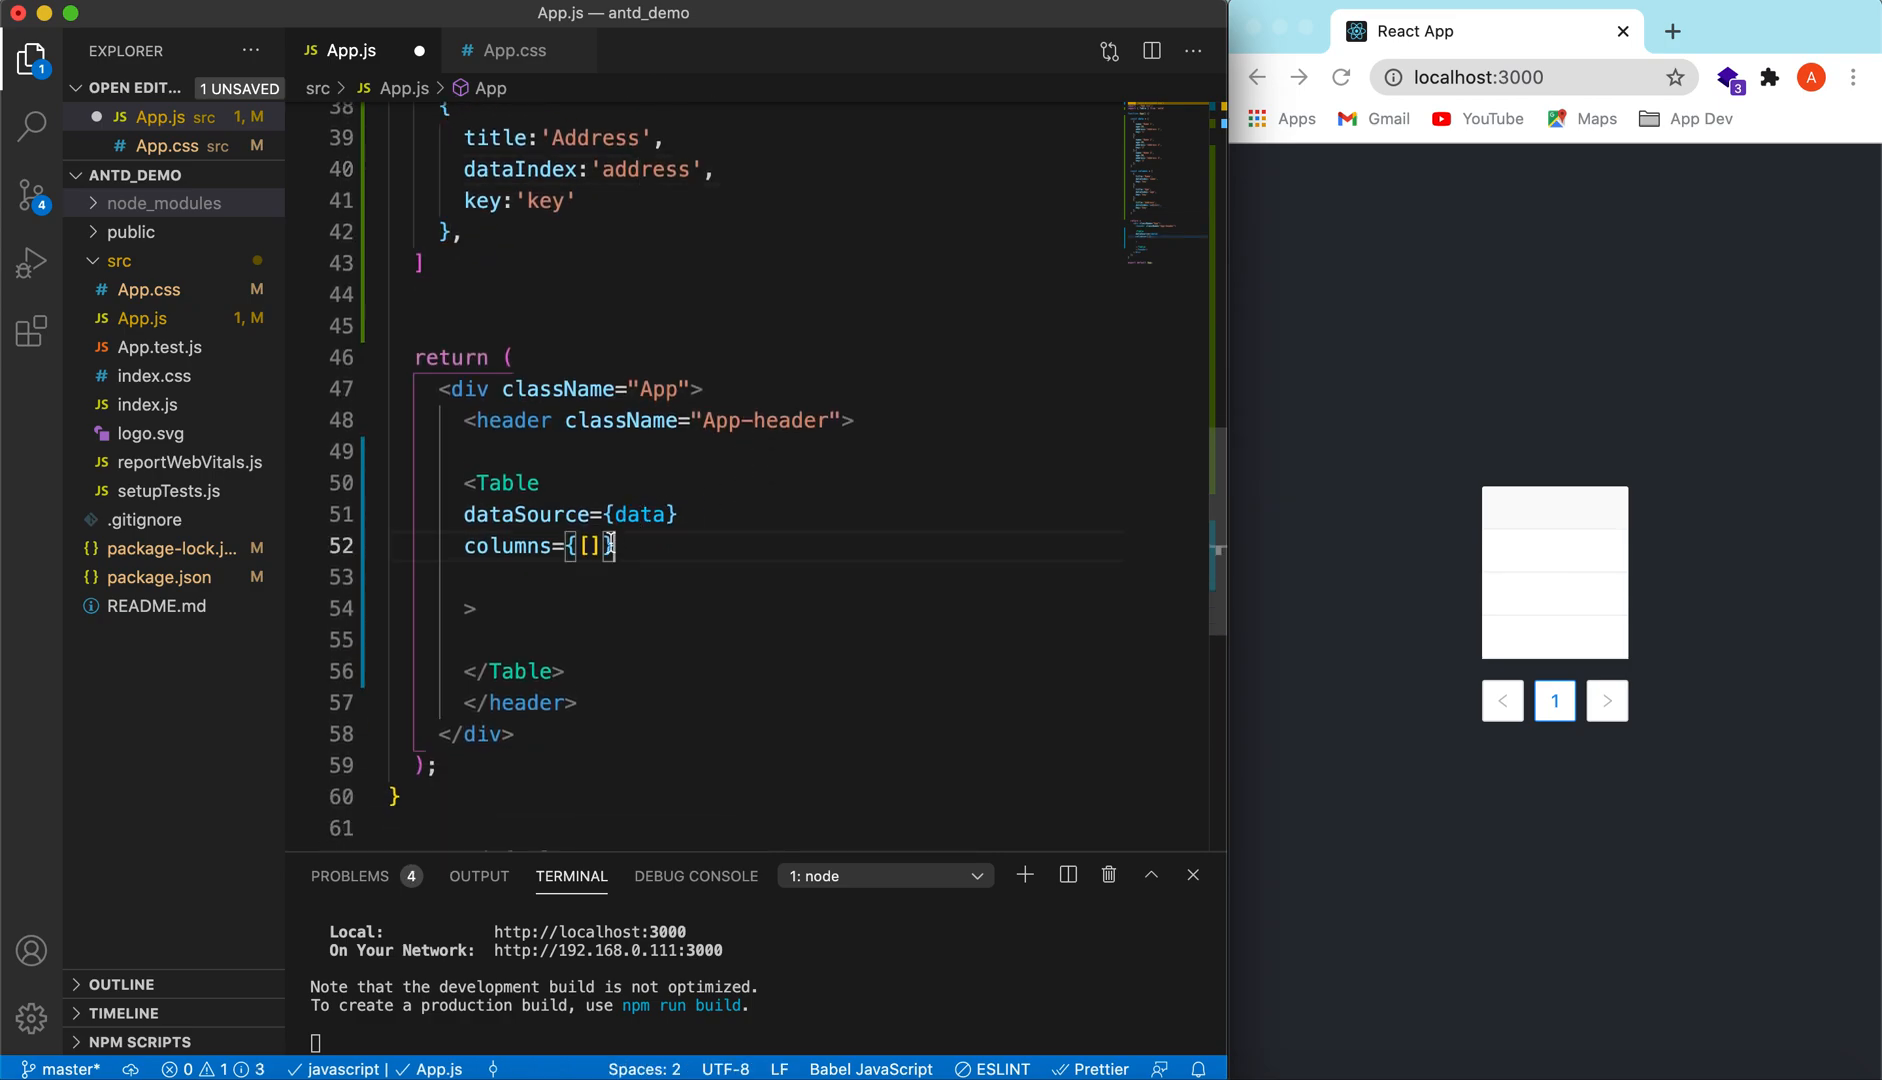
type("columns")
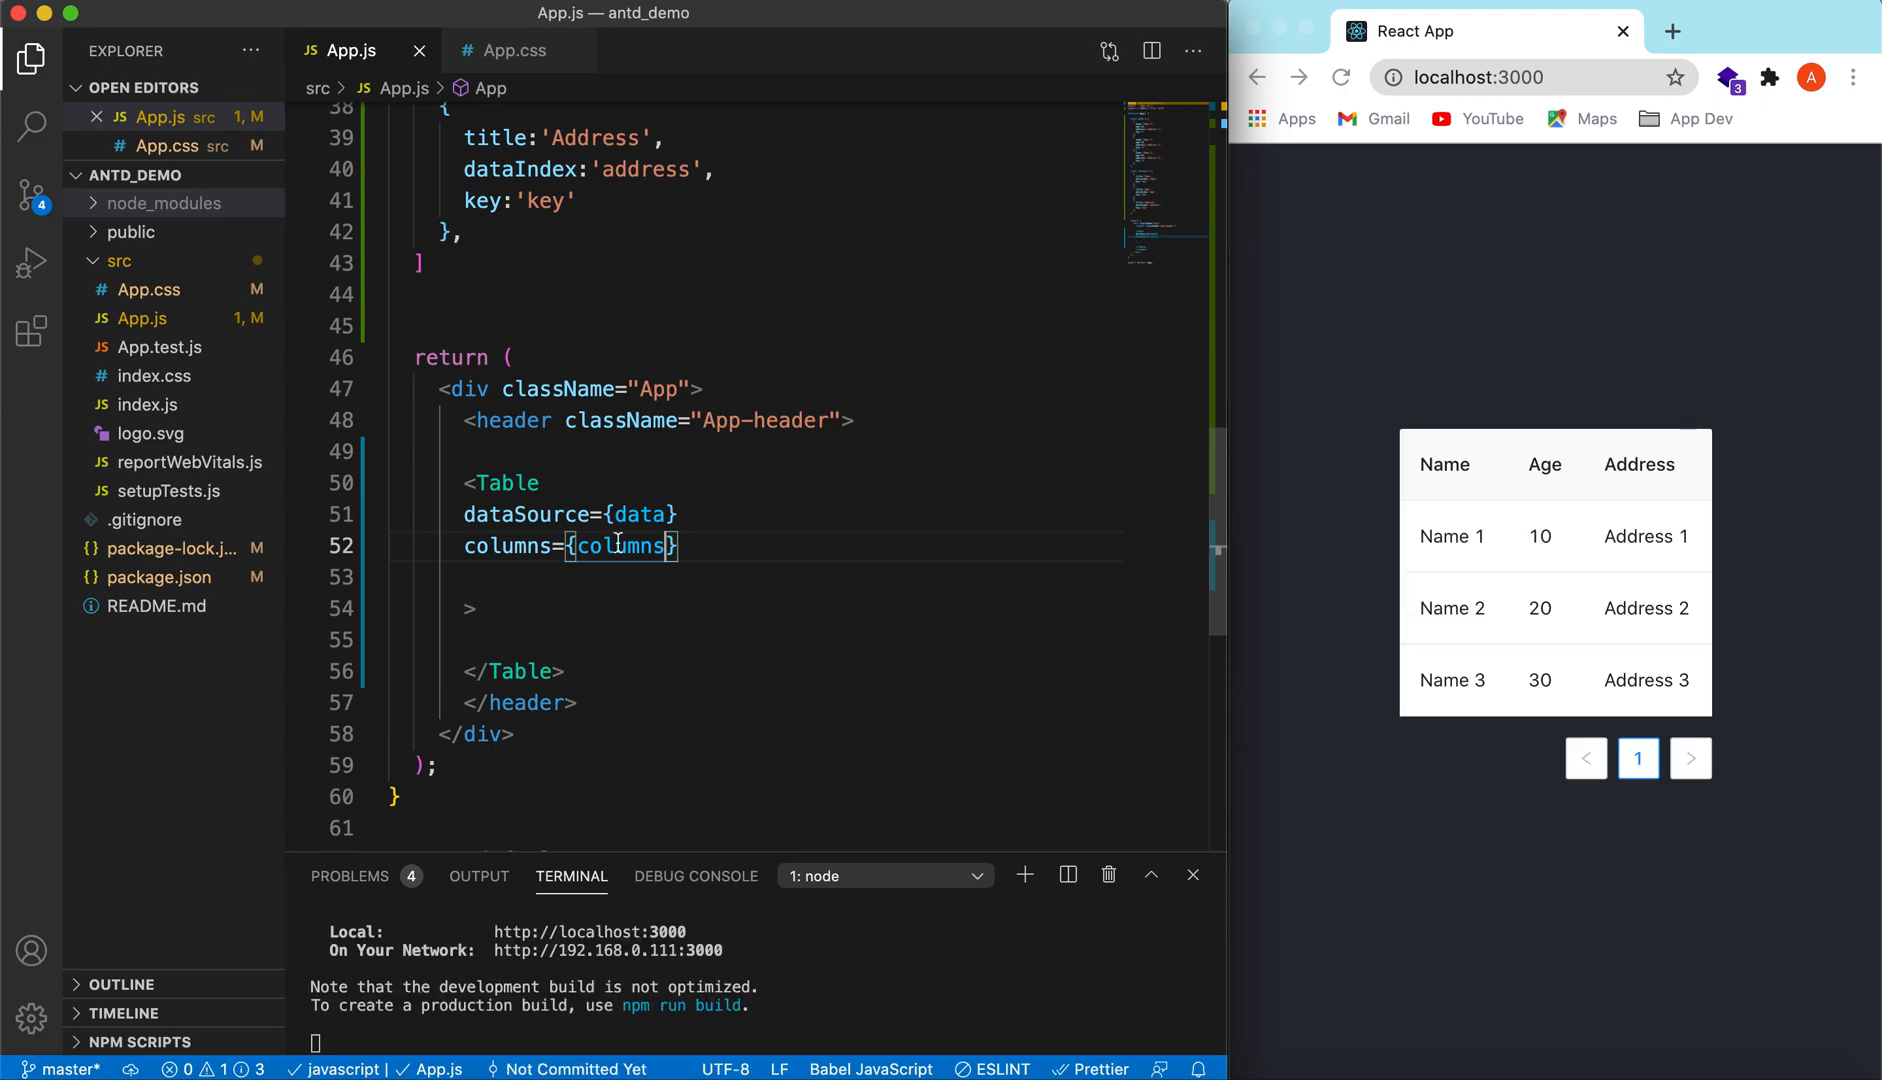
mouse_move(920, 508)
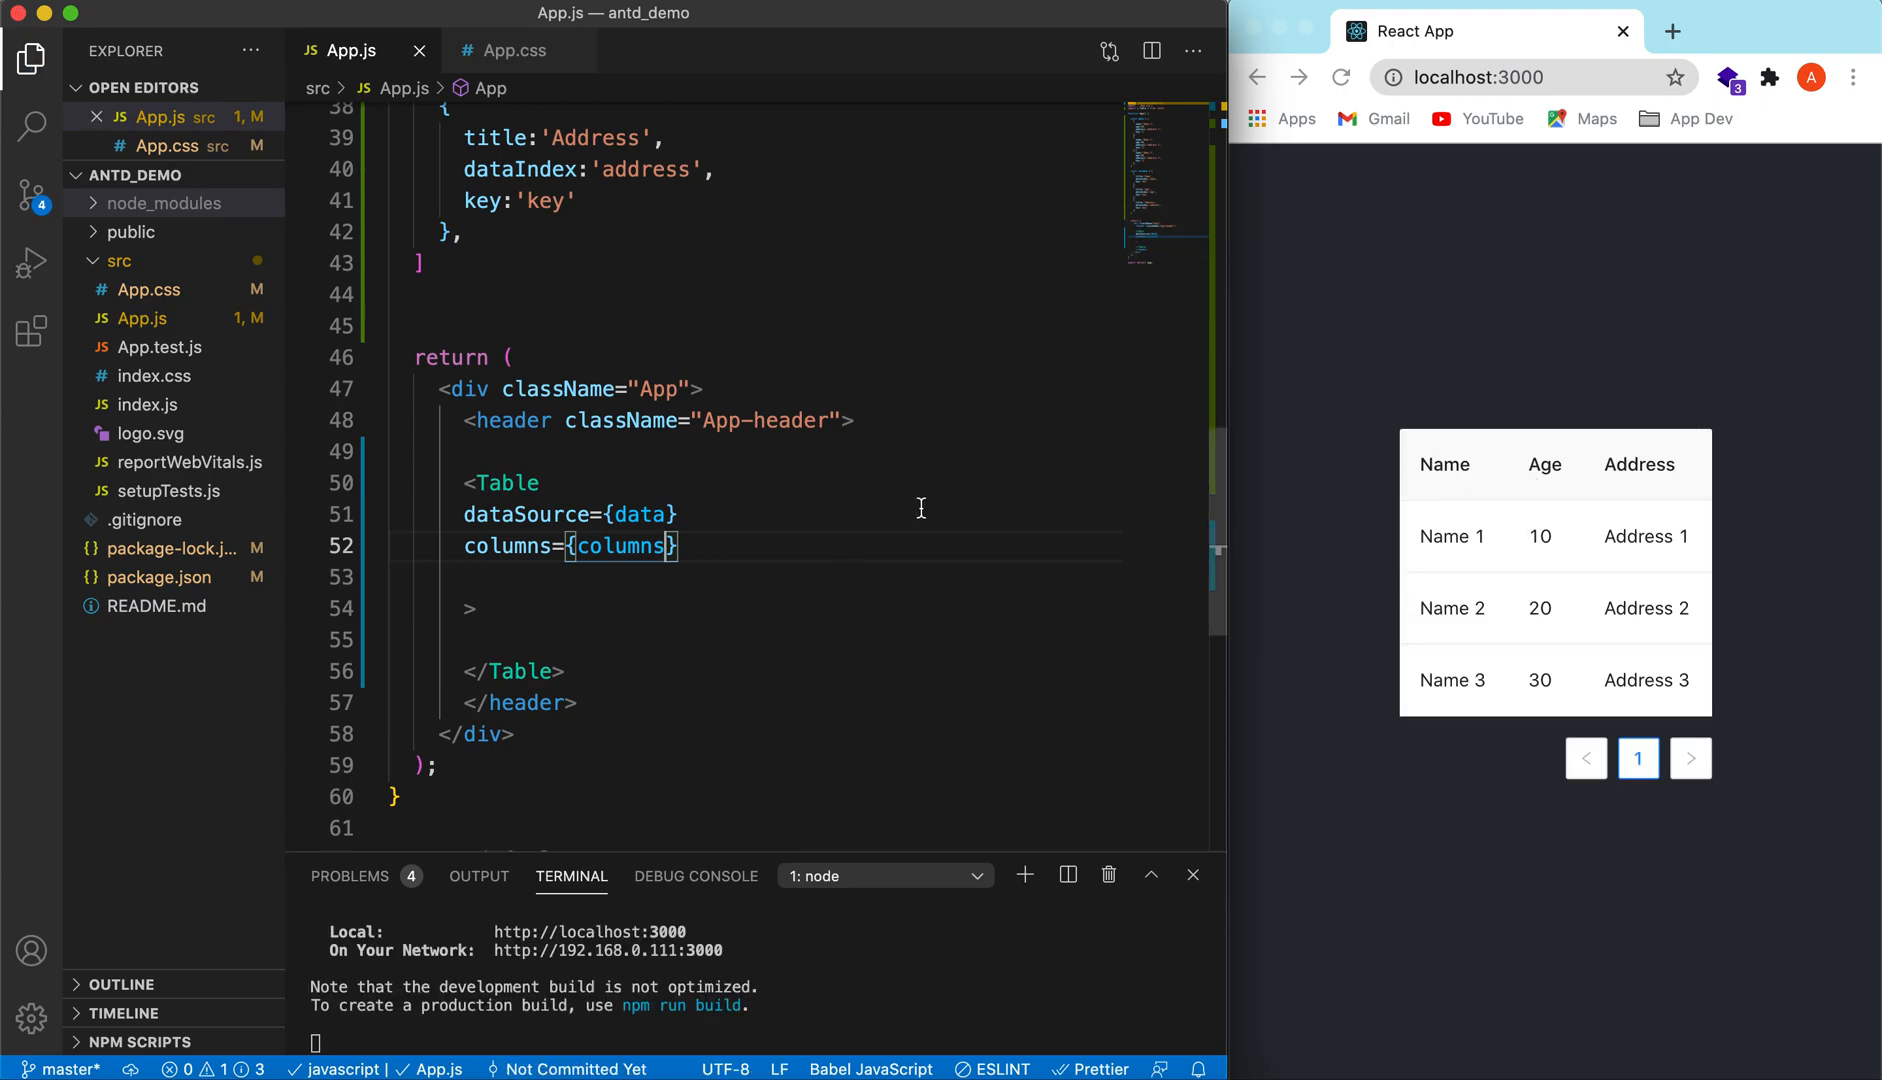
scroll("up", 3)
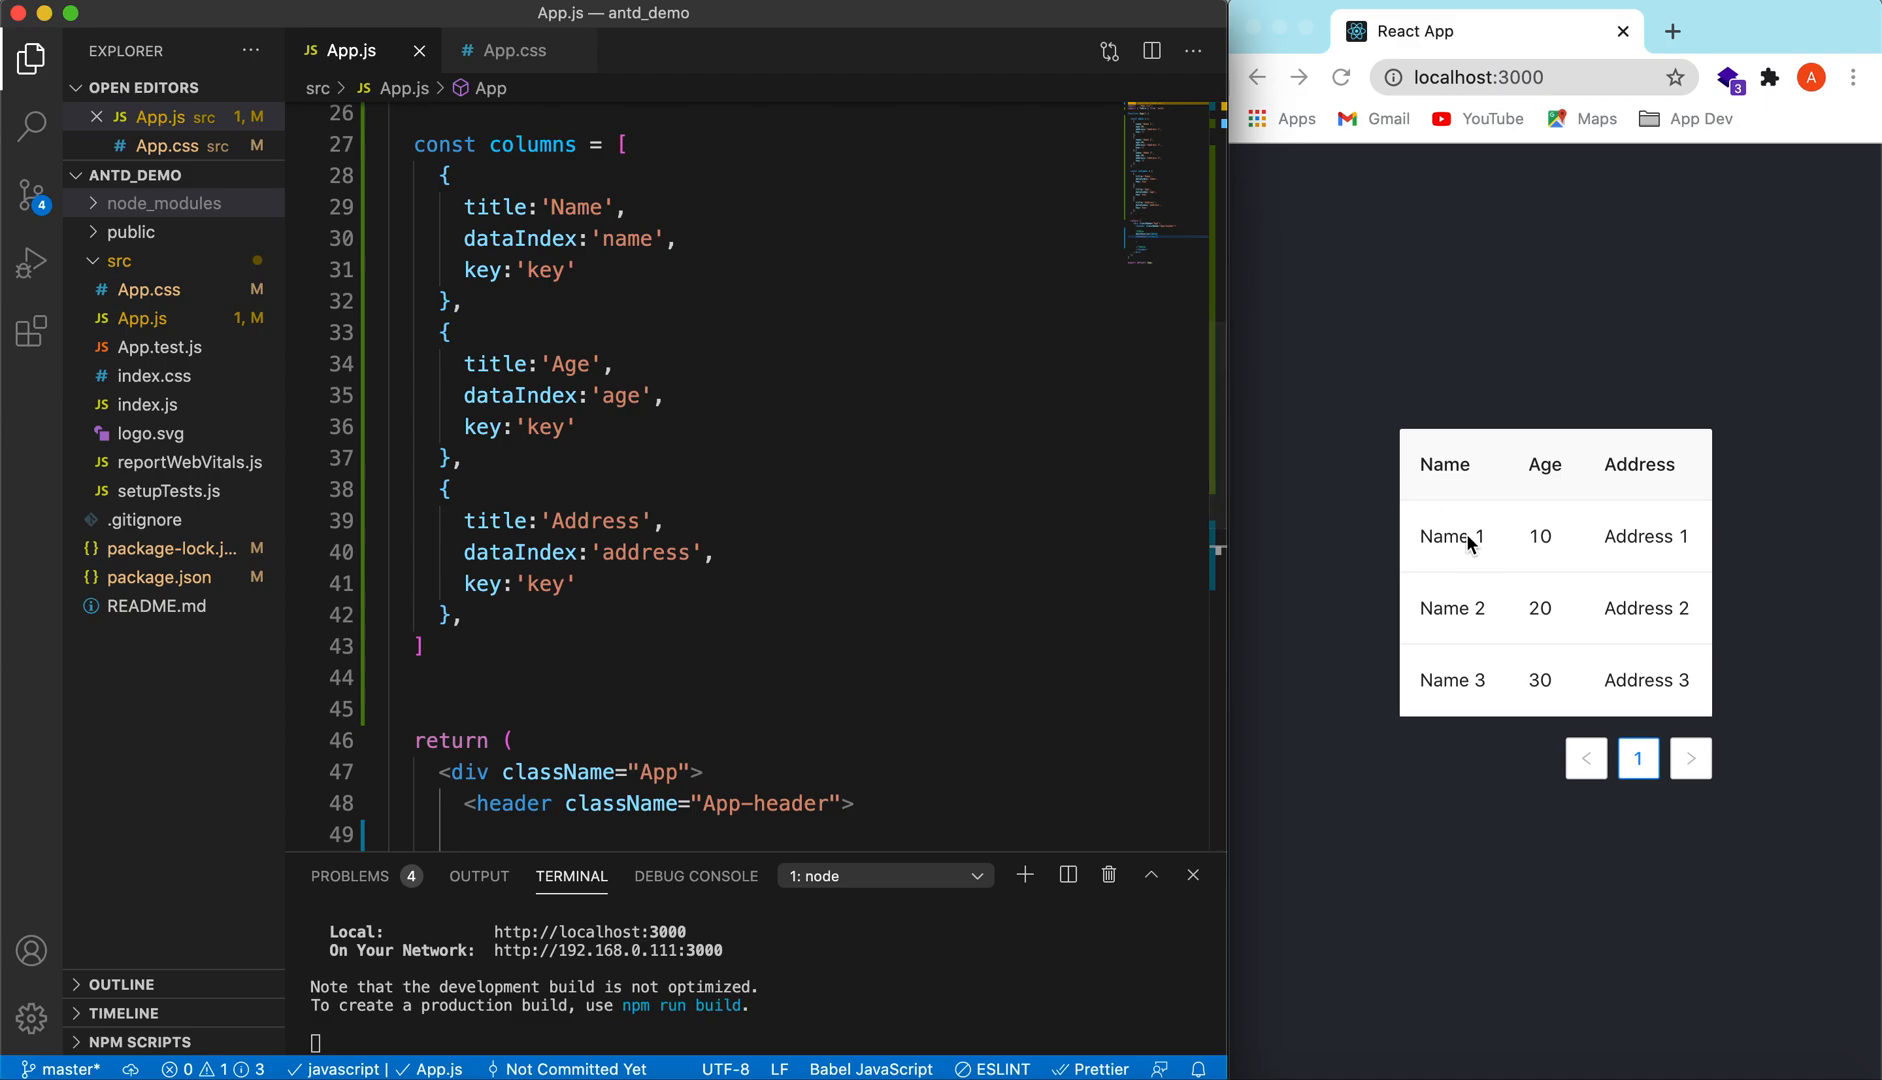
mouse_move(1674, 650)
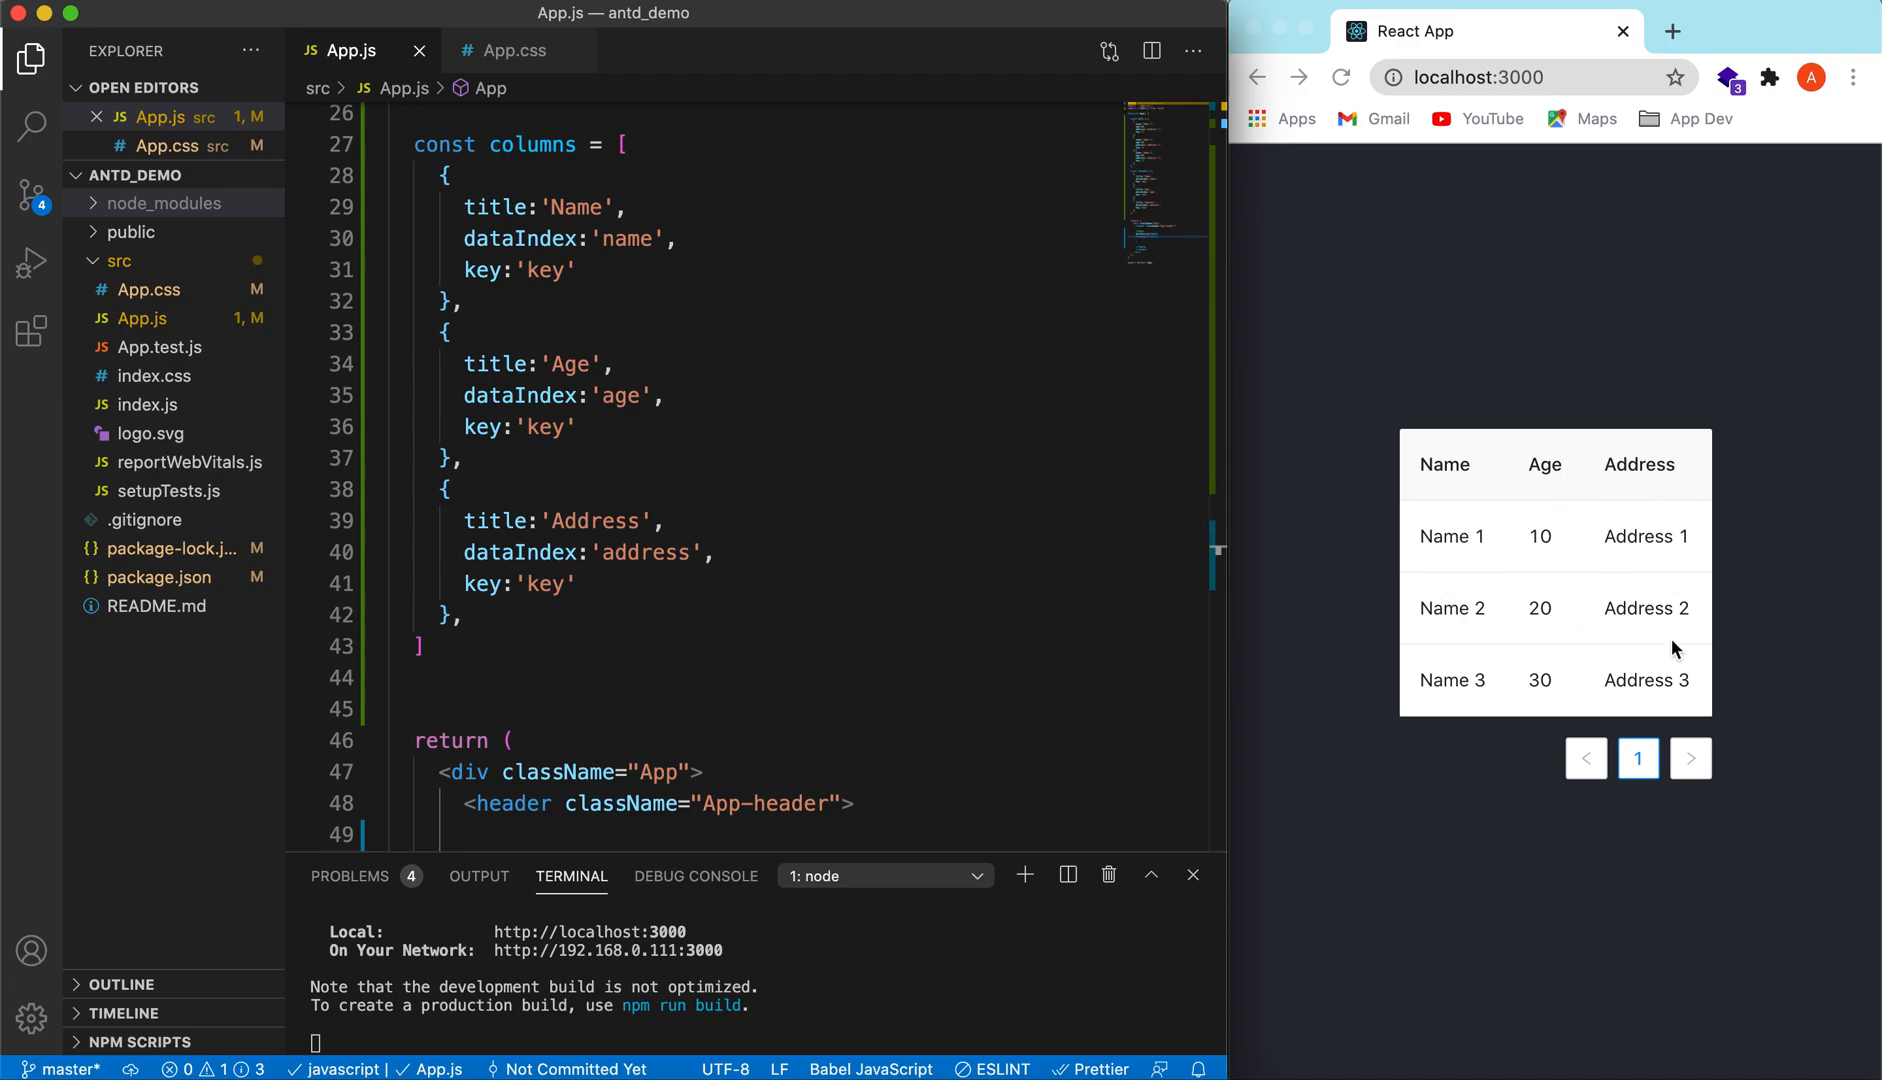
mouse_move(1658, 650)
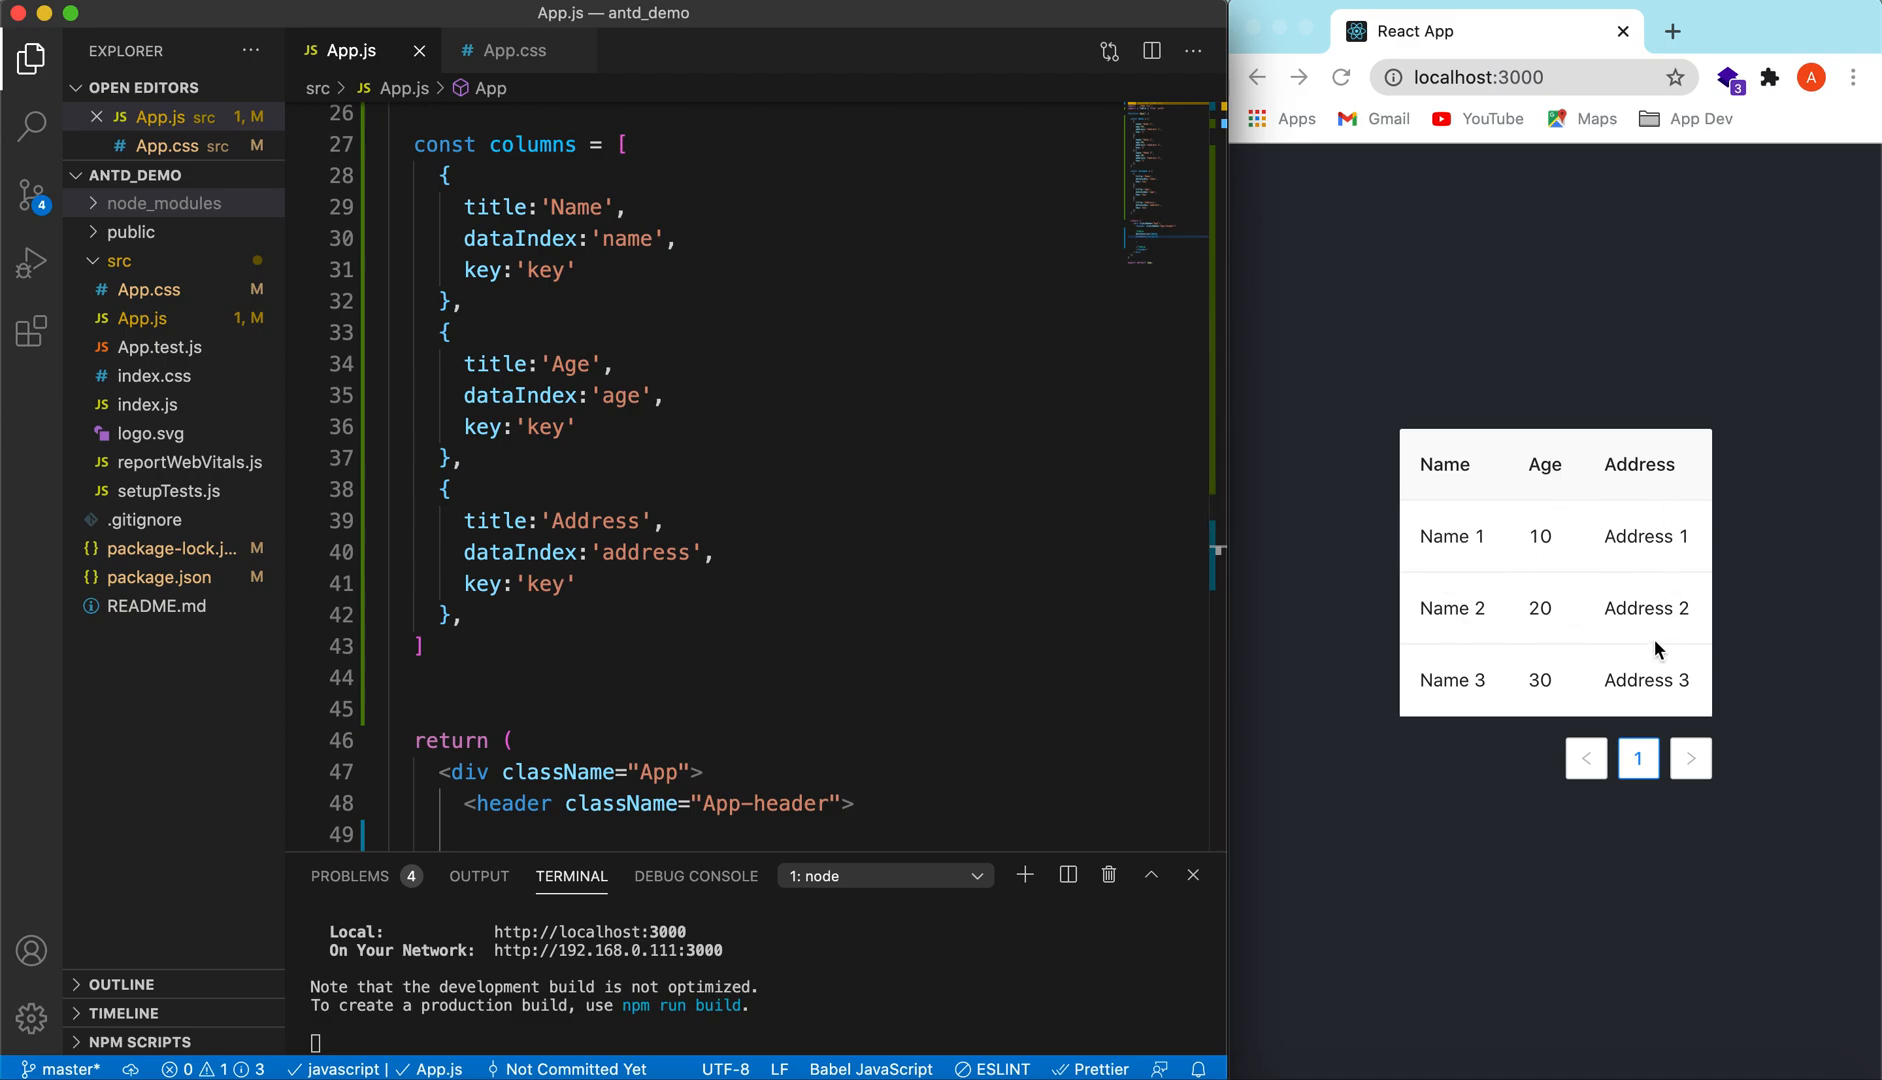
mouse_move(1540, 580)
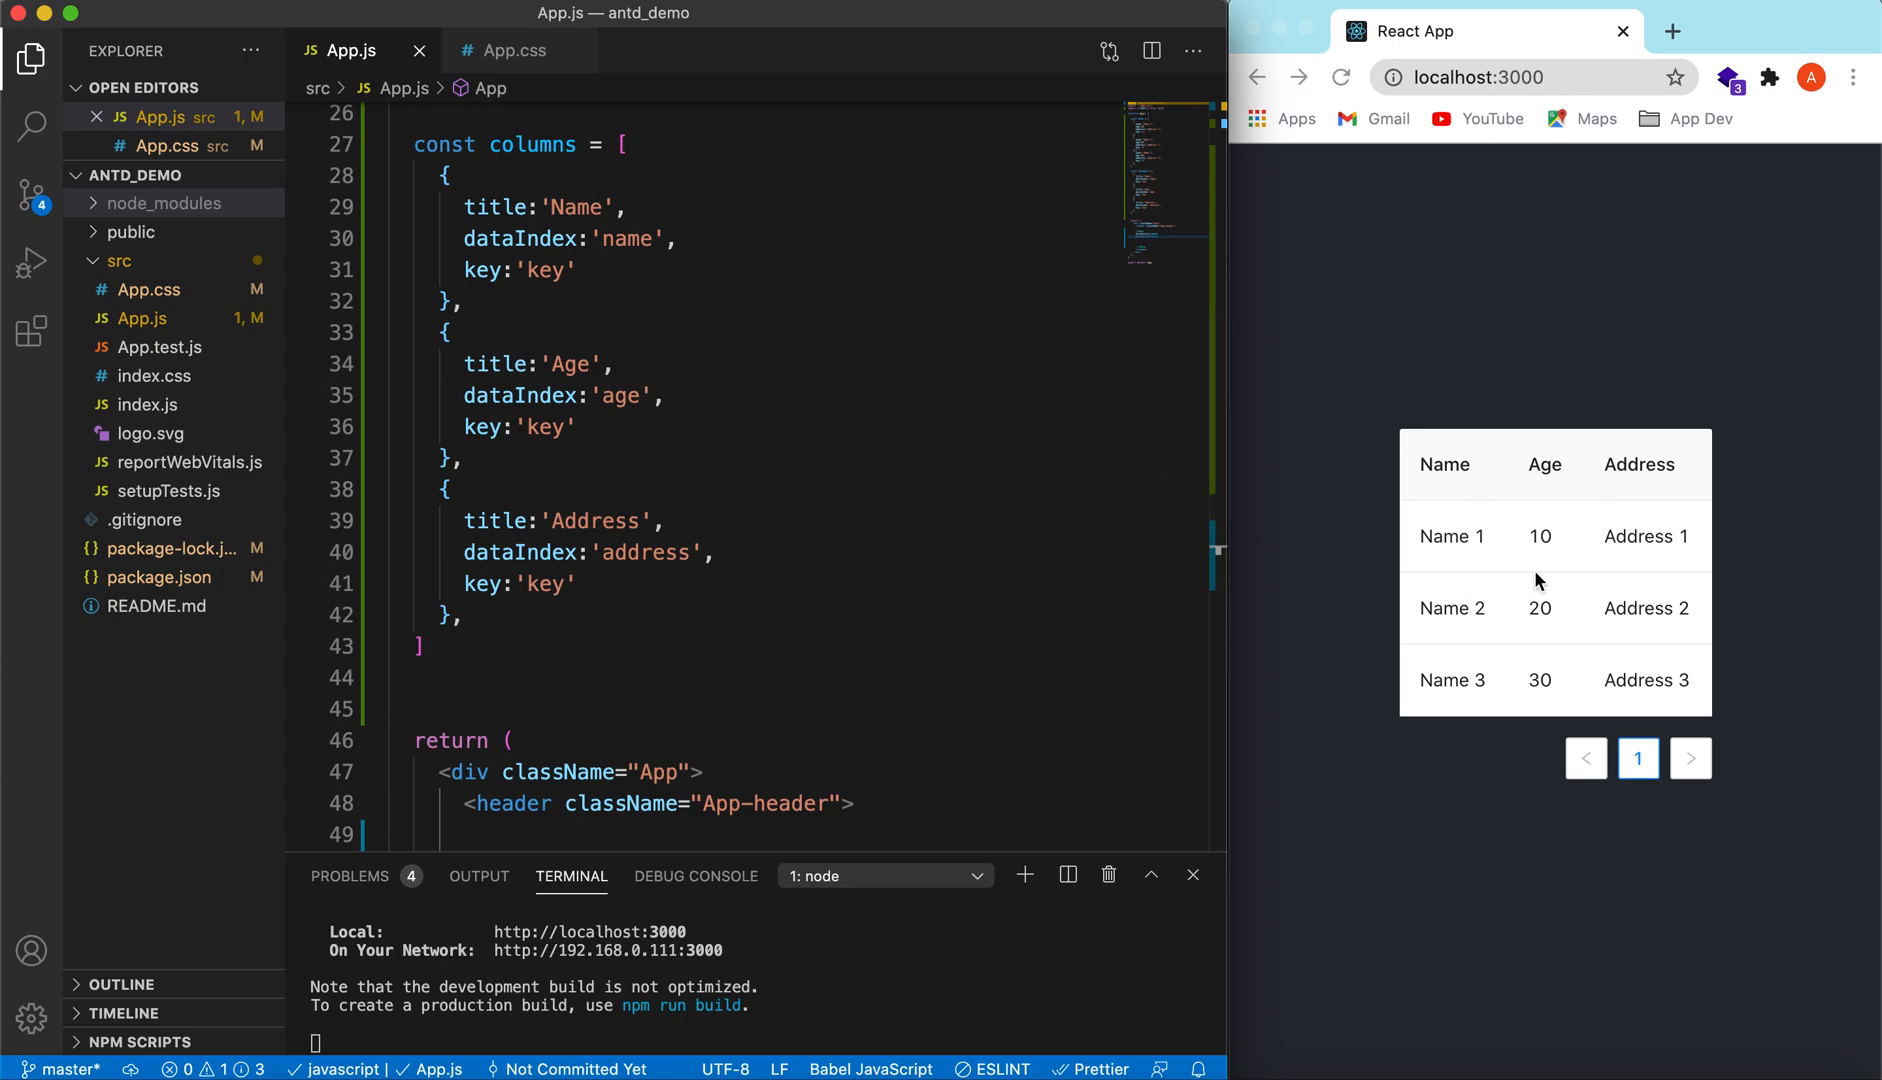
mouse_move(1418, 556)
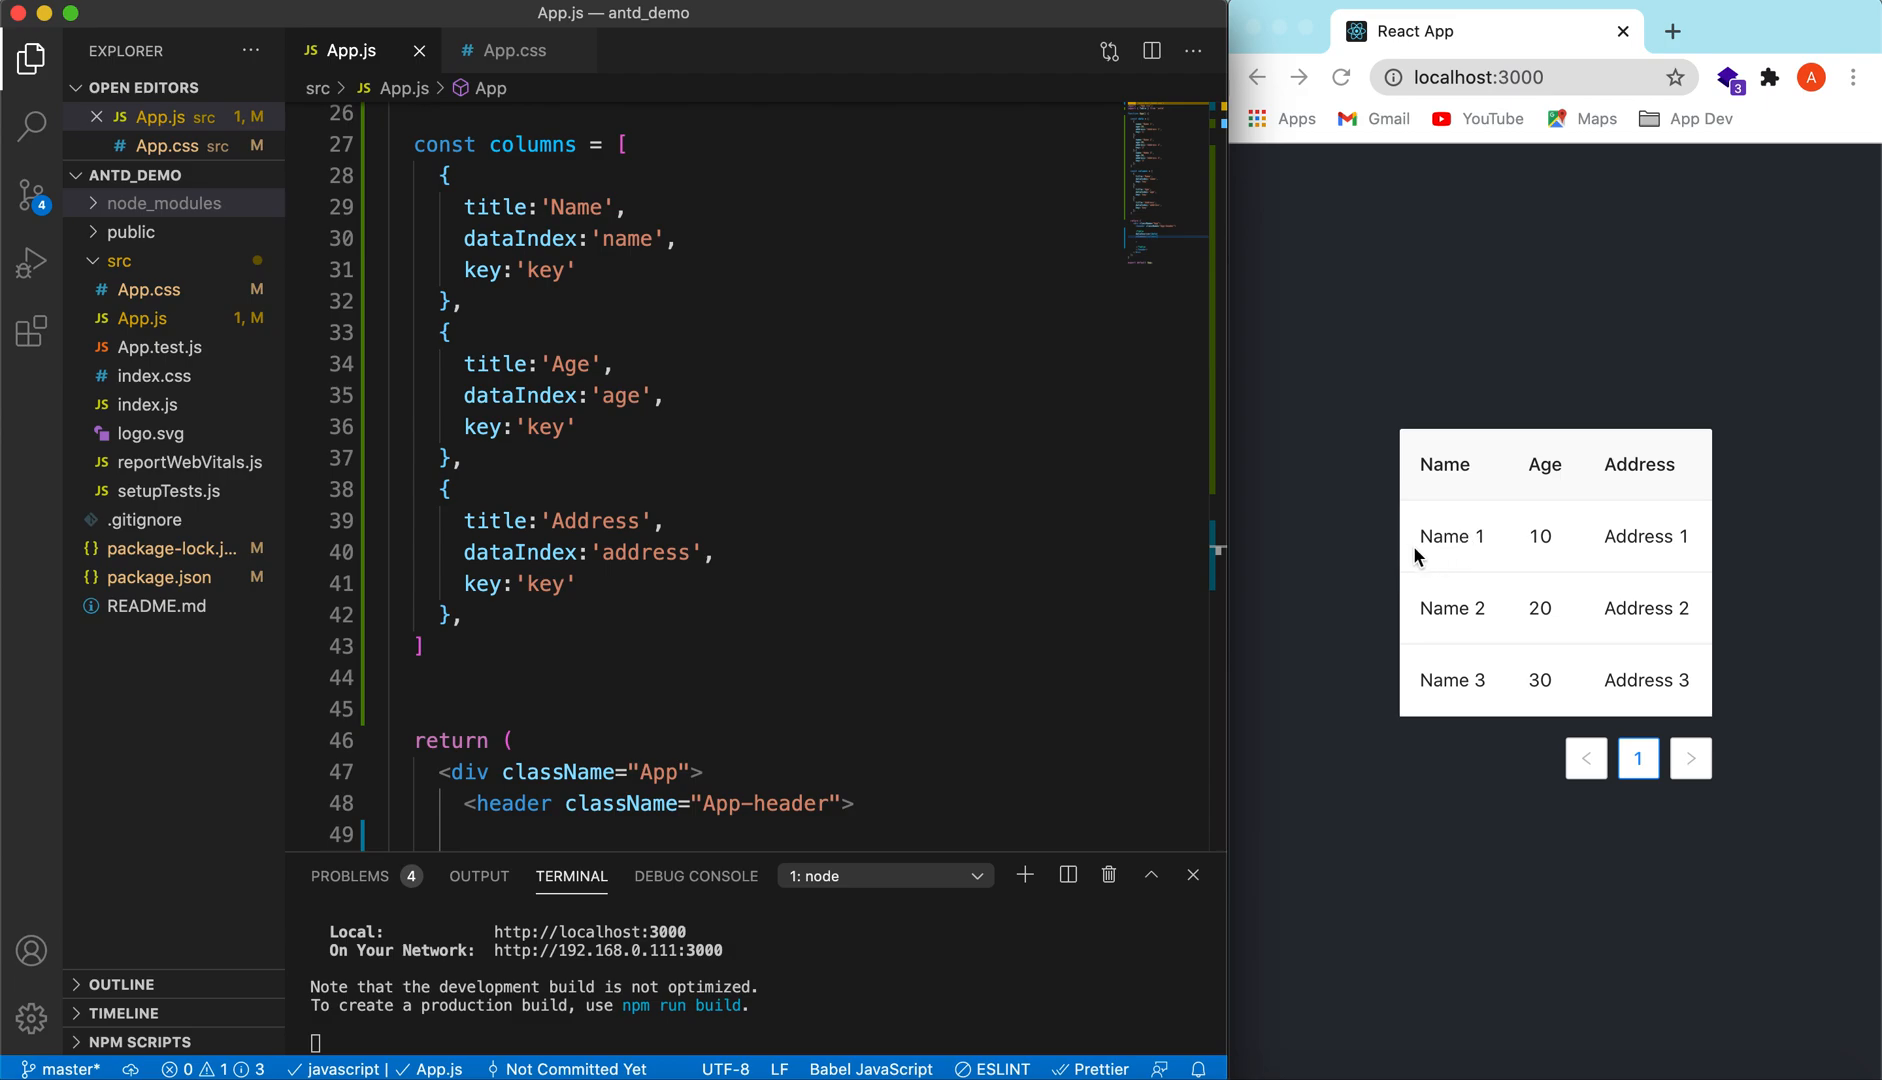
mouse_move(1464, 584)
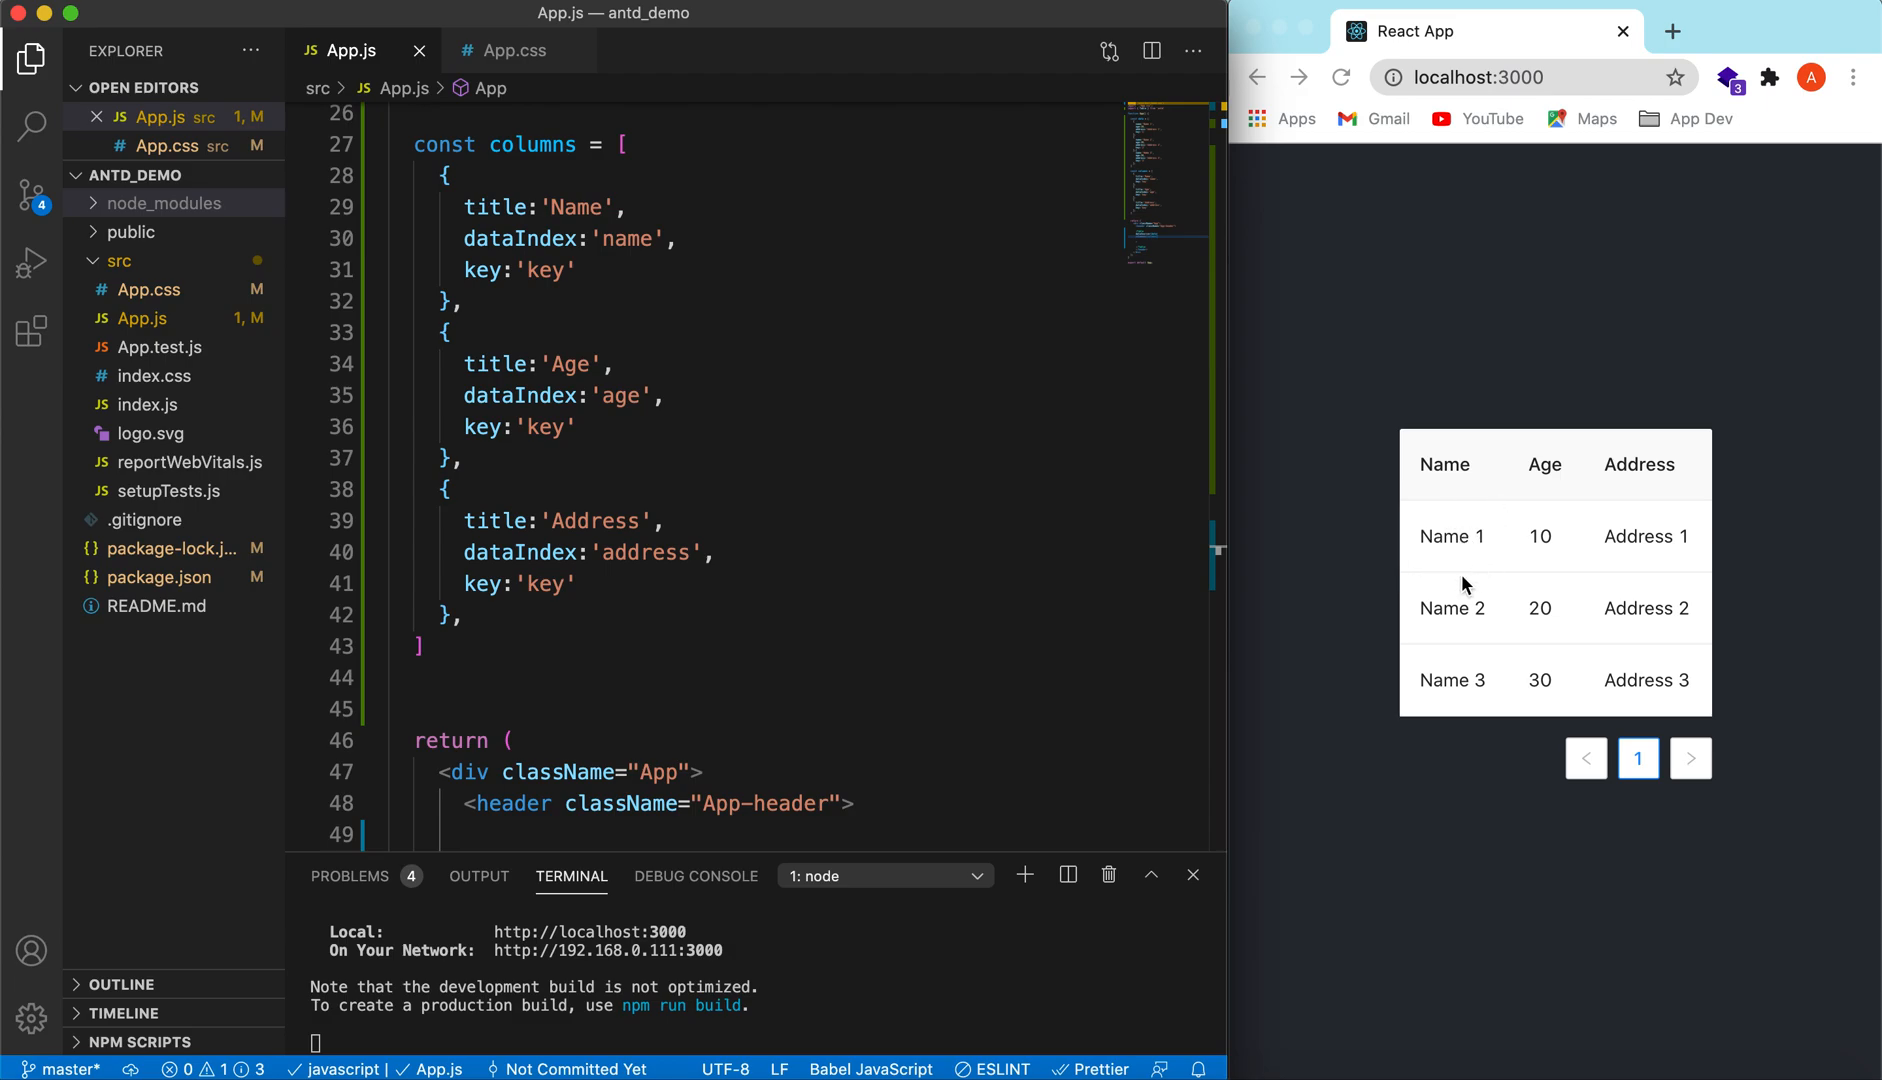
mouse_move(1498, 470)
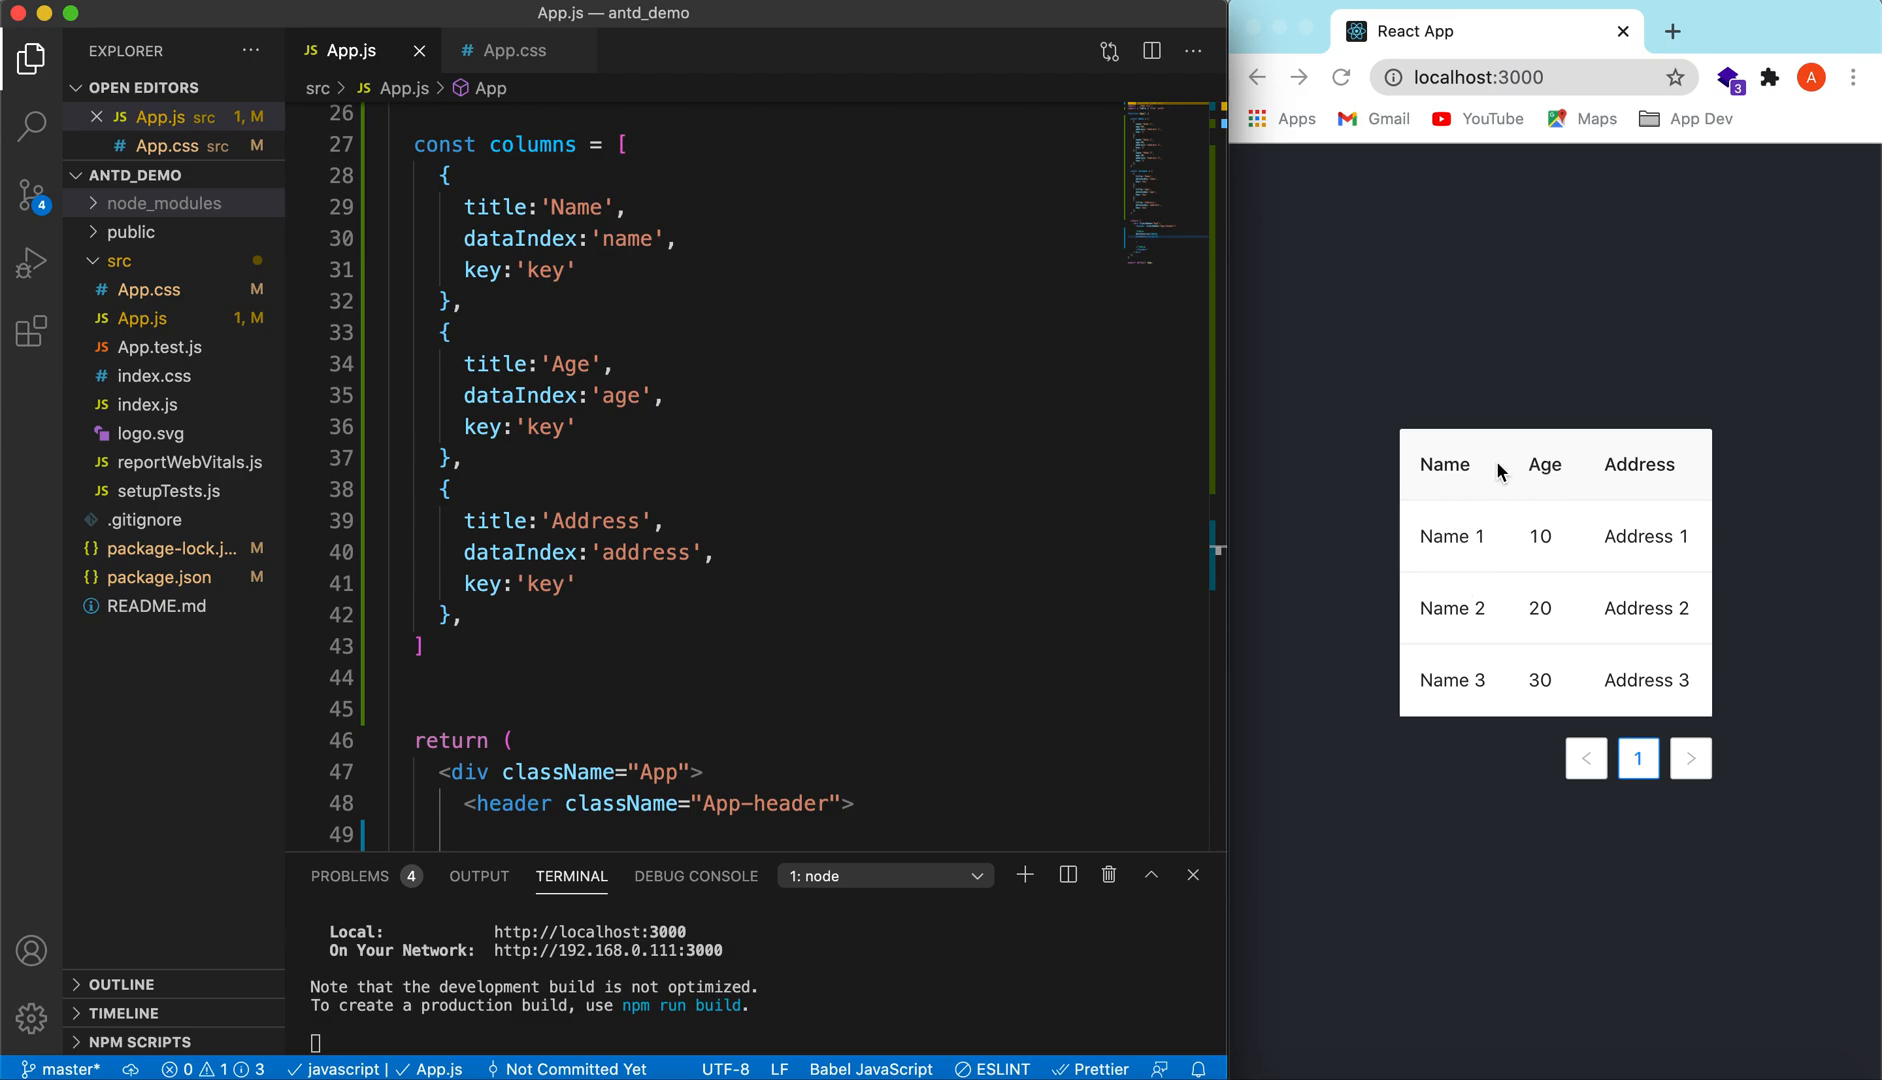
mouse_move(1642, 726)
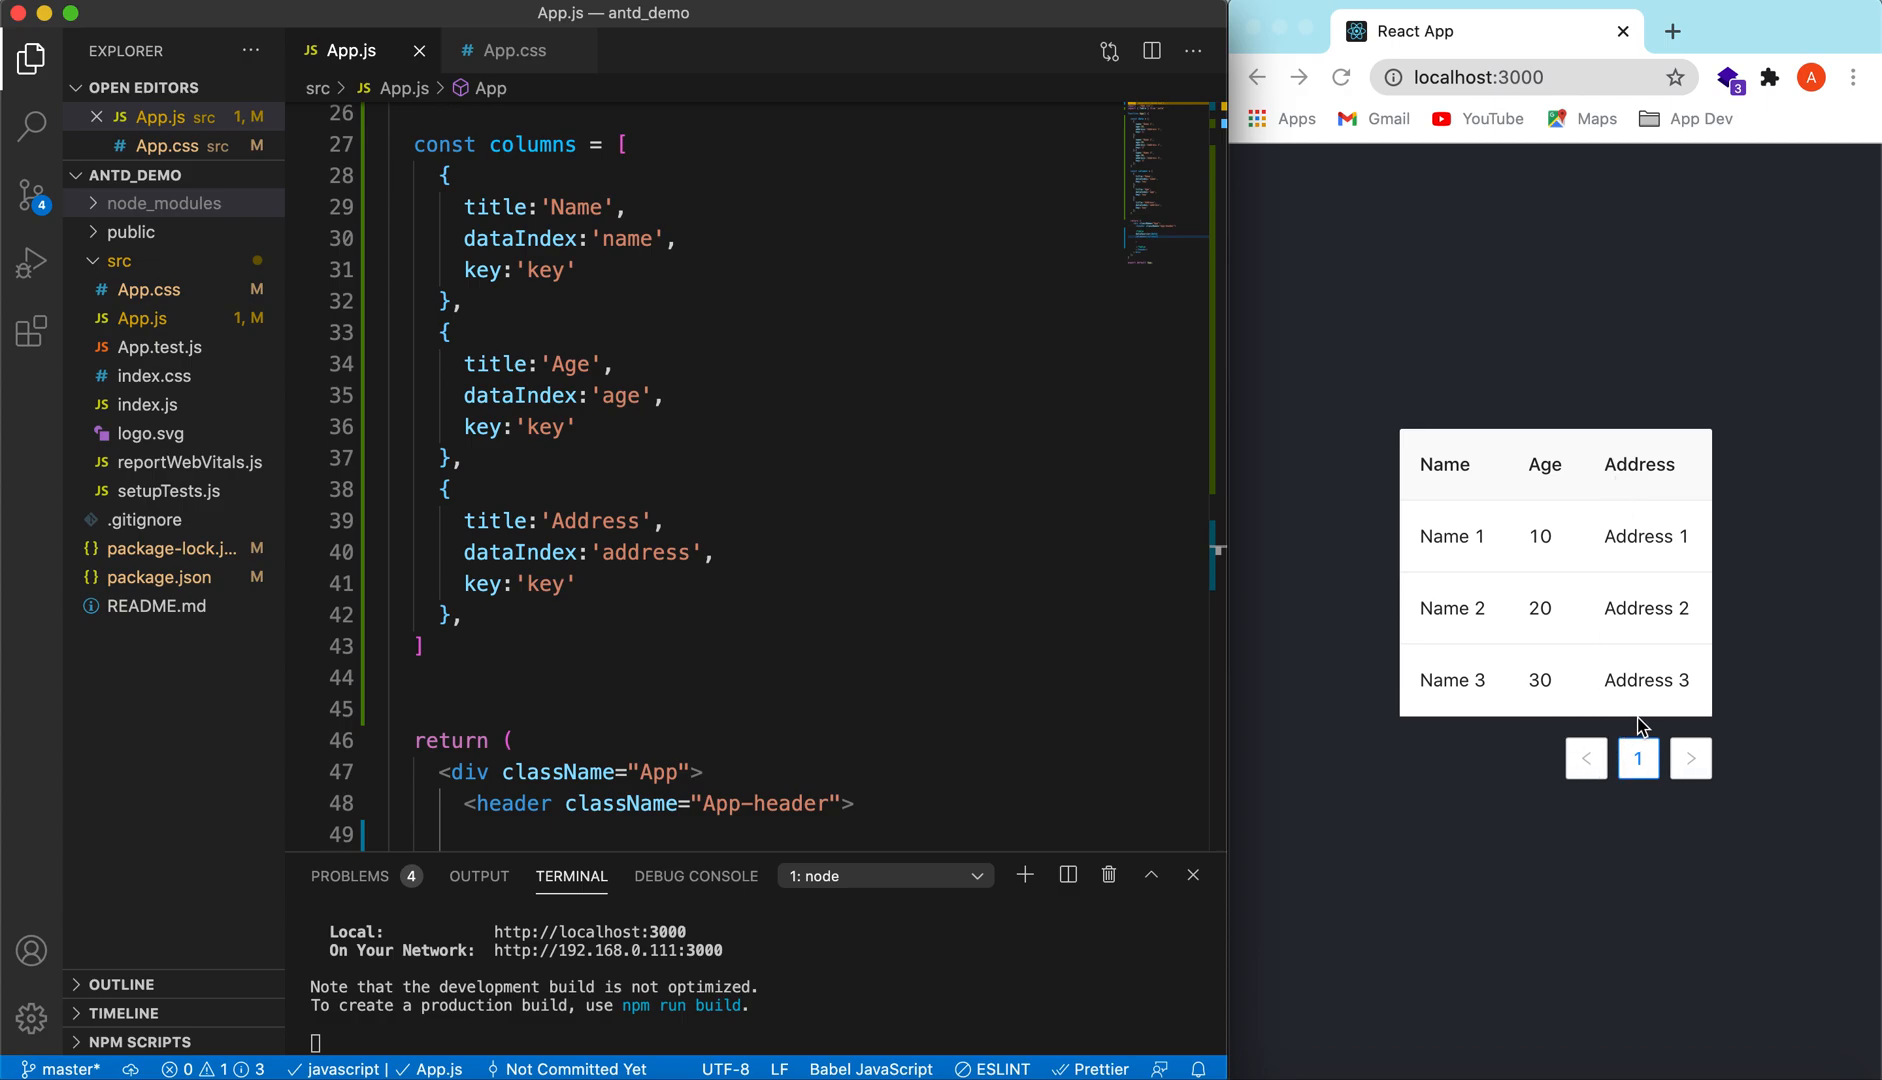
mouse_move(740, 418)
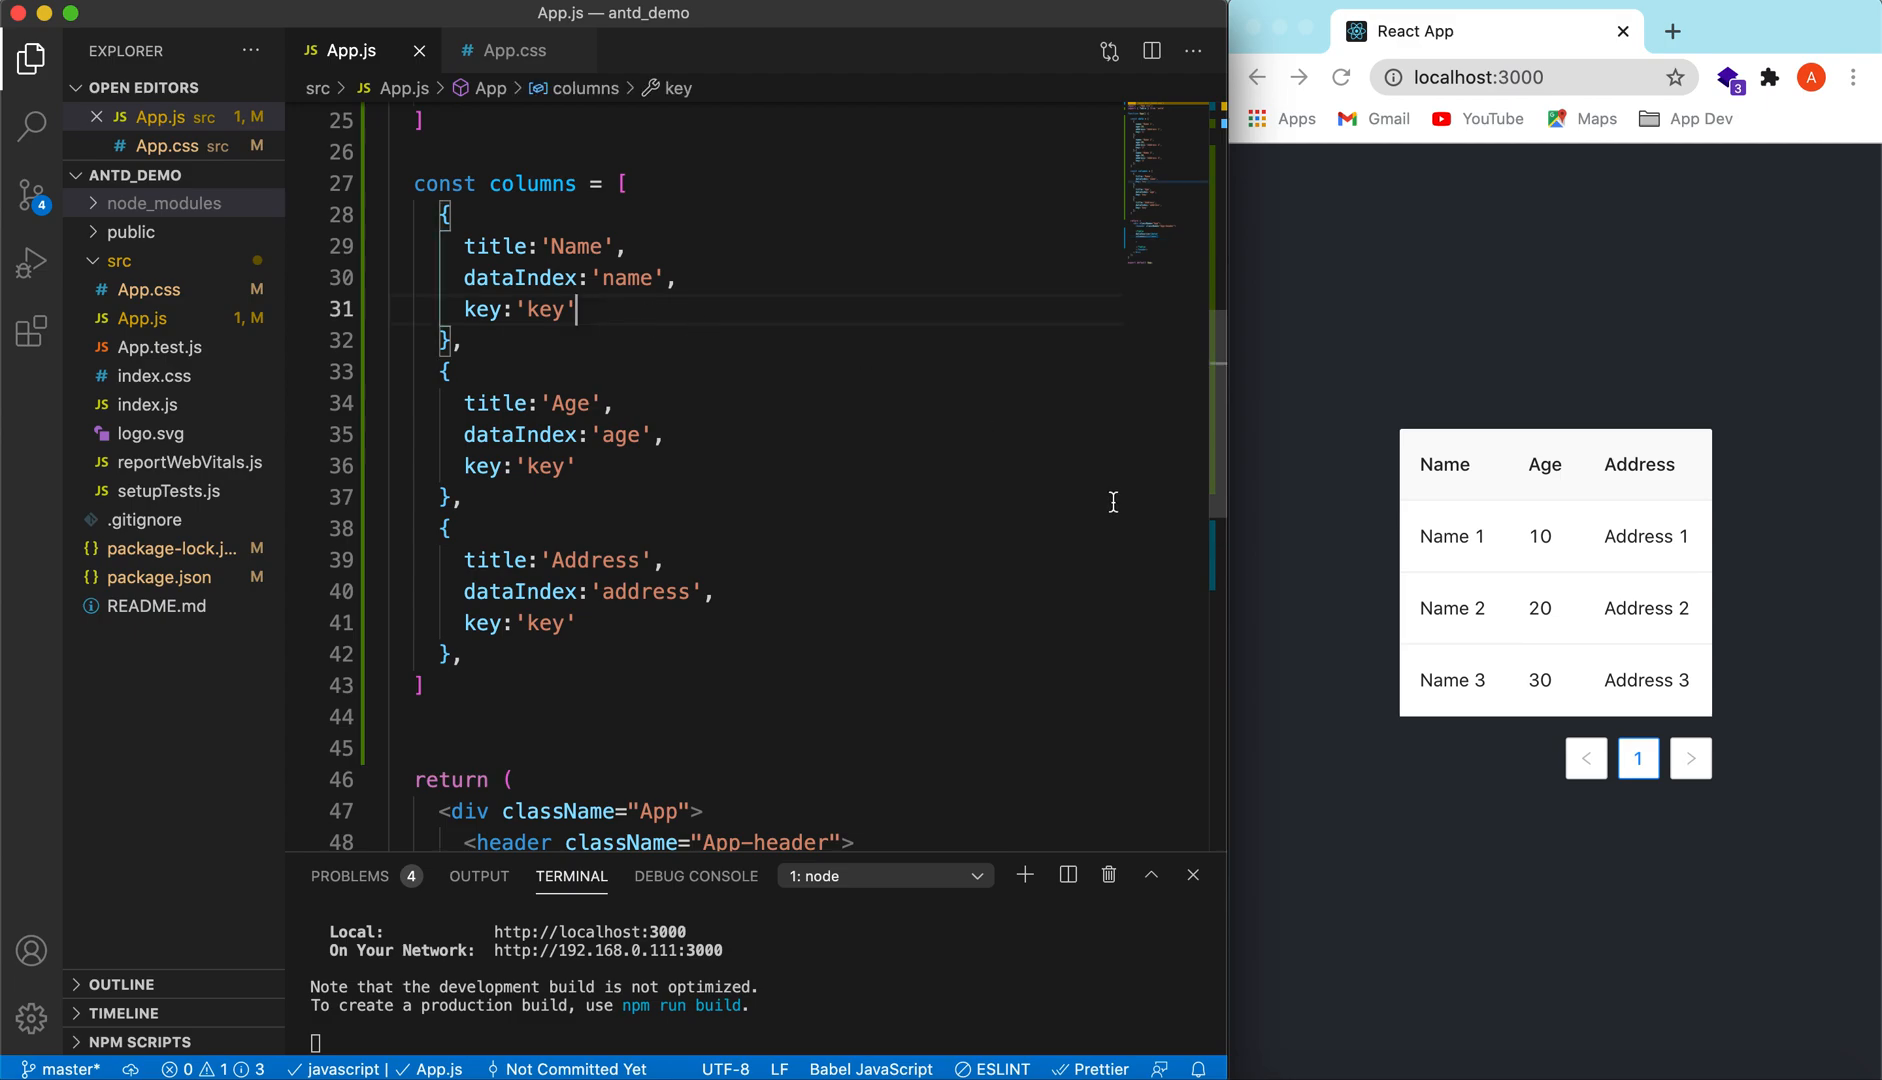
mouse_move(1464, 546)
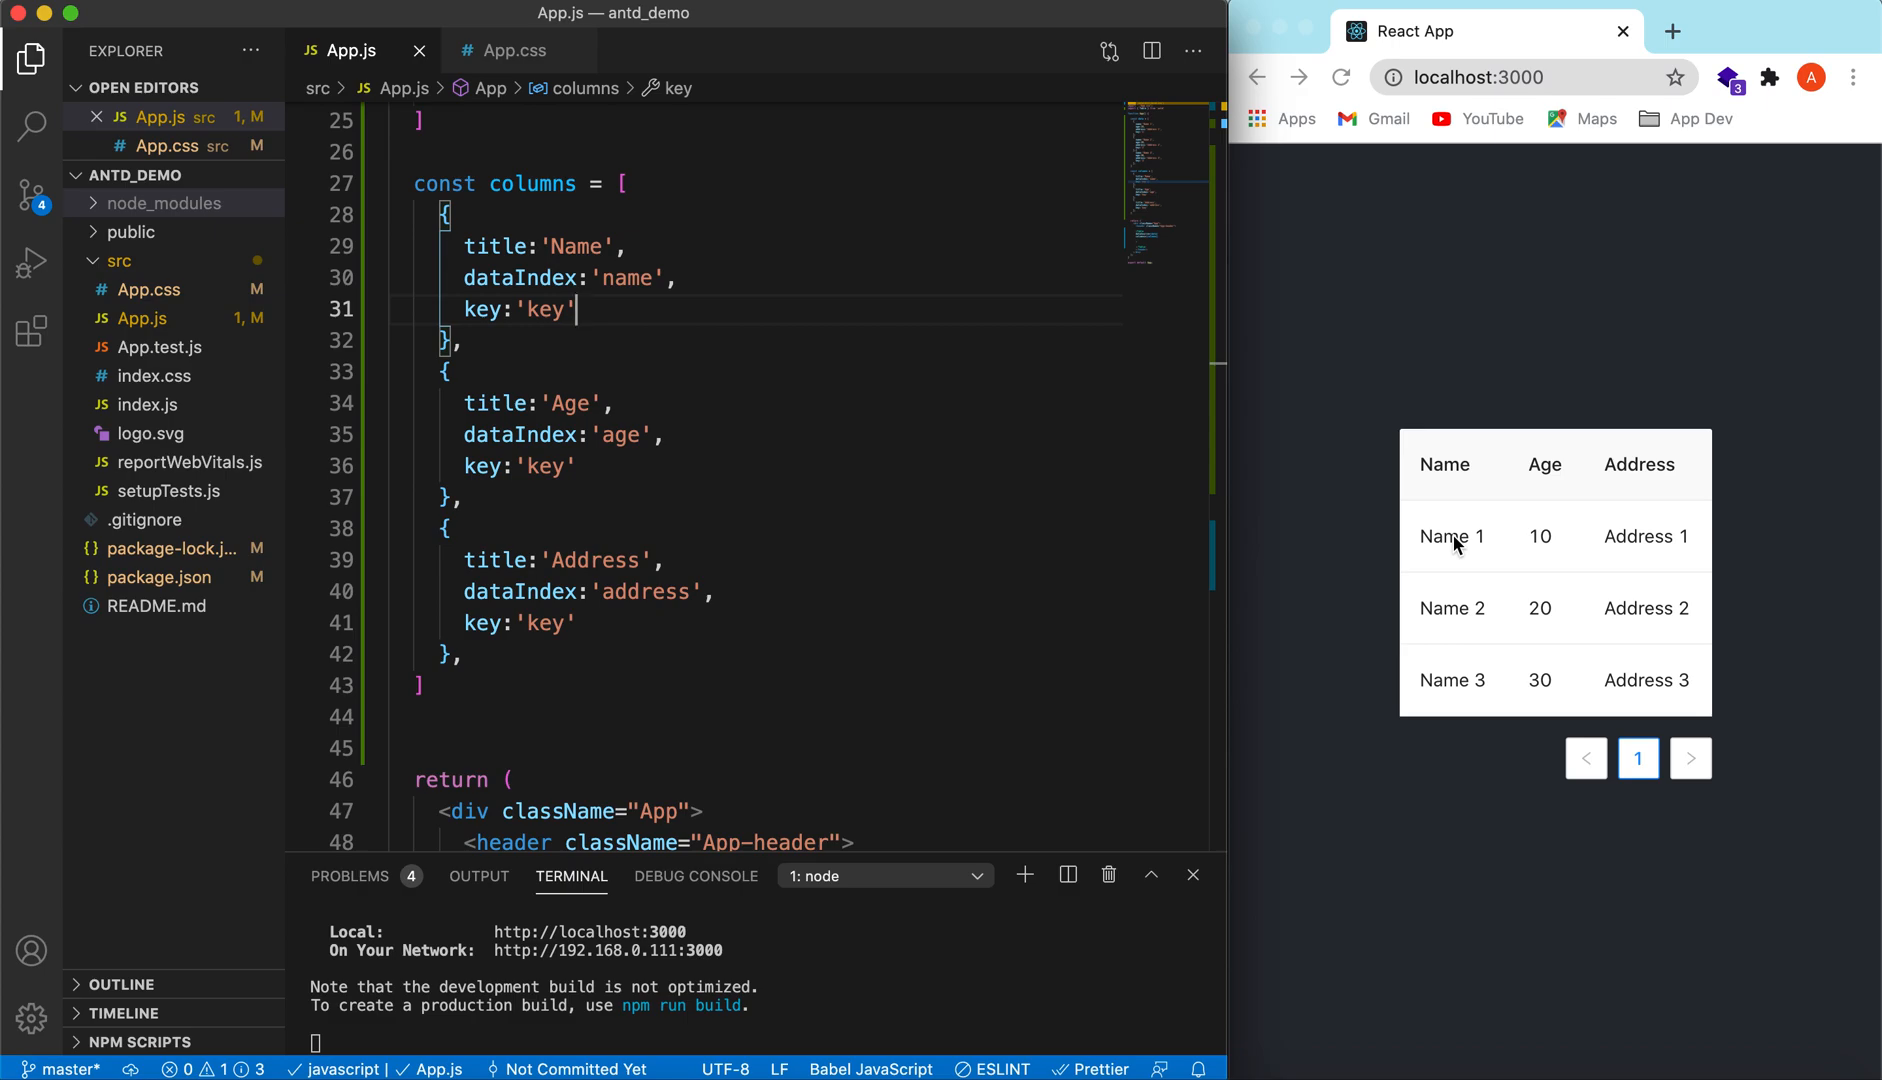
mouse_move(1020, 382)
type(",")
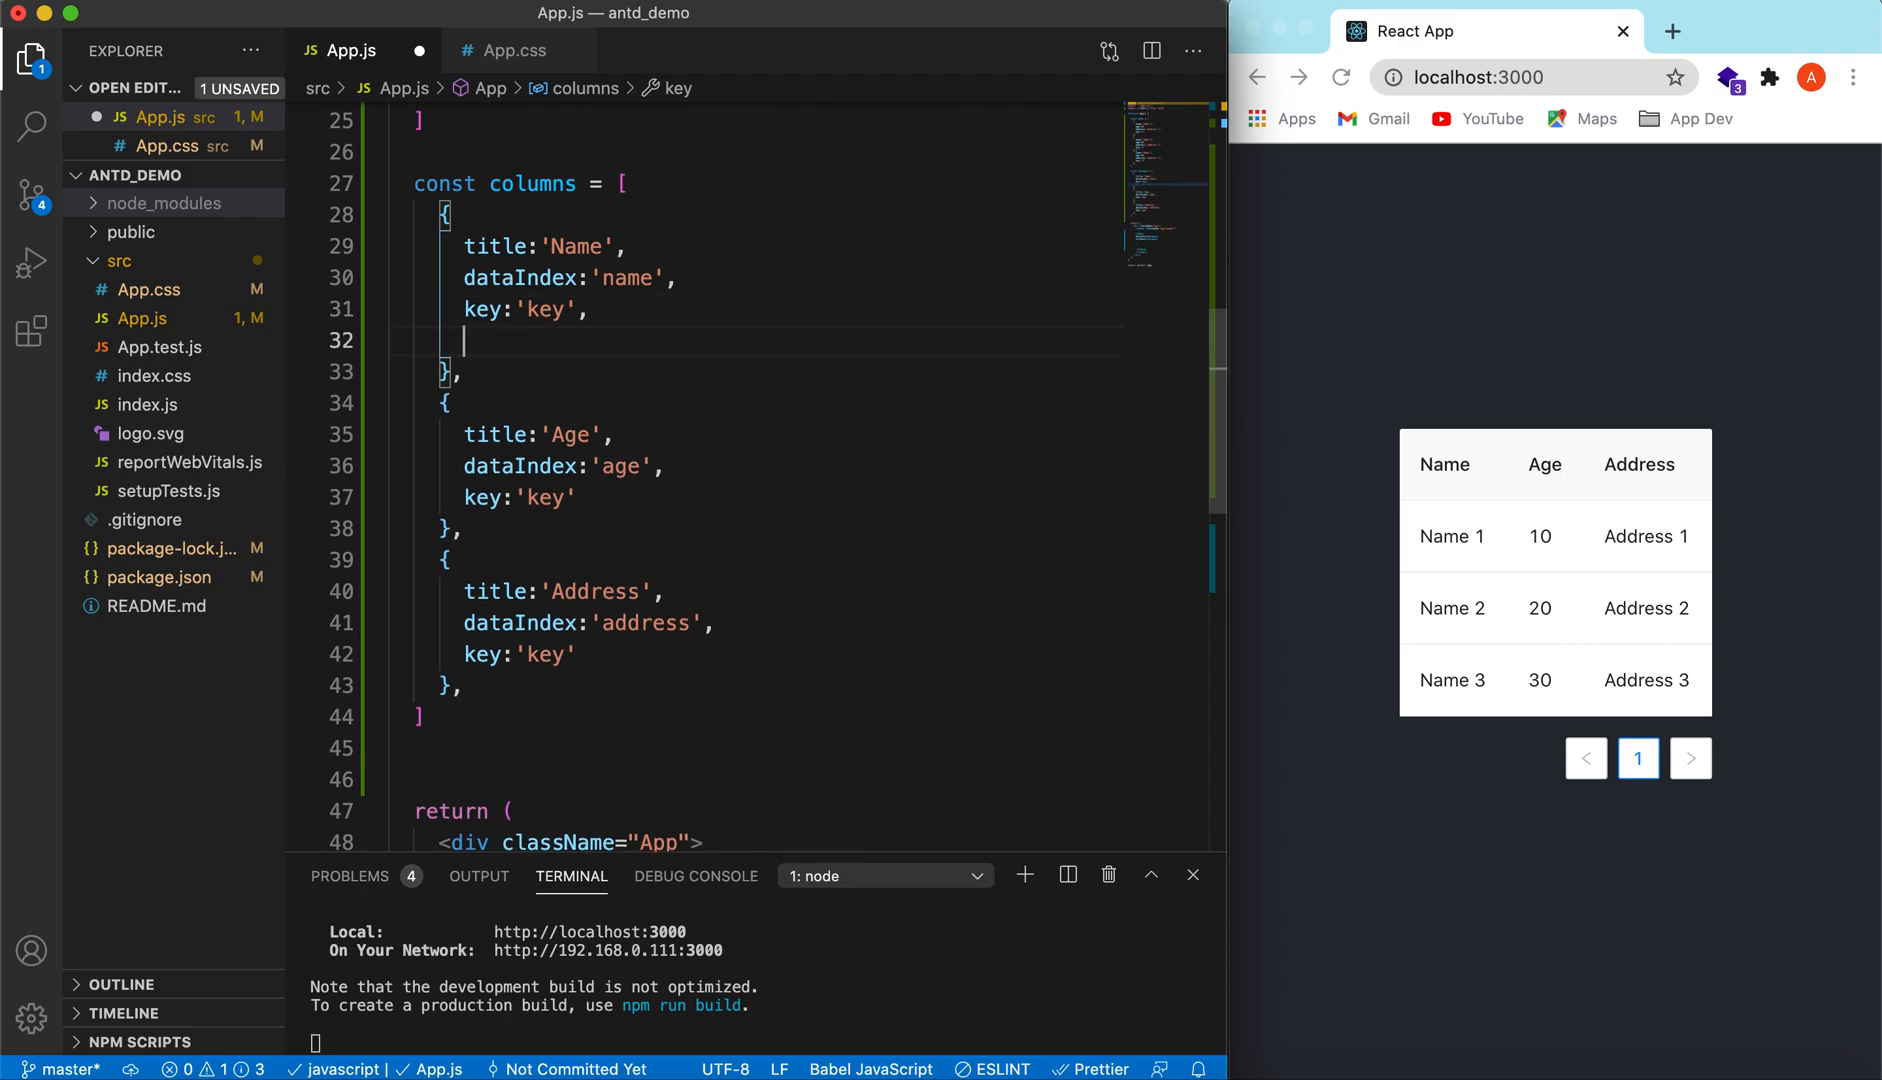
Step: Give the Name column render: name => { return <a>{name}</a> } so names show as links
type("render:")
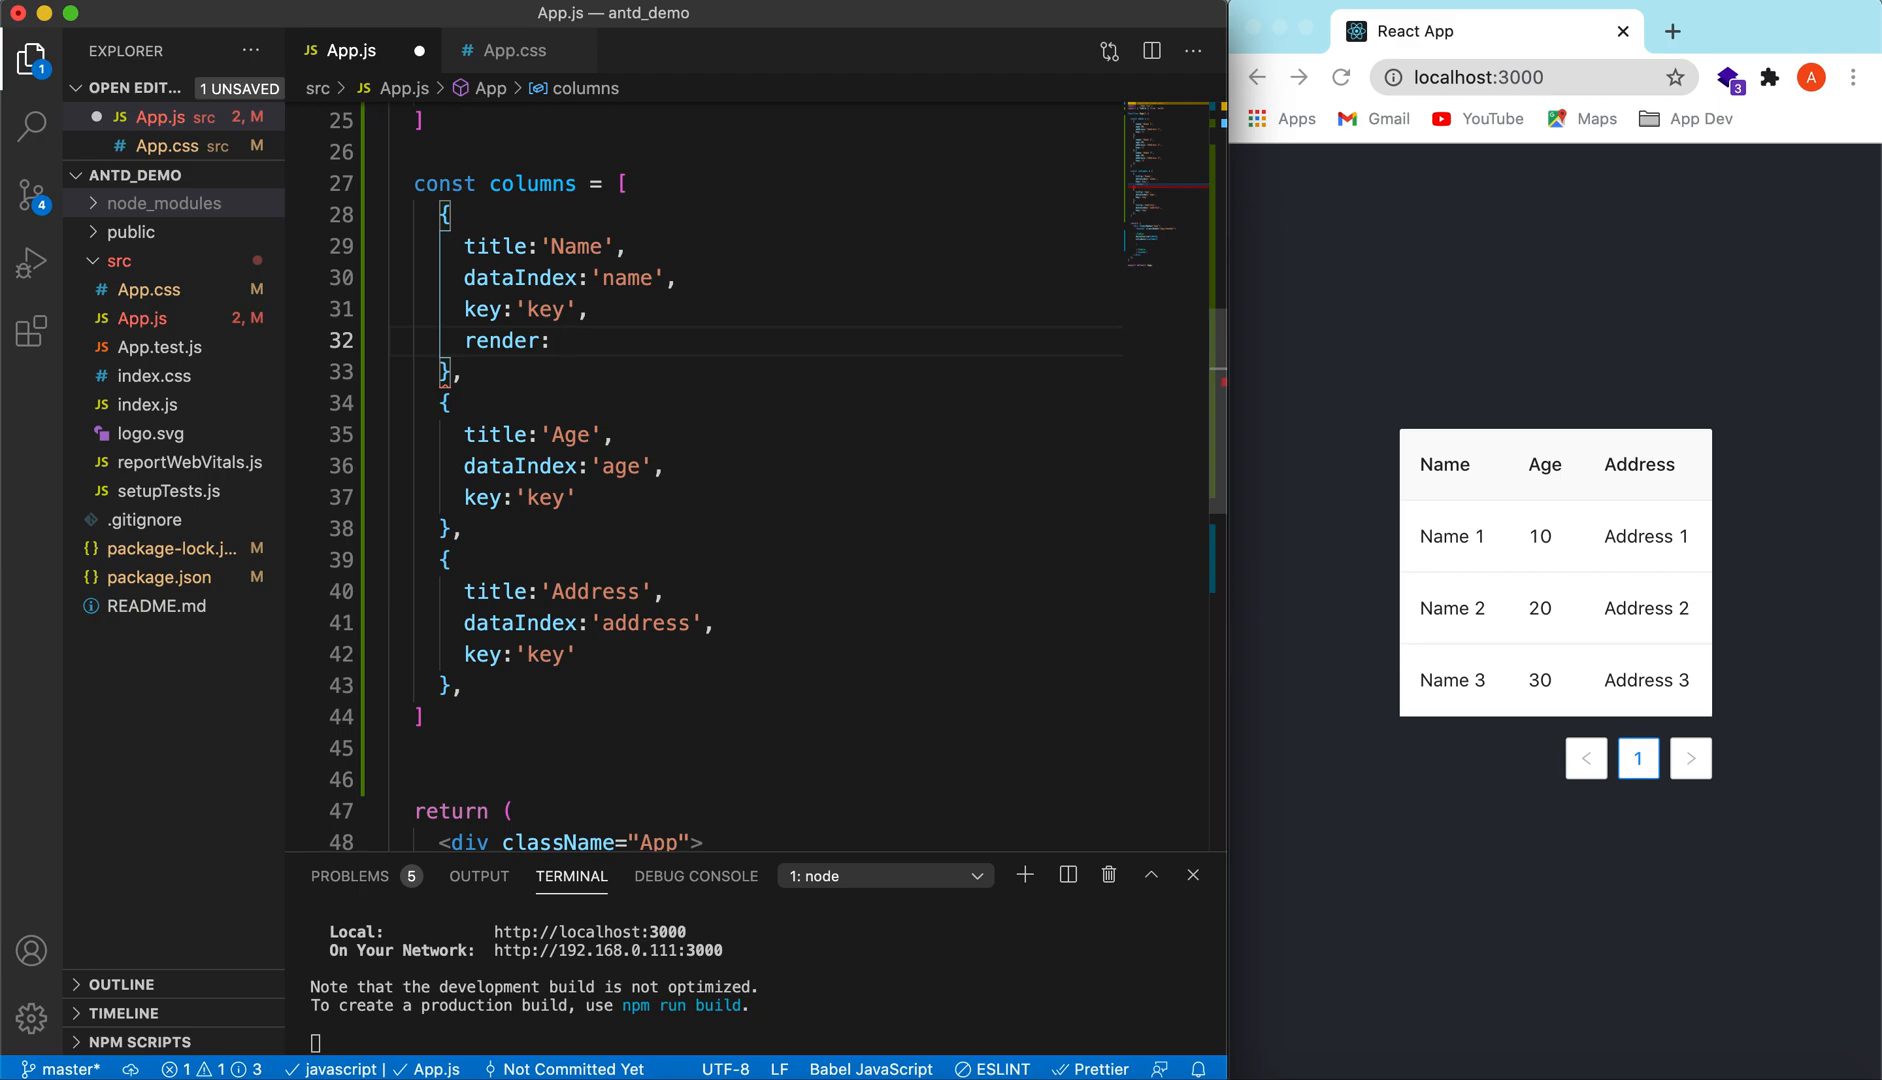
type("name")
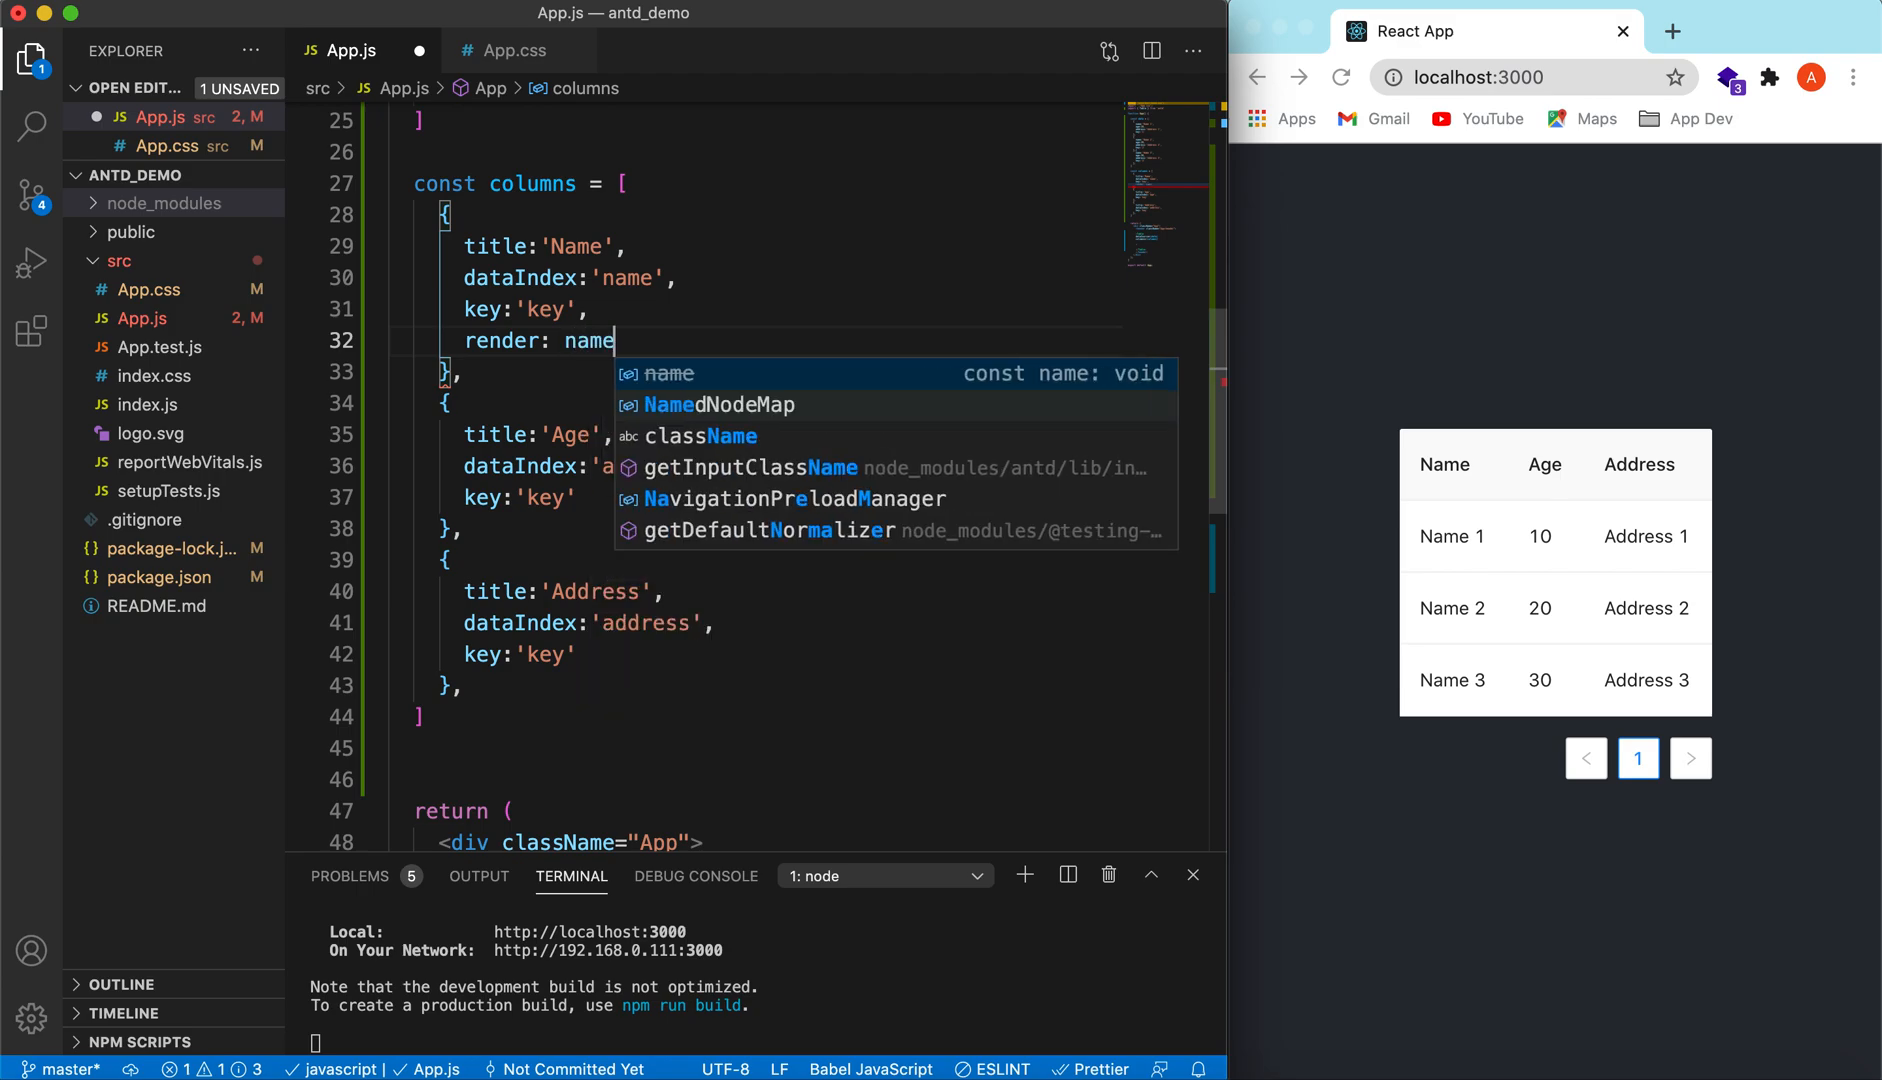
type("=>{")
type("return <a></a>")
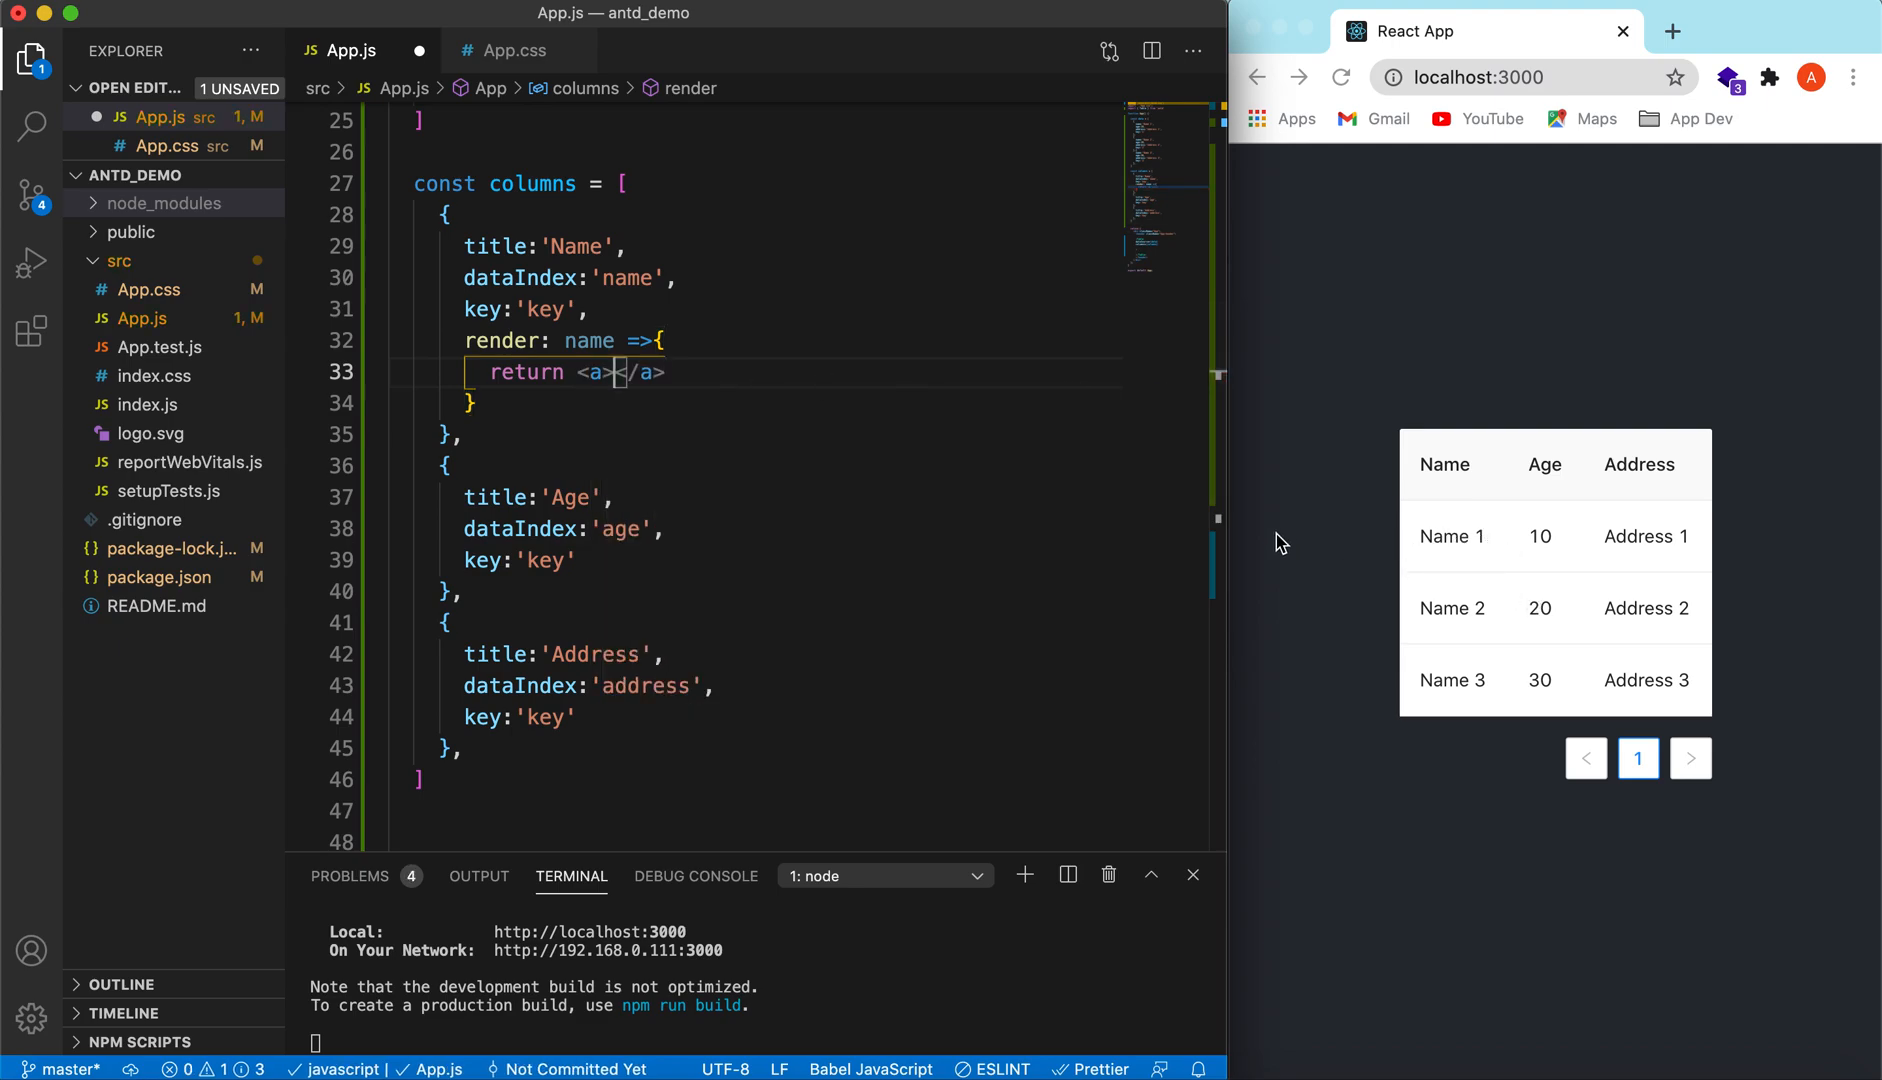
mouse_move(886, 452)
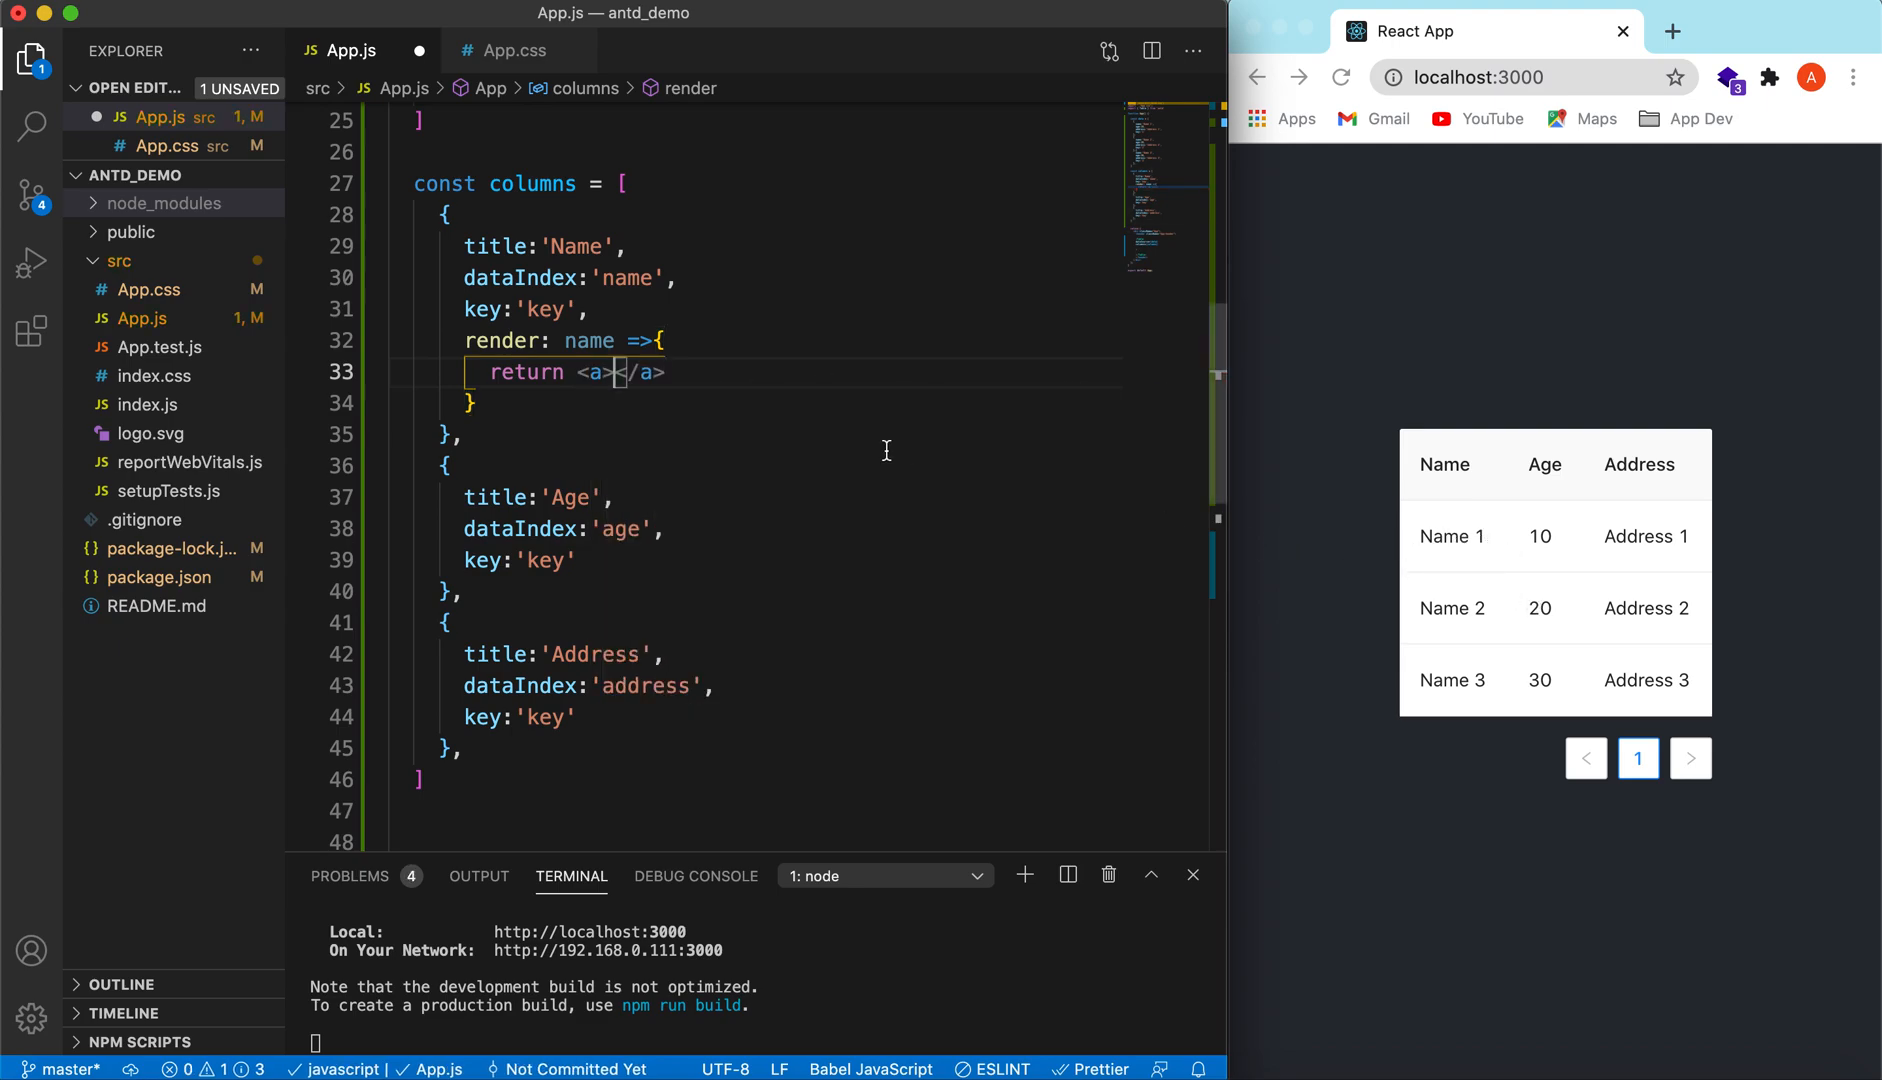
type("na")
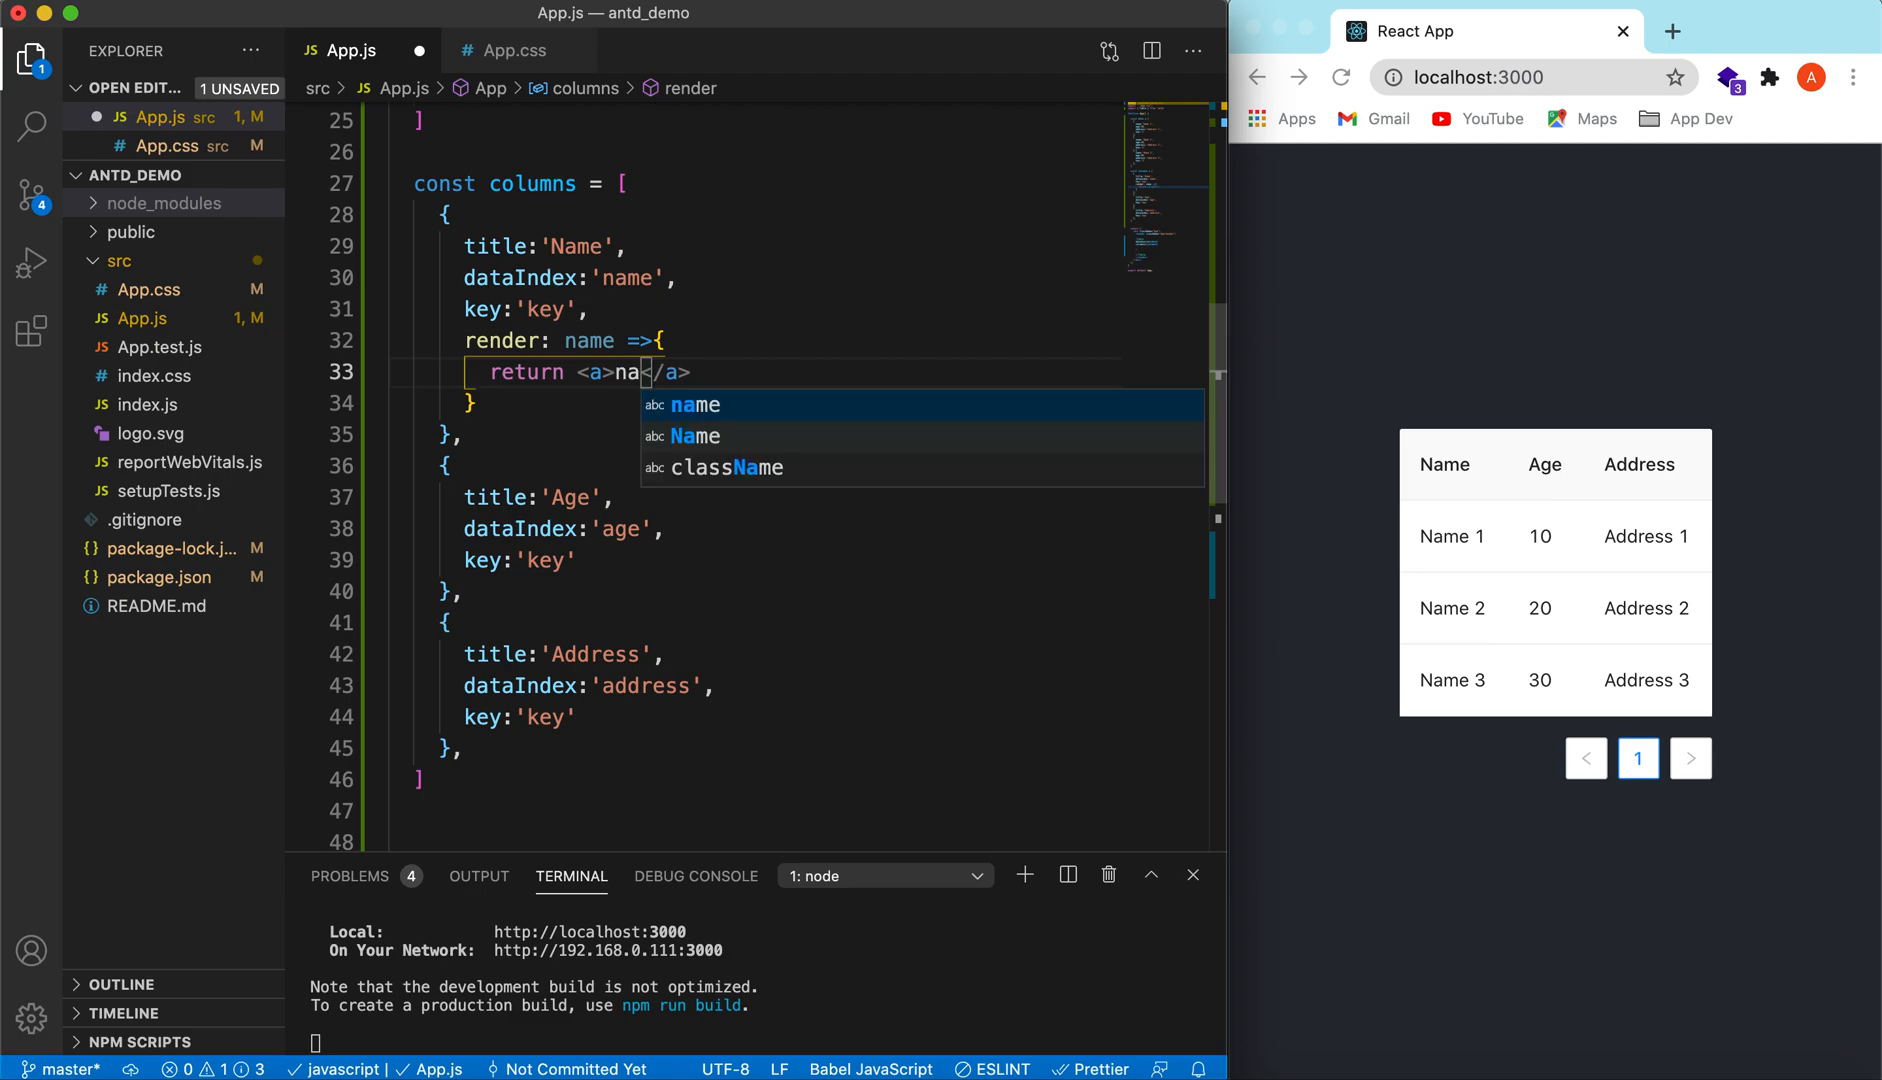
type("{name")
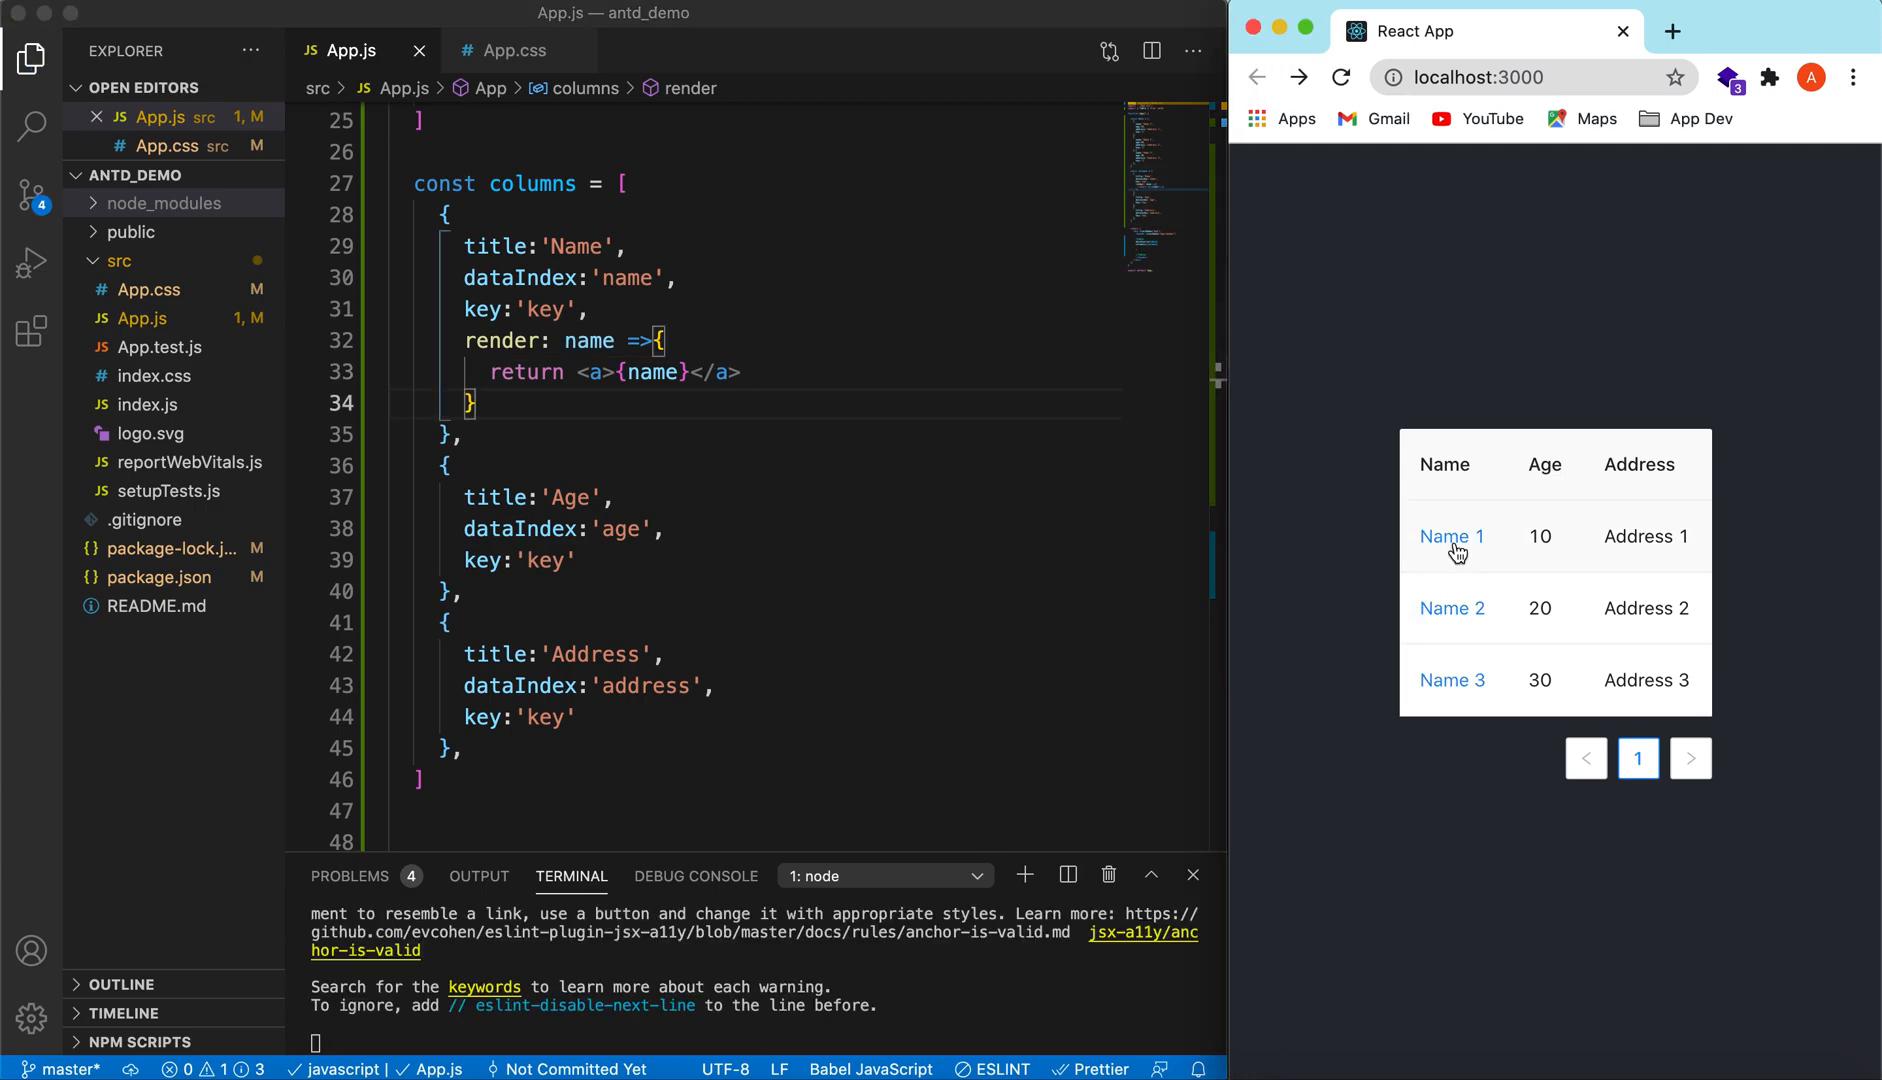
mouse_move(736, 394)
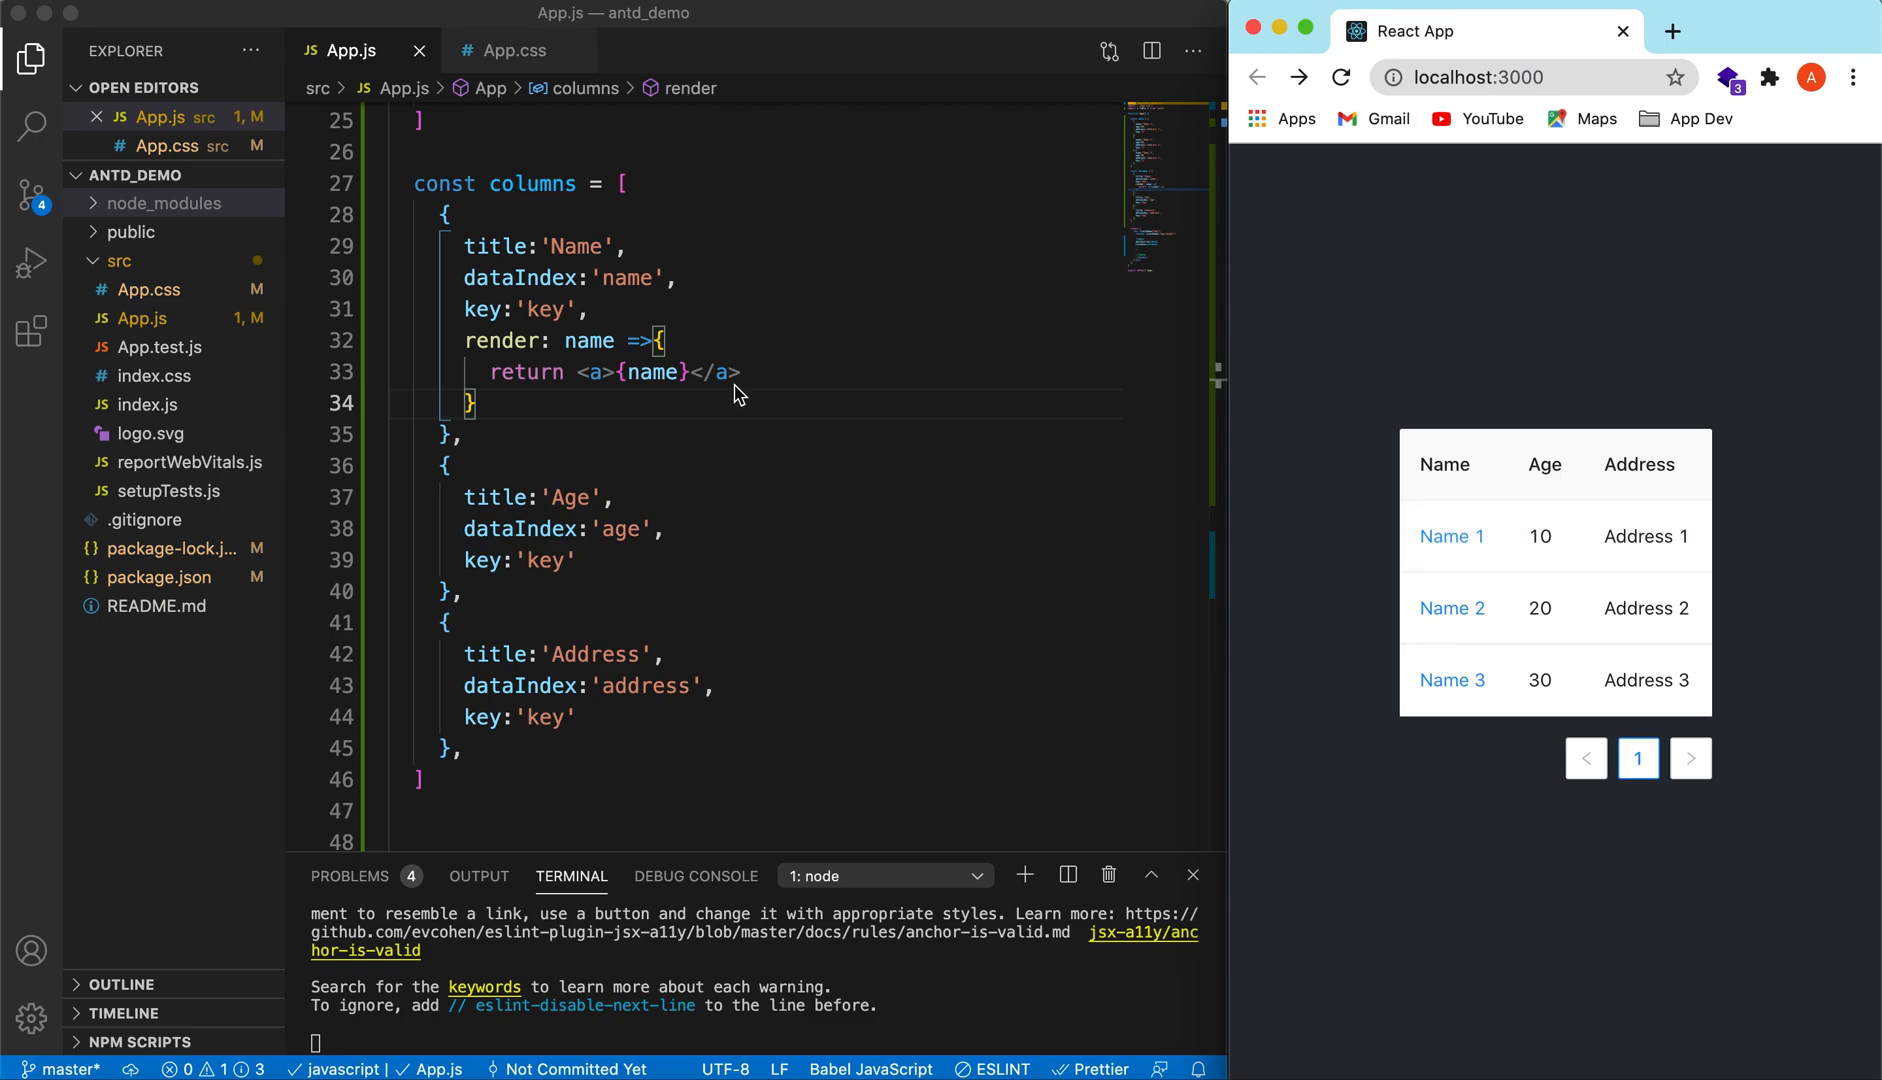
Step: Start an onClick attribute on the link, then remove it to keep a plain link
type("on")
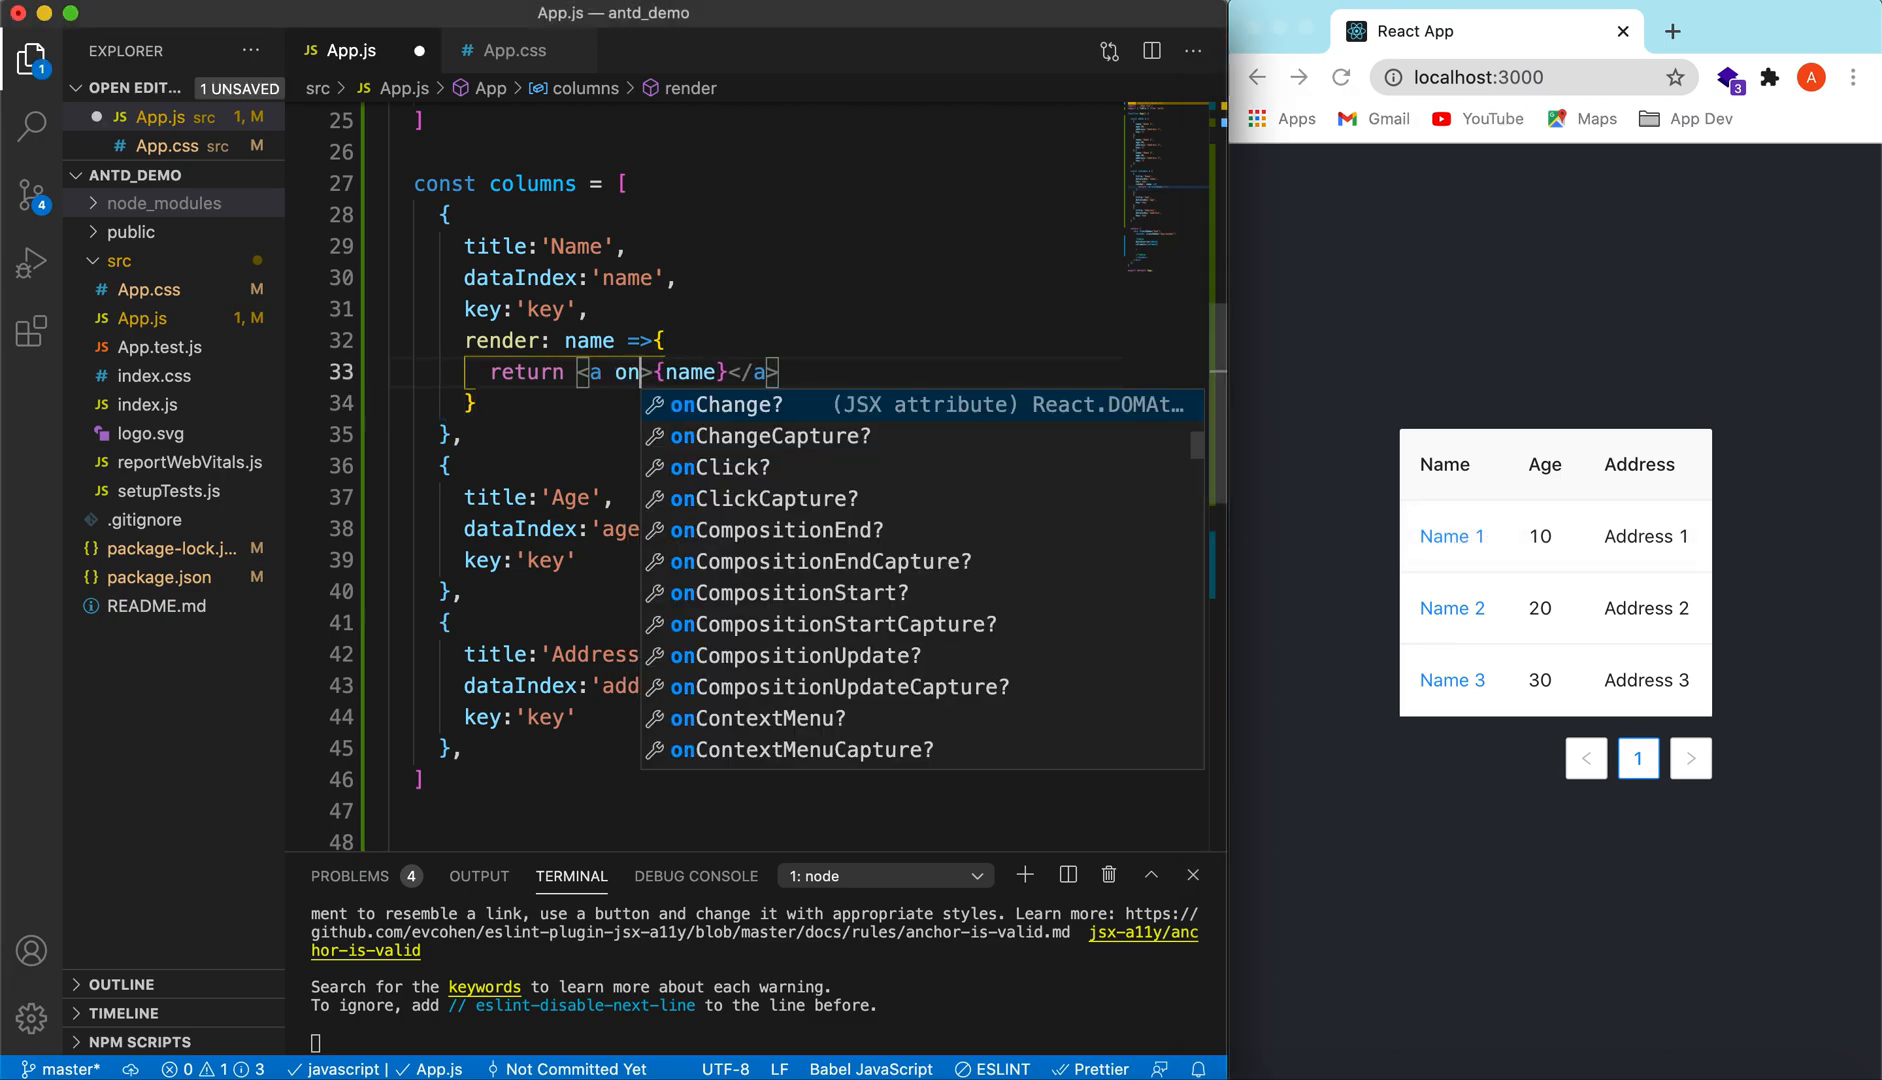
type("cli")
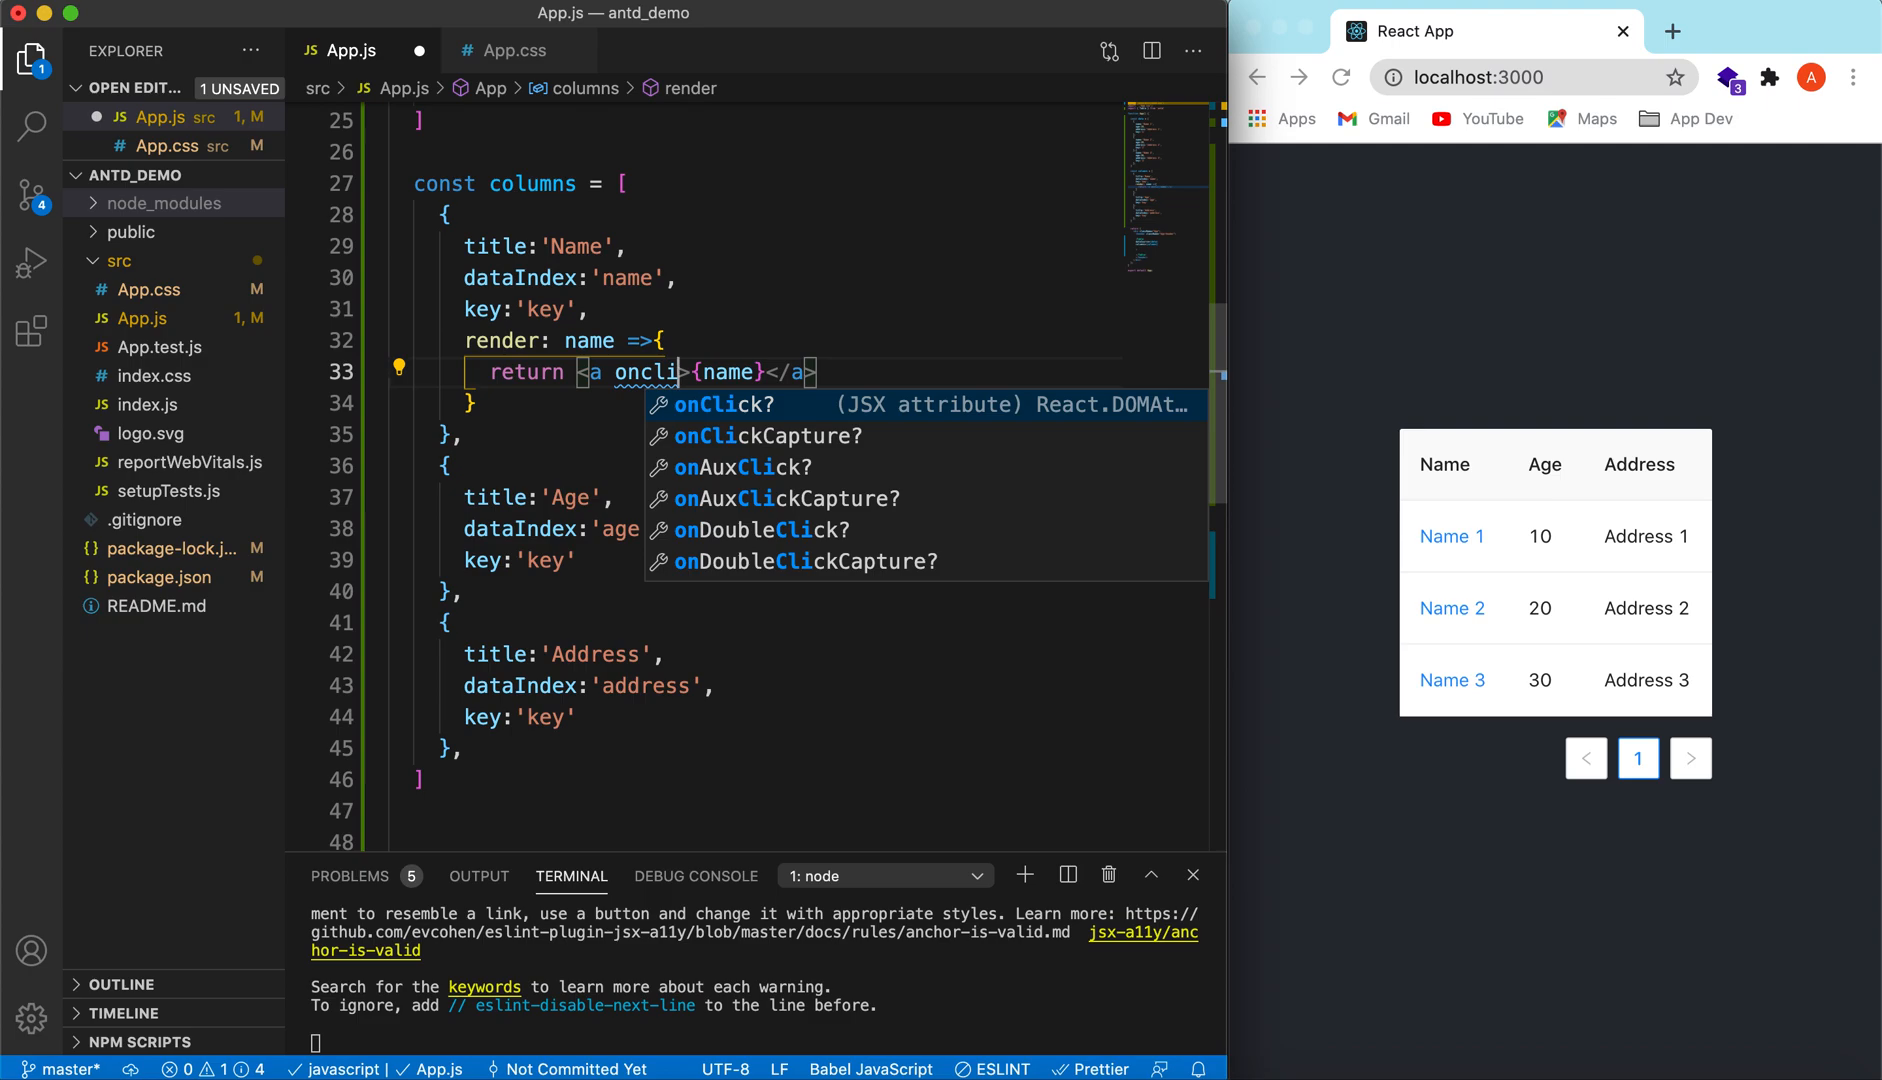
key("Escape")
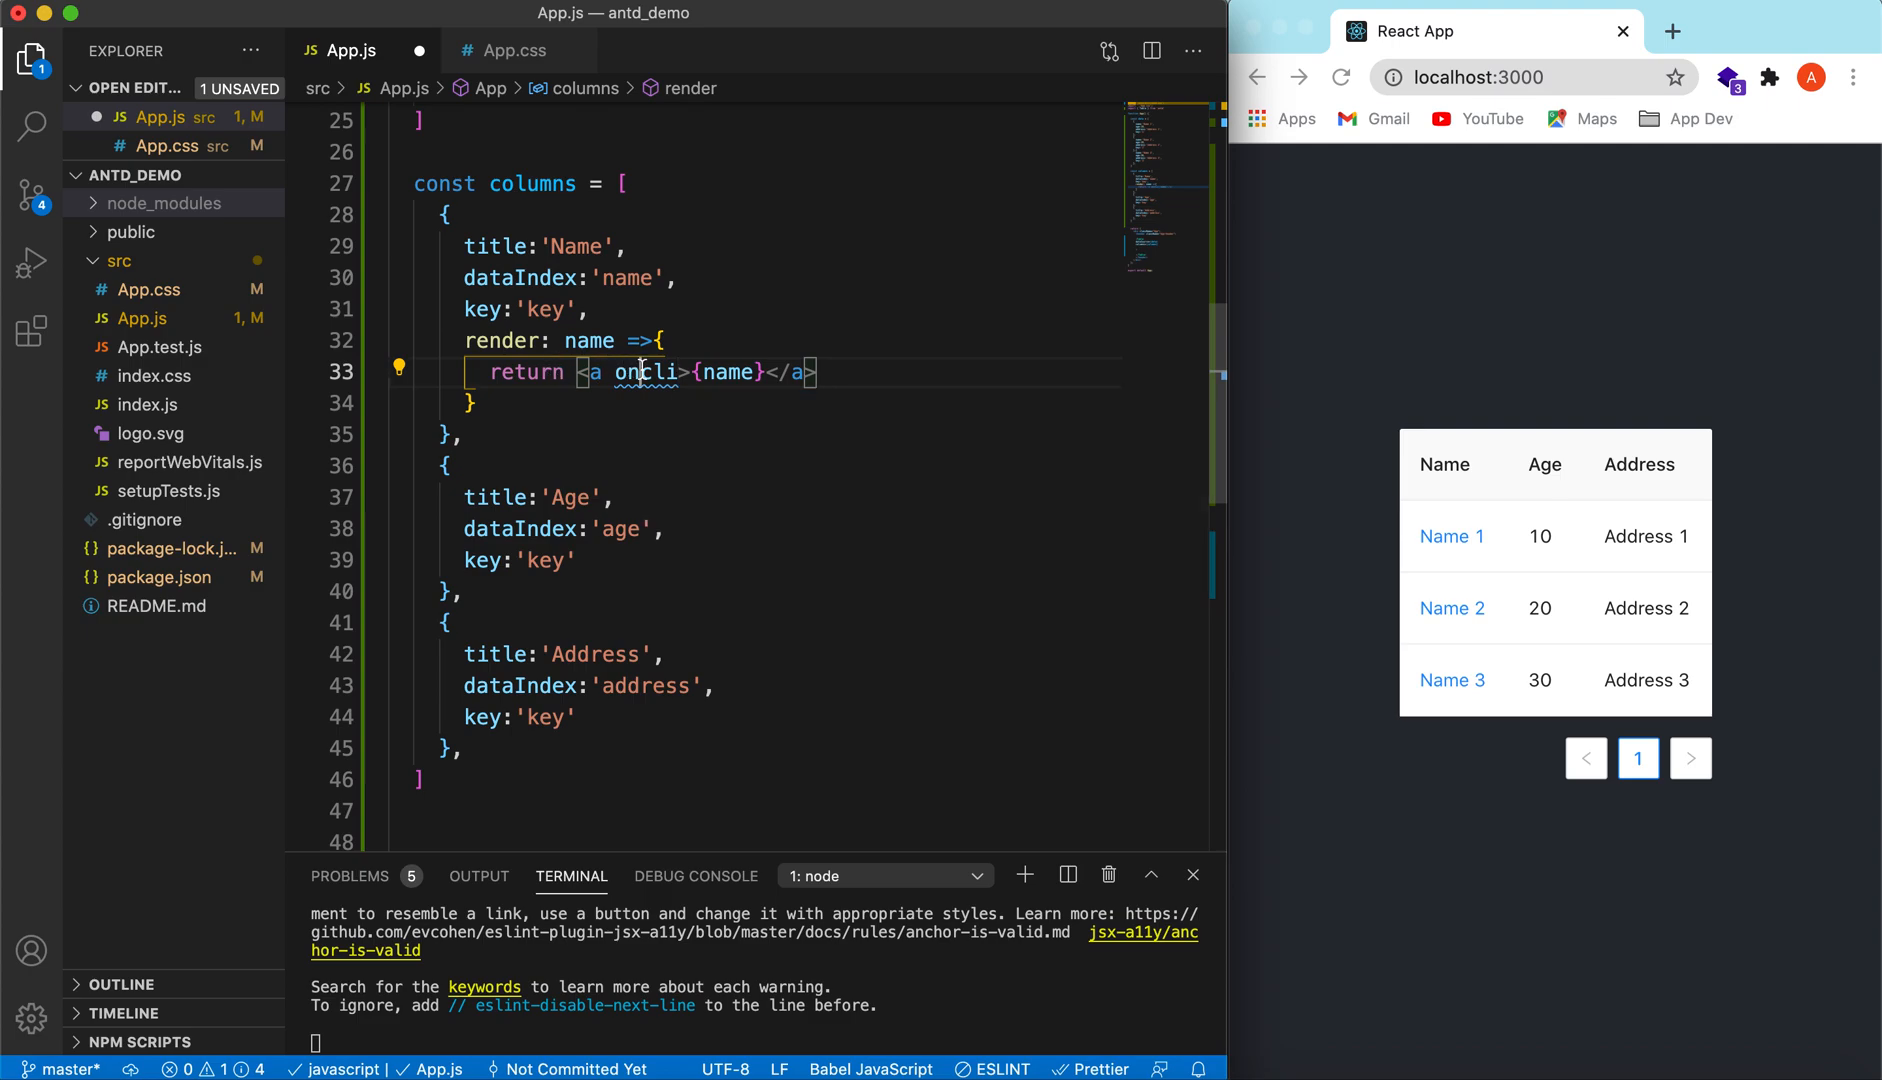
key("Backspace")
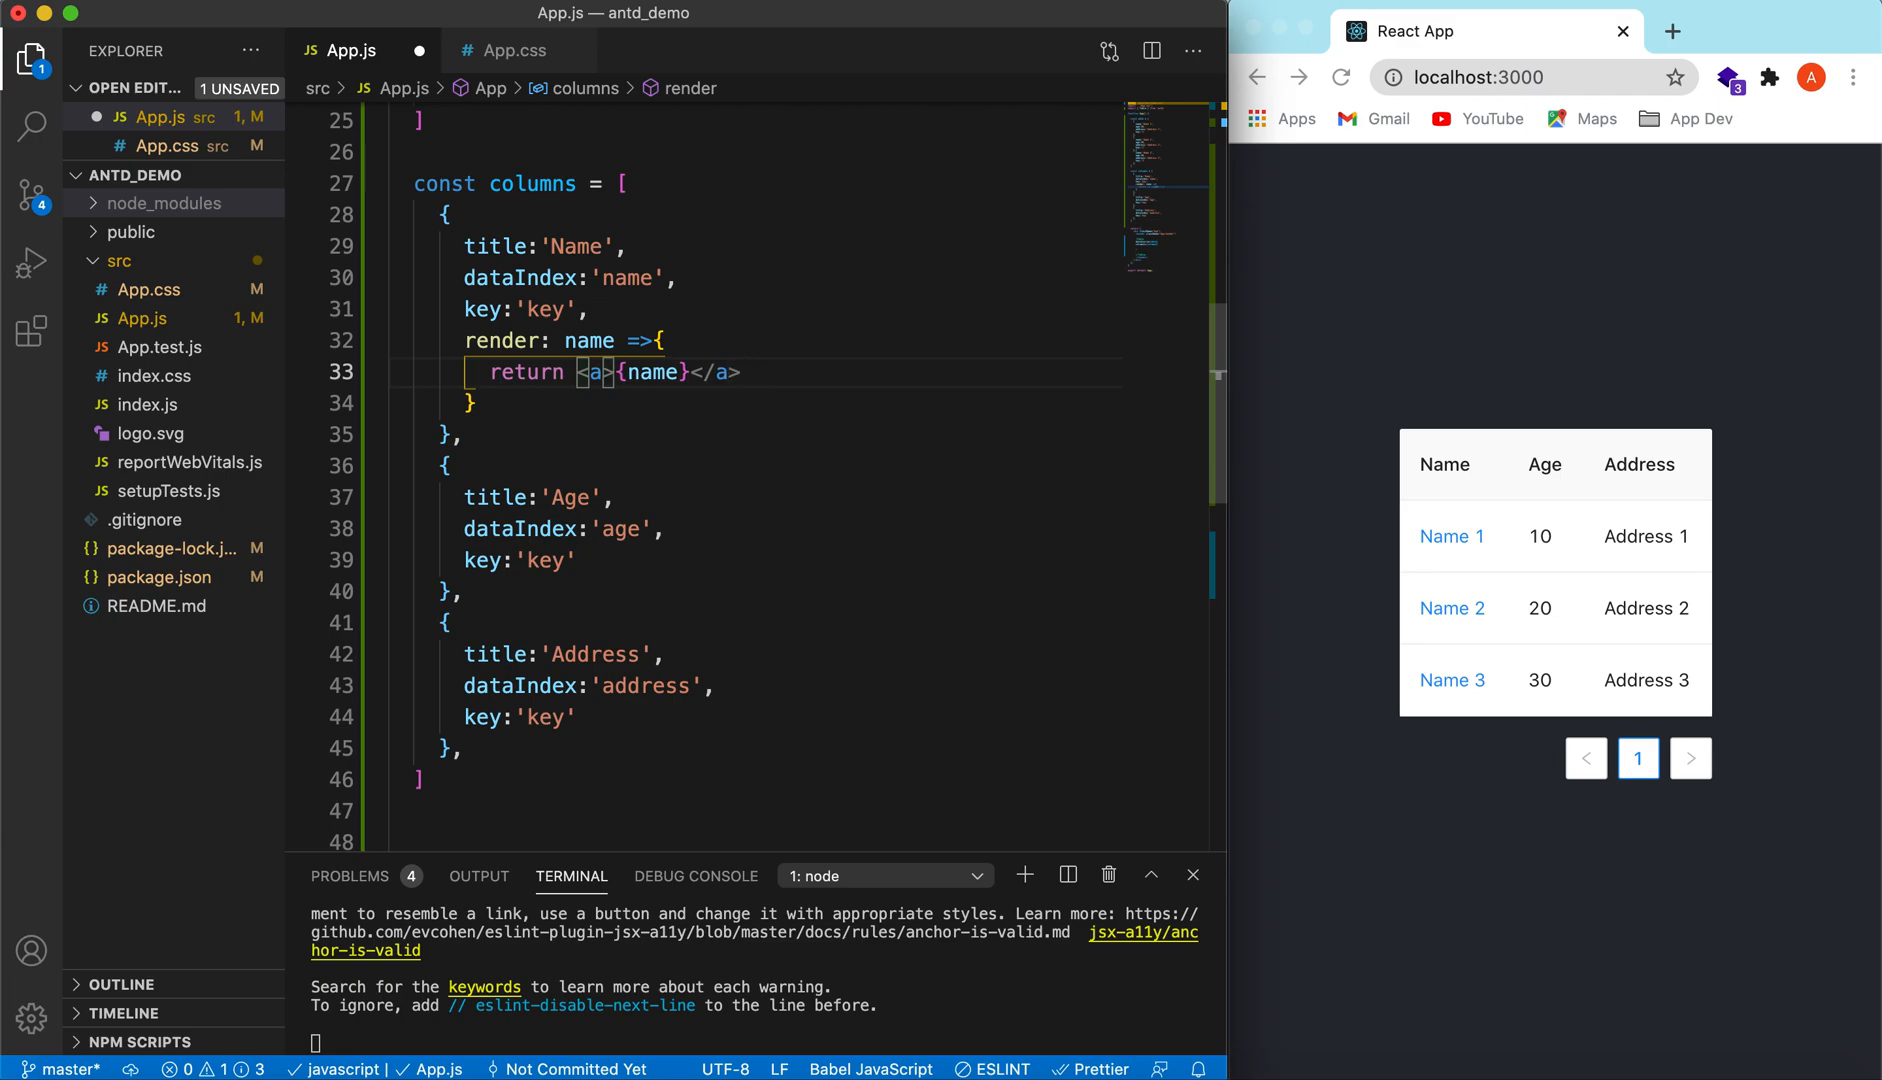
Step: Close the Address column object and add a blank line after it for another column
left_click(812, 382)
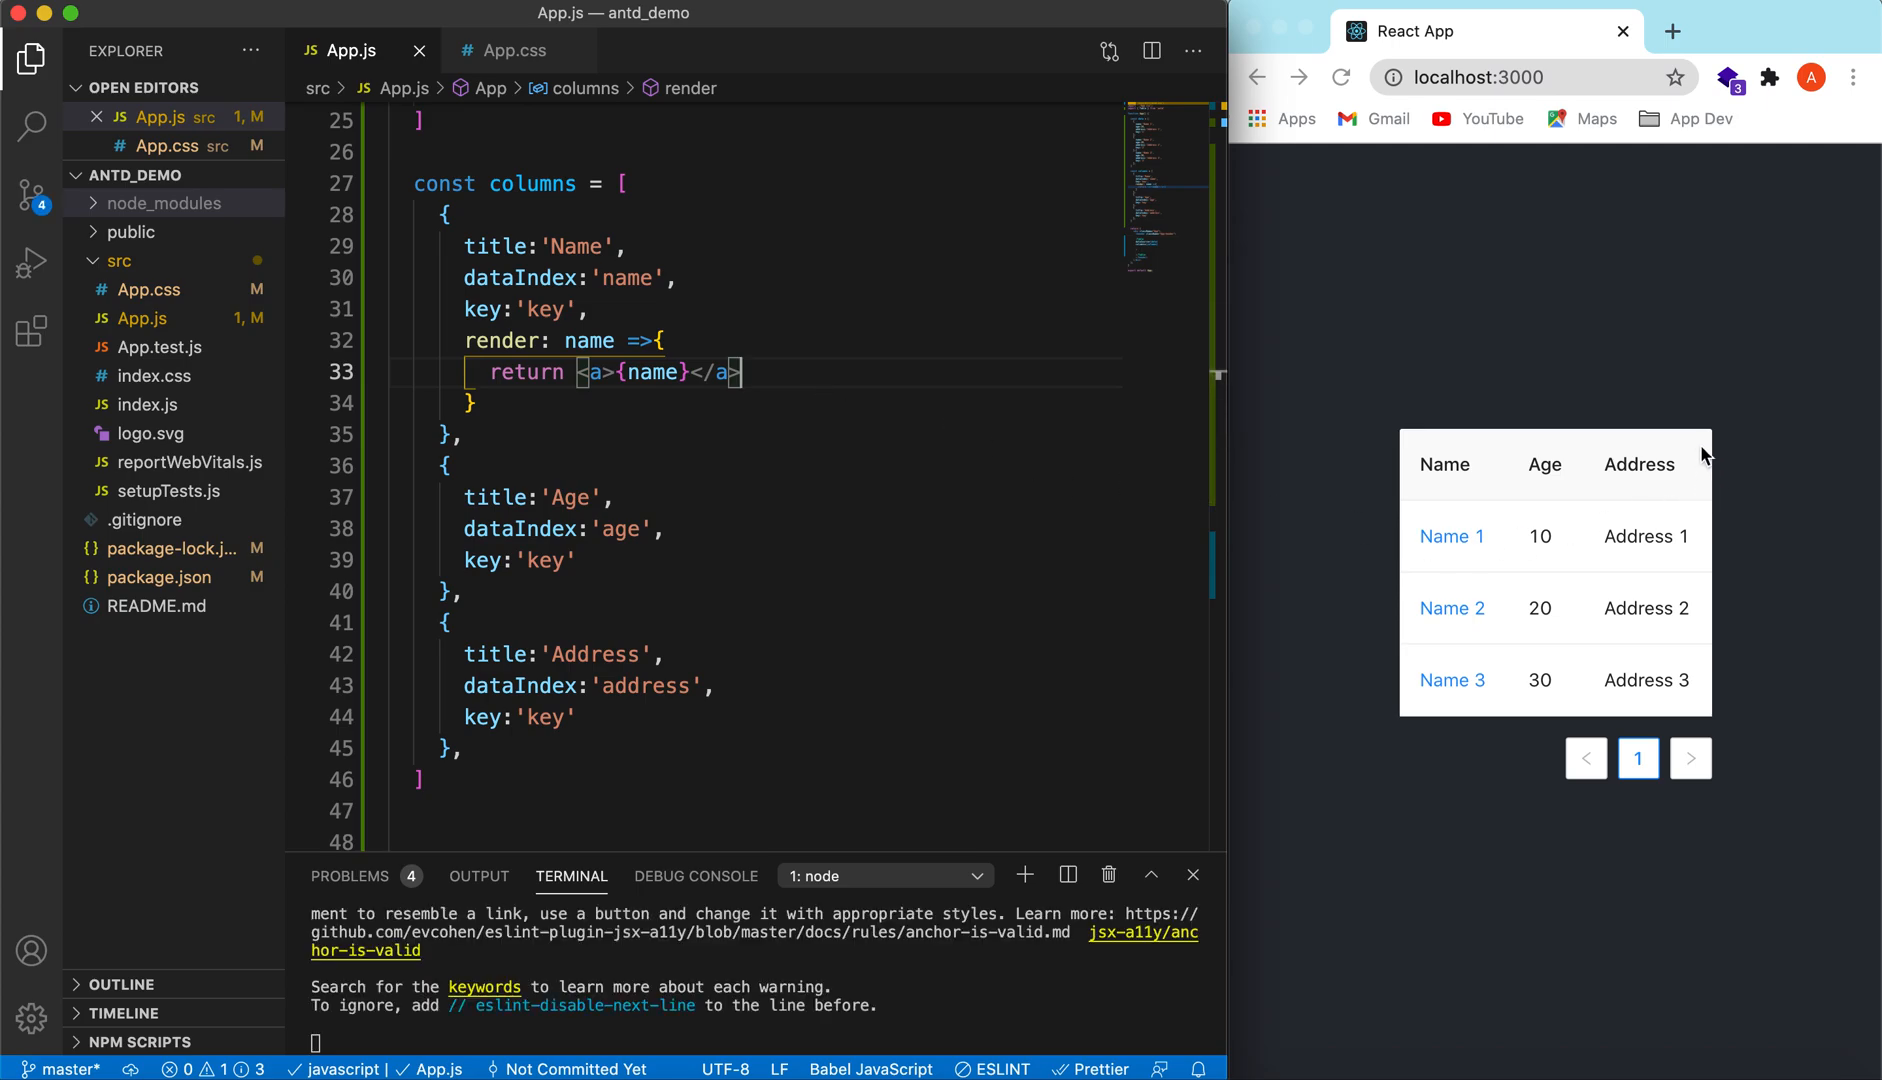
mouse_move(754, 448)
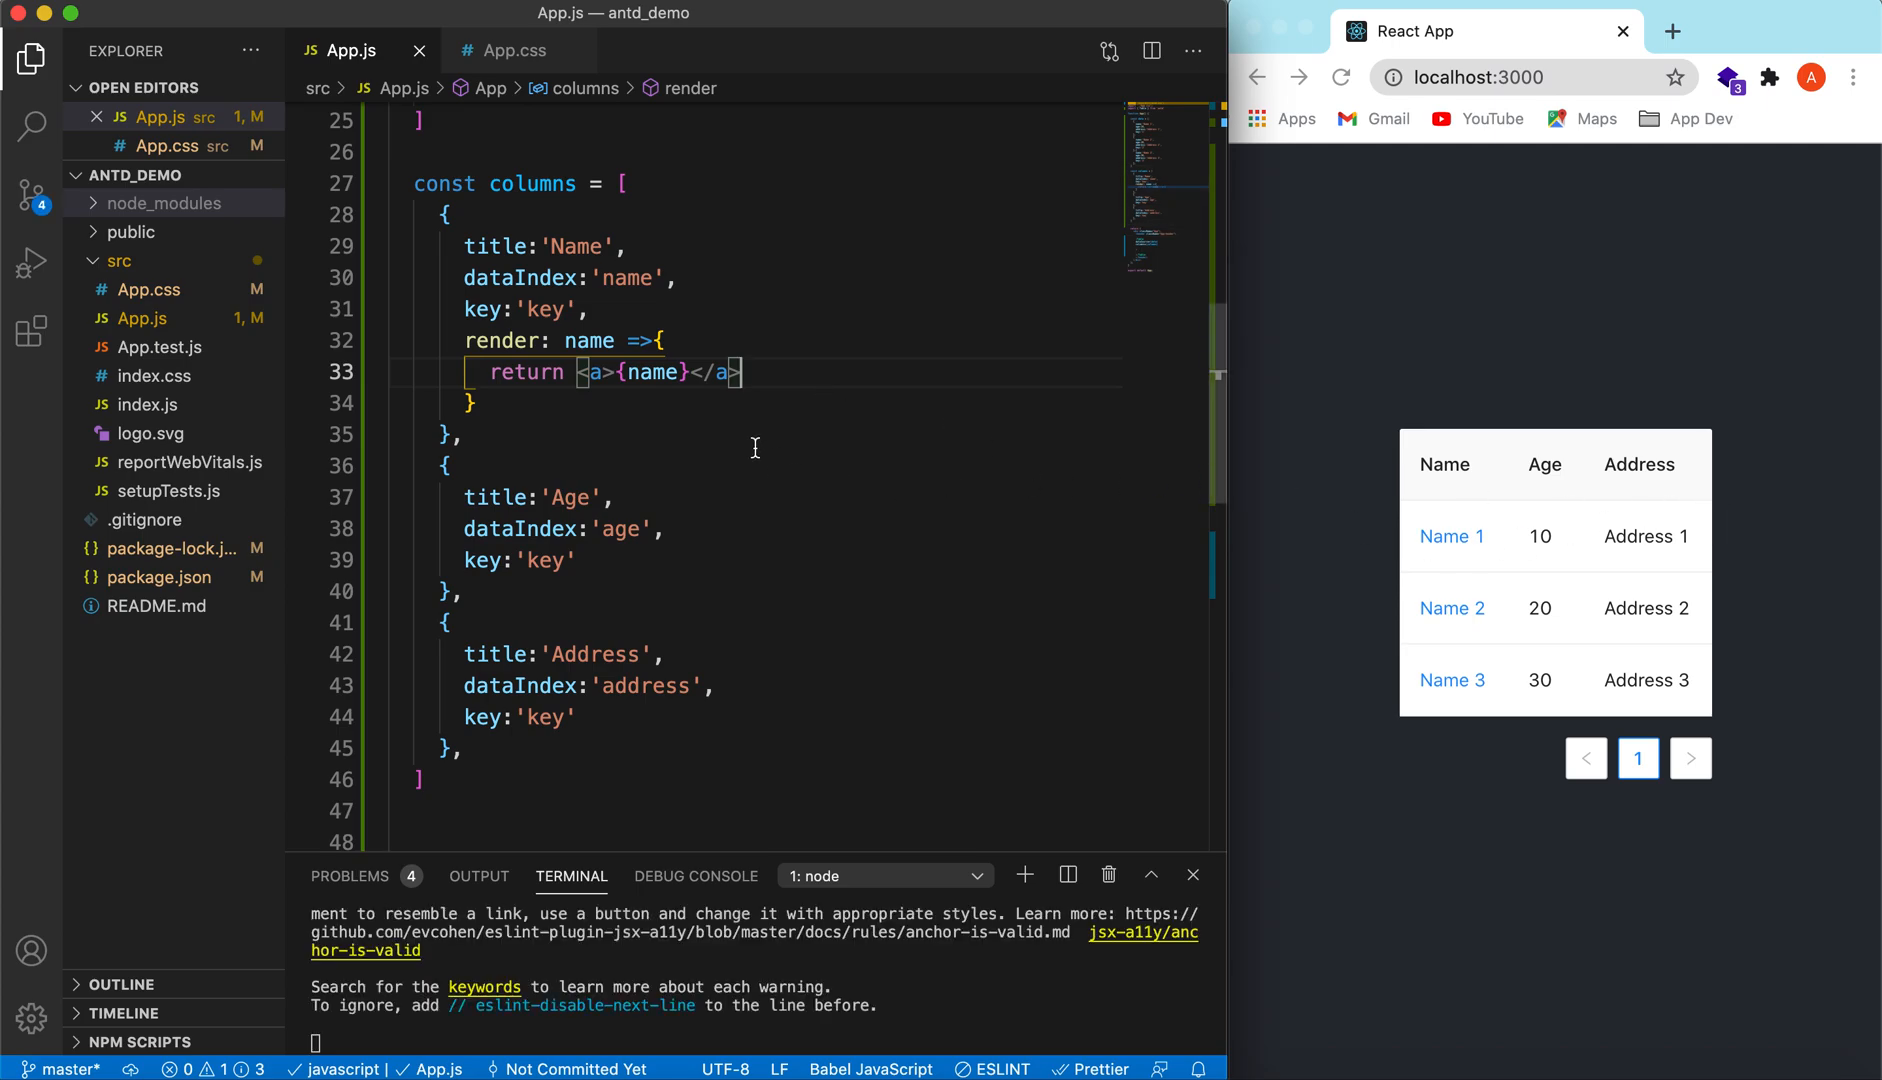
scroll("up", 3)
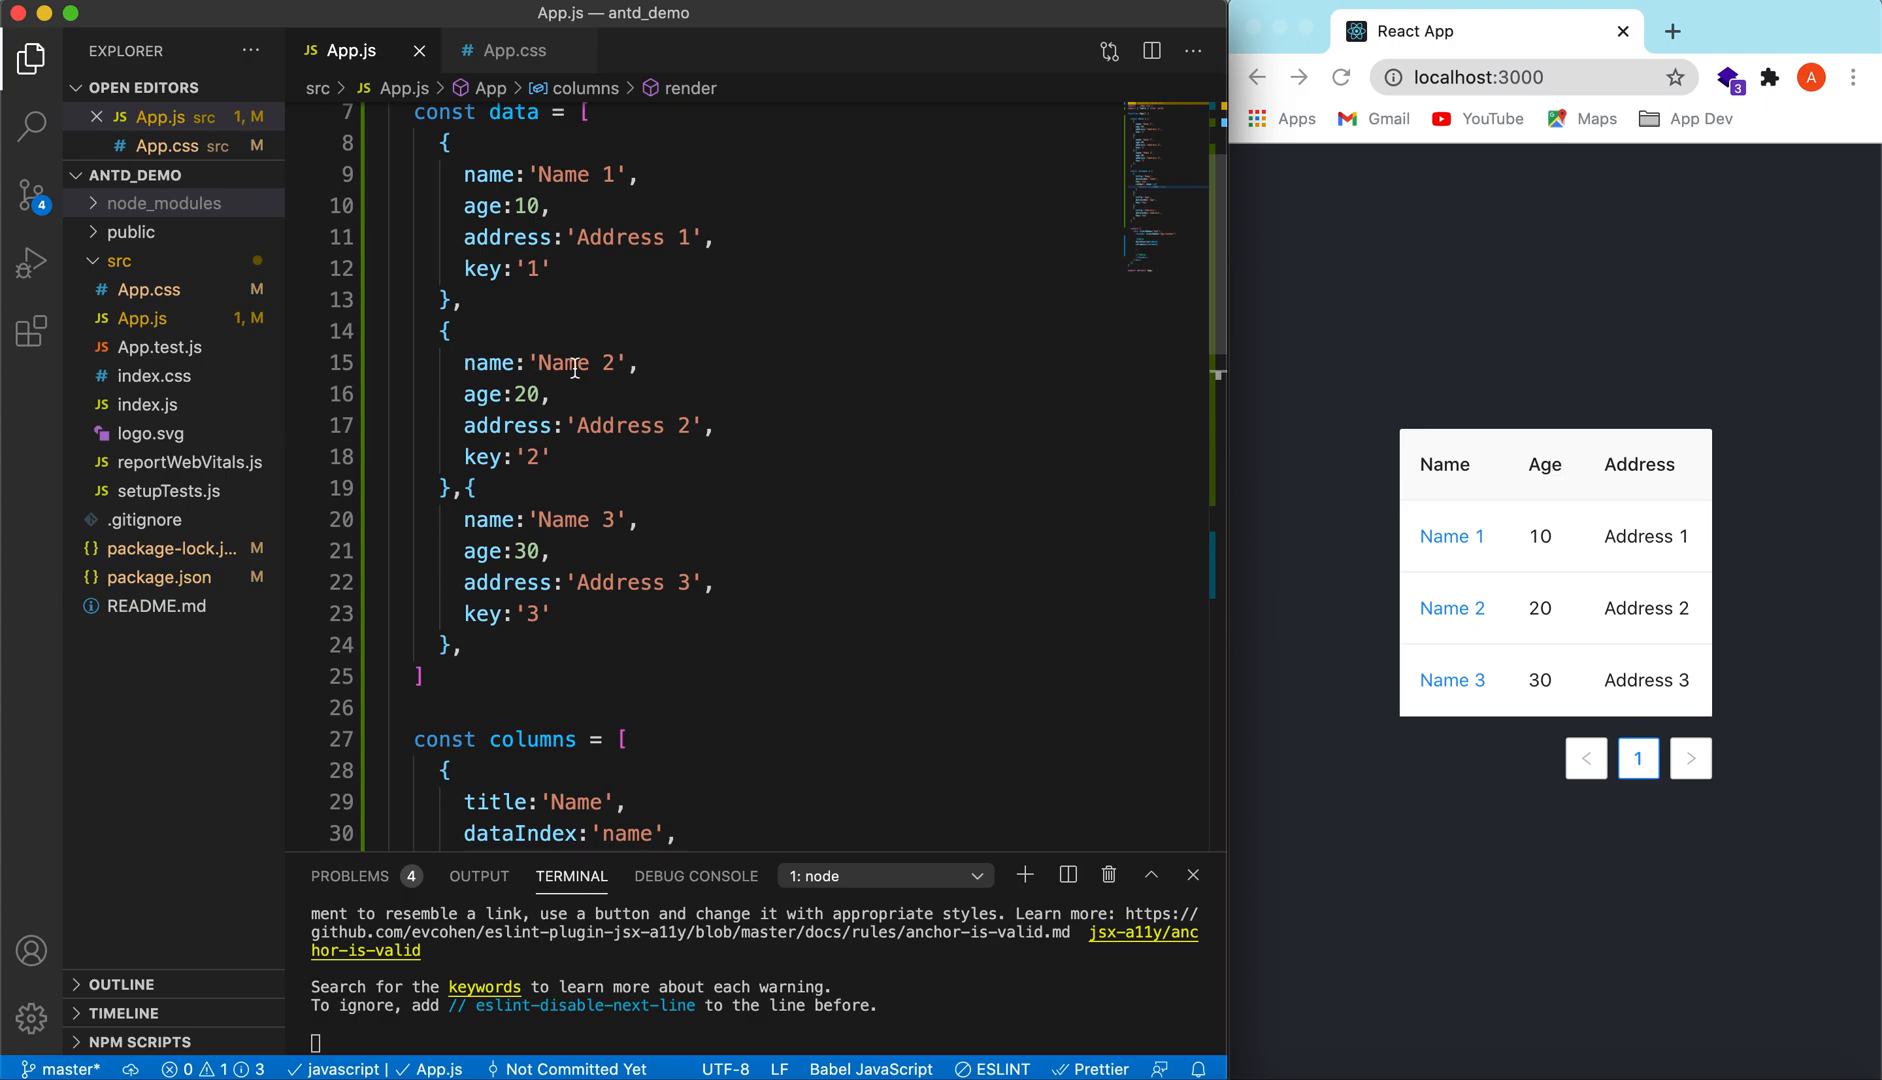
scroll("down", 3)
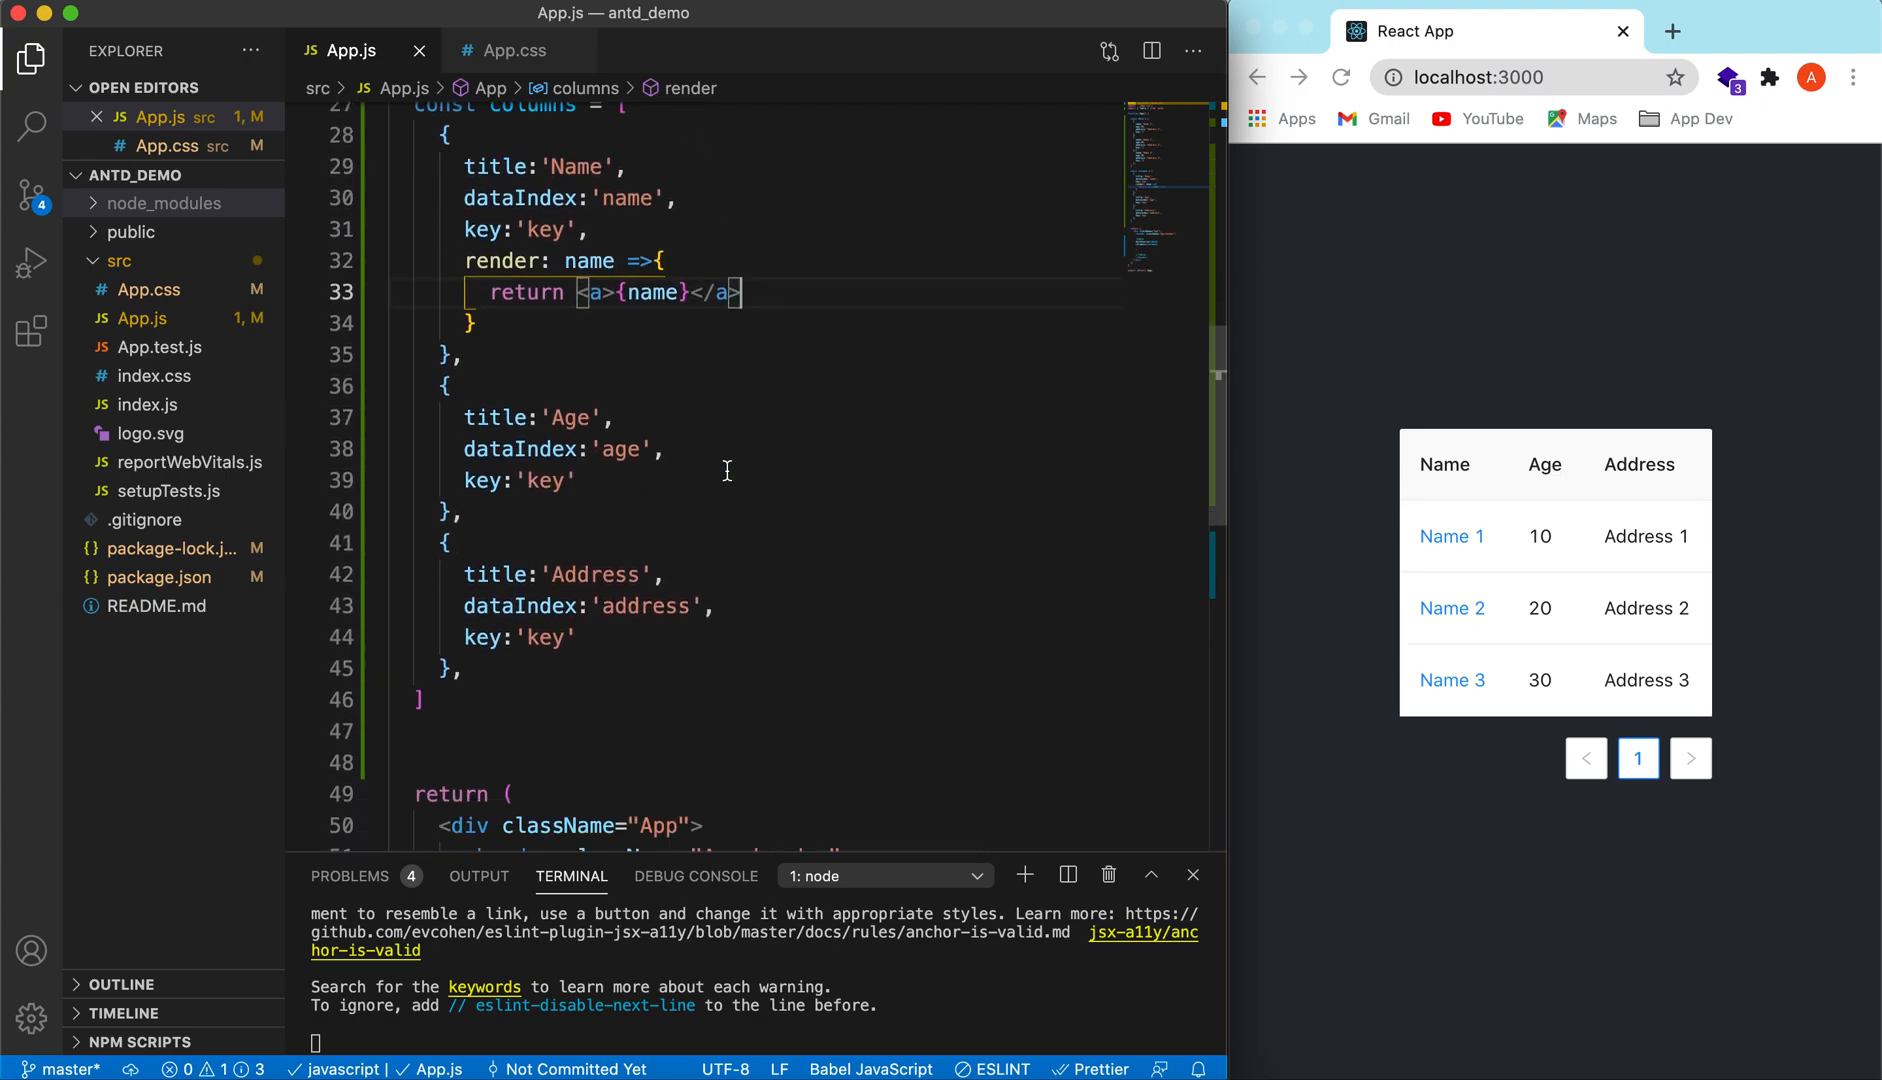
scroll("down", 3)
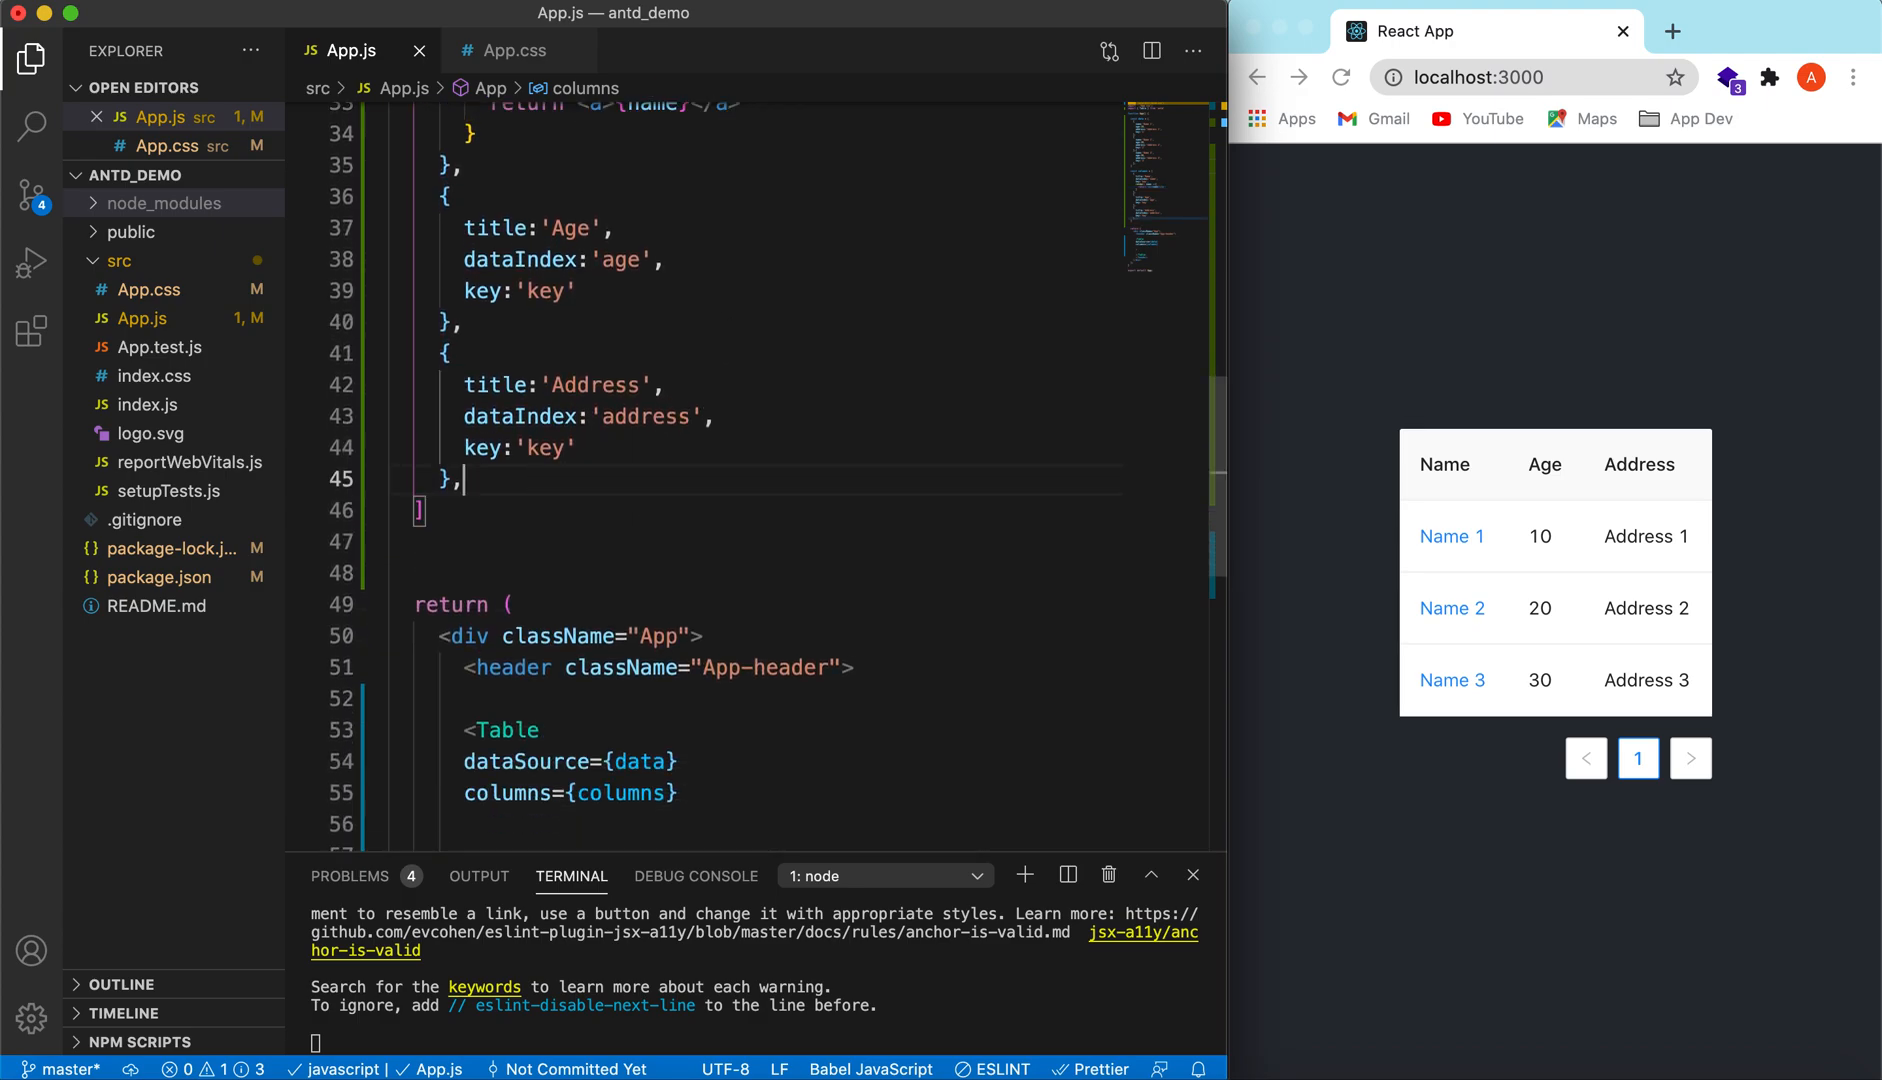
key("enter")
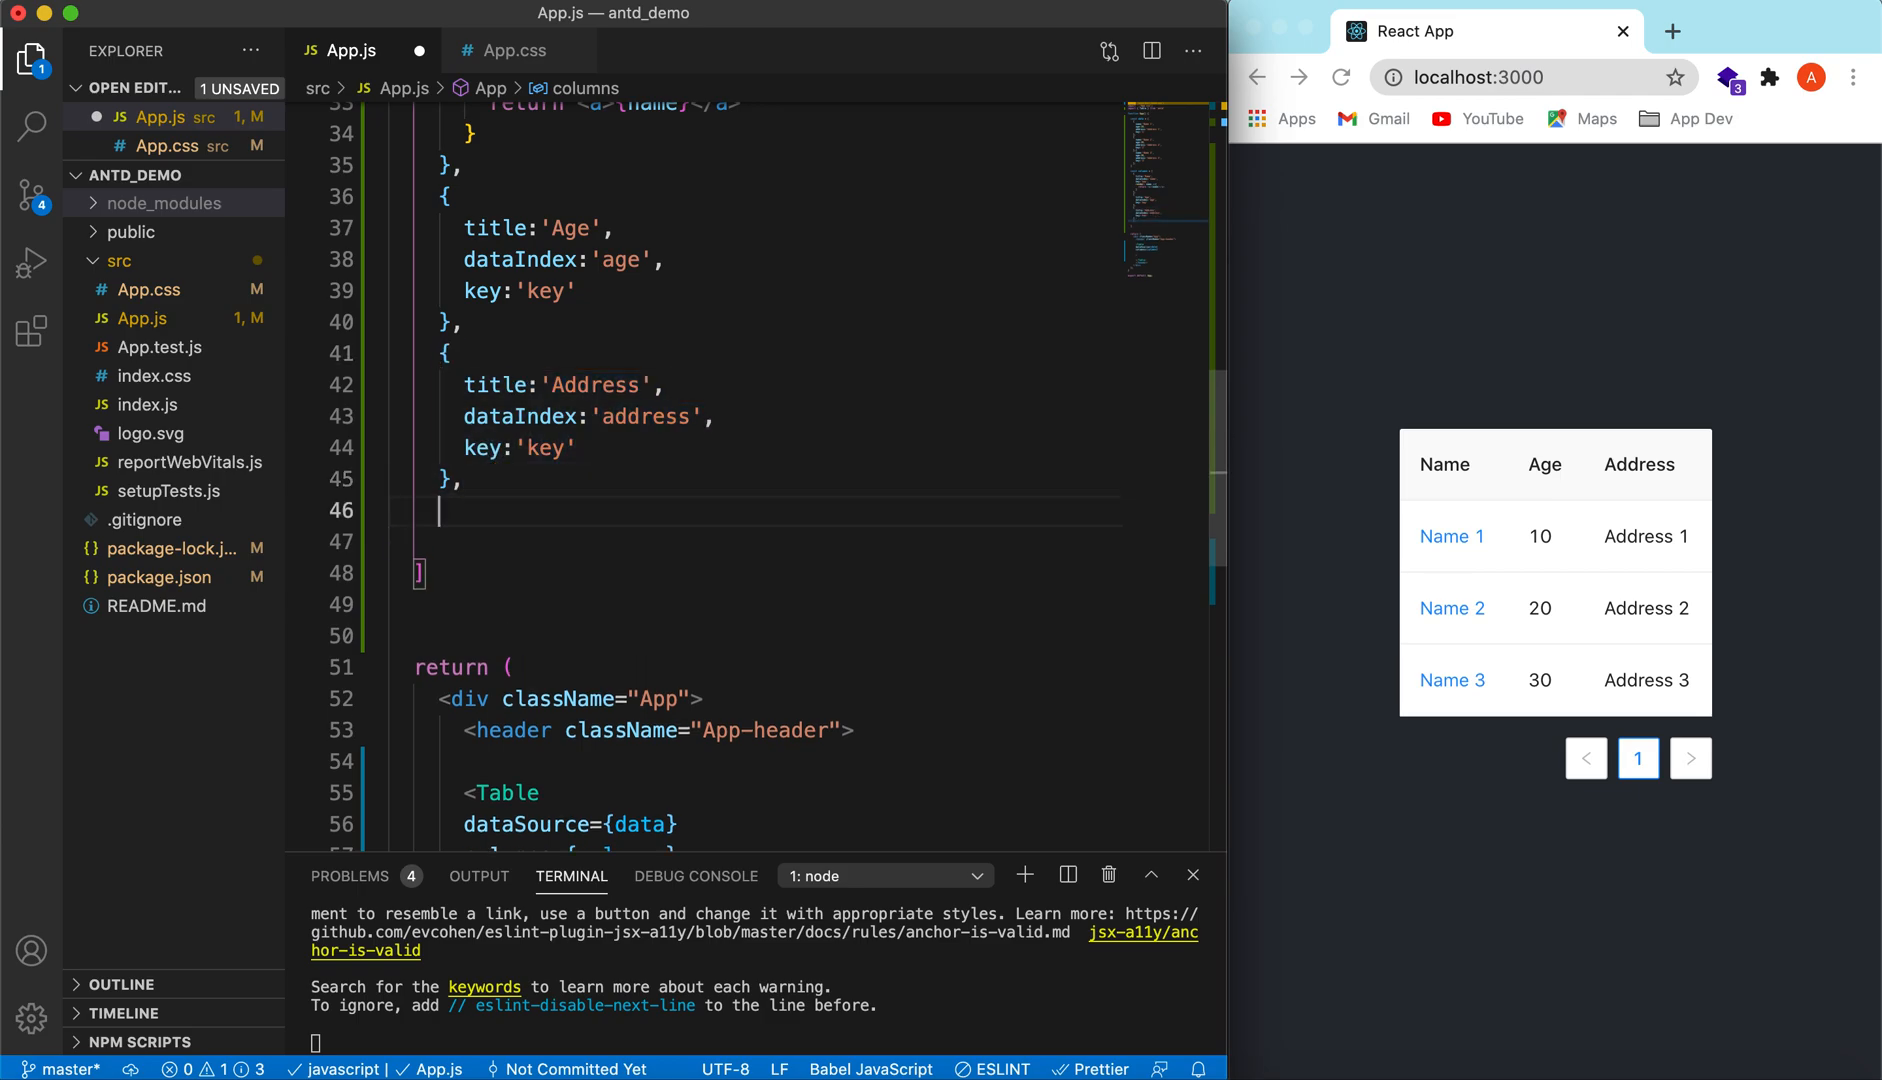
Step: Start a Graduated? column with a key and render: payload => instead of a dataIndex
type("{")
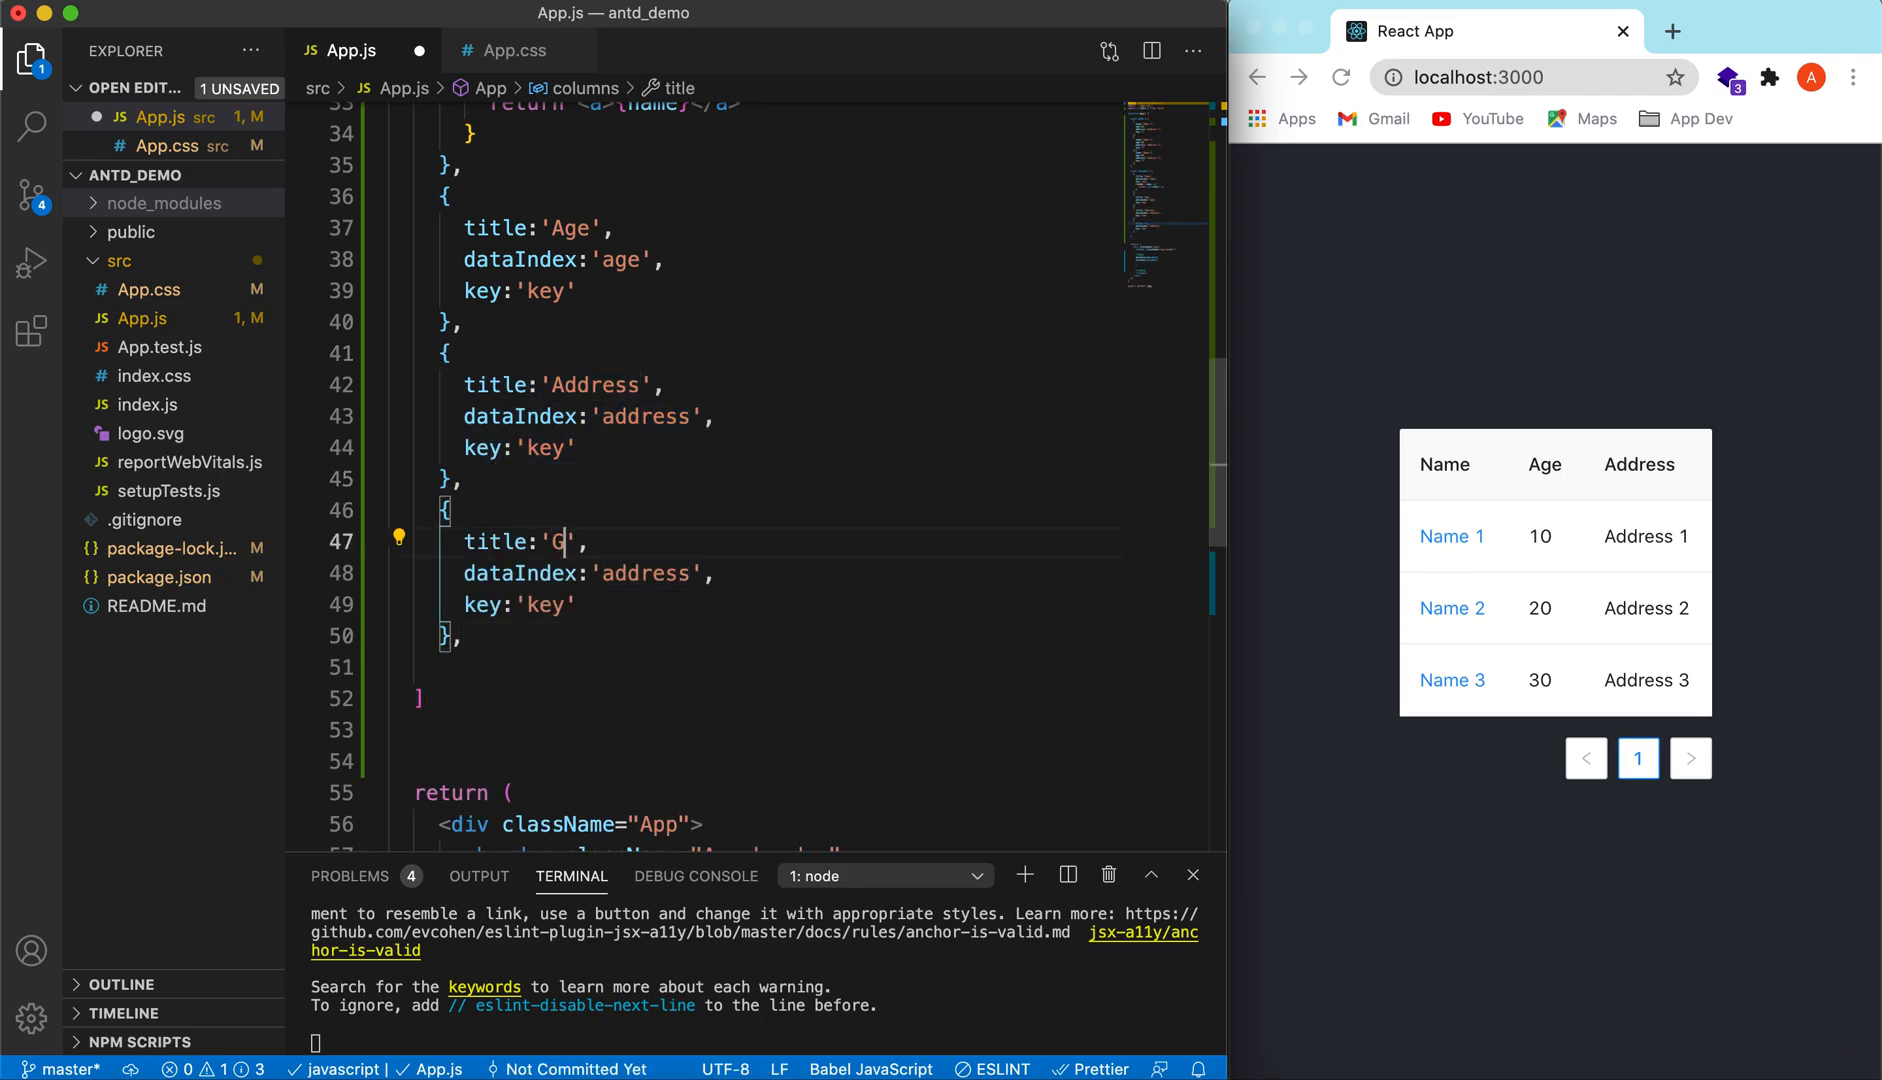
type("raduated?")
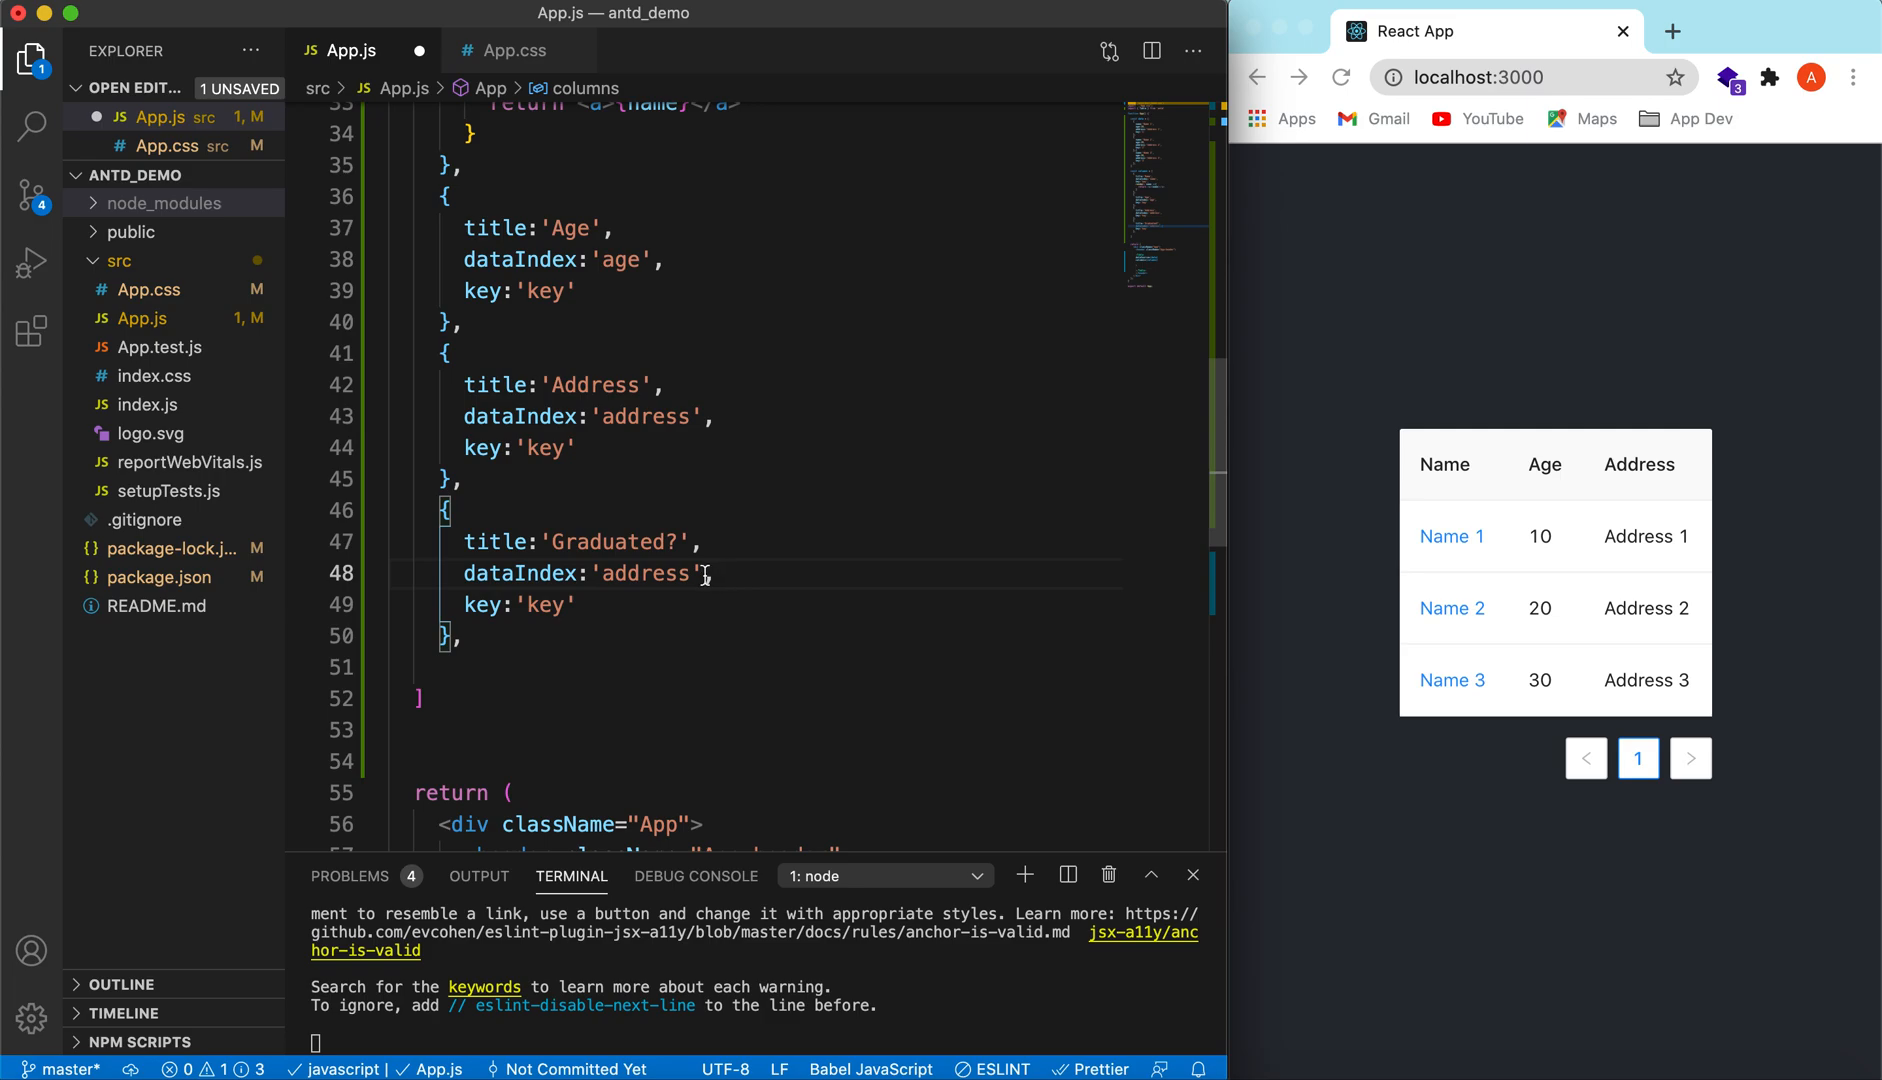
key("Backspace")
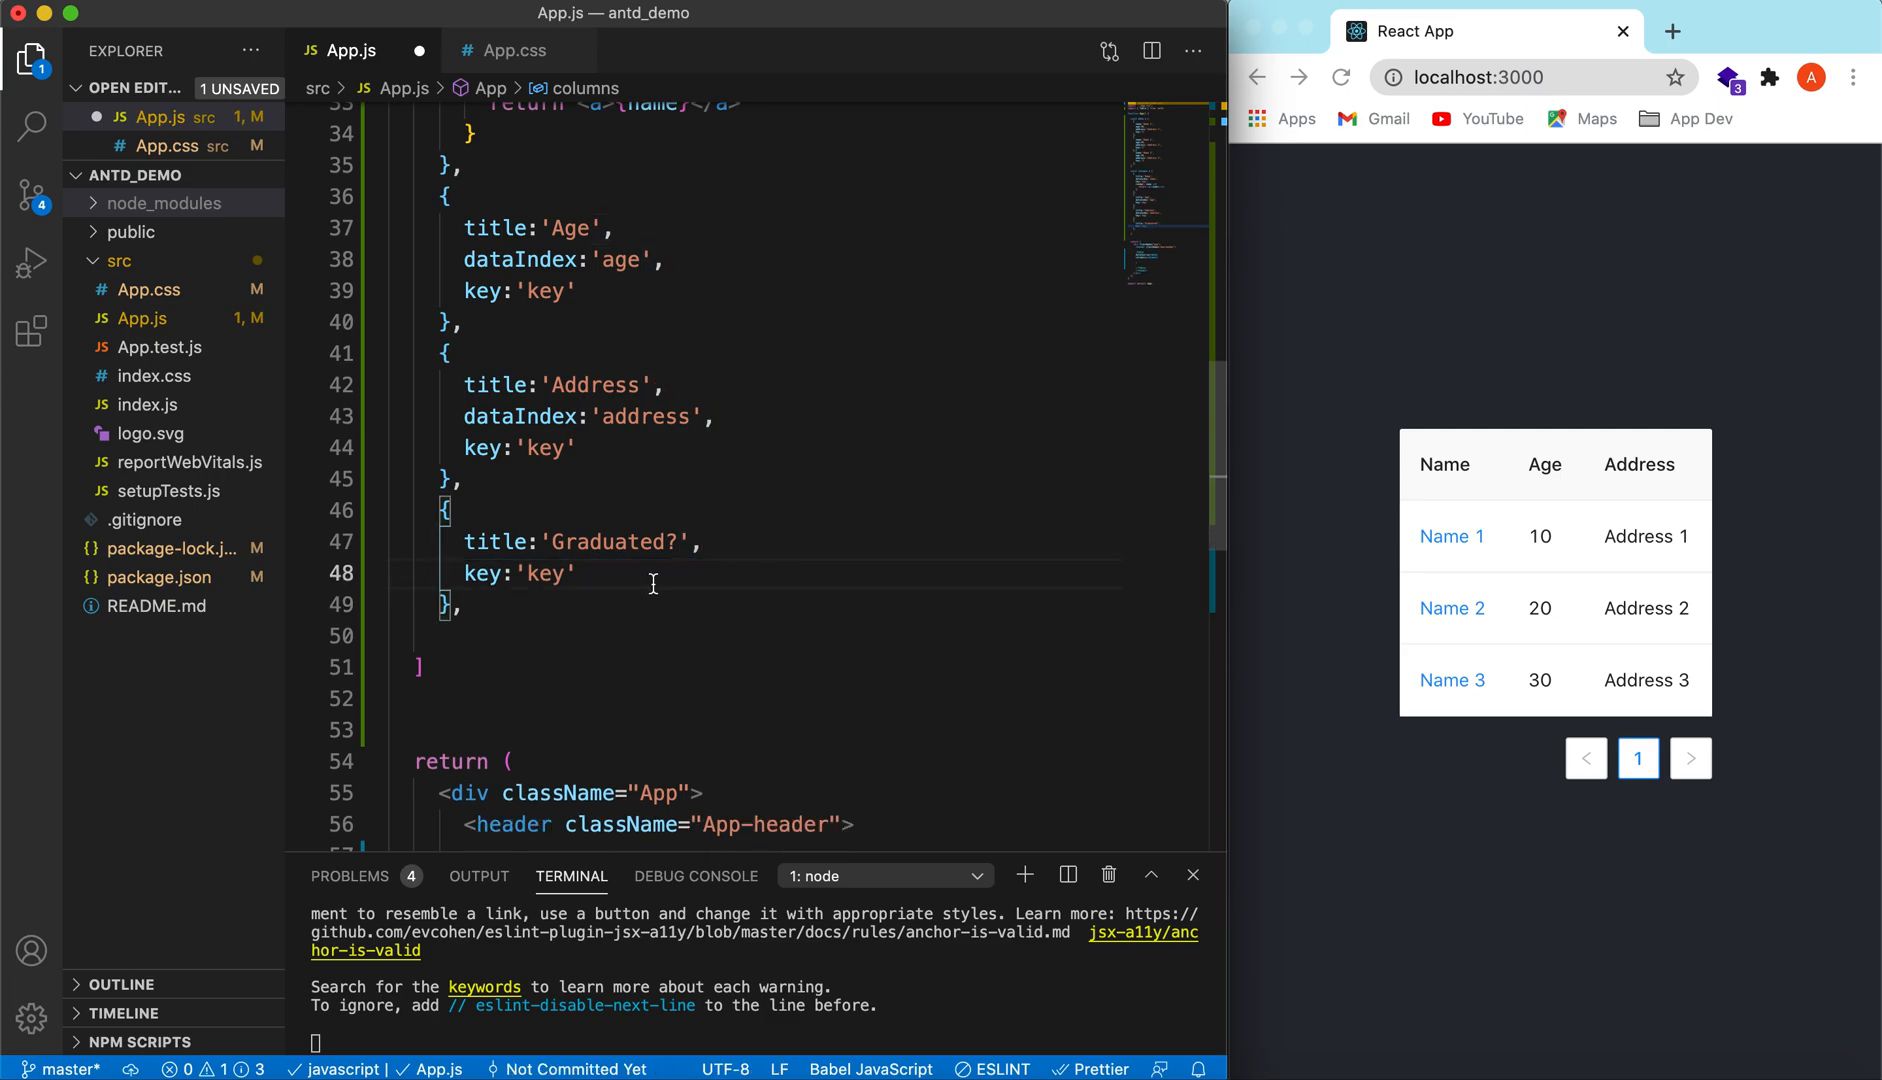
type("render")
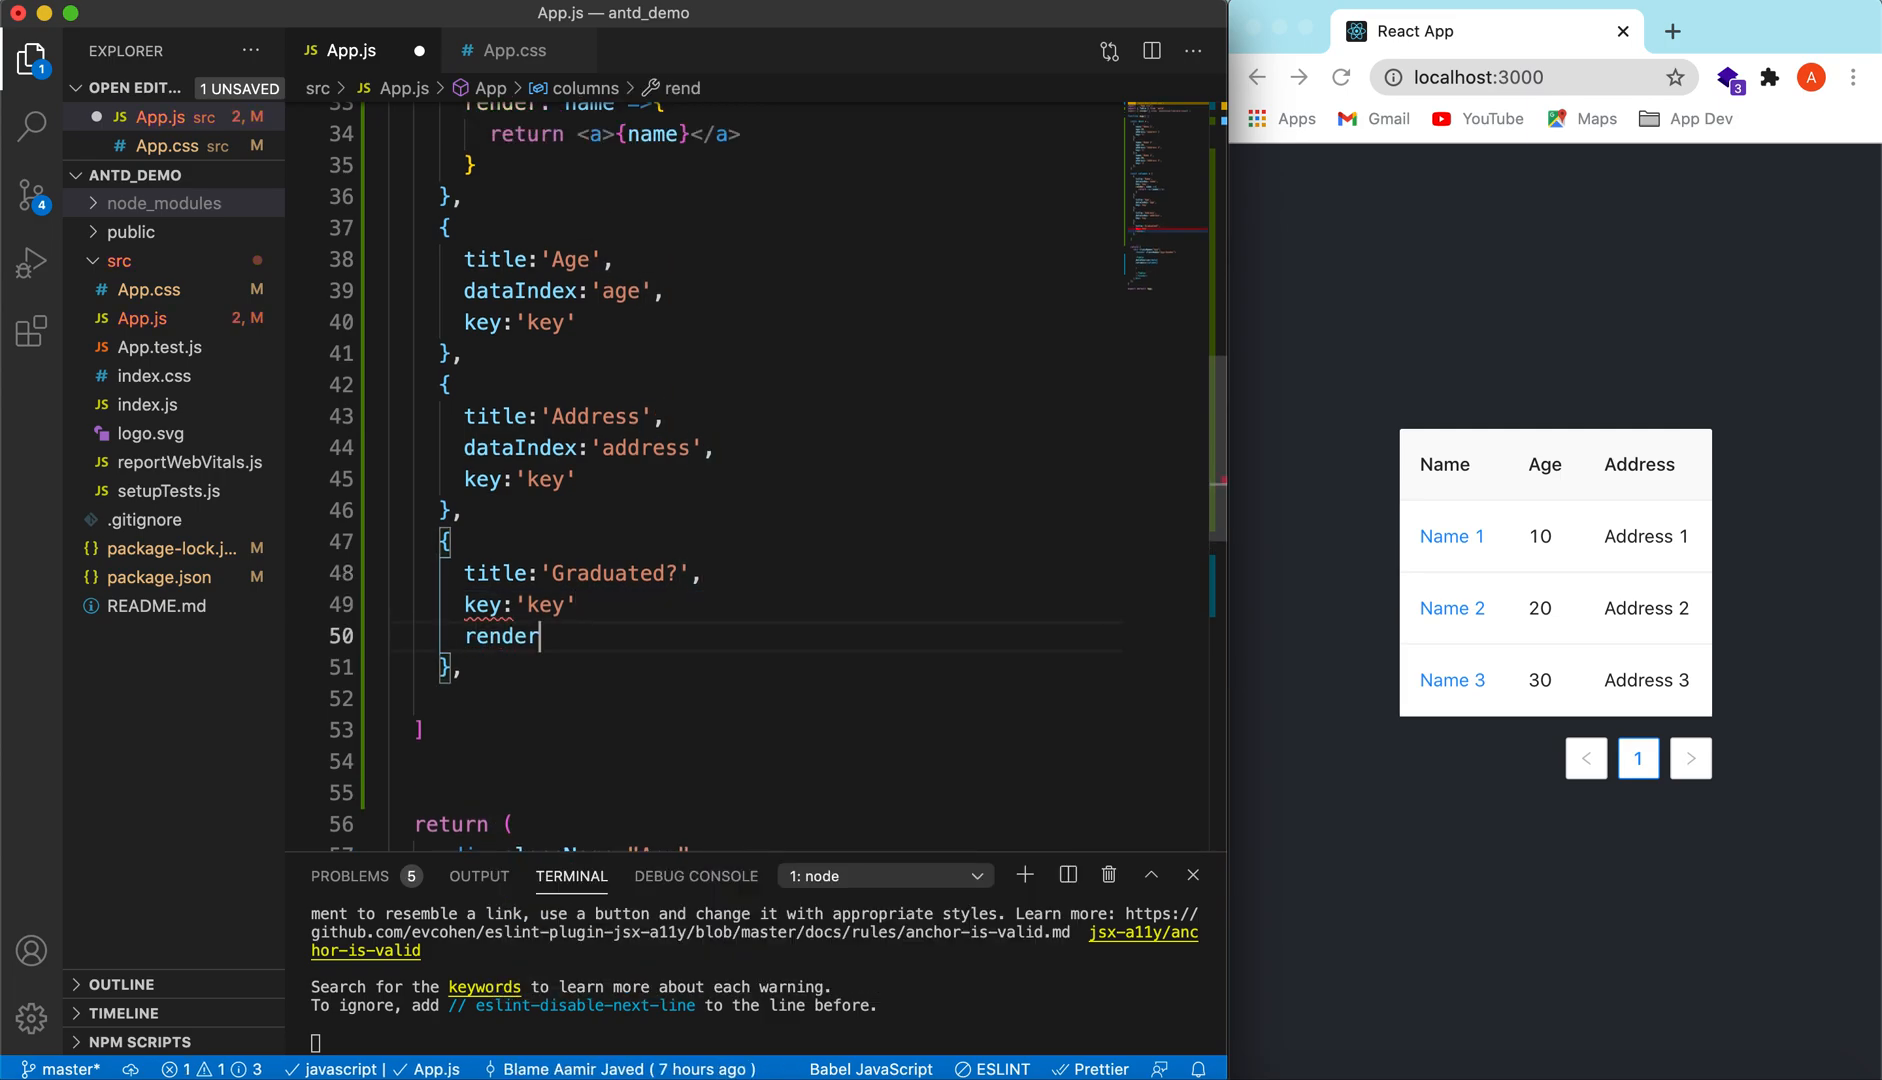
type(":")
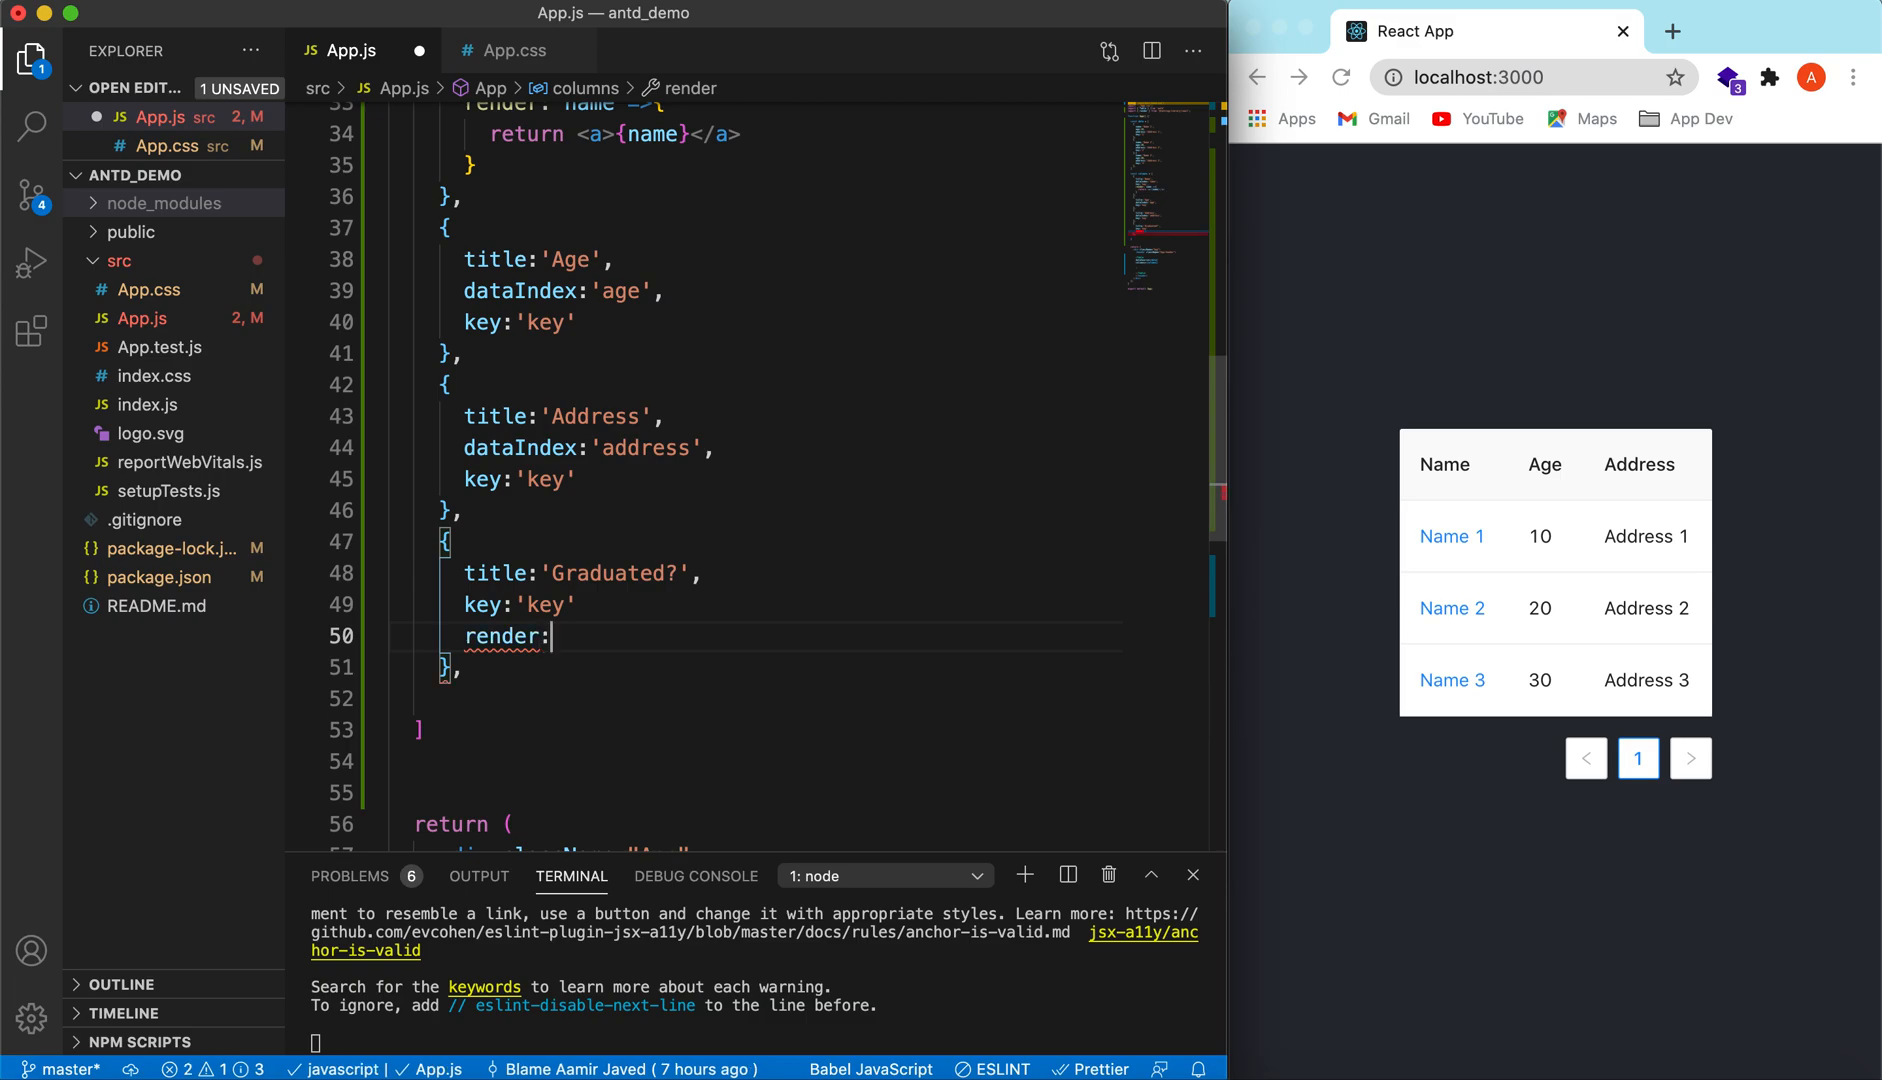
type("paylo")
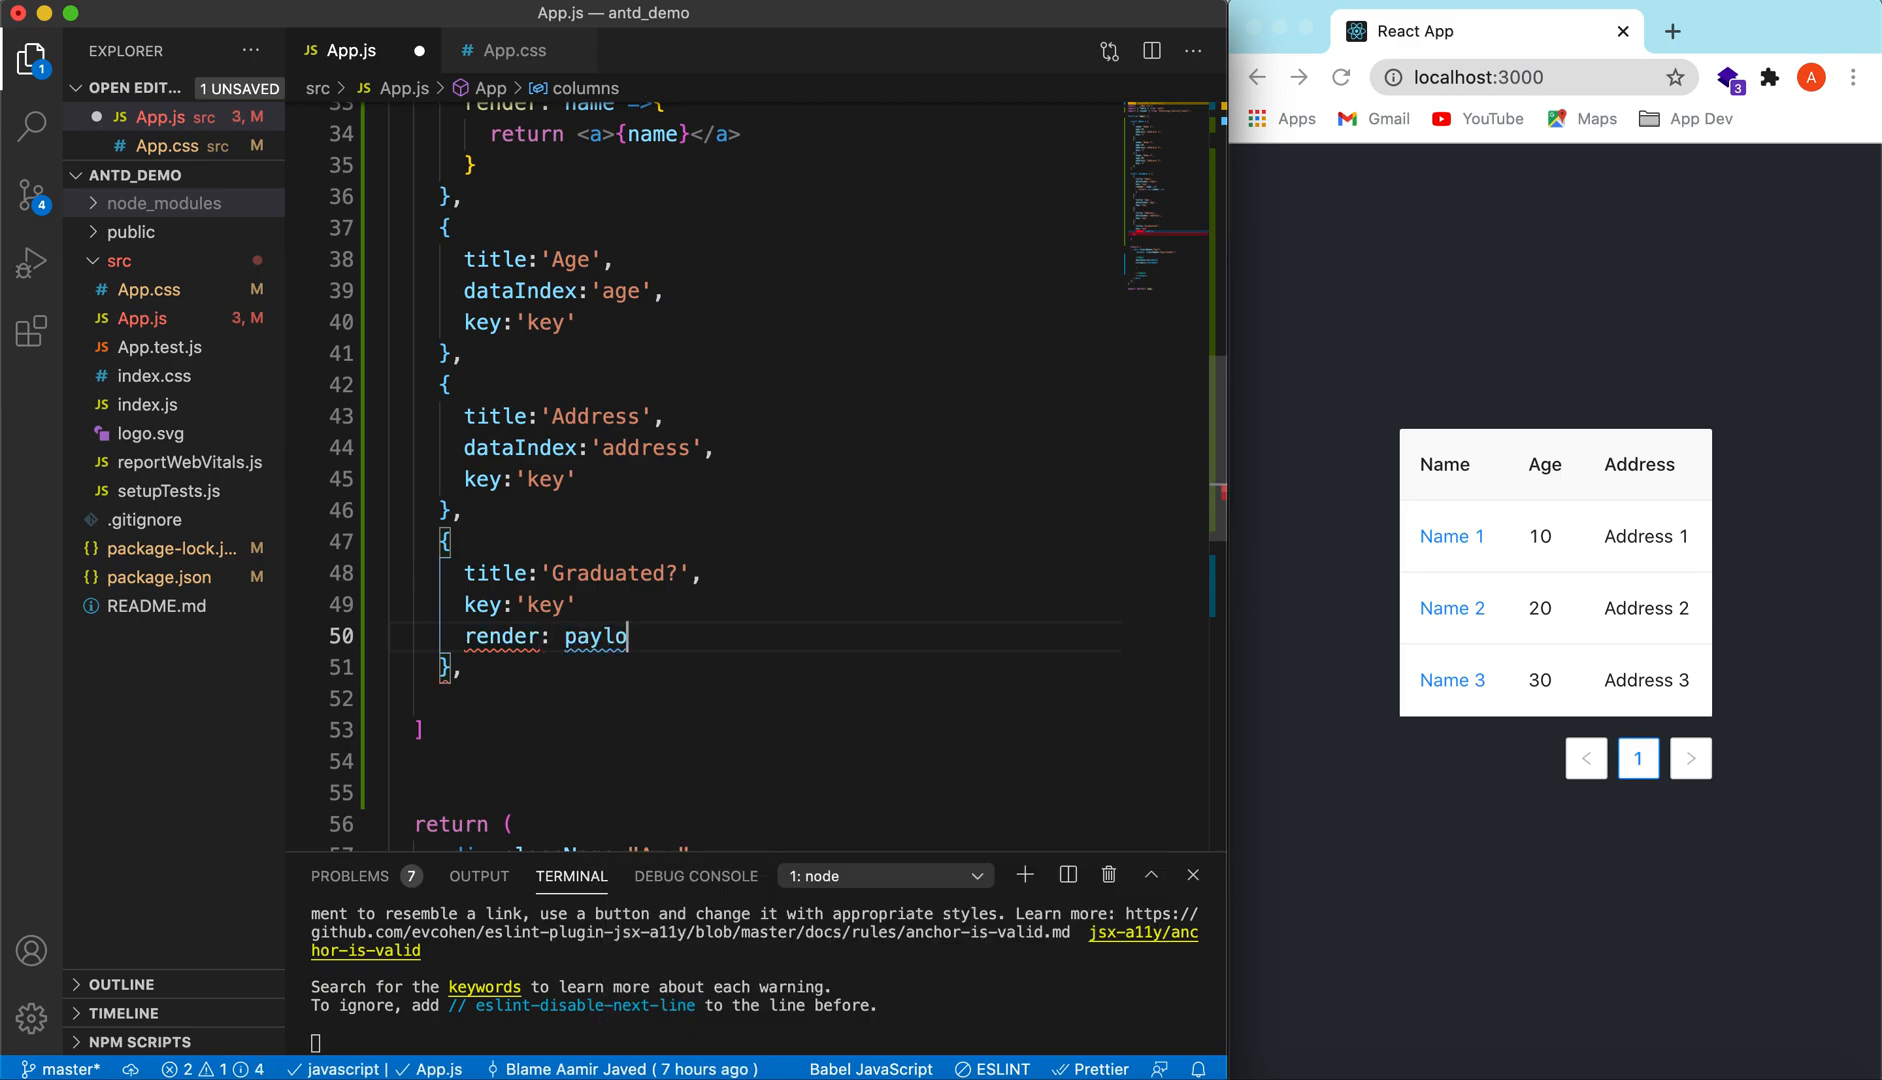
type("ad=>{")
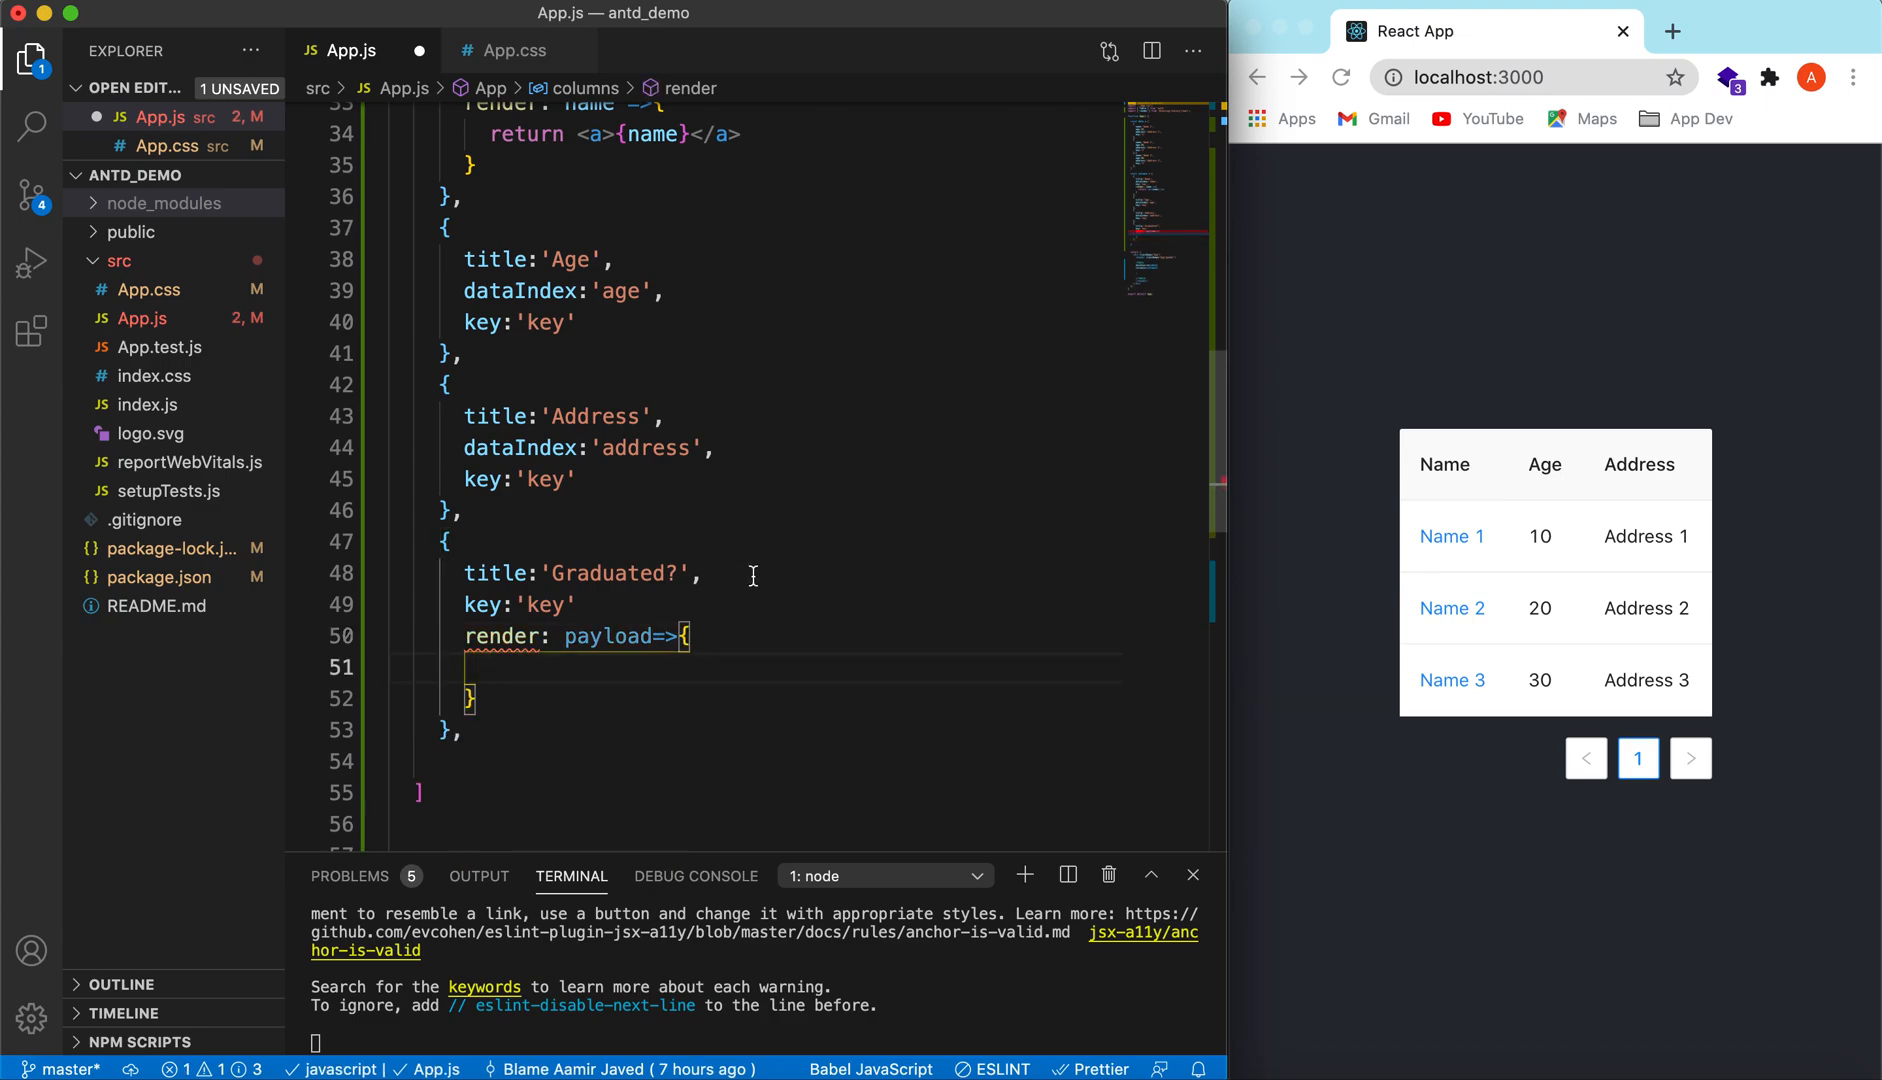
mouse_move(558, 352)
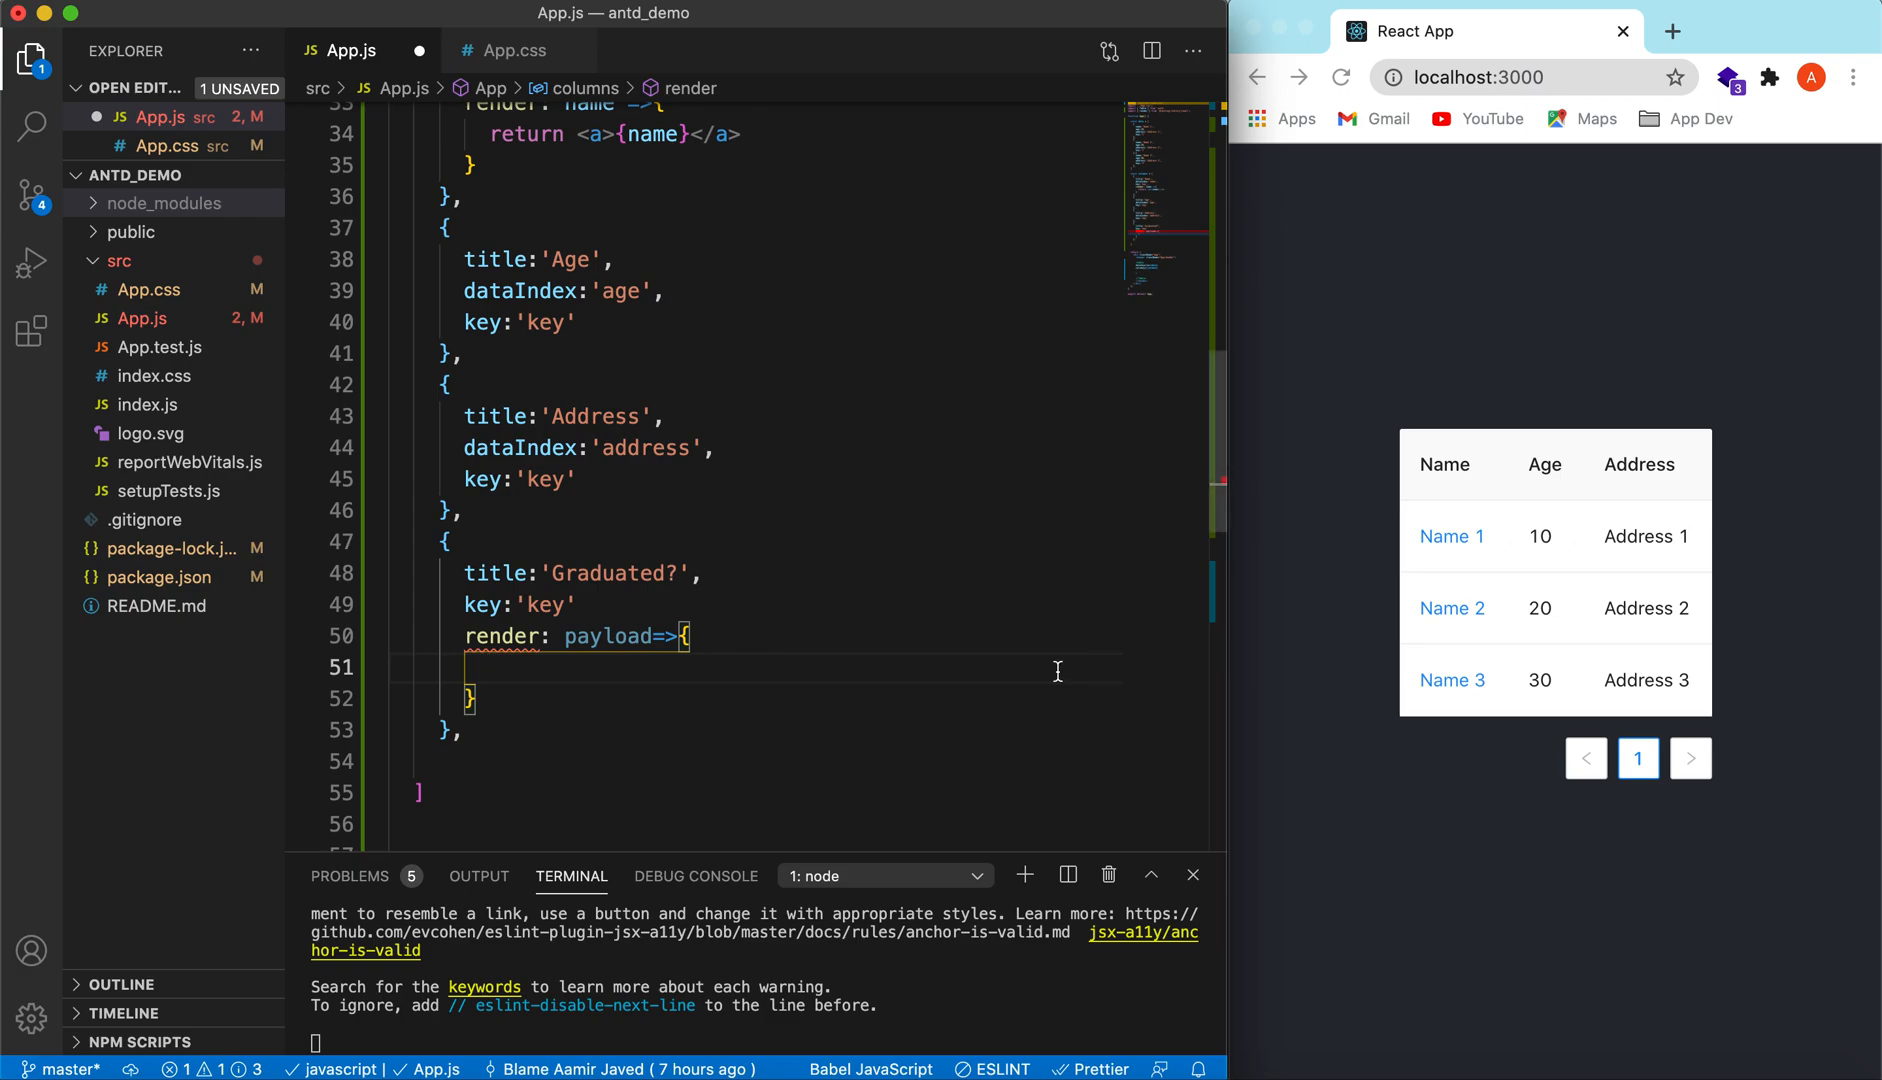
Step: Return a <p> showing payload.age > 20 ? 'True' : 'False' from the Graduated? render and save
scroll("down", 3)
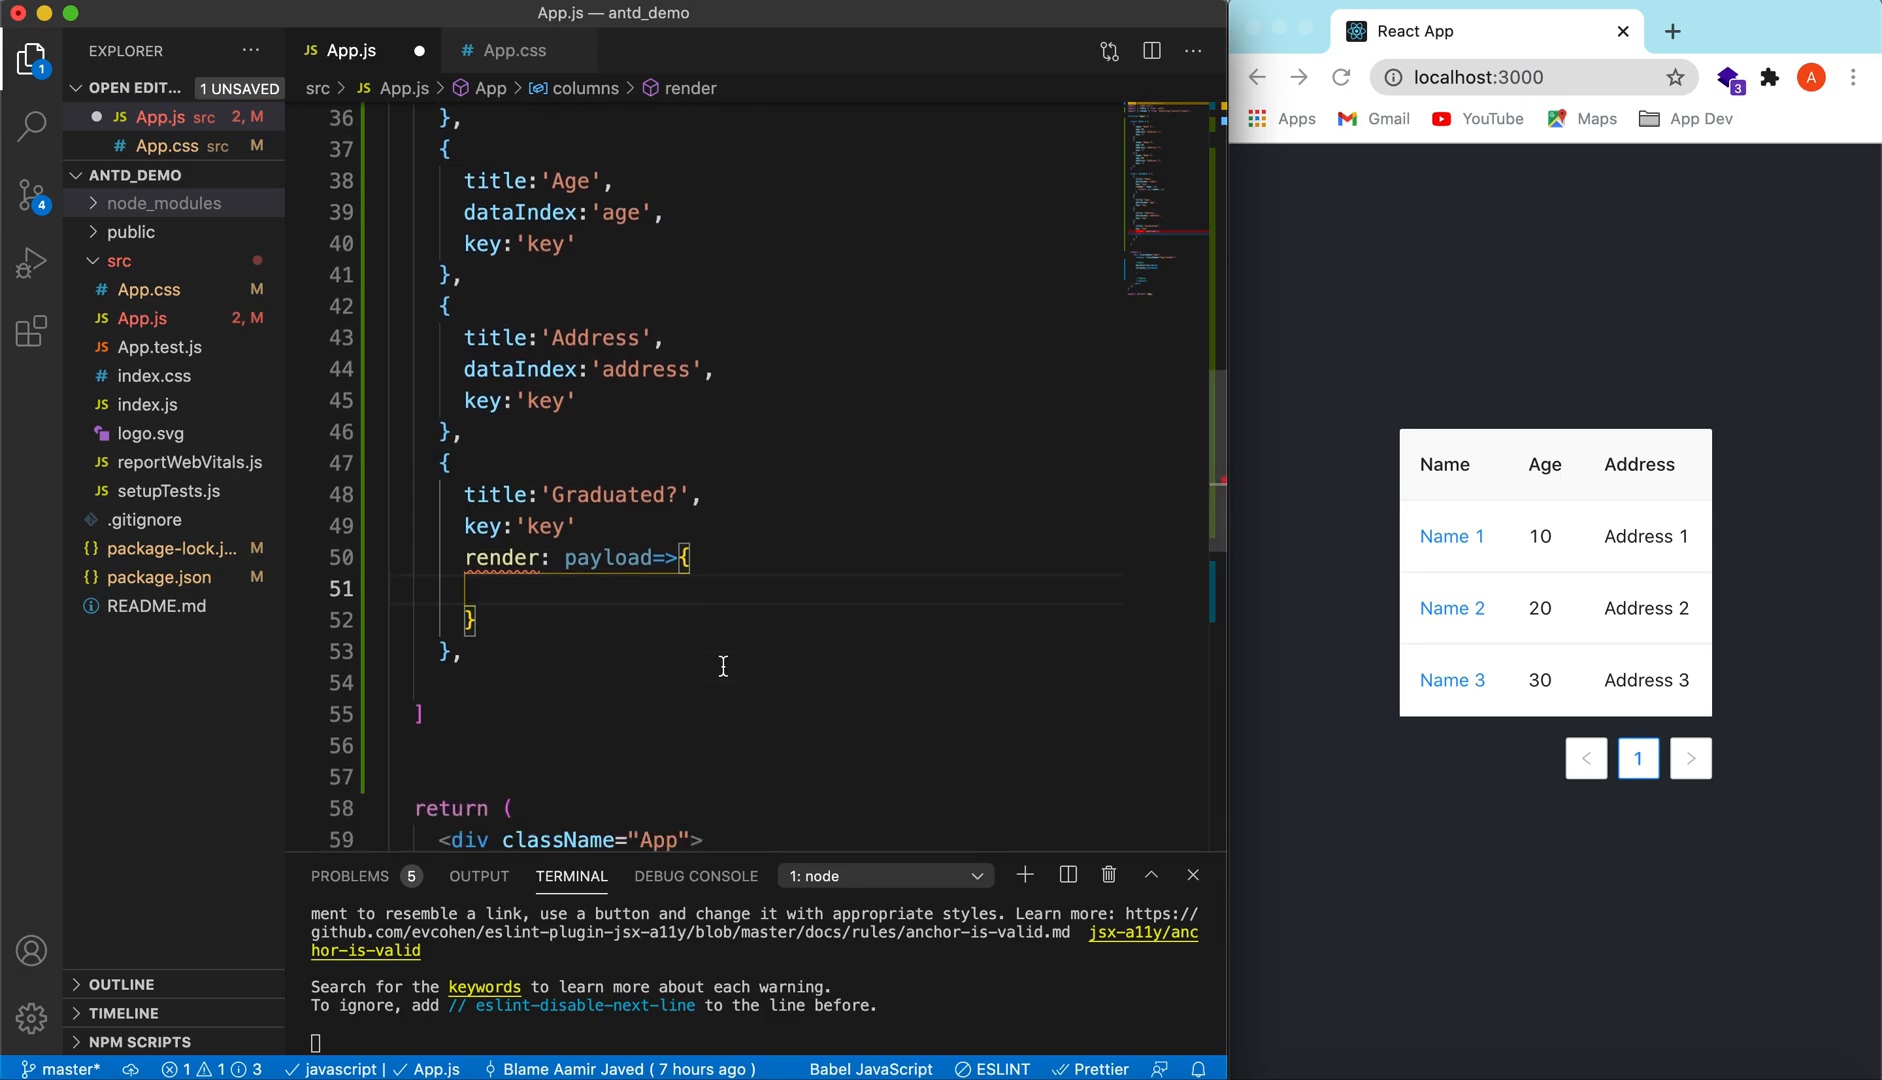
scroll("down", 3)
type(",")
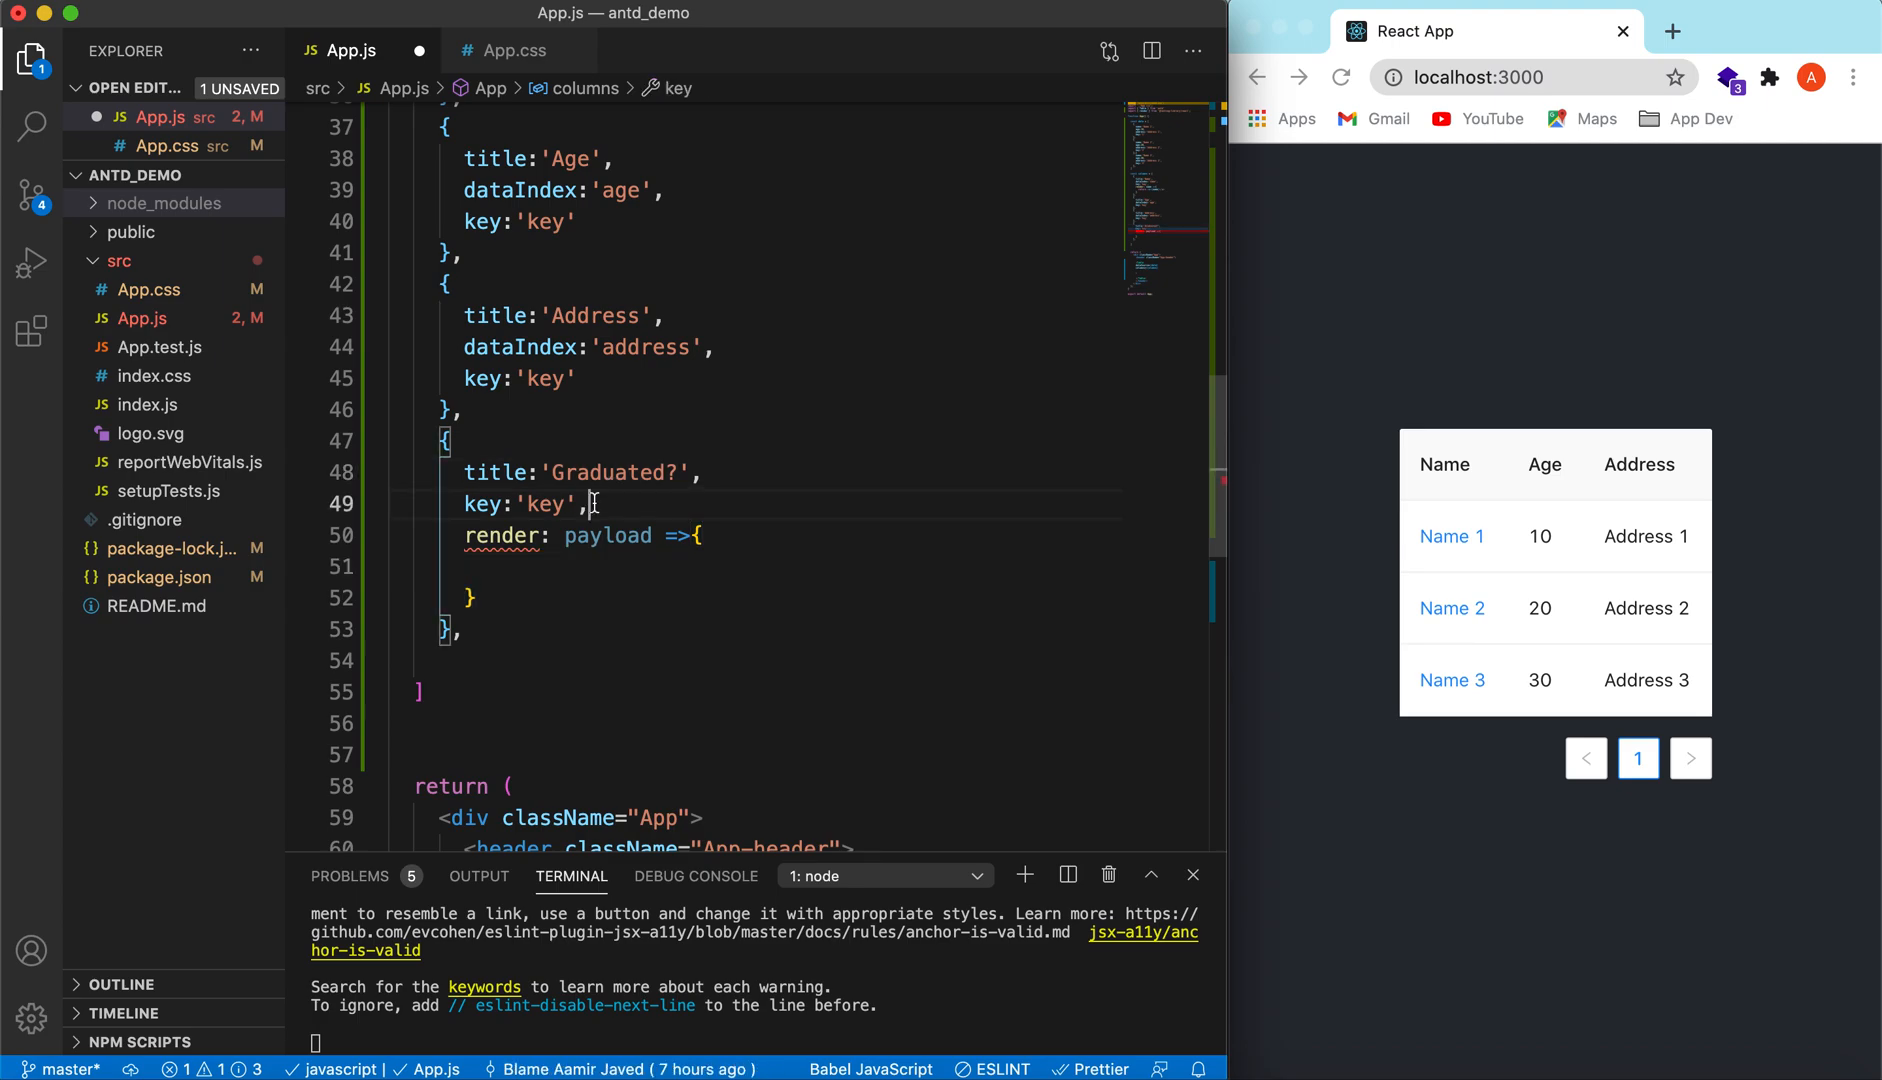
type("return")
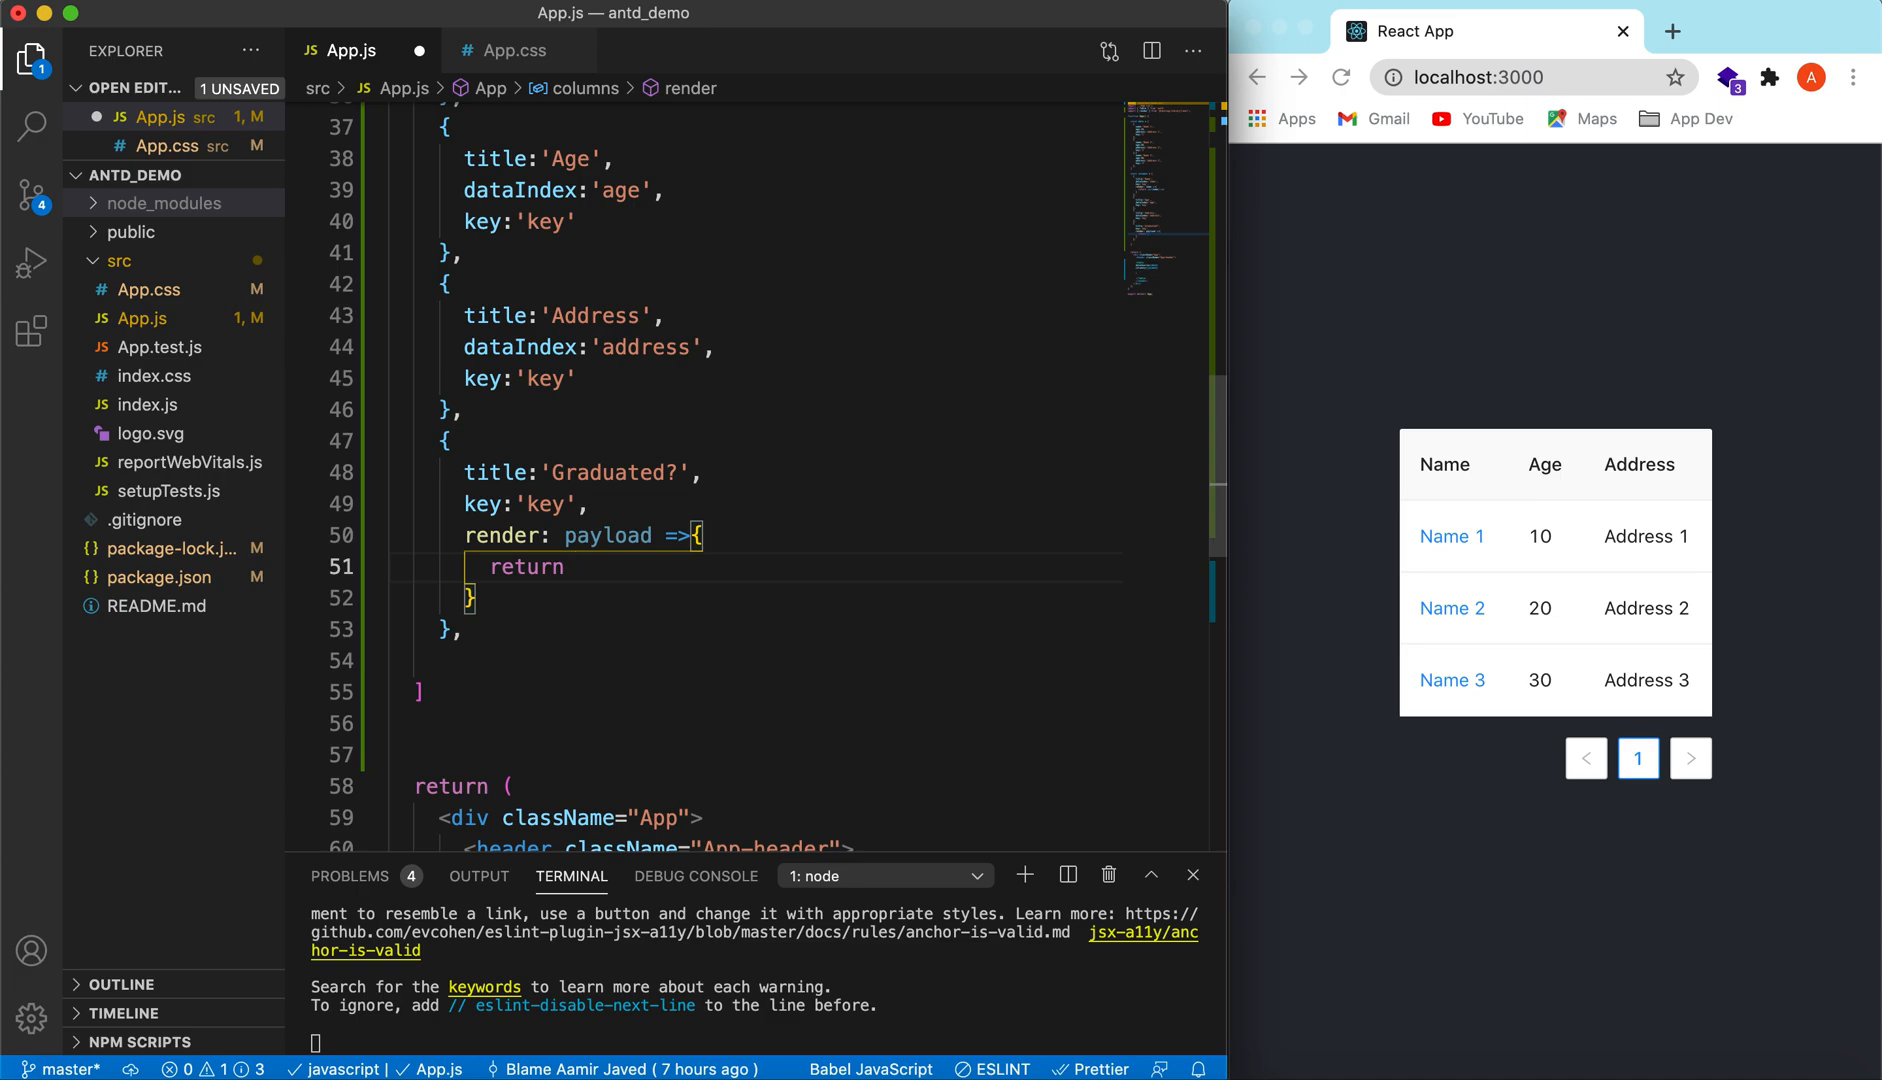
type("<p></p>")
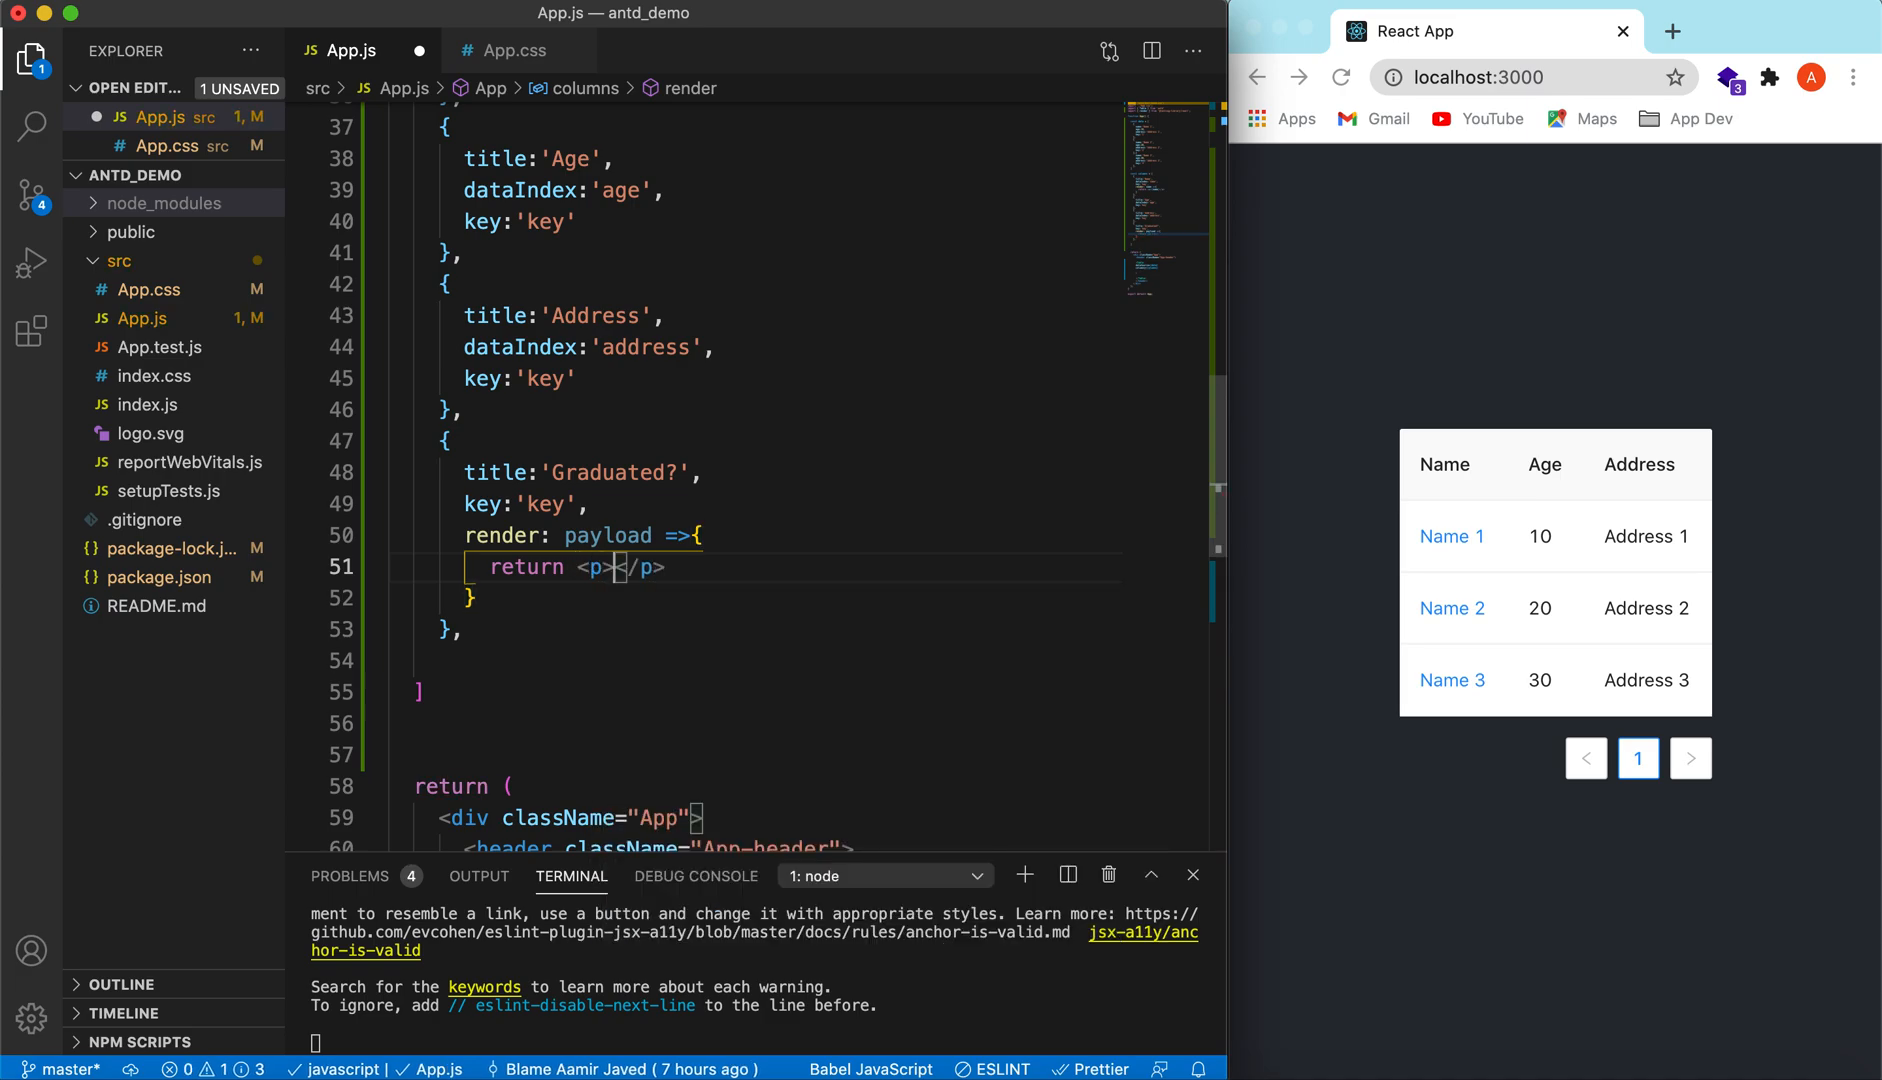
type("{")
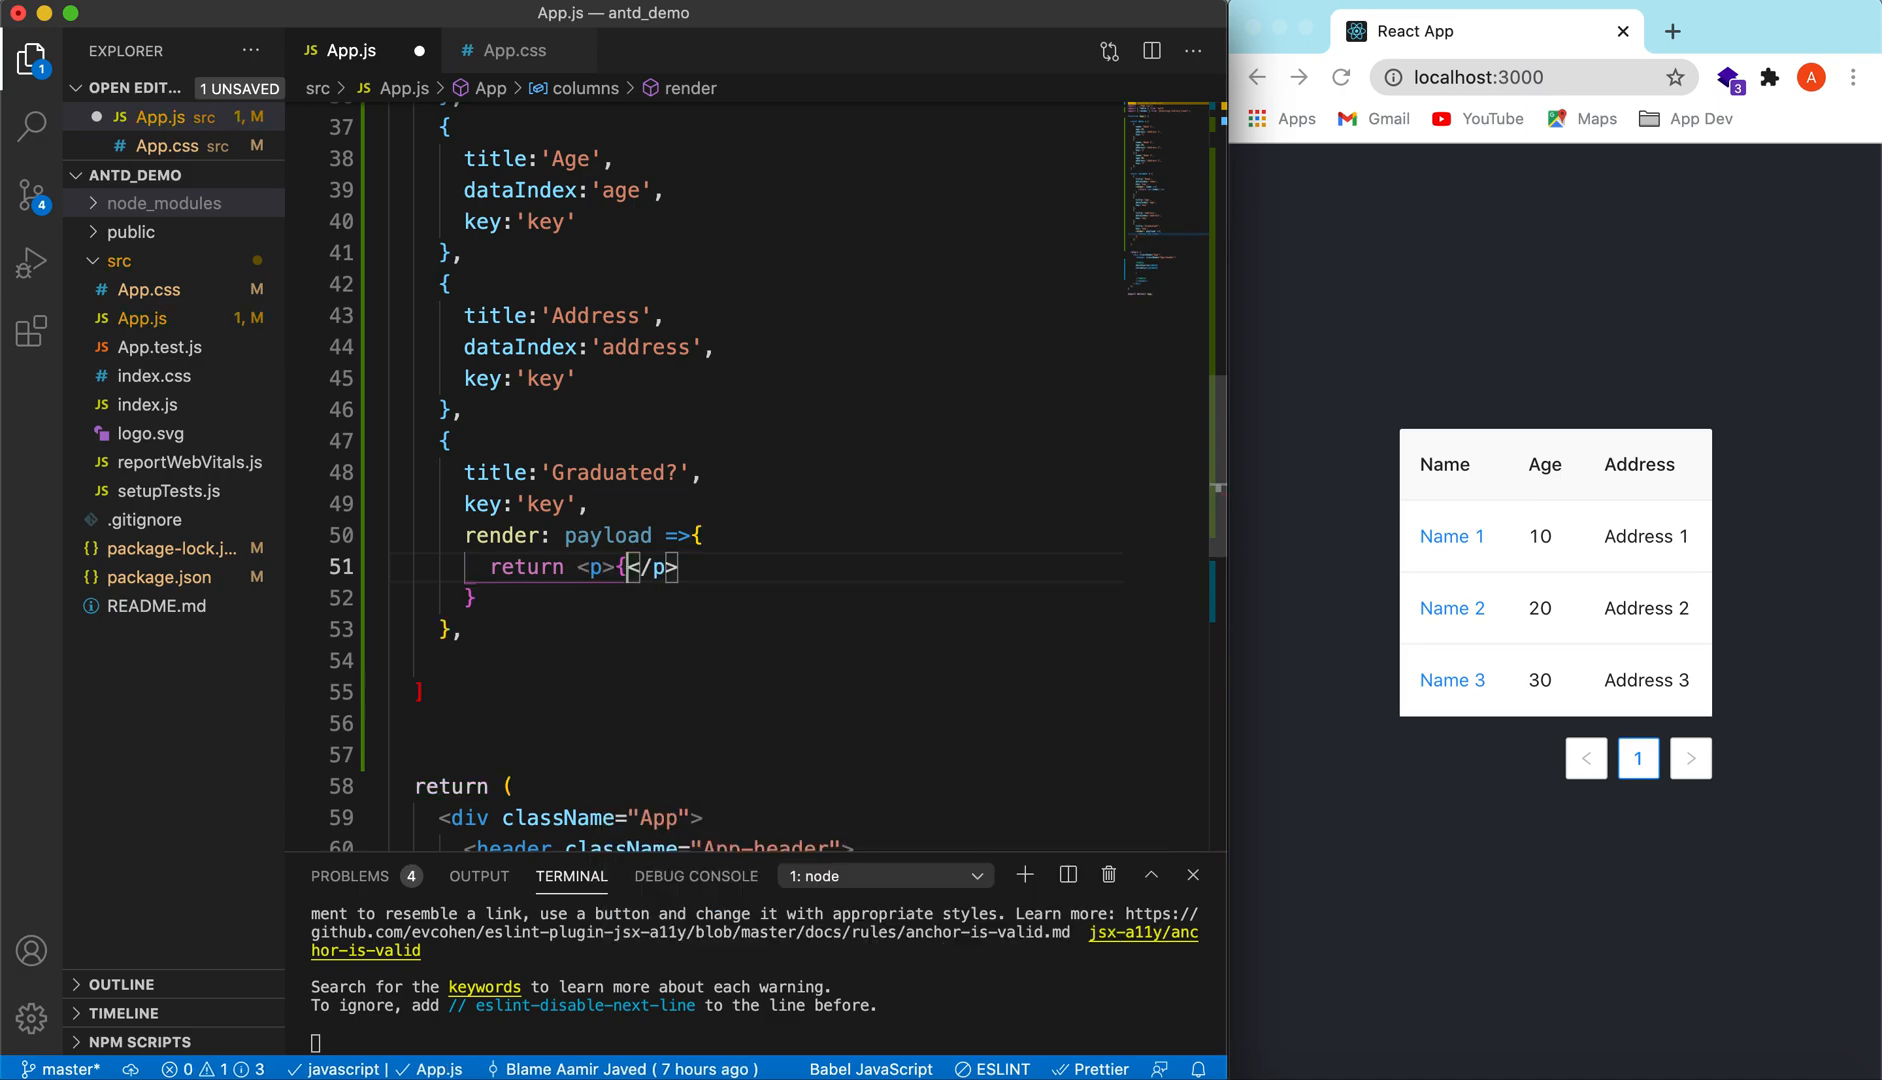
type("payload")
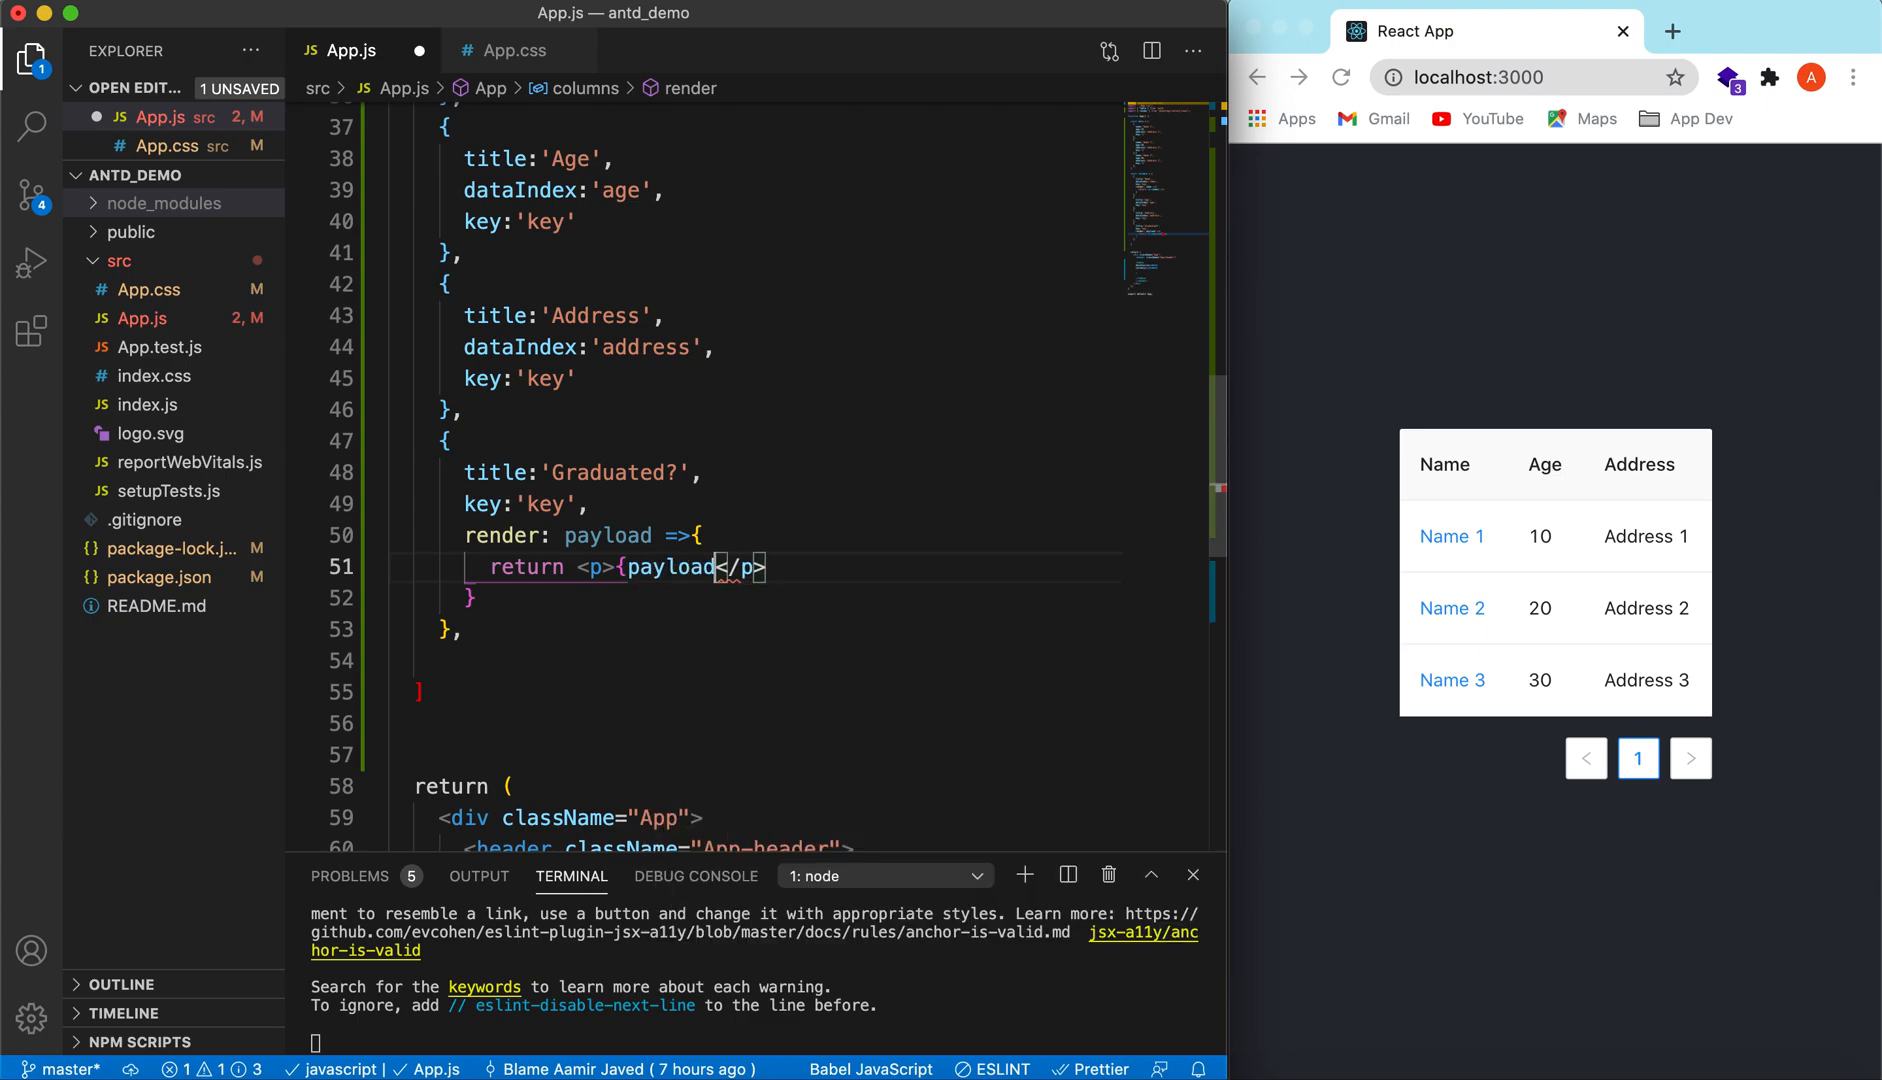
type(".age")
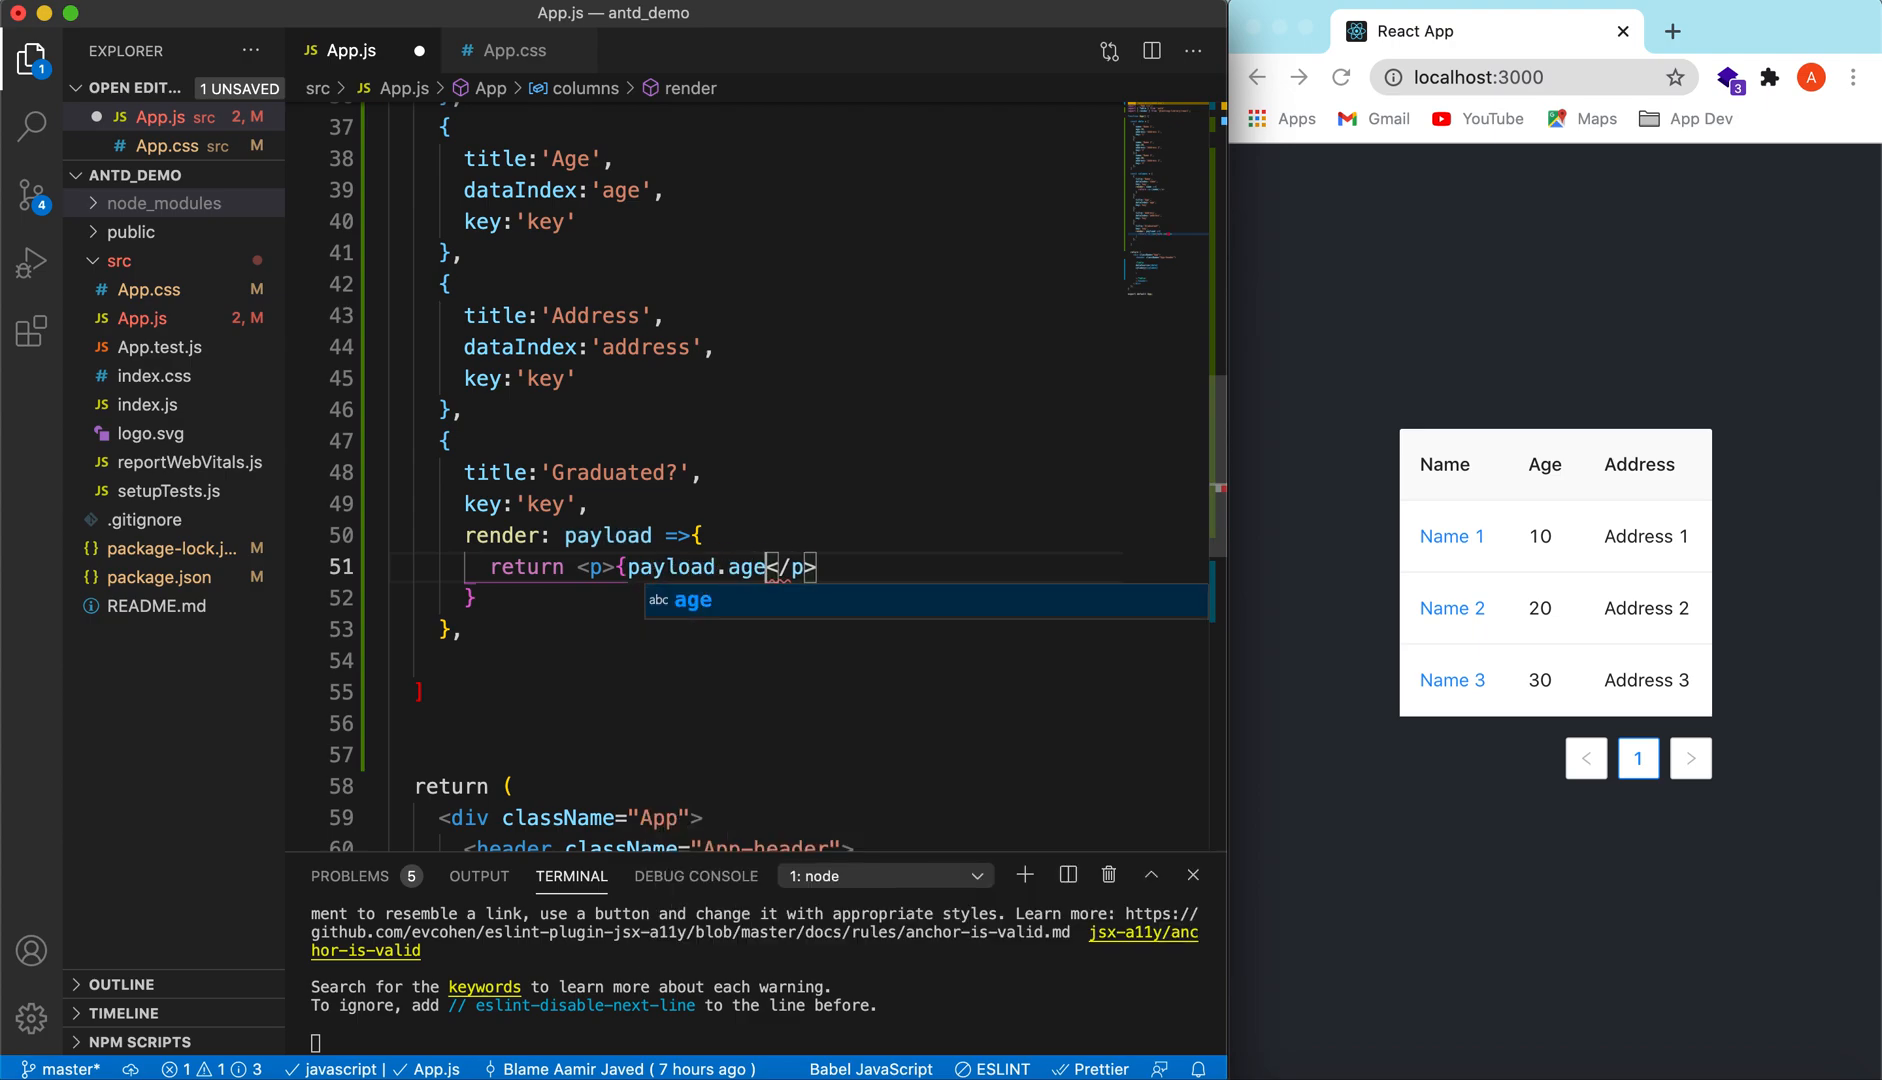
type("?")
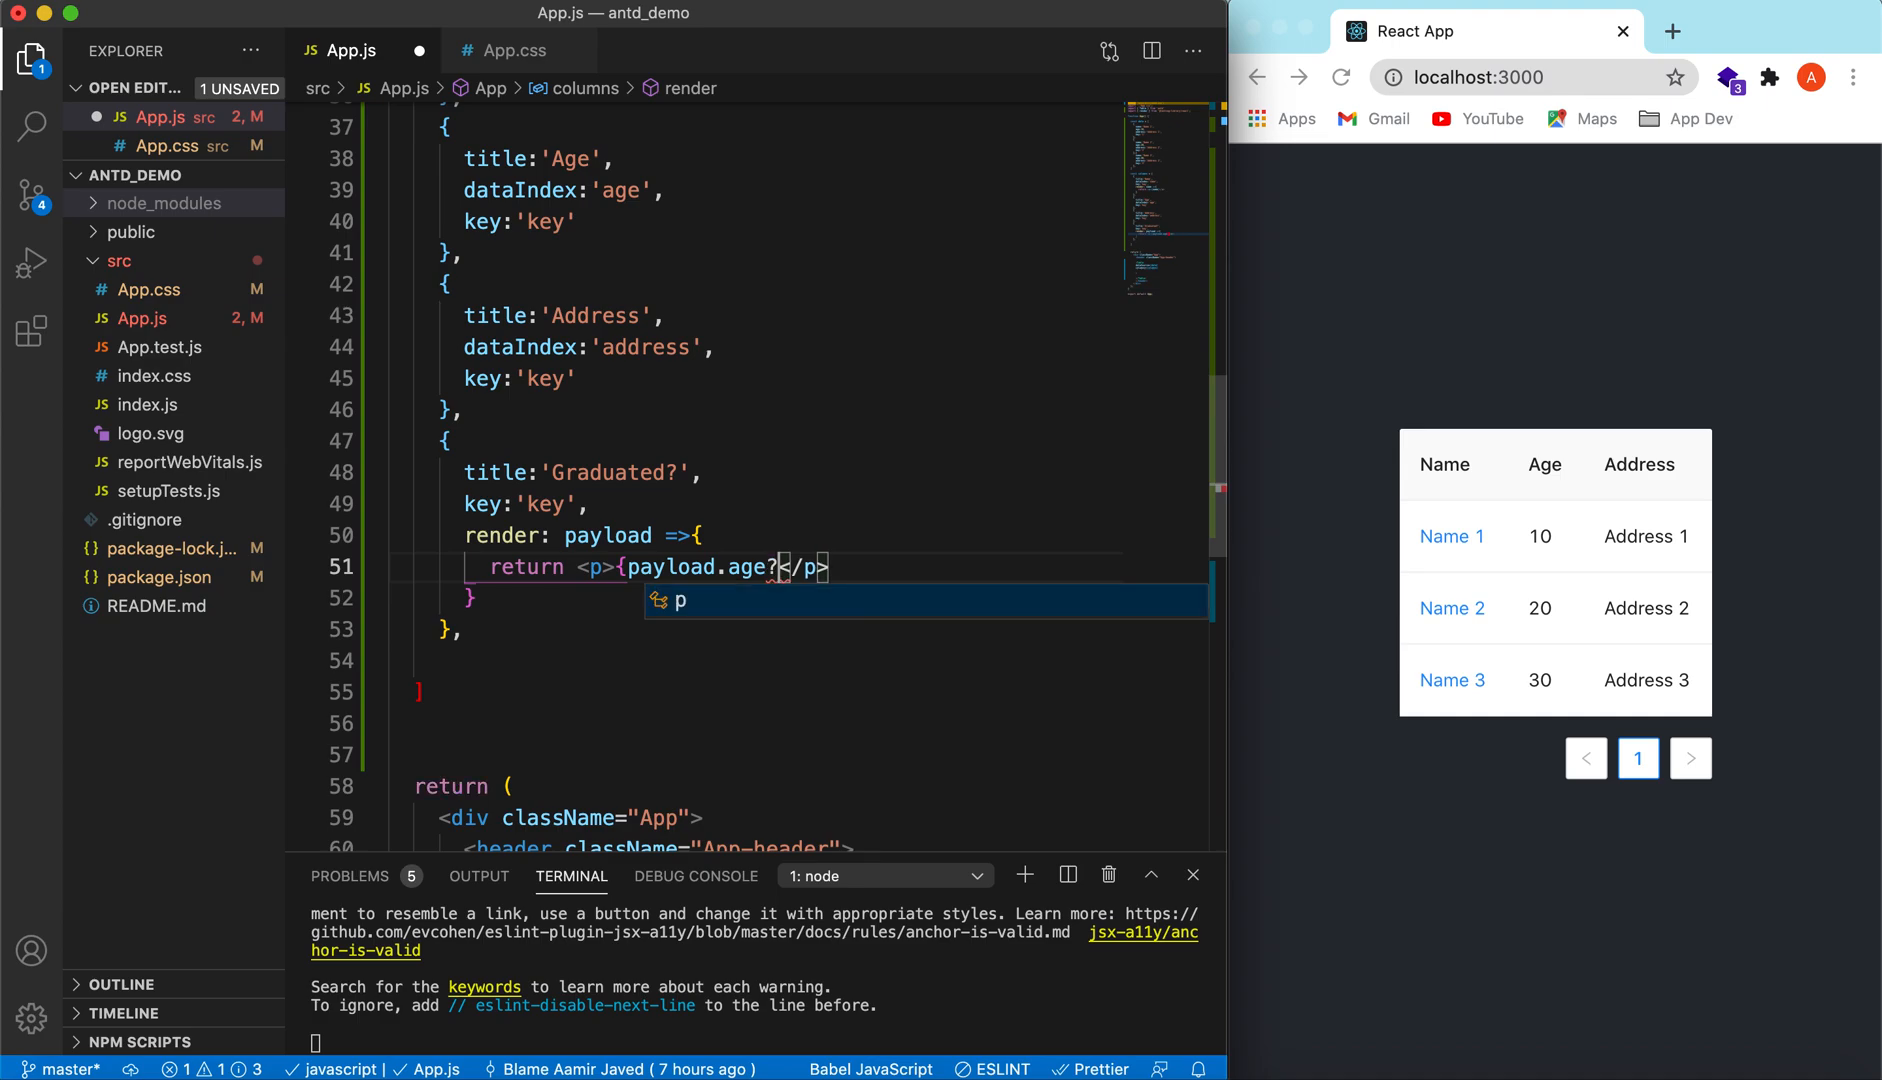
type("20")
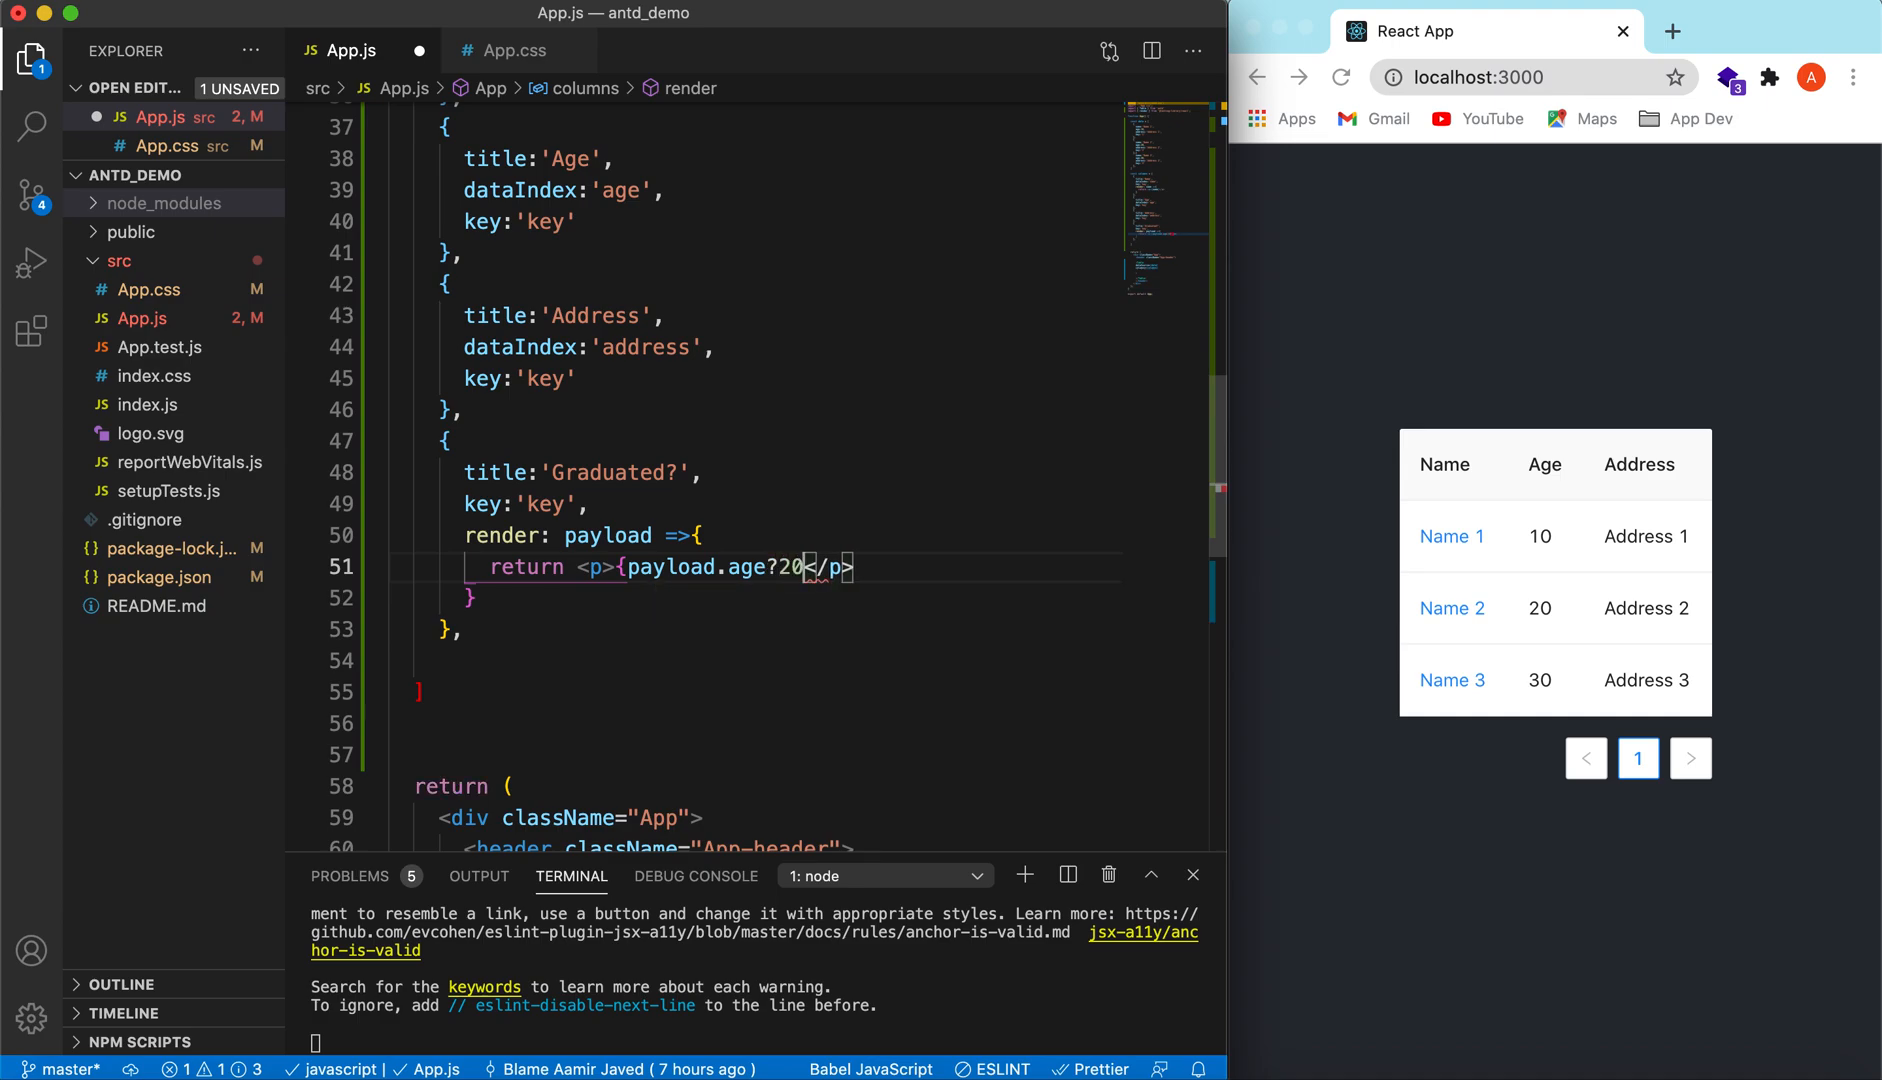
key("Backspace")
type(">20?'")
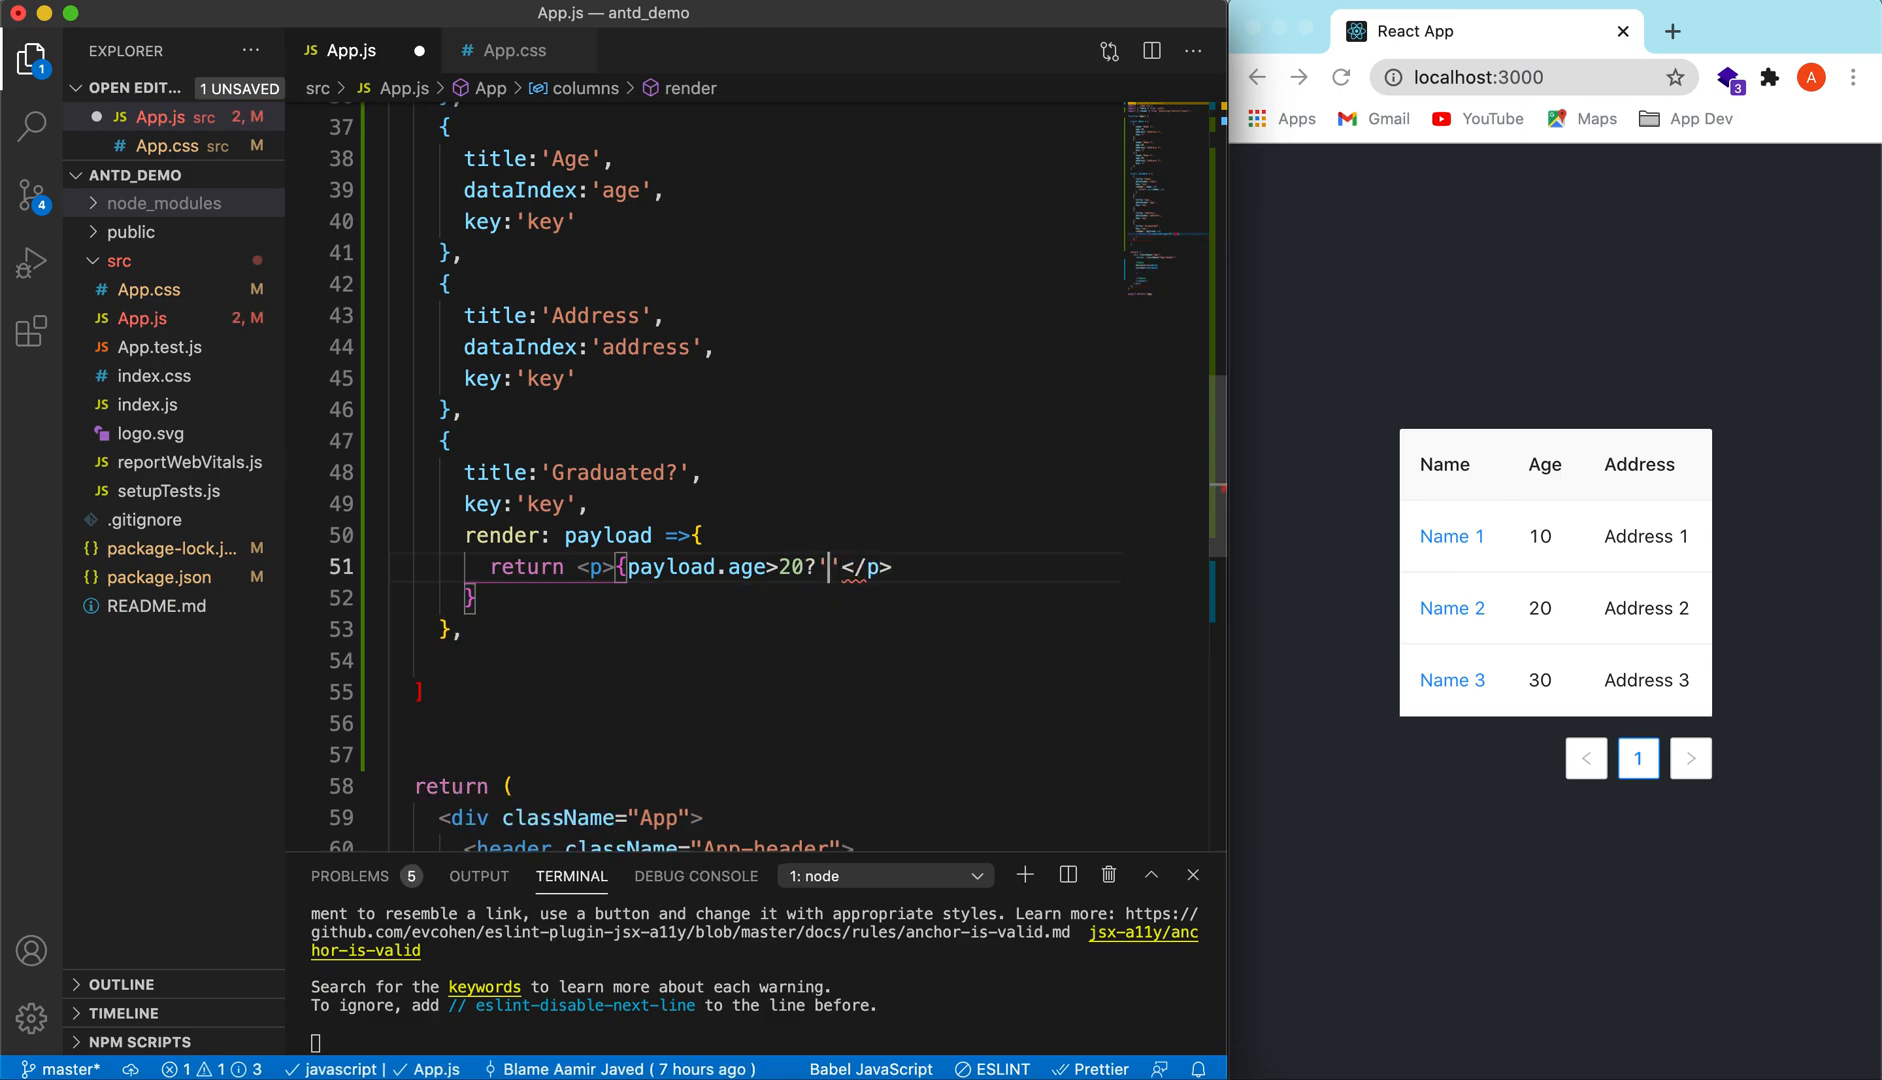
type("True'")
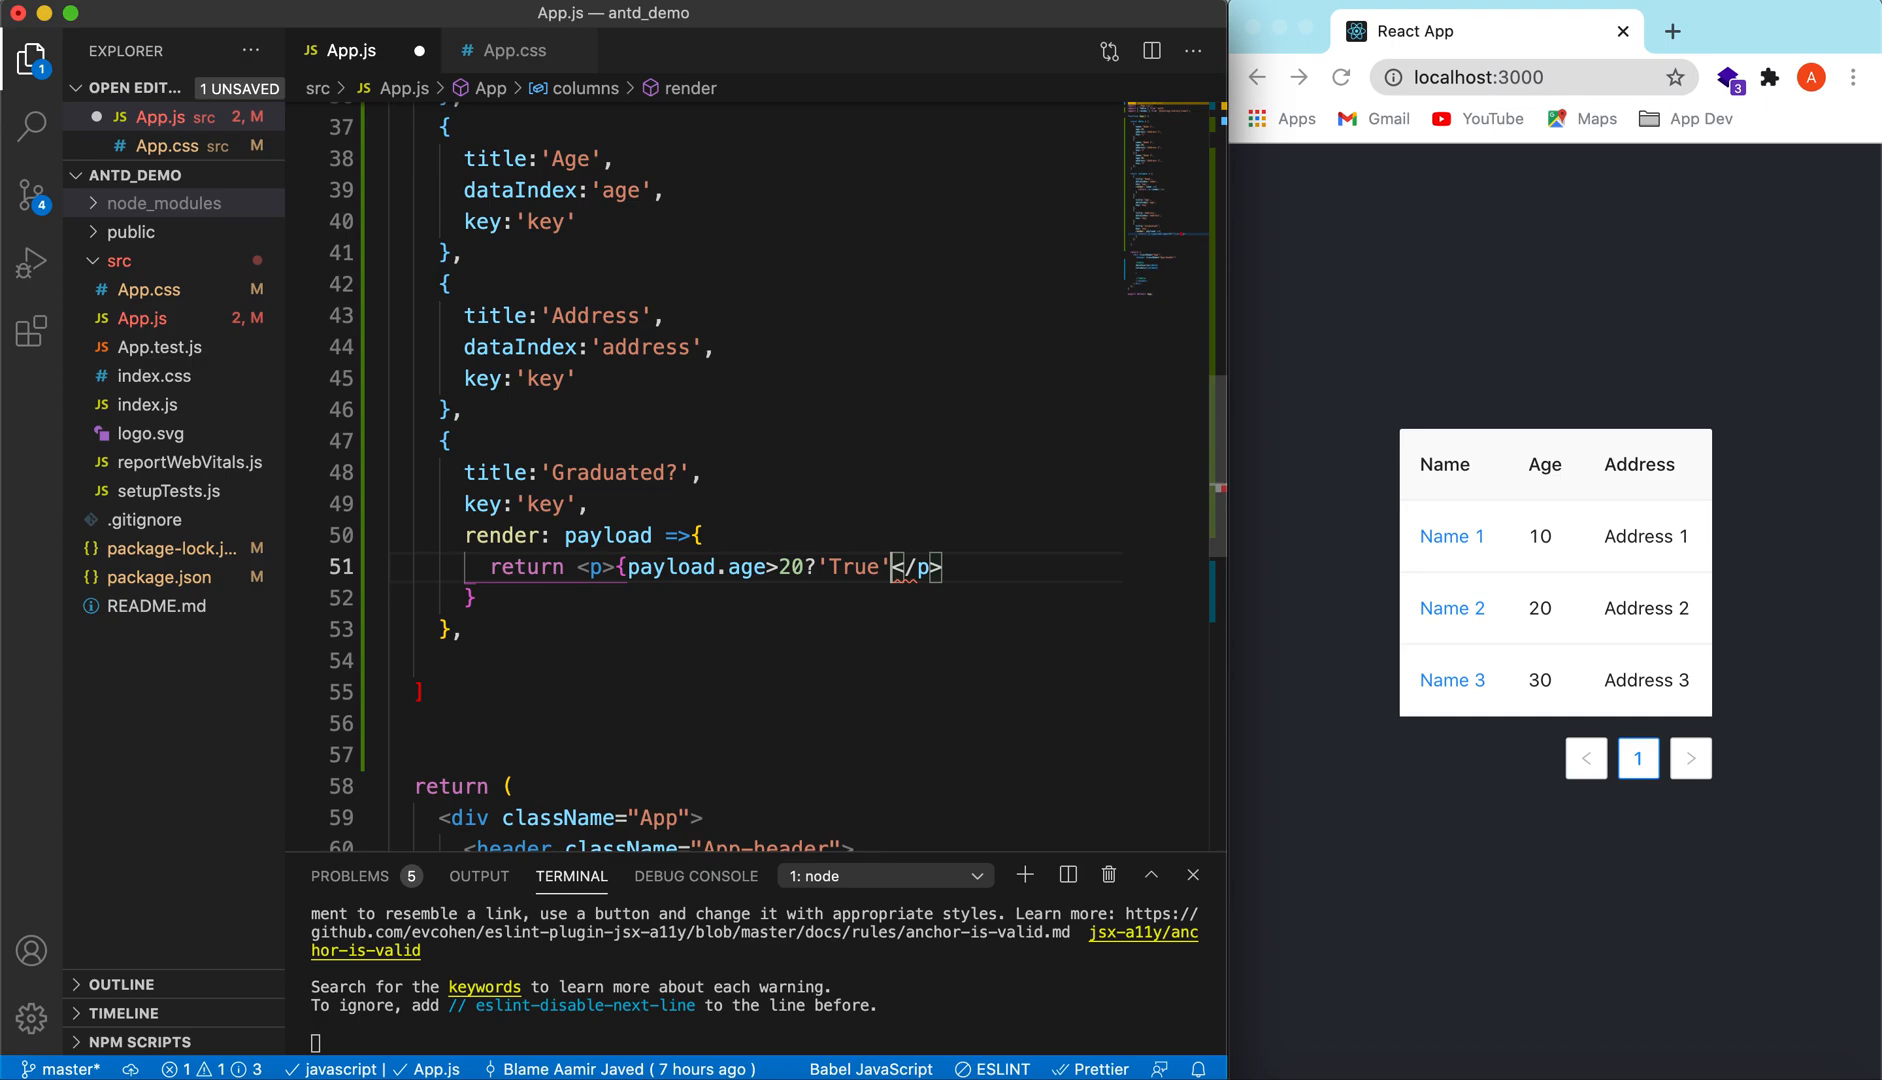
type(":'False'}")
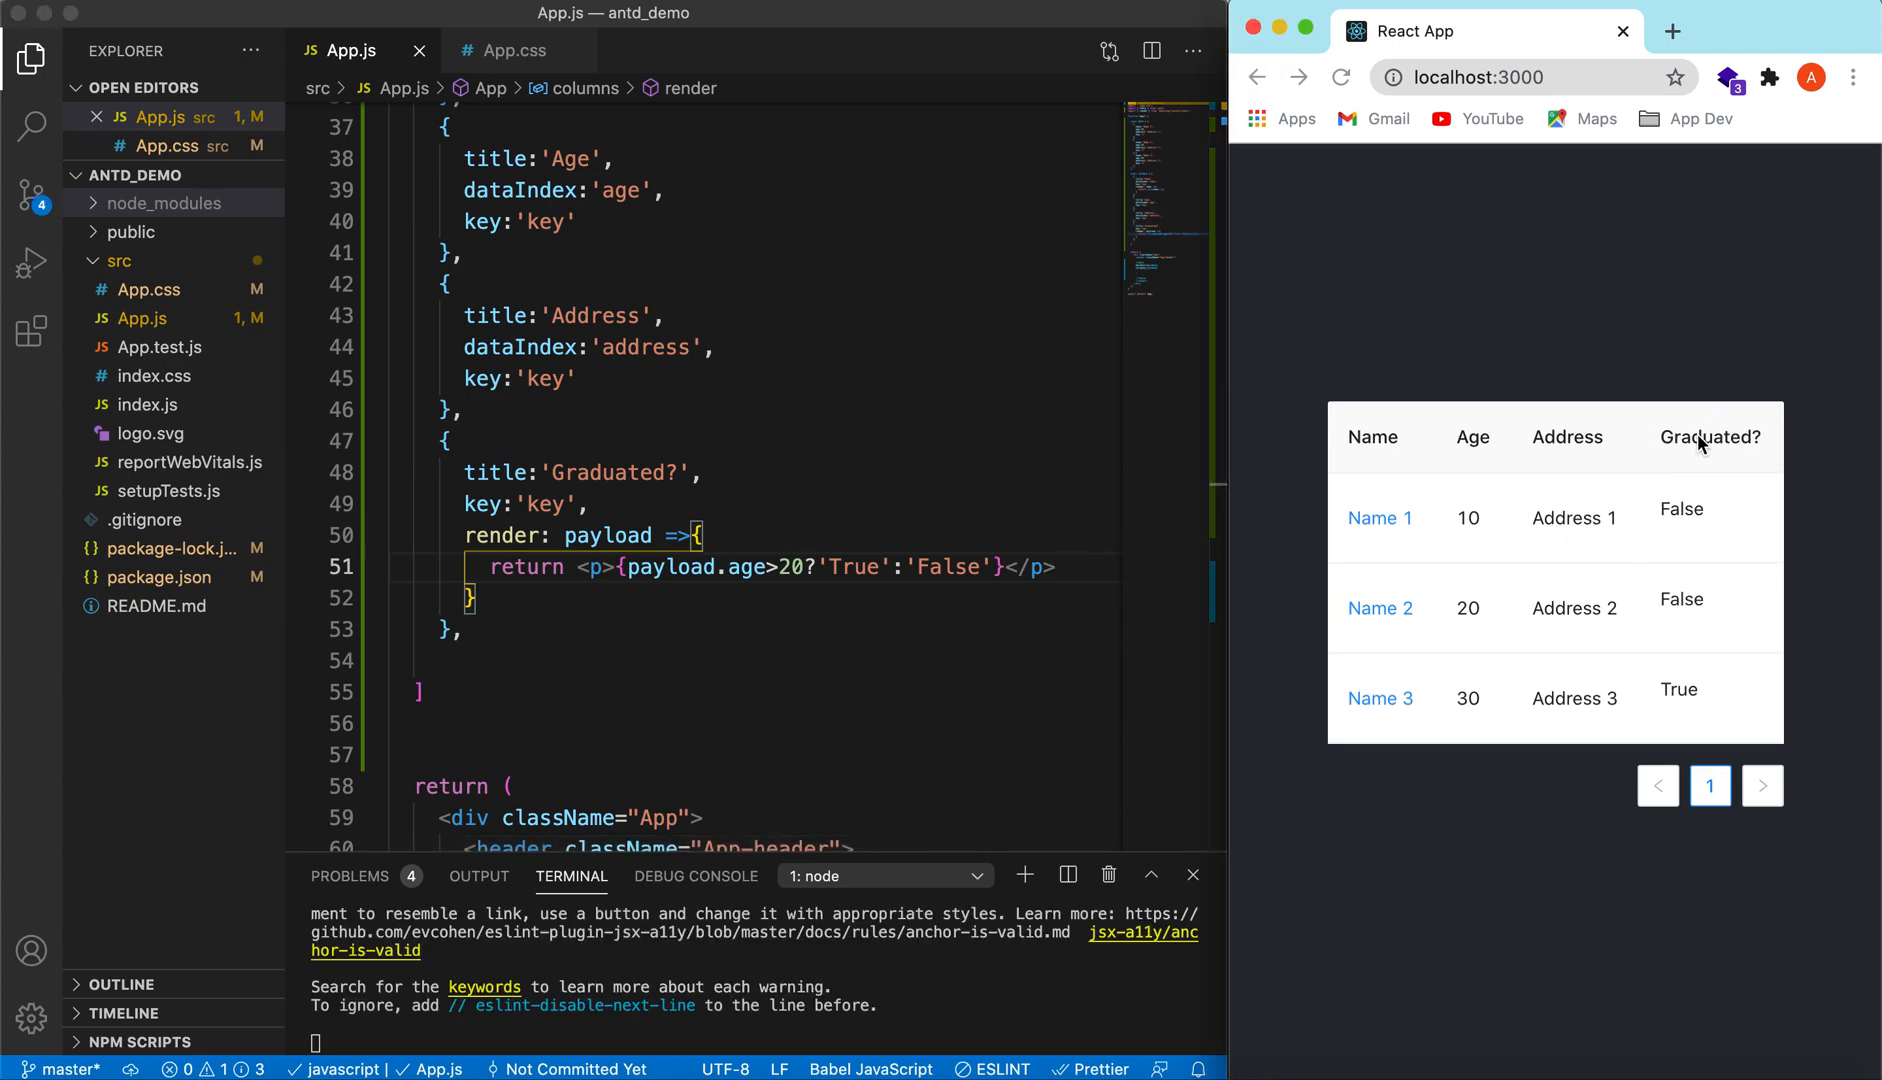
double_click(1710, 436)
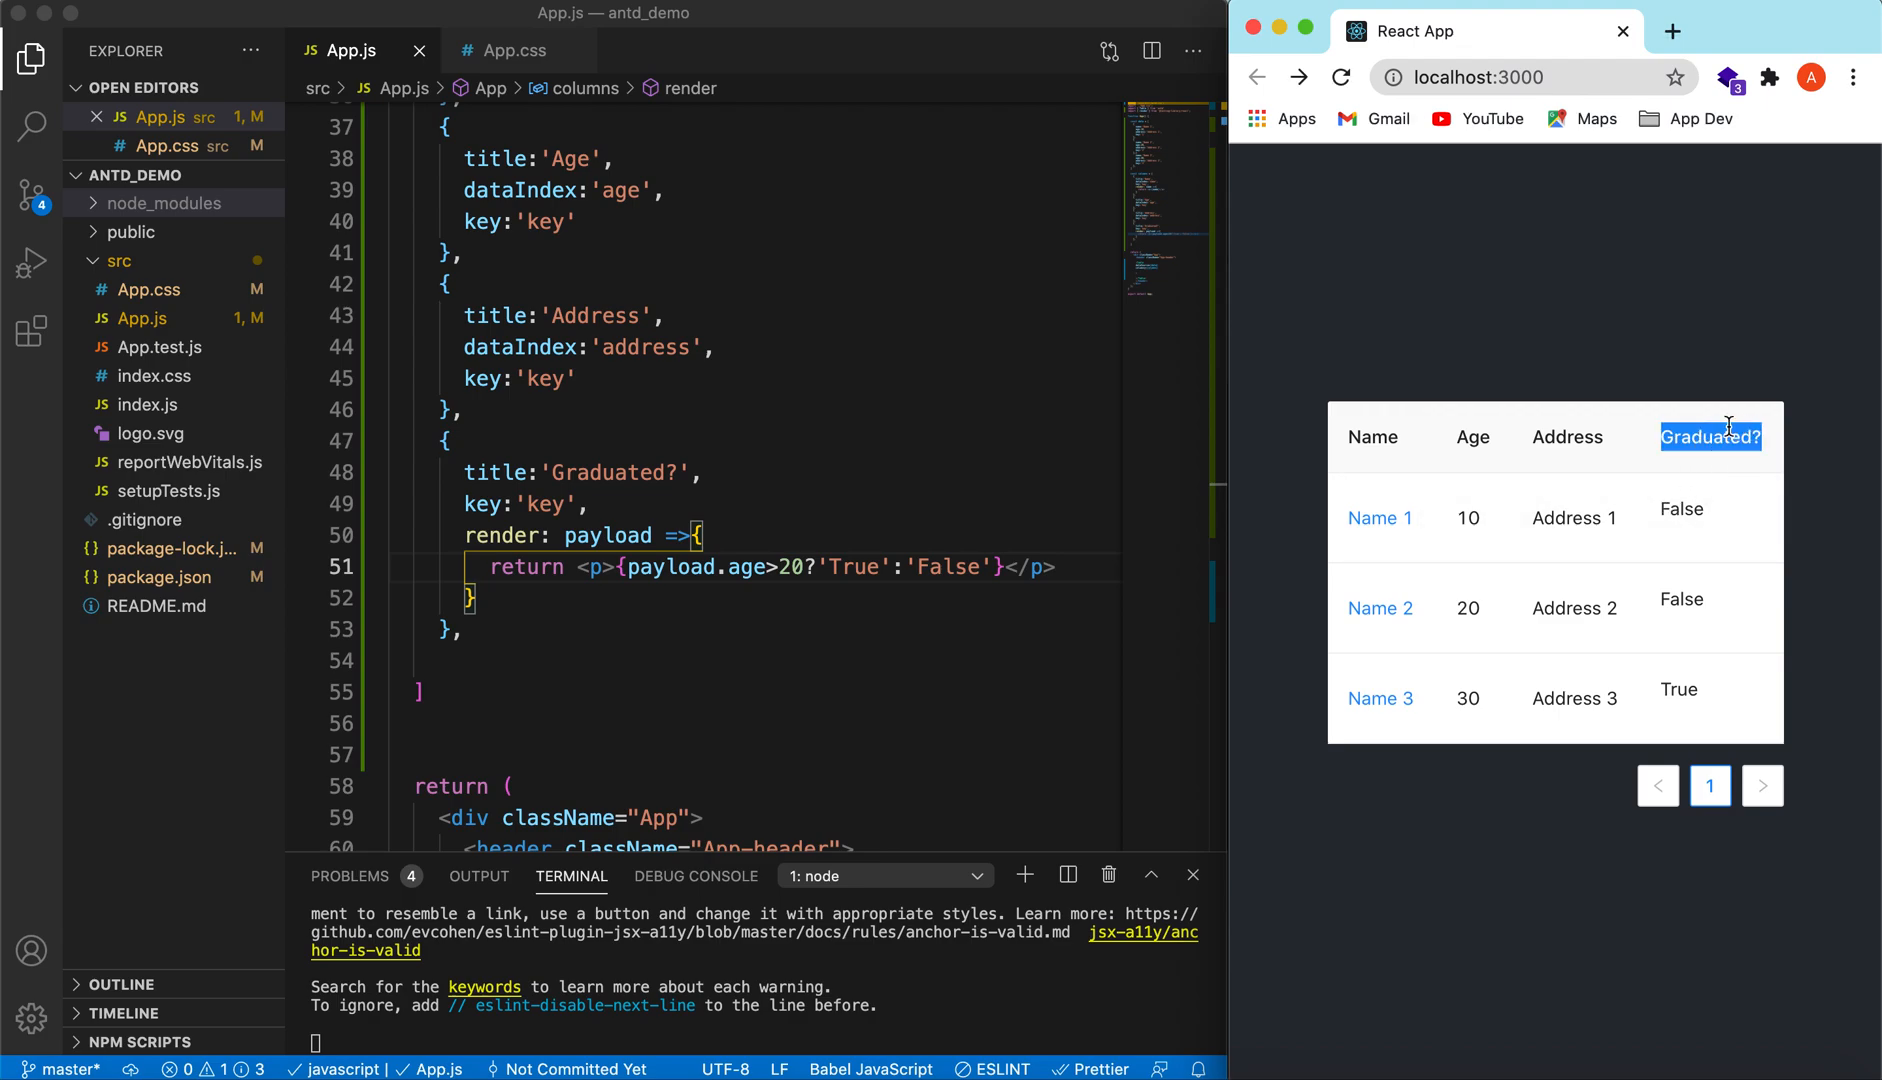
mouse_move(1684, 502)
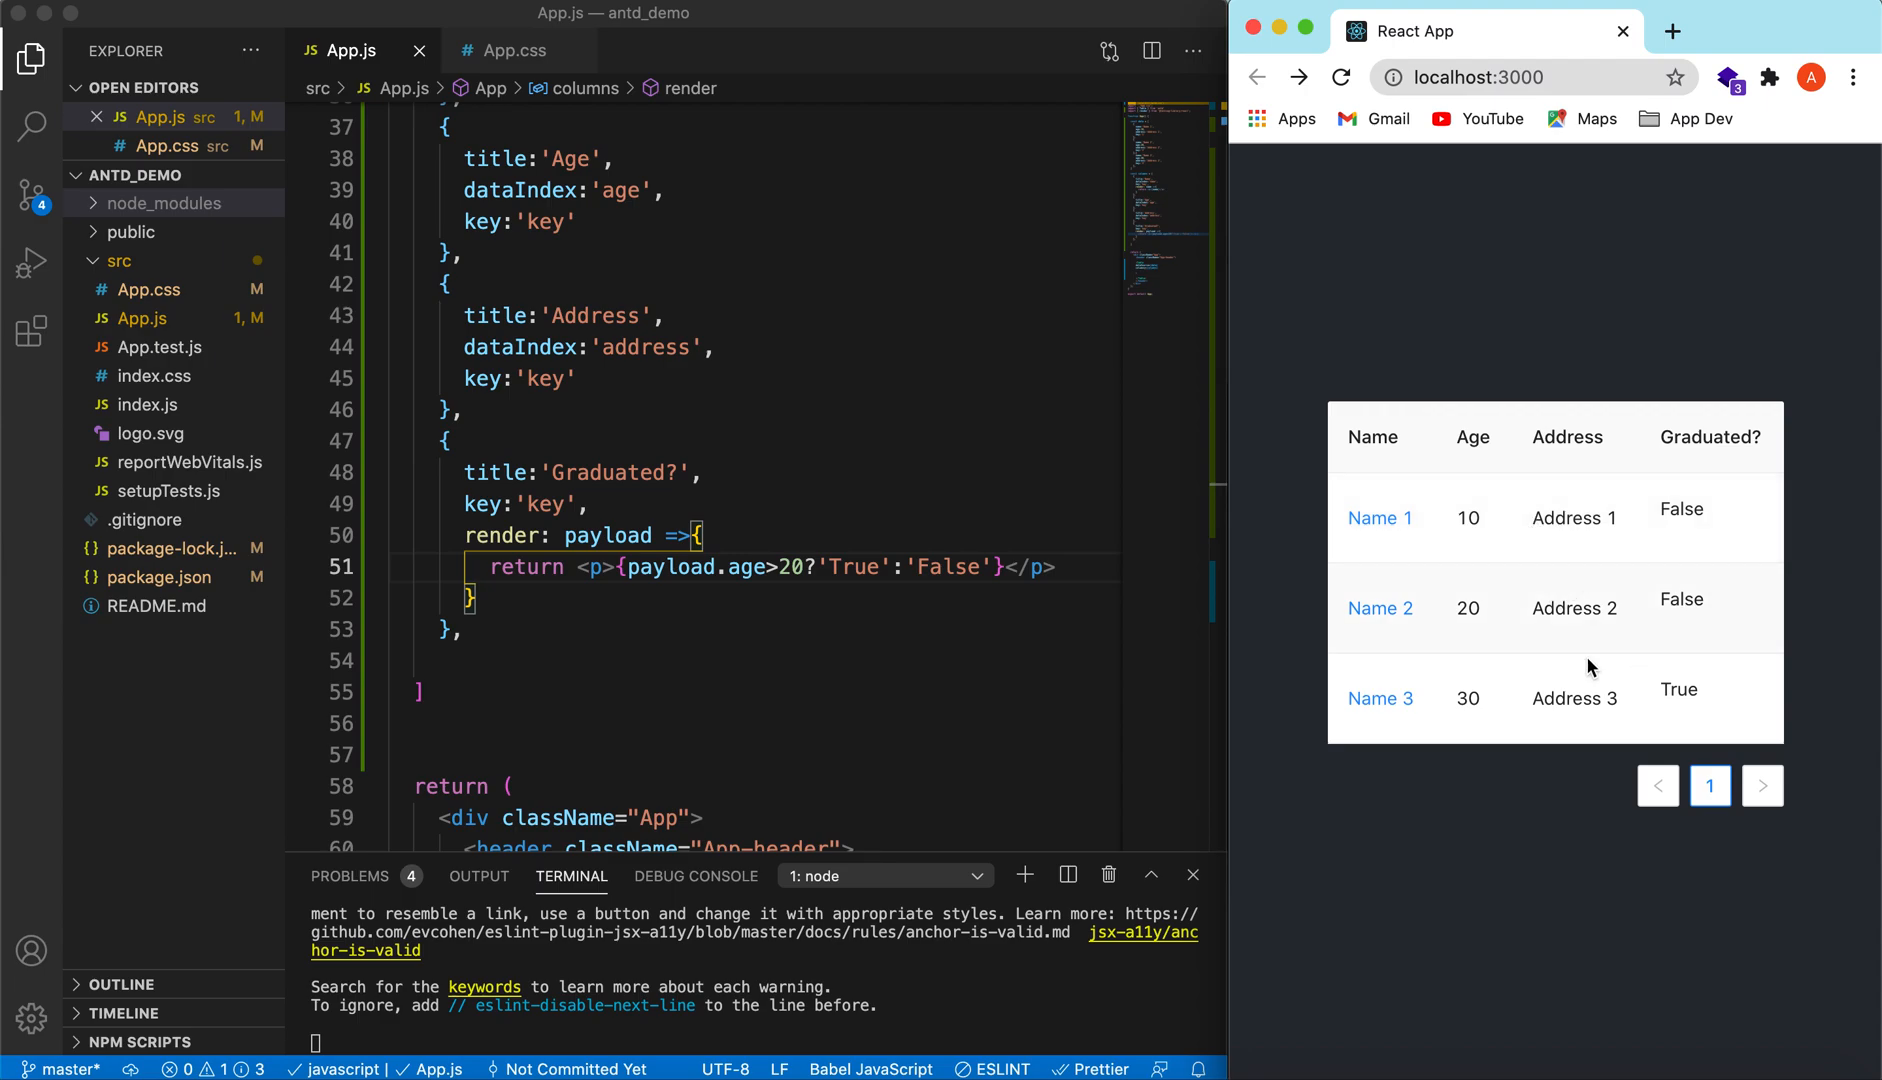
double_click(1678, 688)
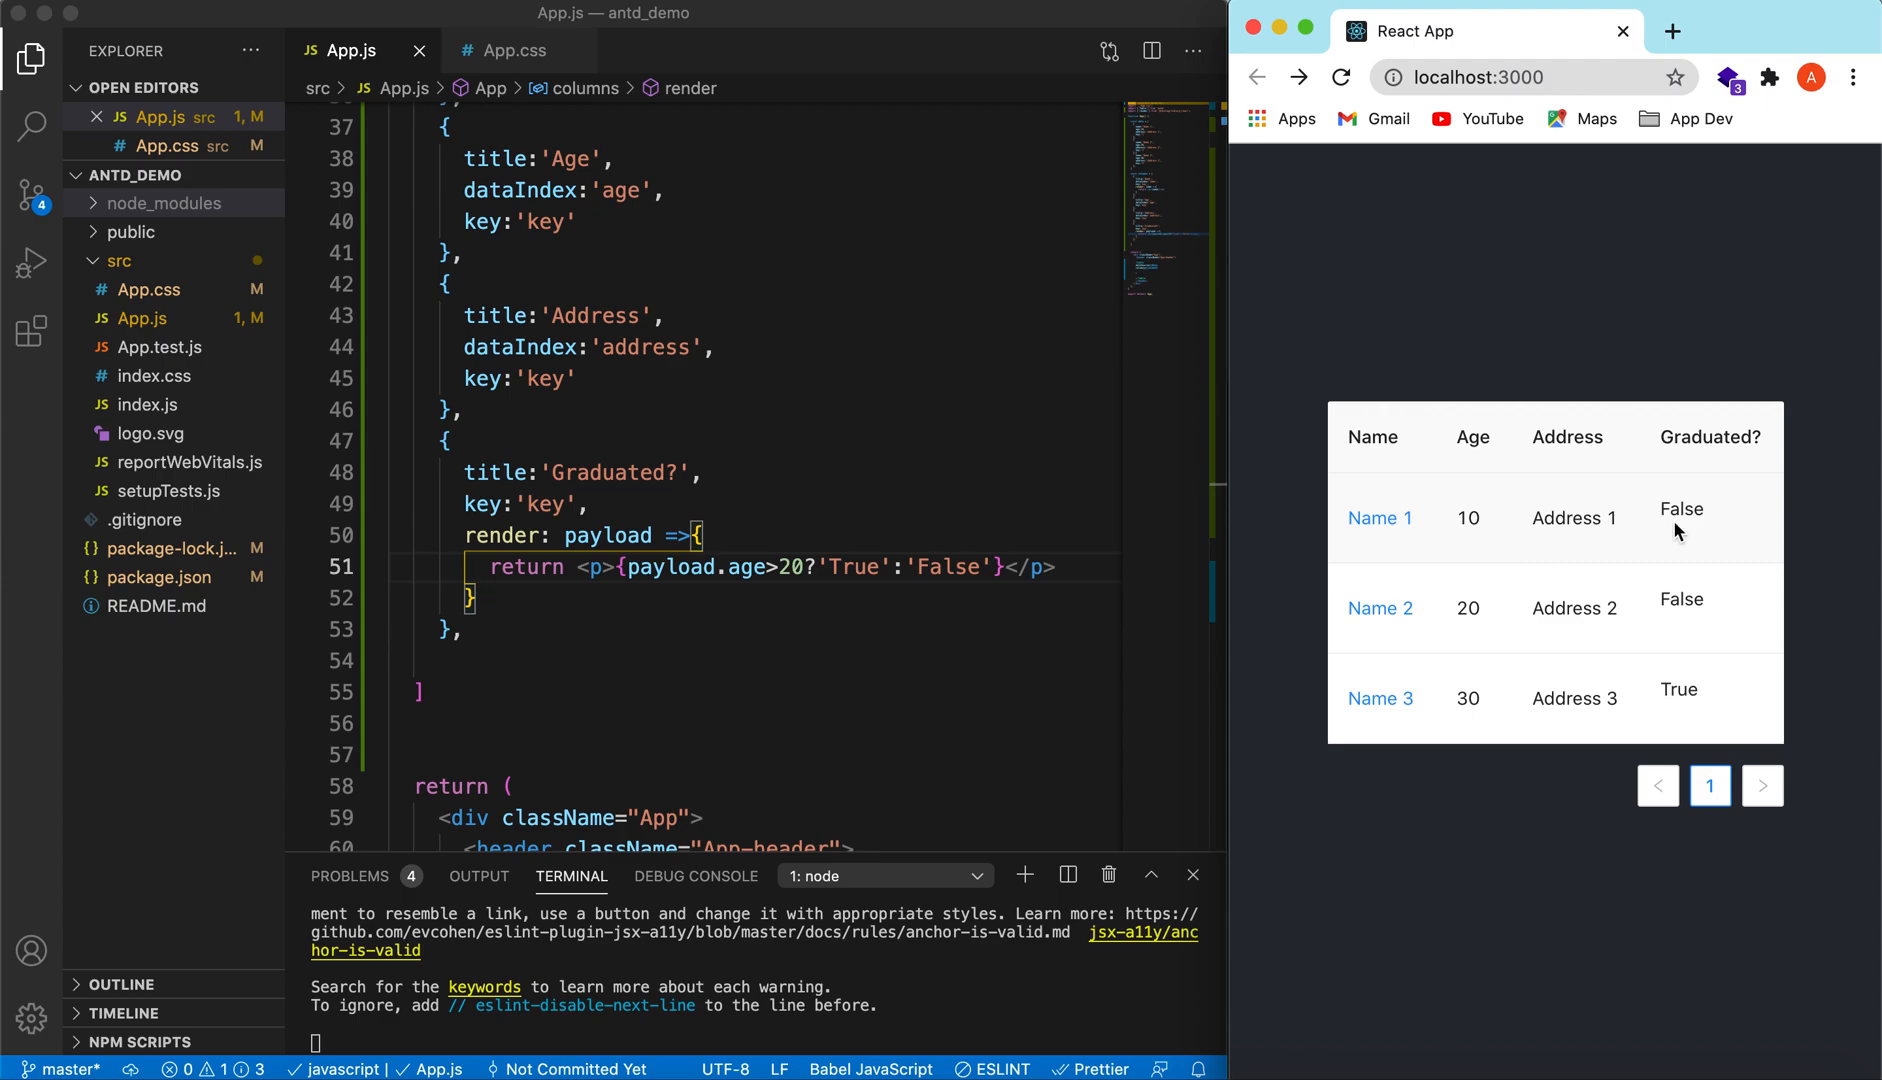
mouse_move(1378, 440)
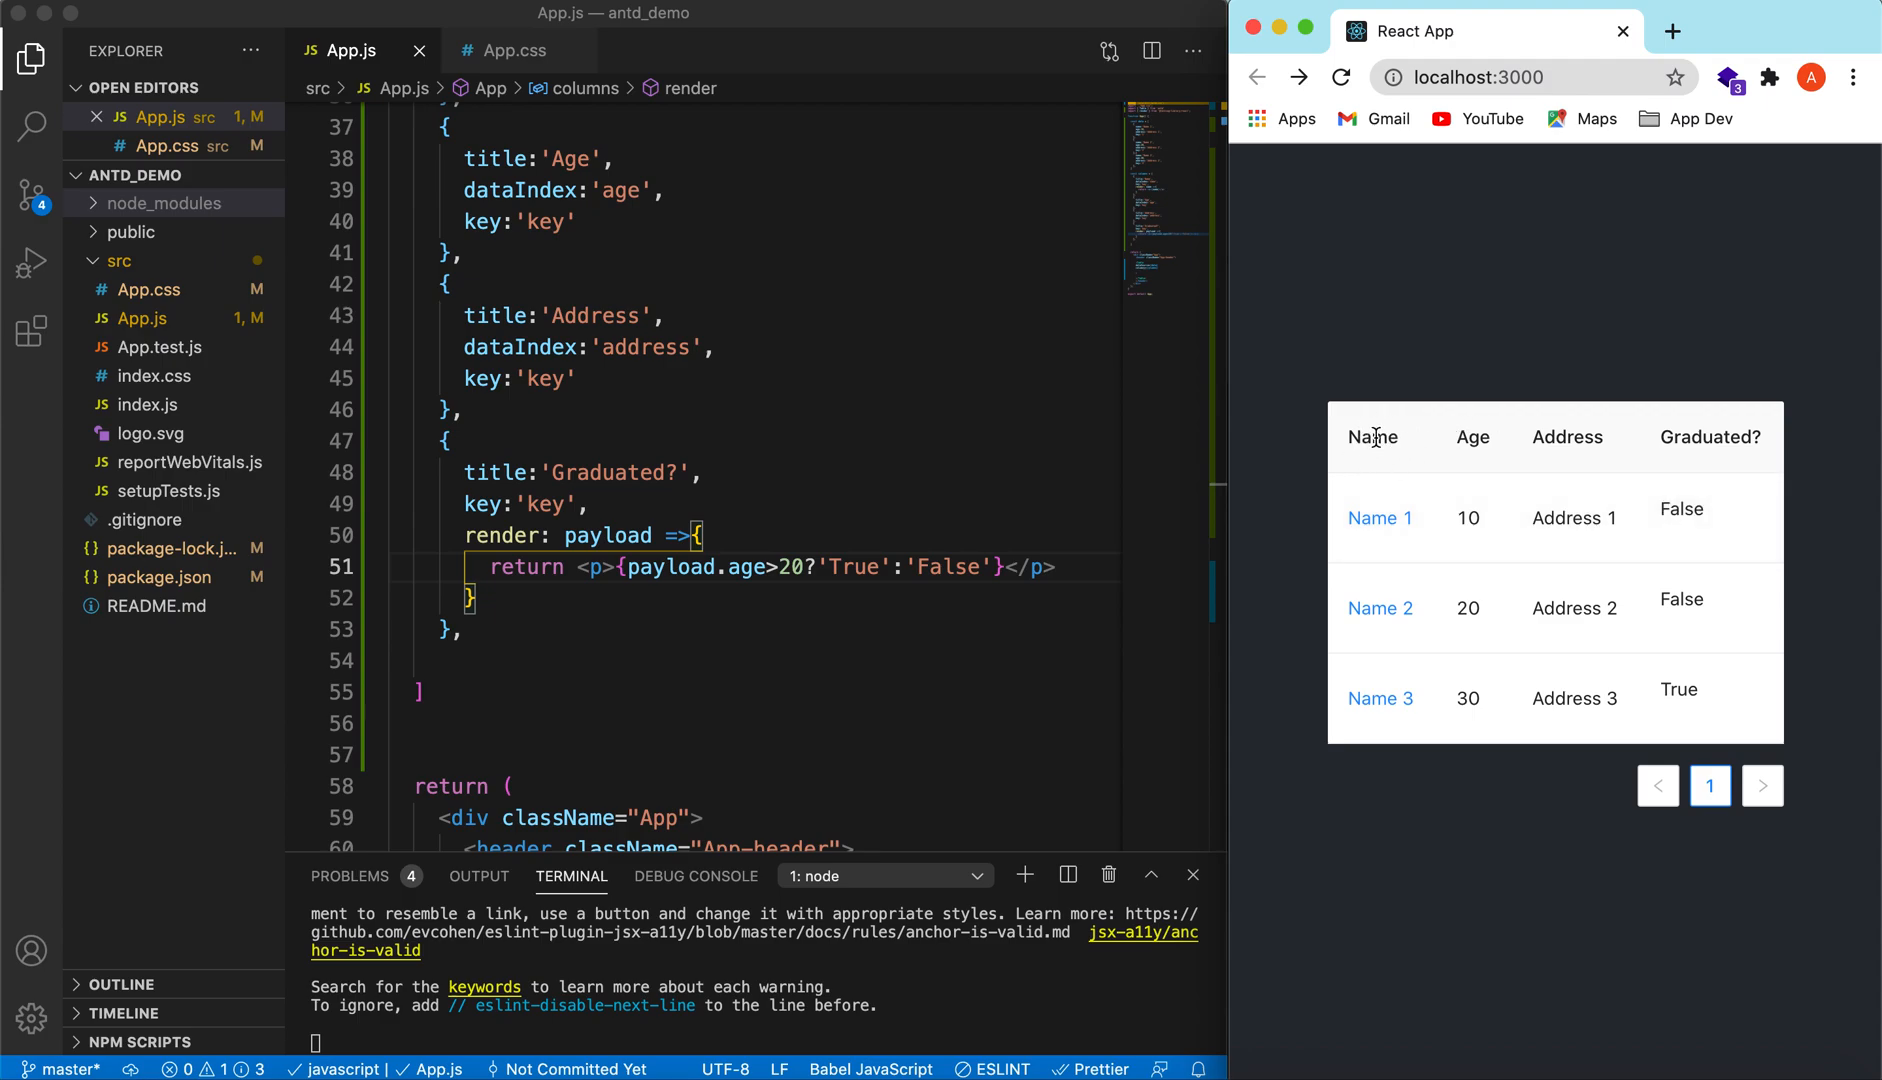
mouse_move(1474, 518)
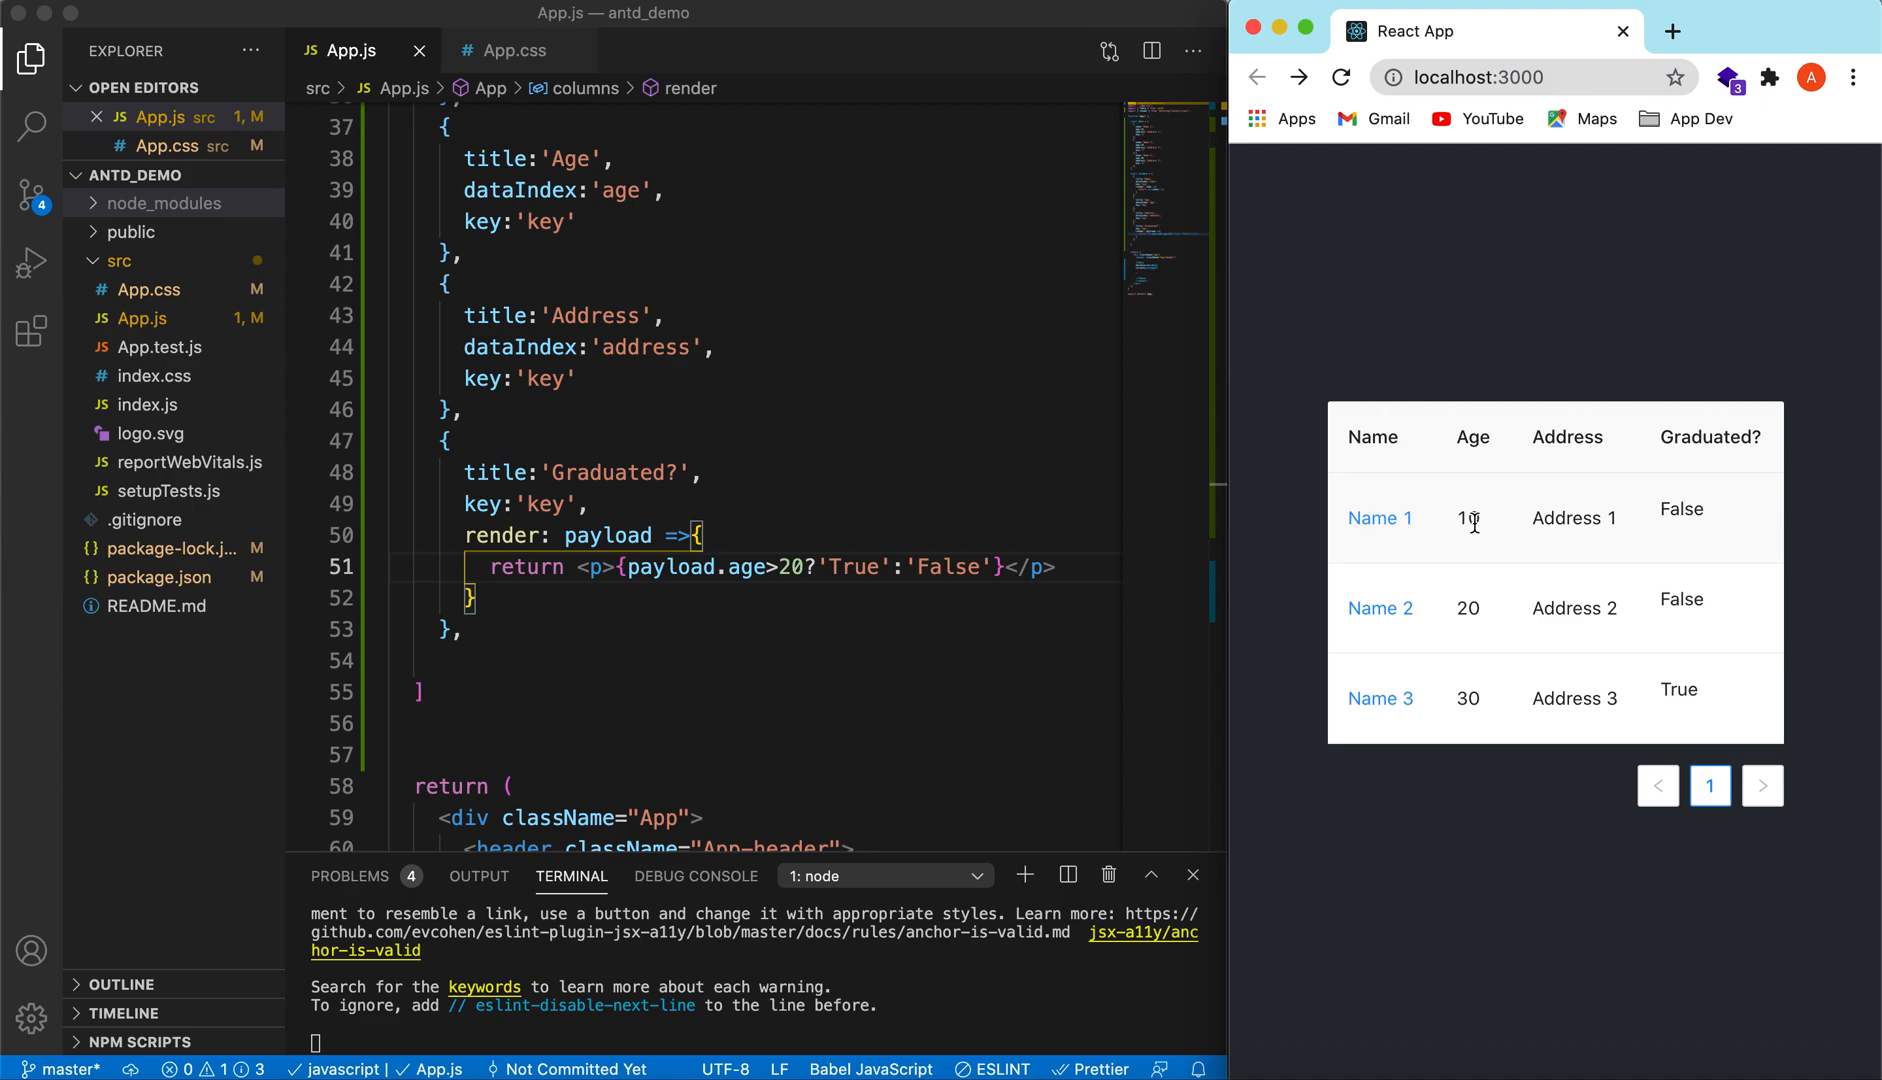
mouse_move(1476, 526)
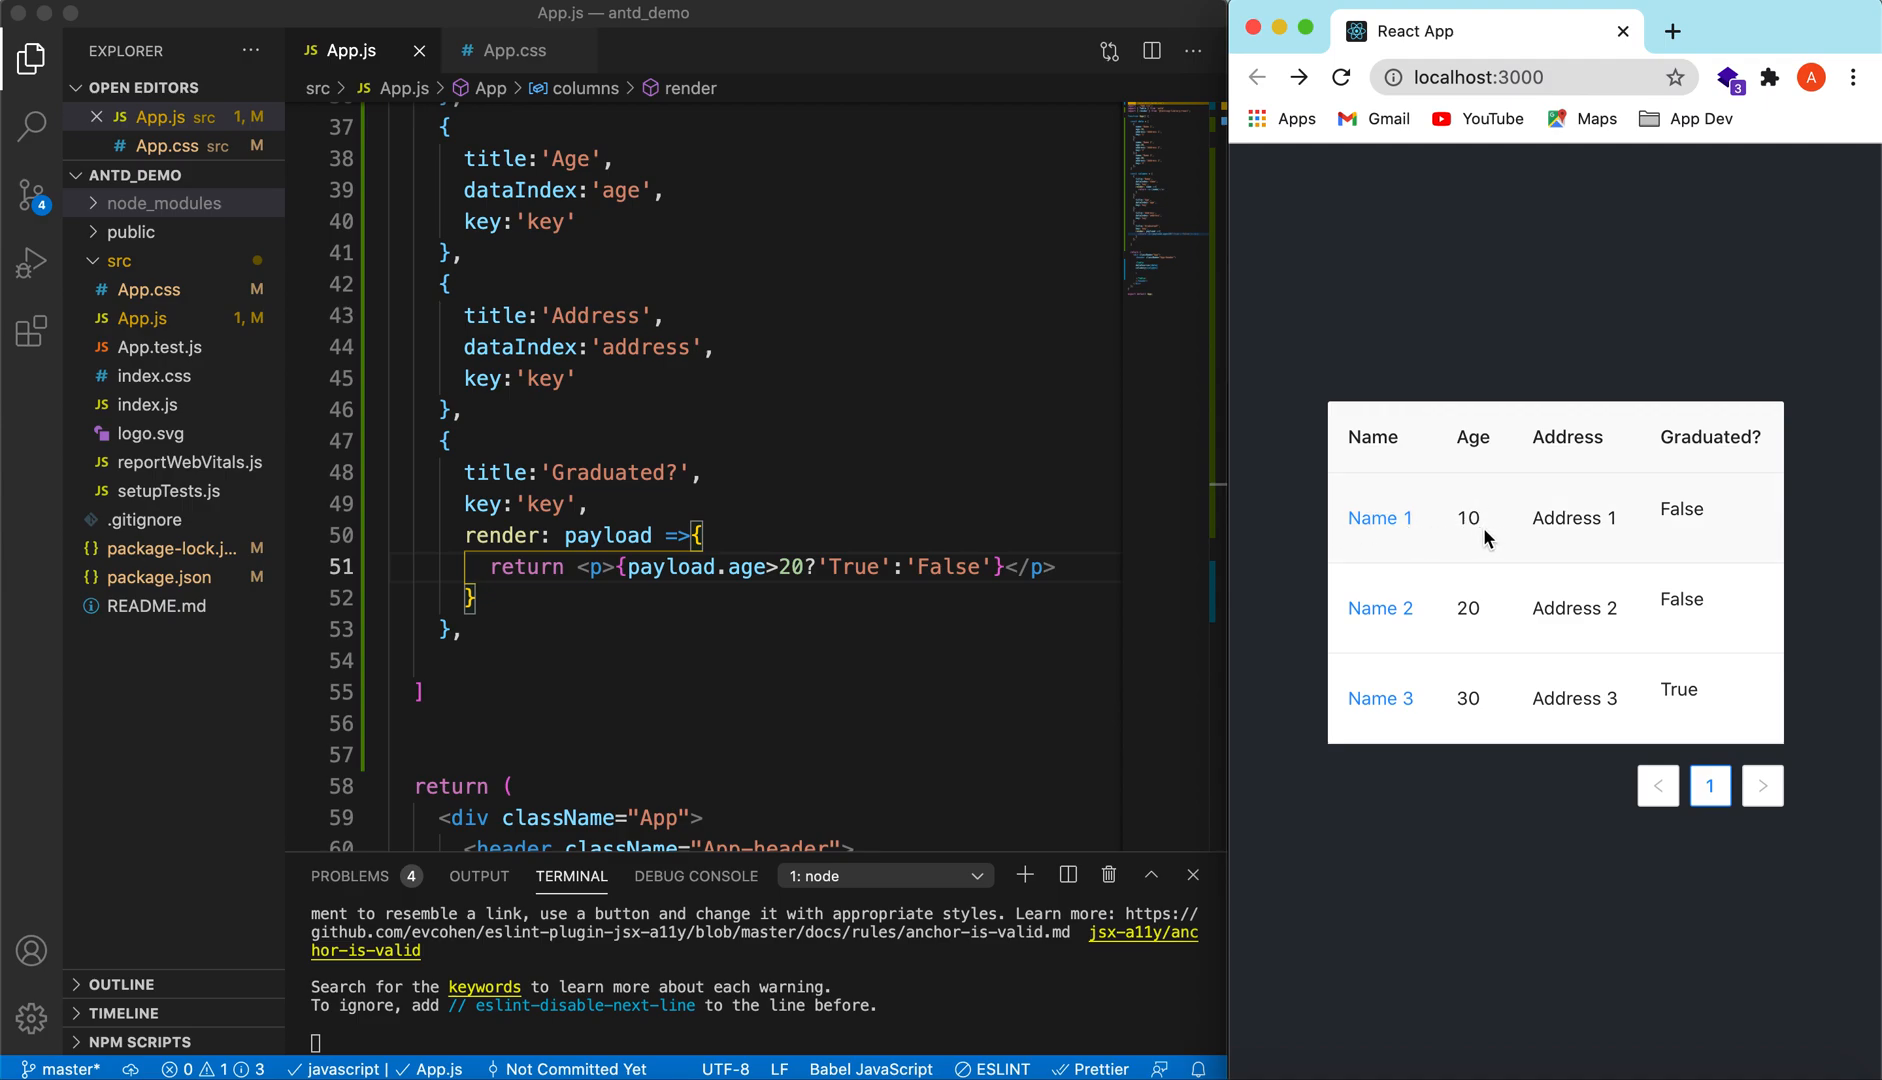
mouse_move(1666, 516)
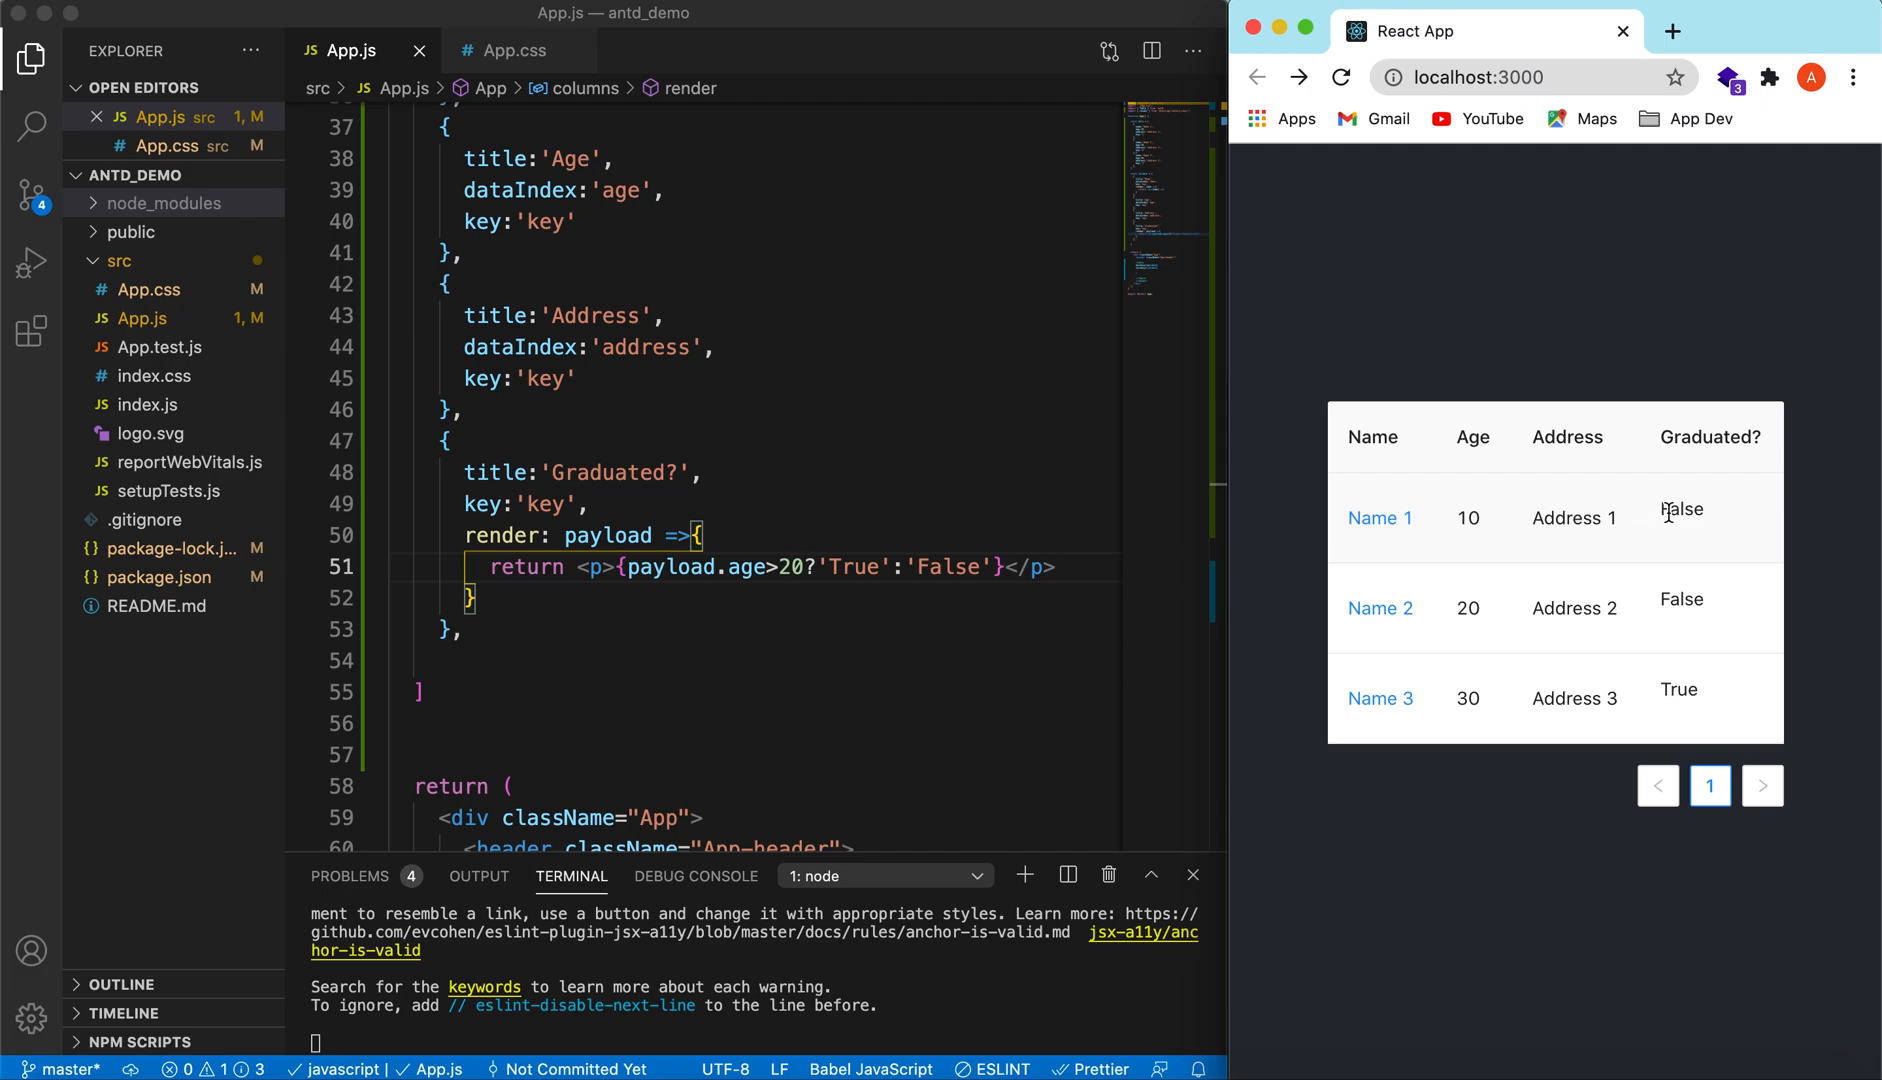
mouse_move(1788, 506)
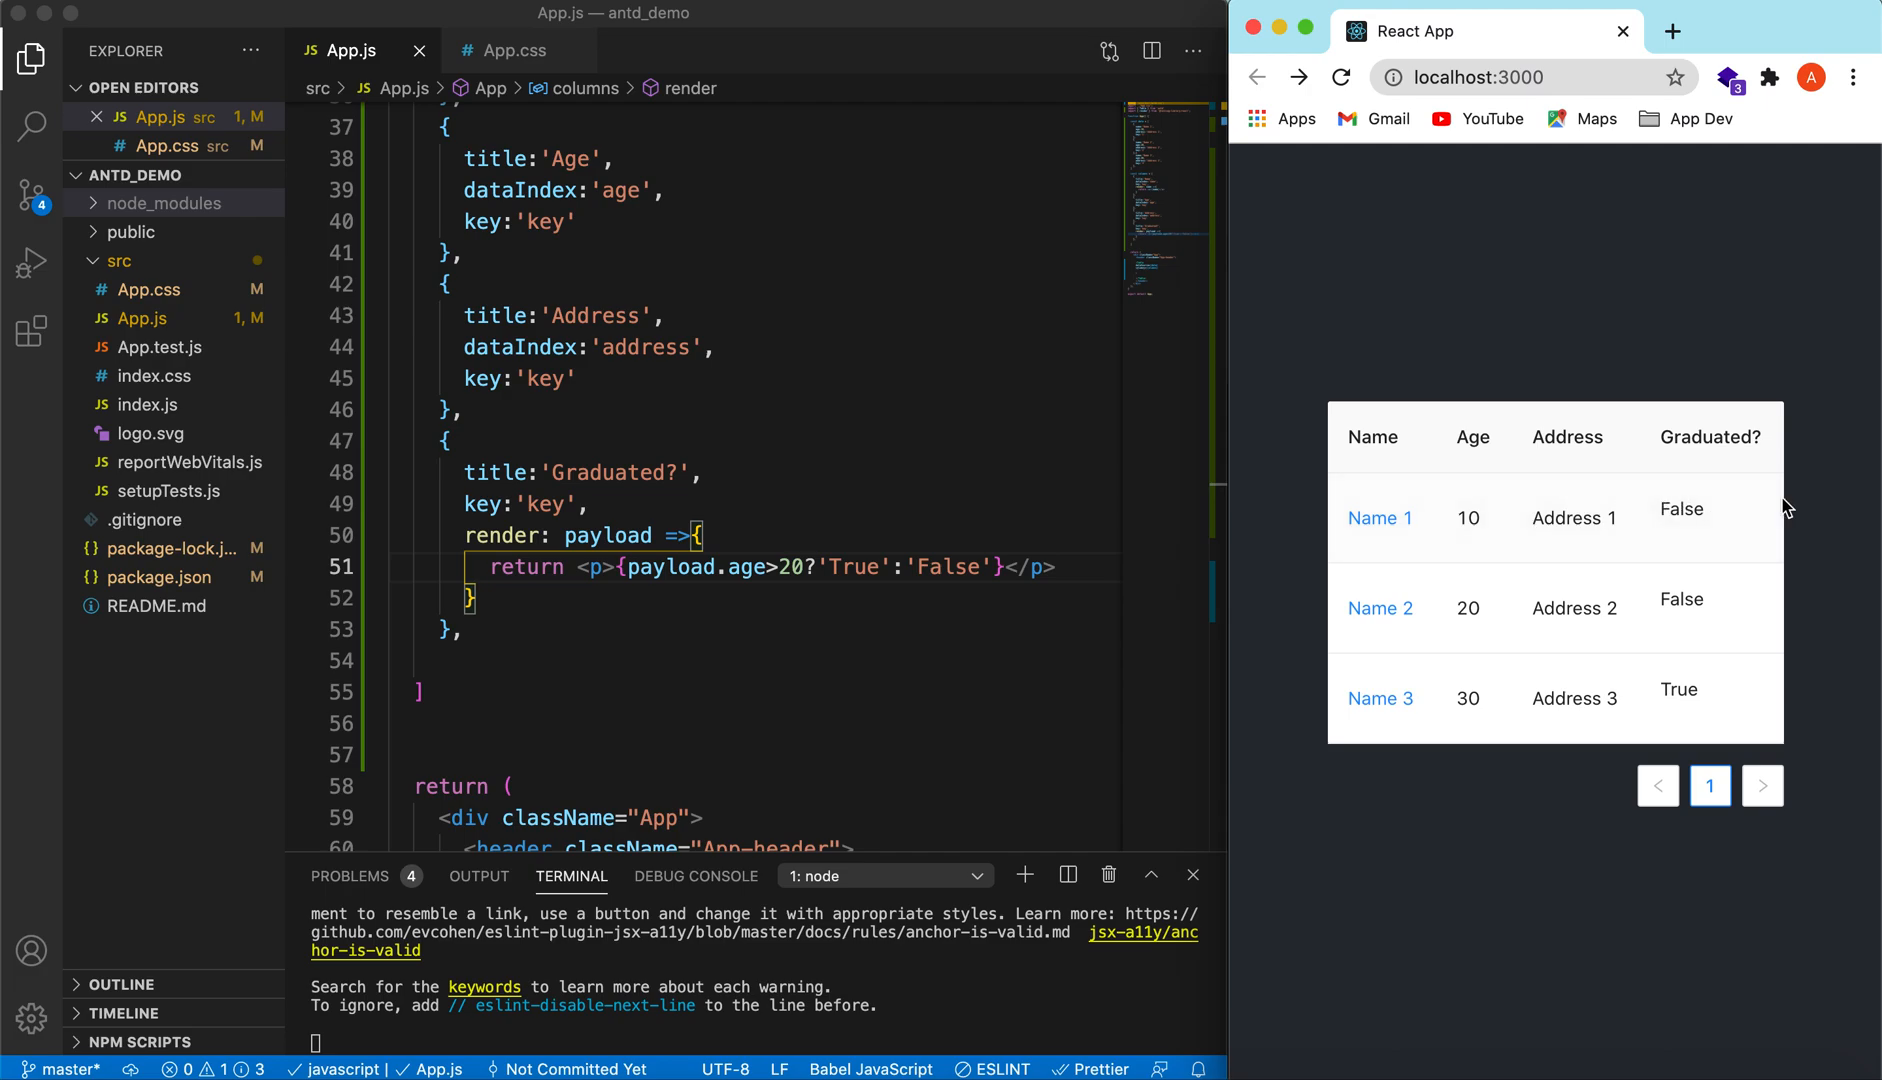
mouse_move(1624, 538)
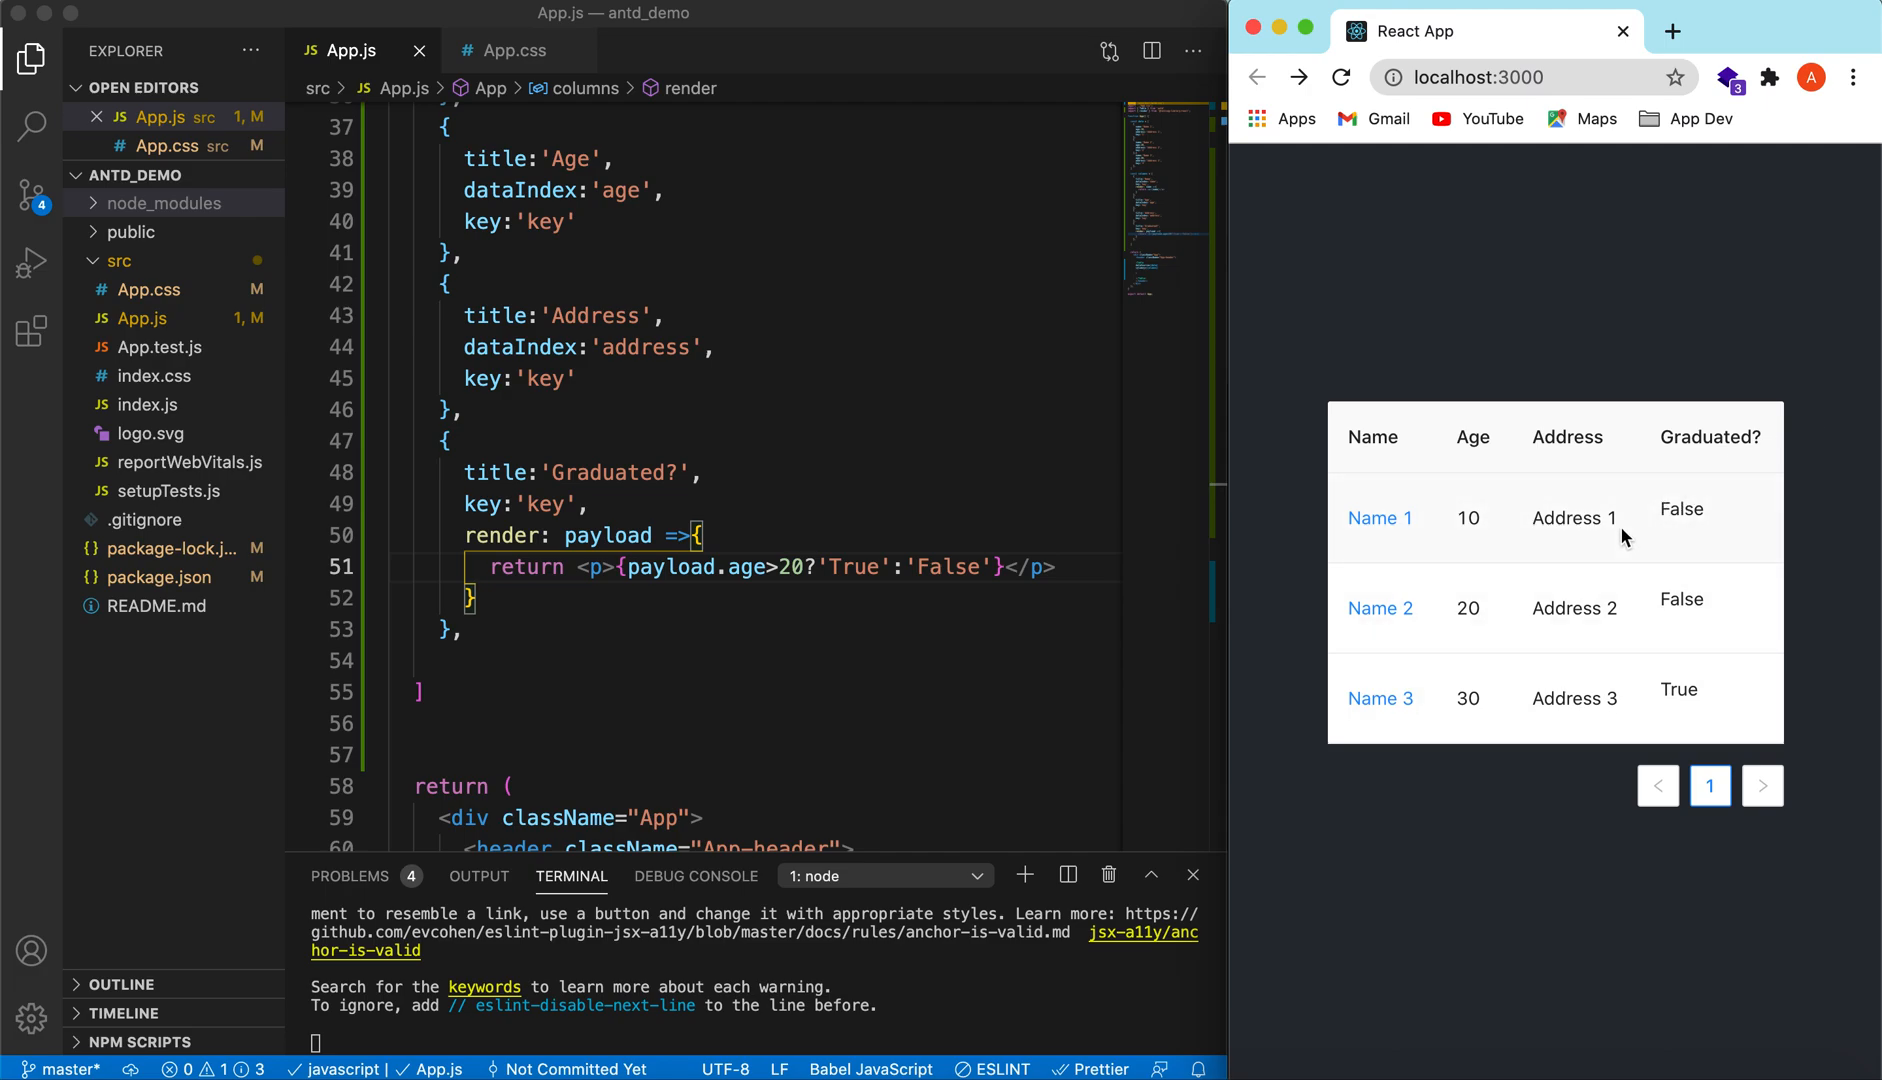
Step: Add sorter: (a,b) => a.age - b.age to the Age column and save
scroll("up", 3)
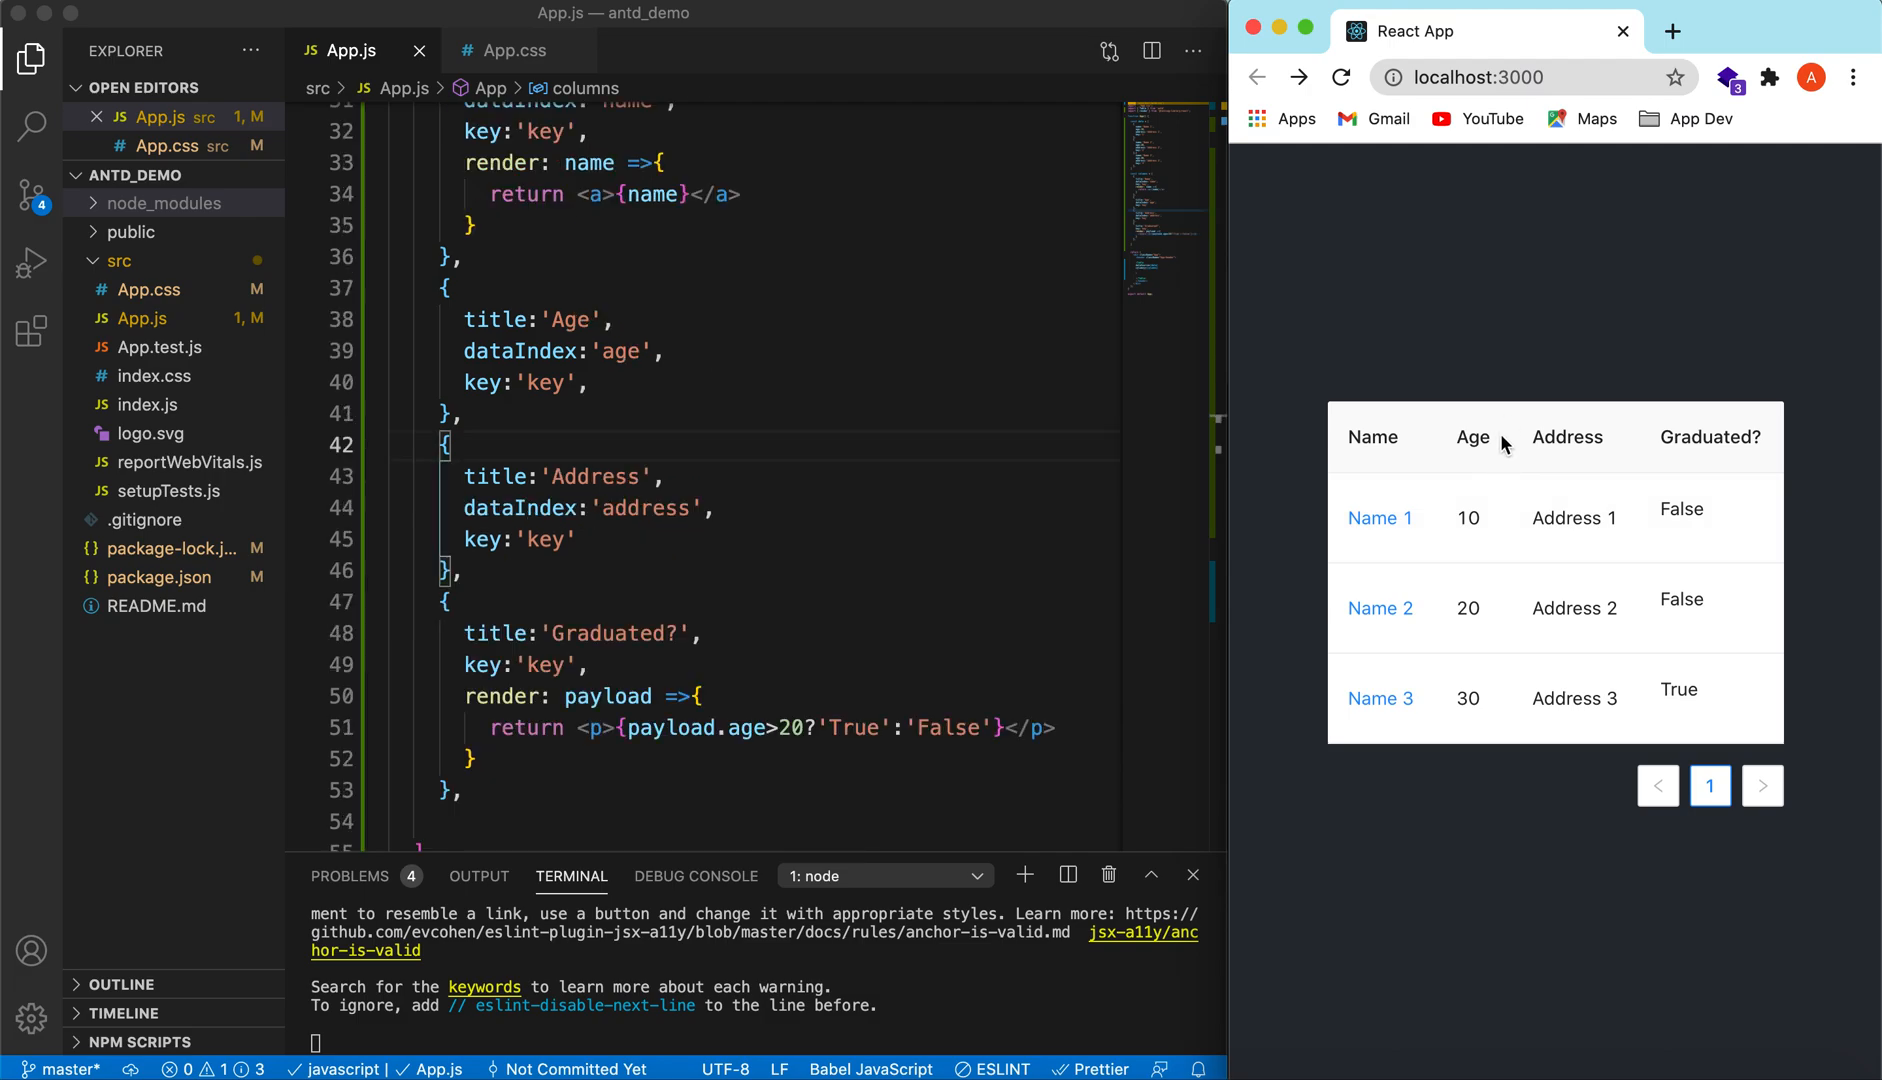
mouse_move(1386, 438)
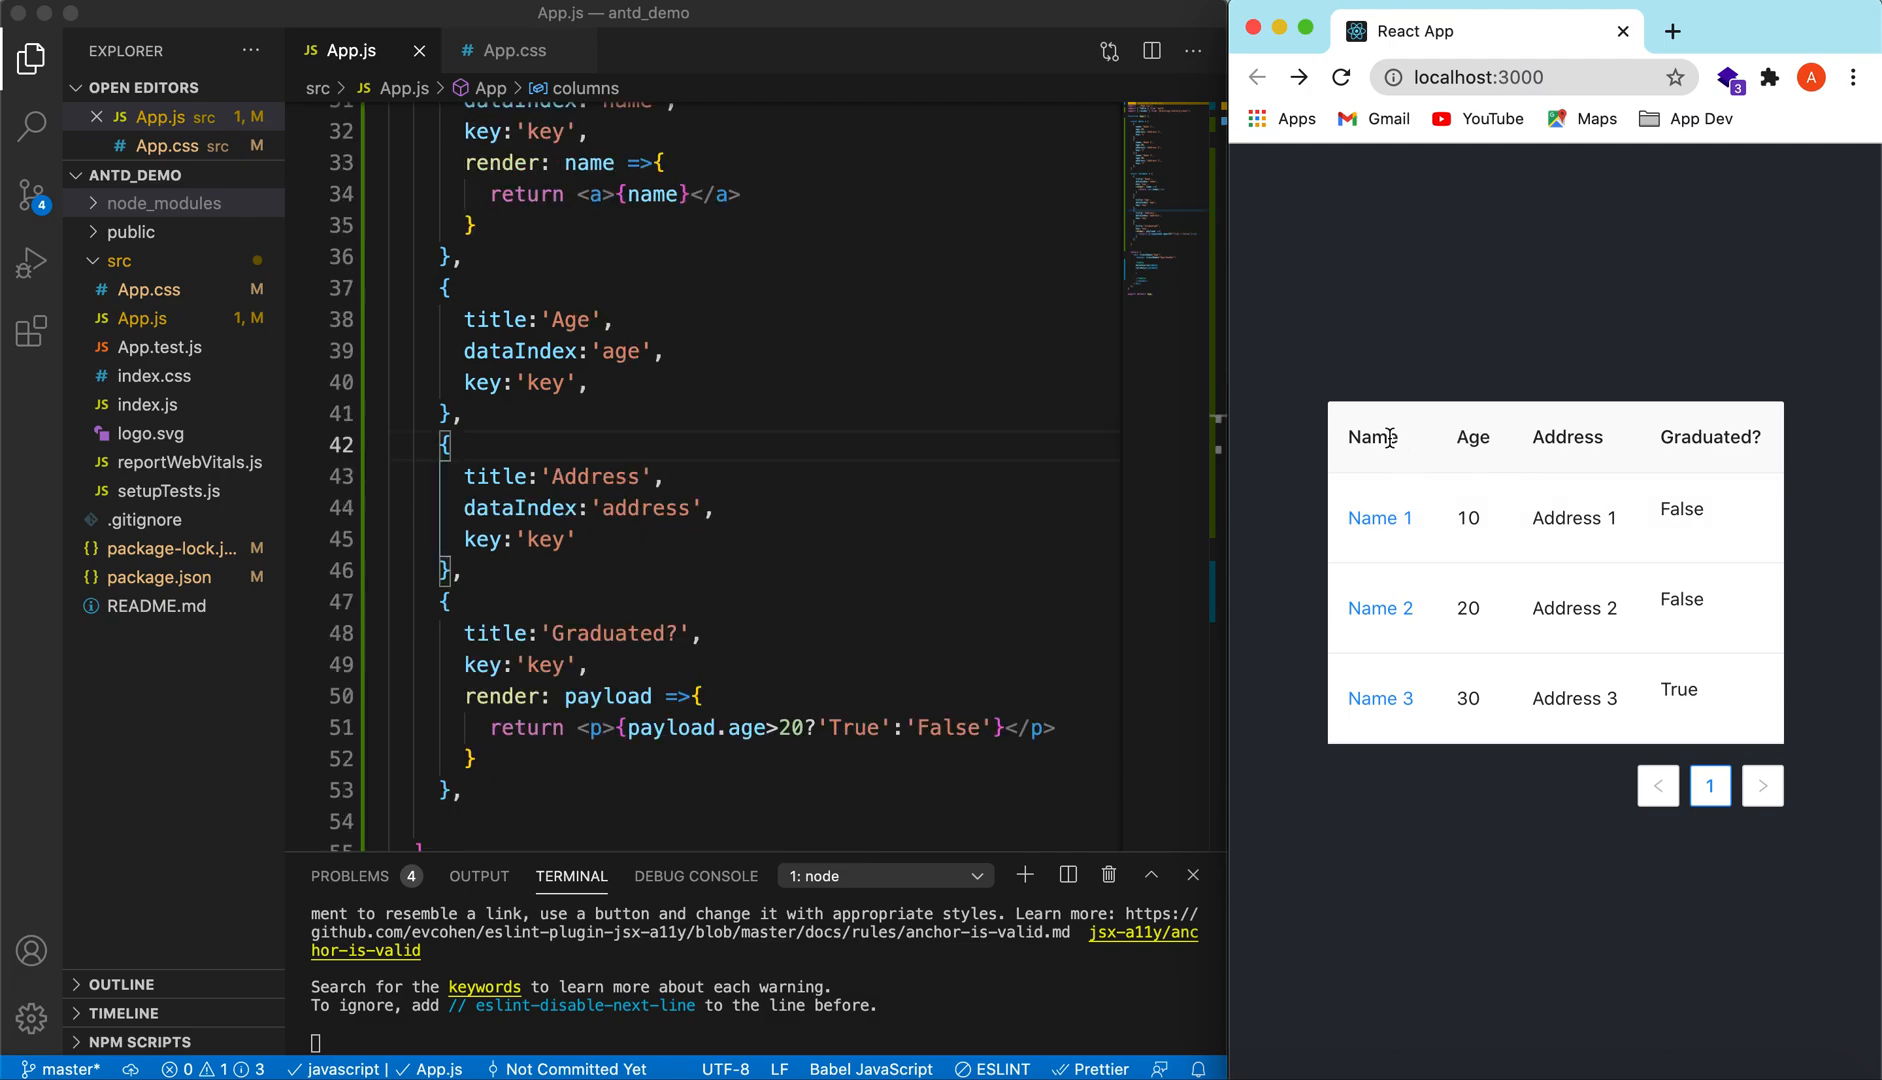
mouse_move(1496, 460)
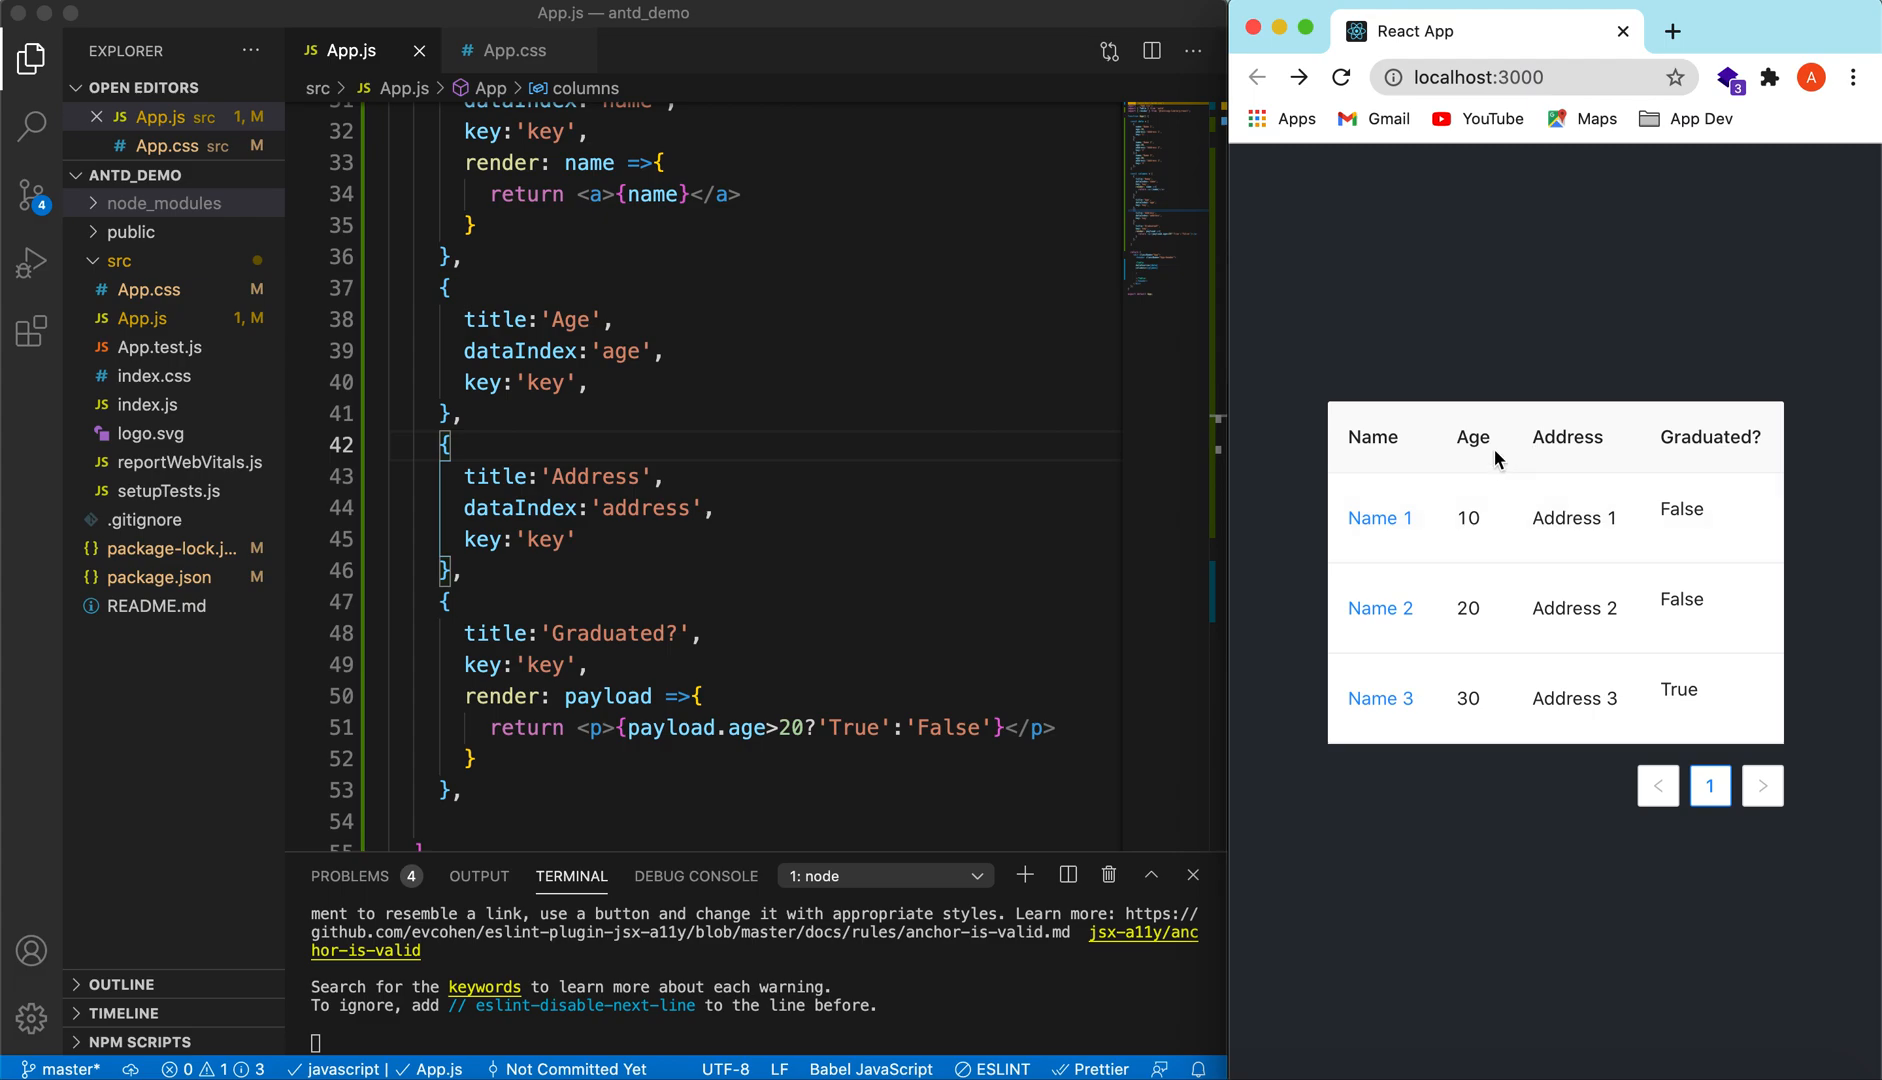
mouse_move(670, 382)
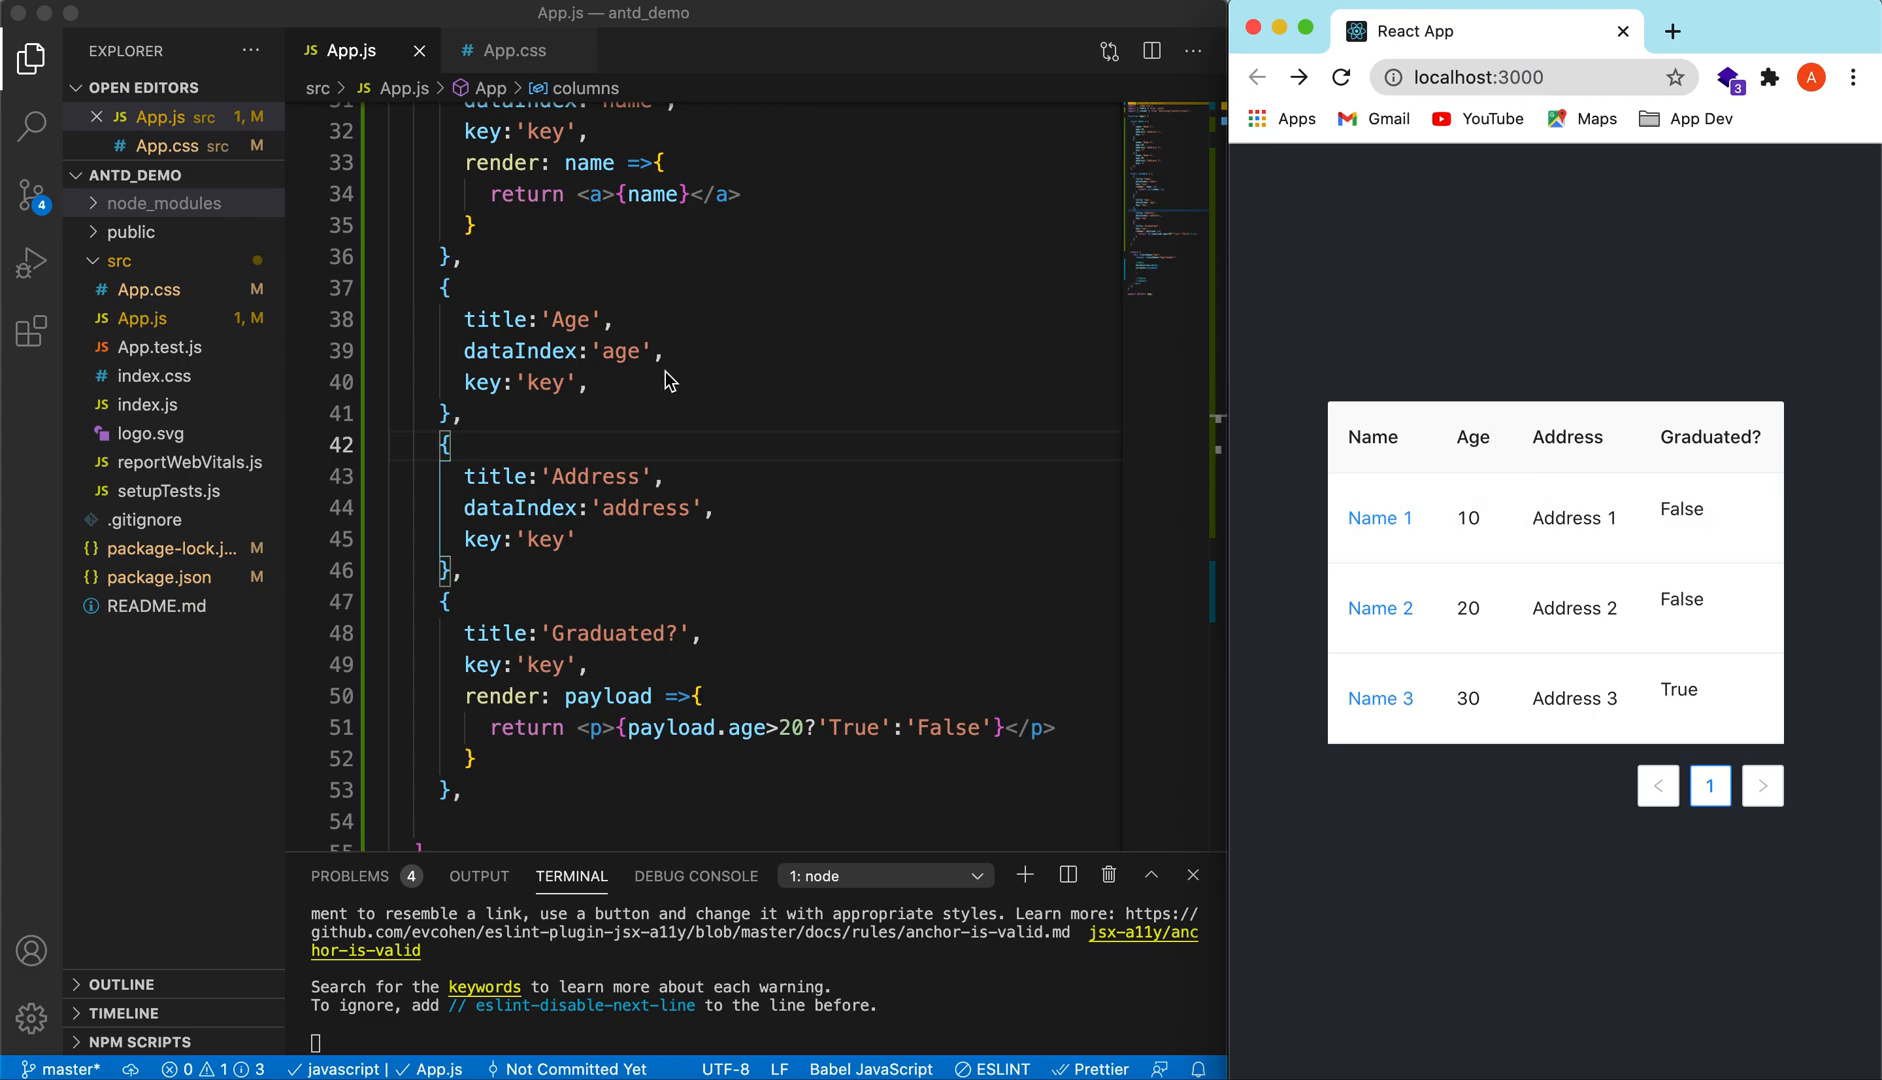
type("so")
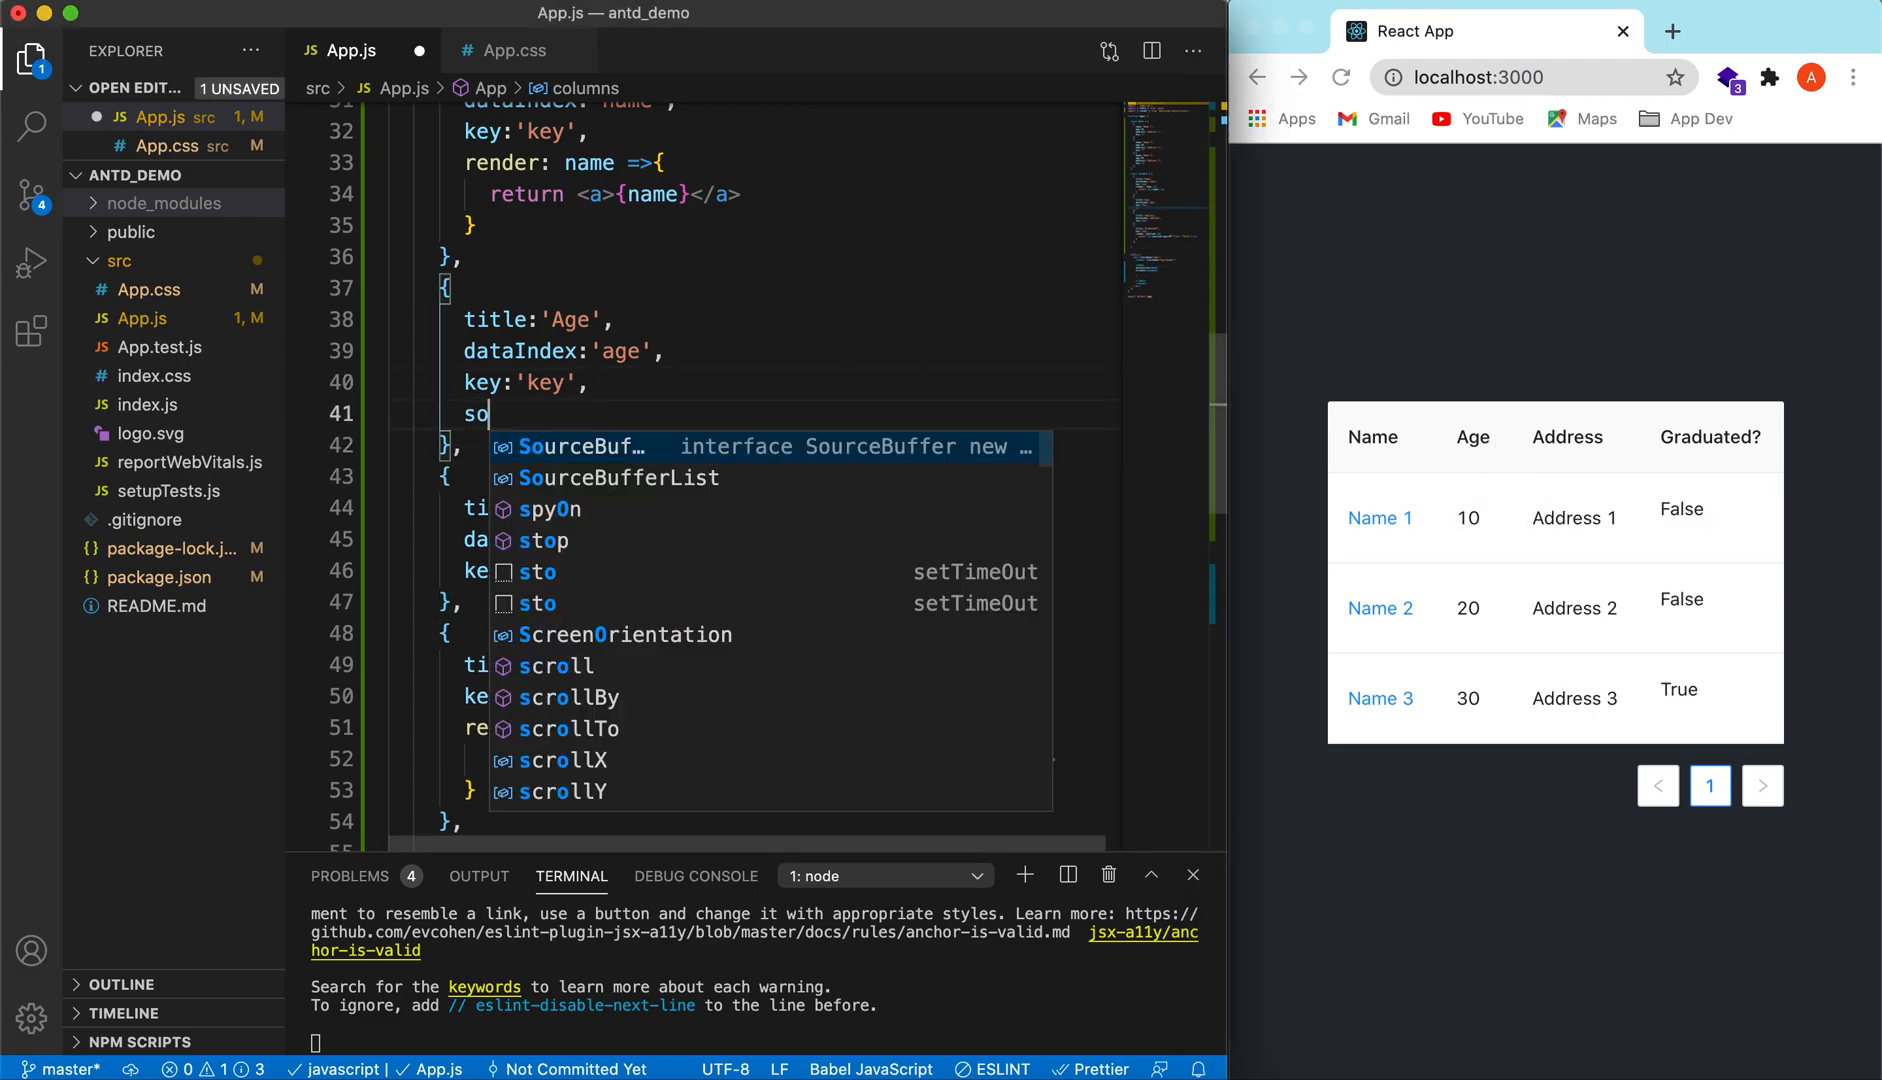
type("rter")
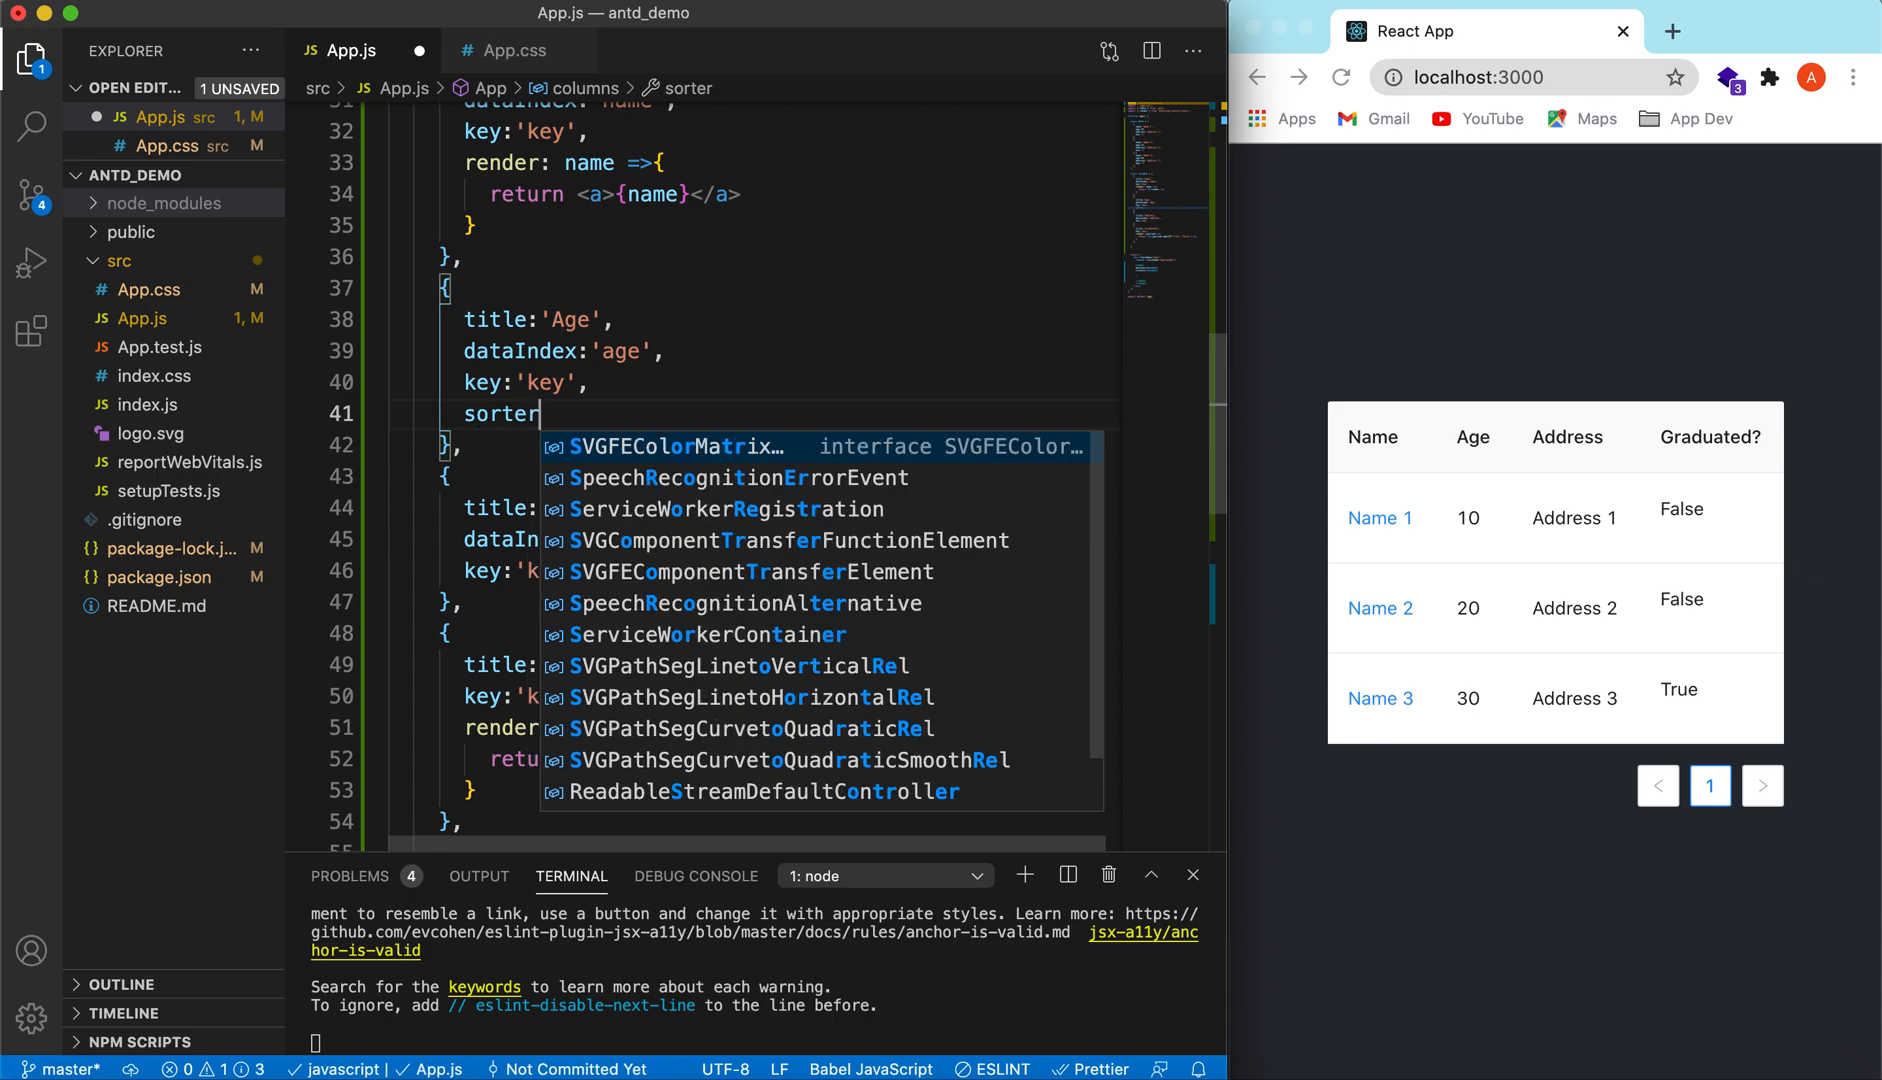
type(": (a")
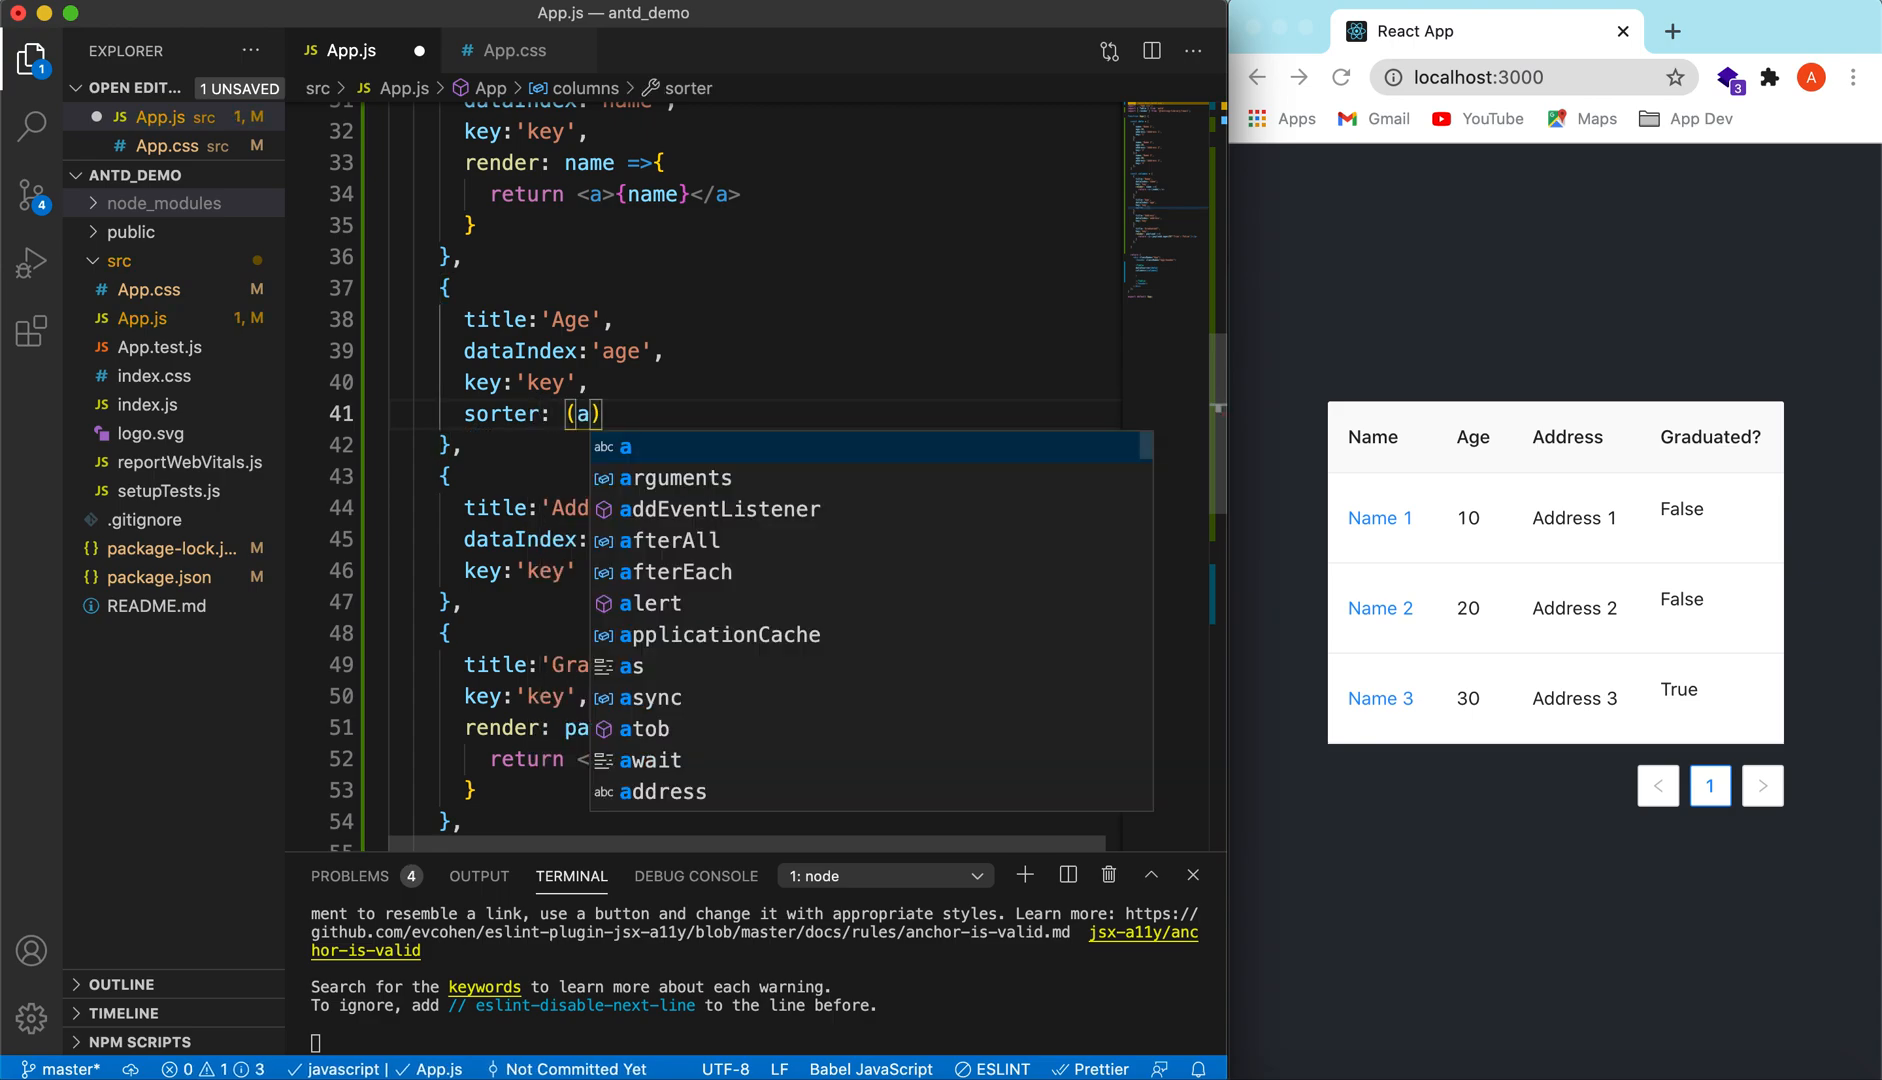
type(",b")
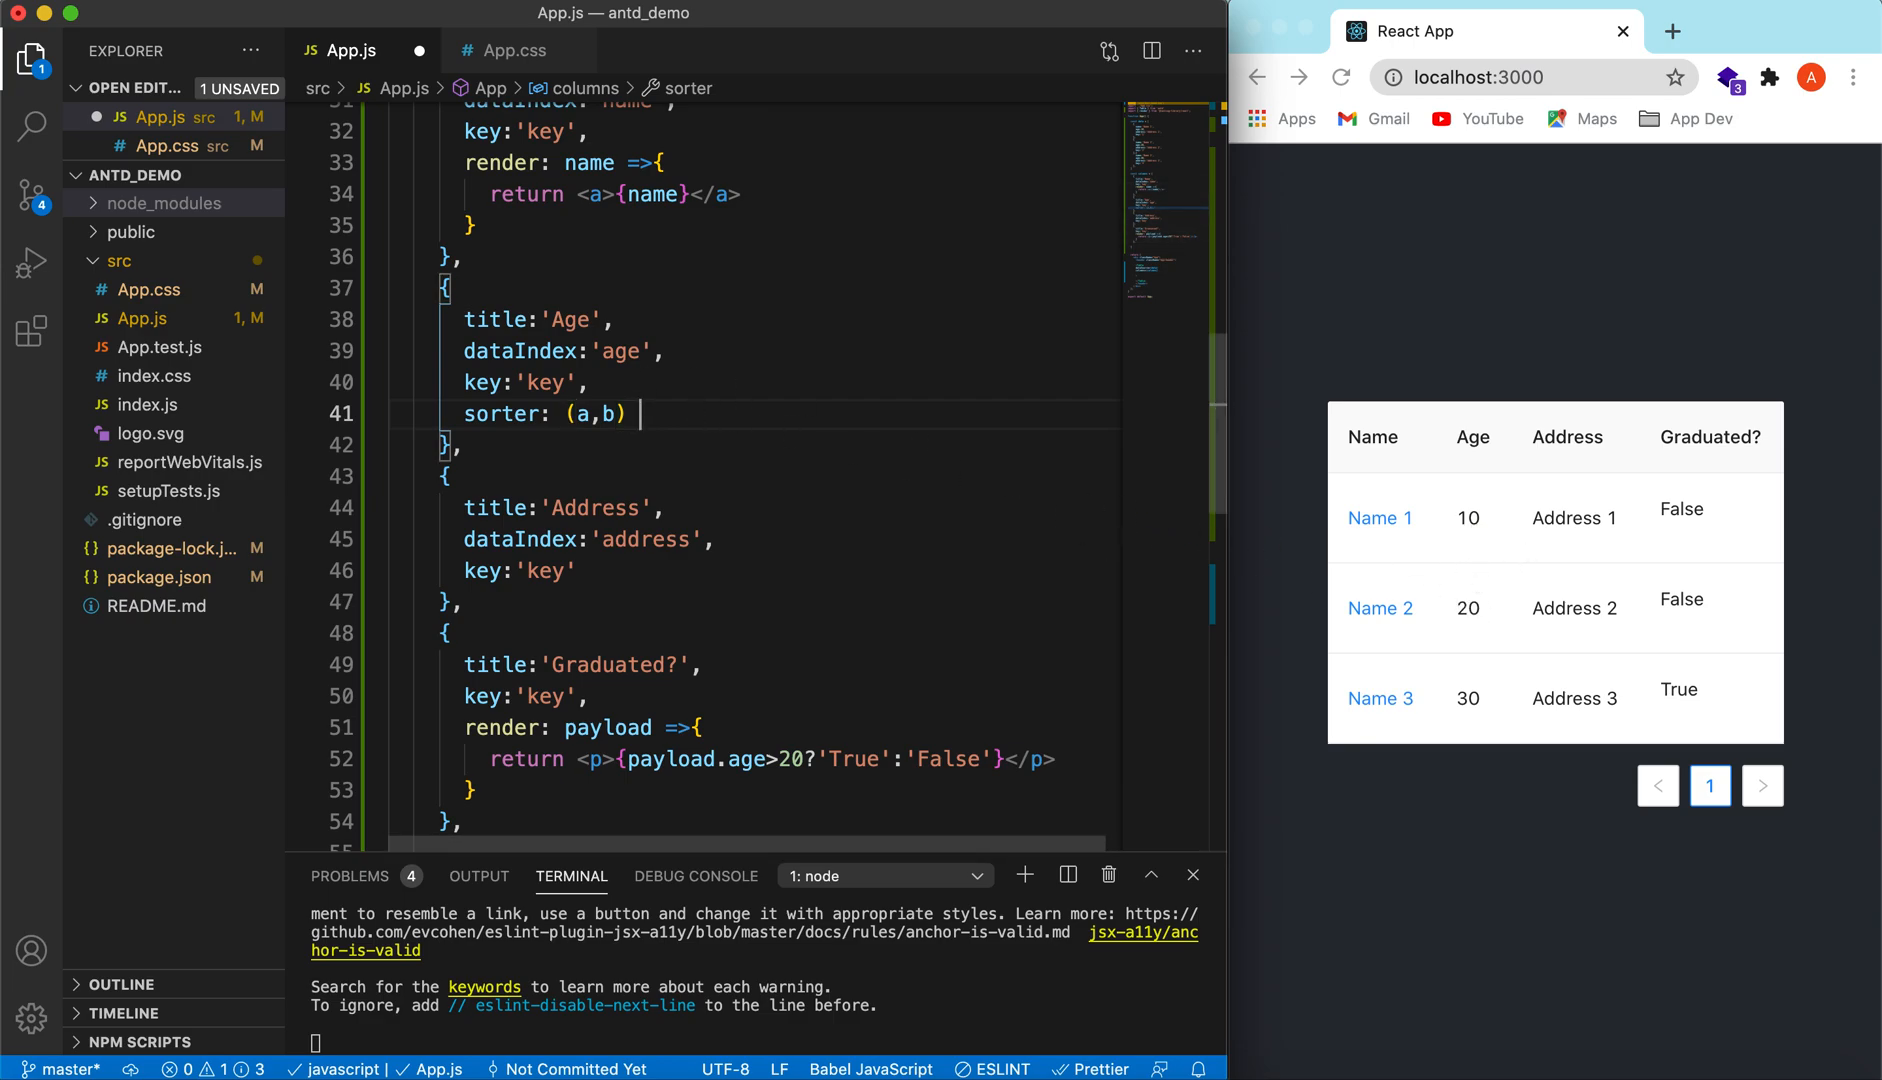
type("=> a")
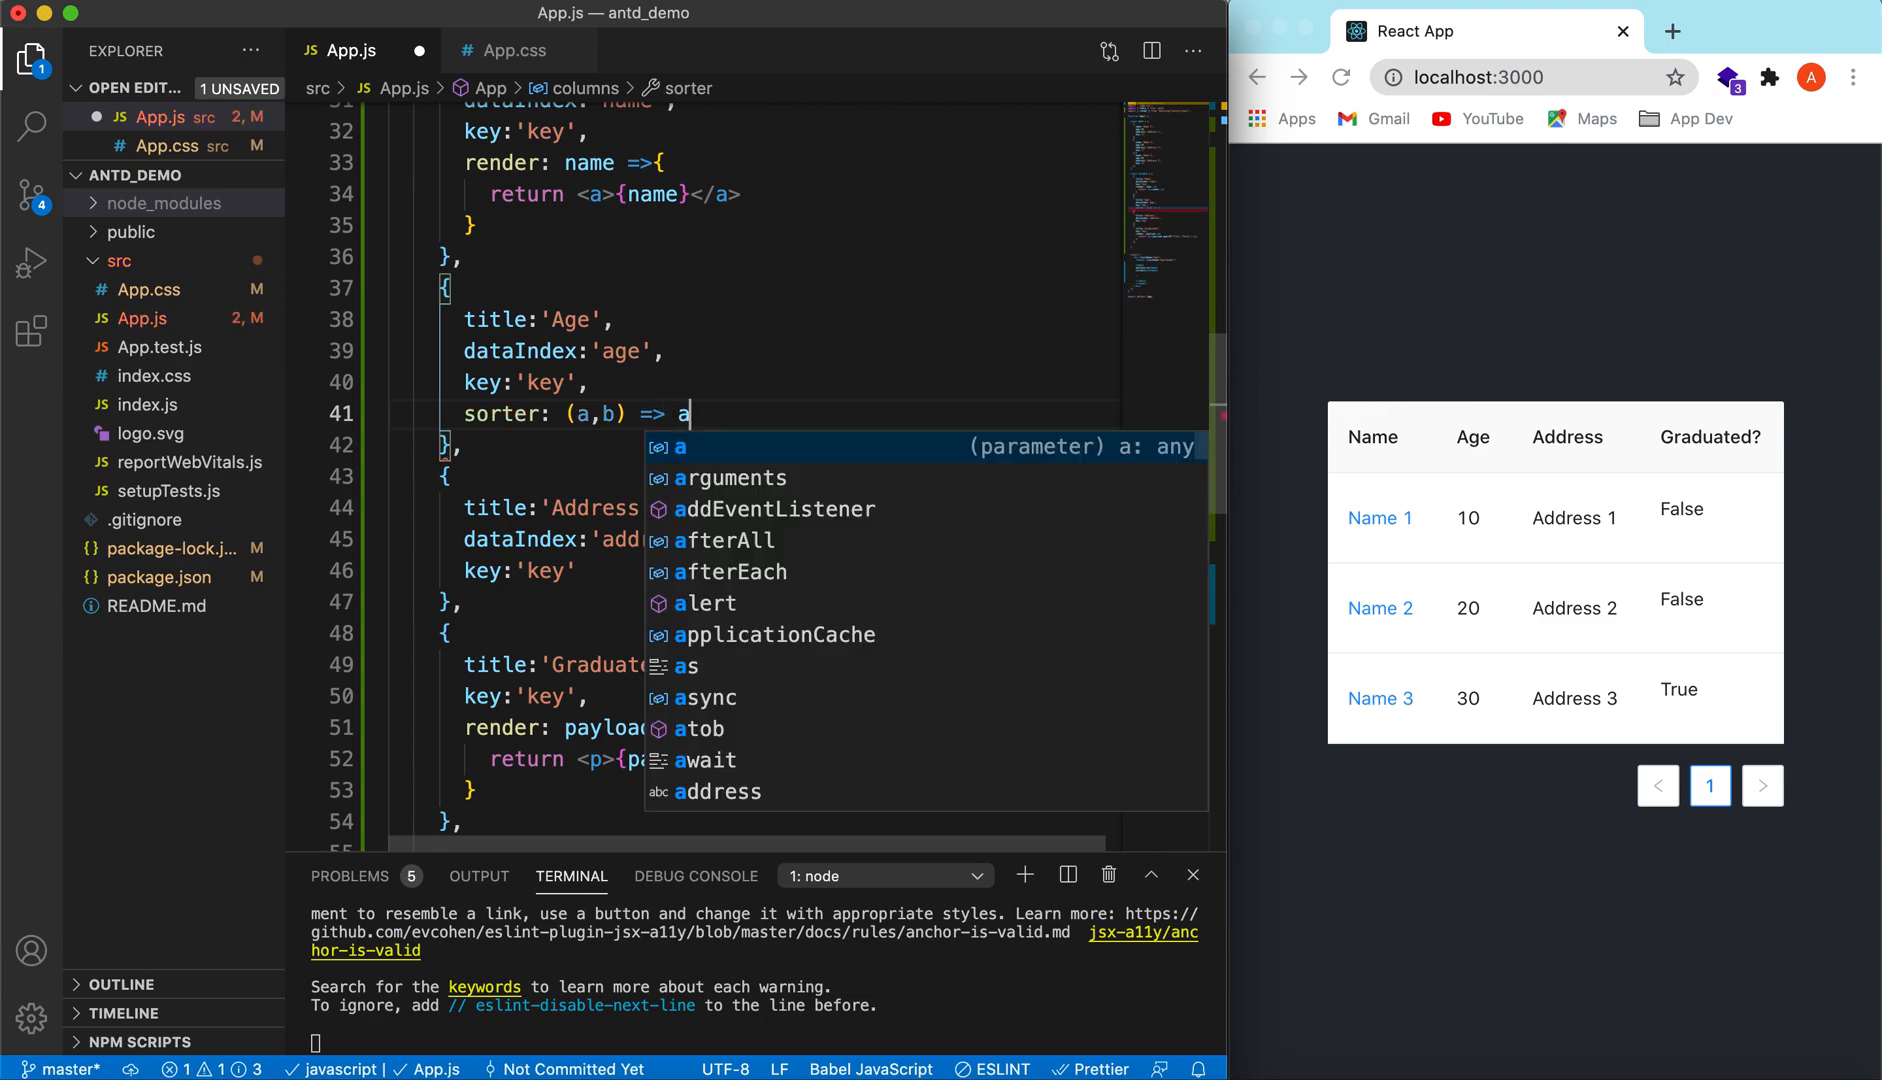
type(".b - a")
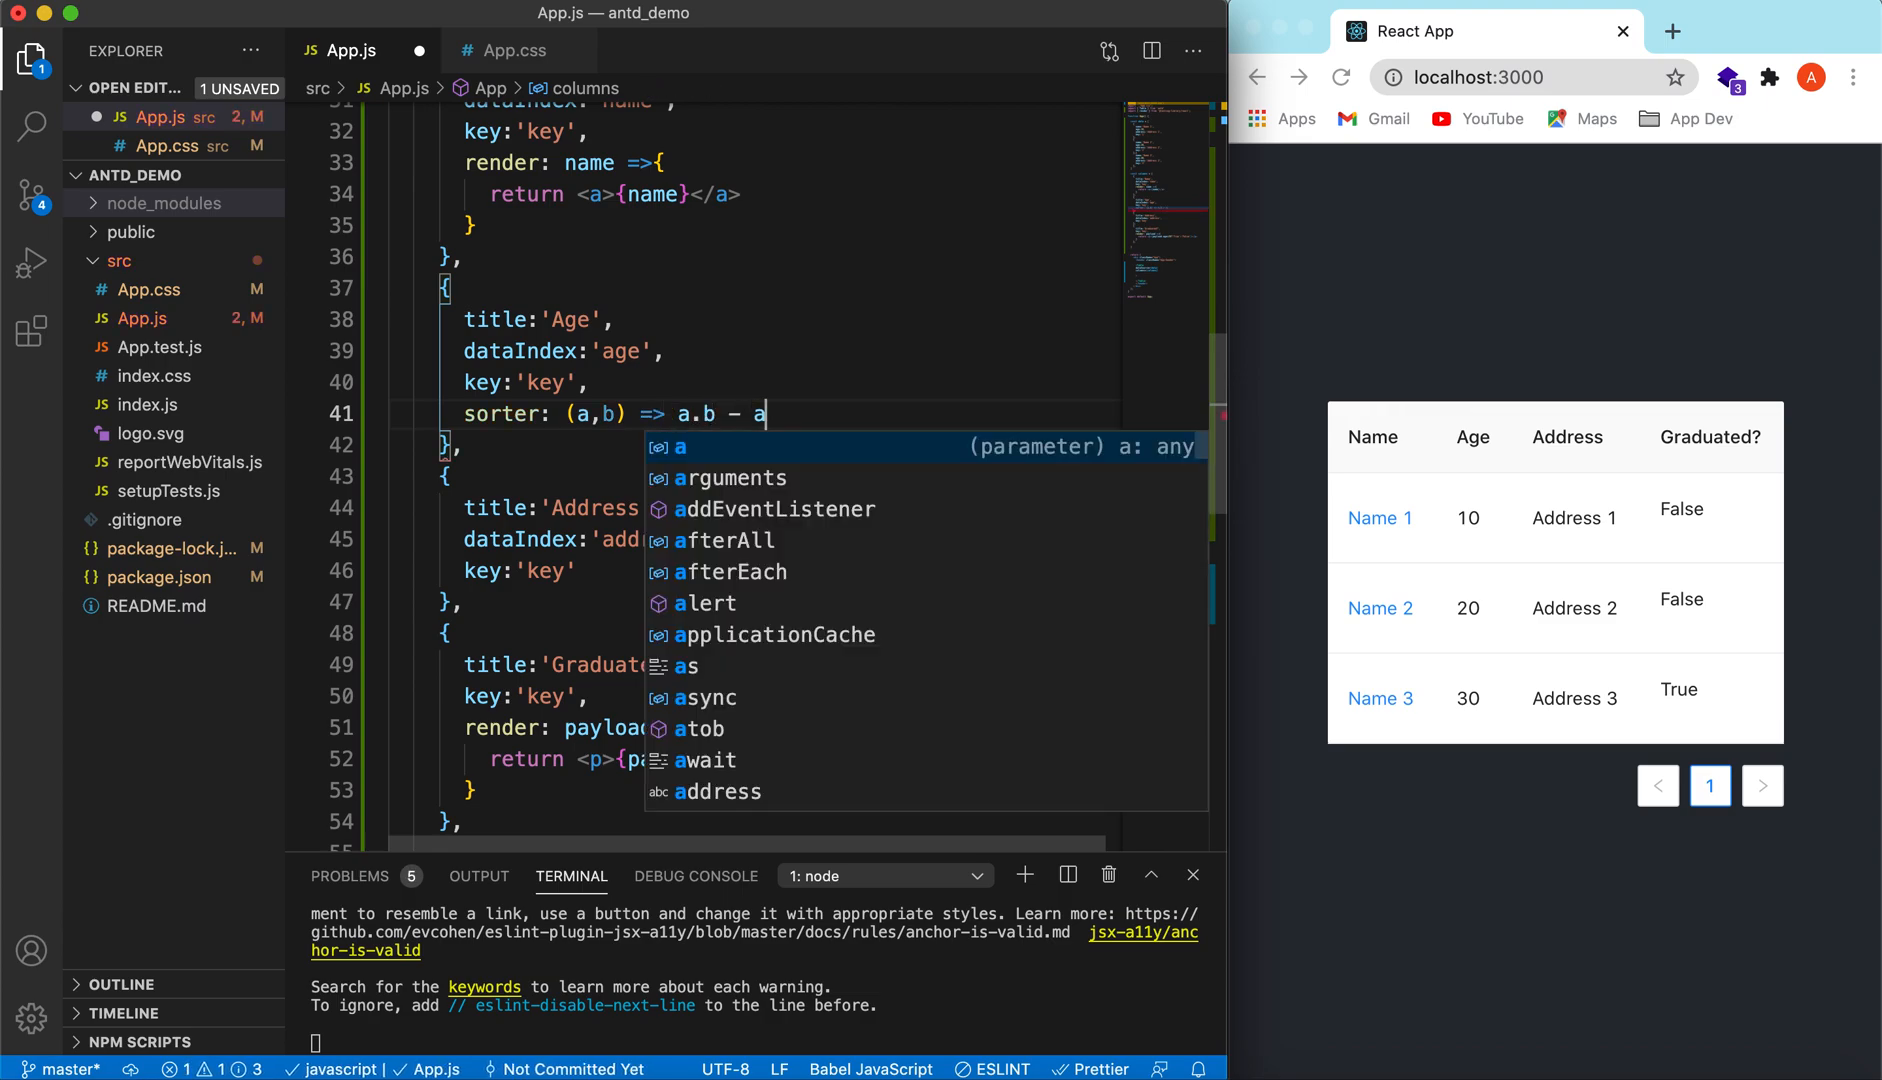
type("b.")
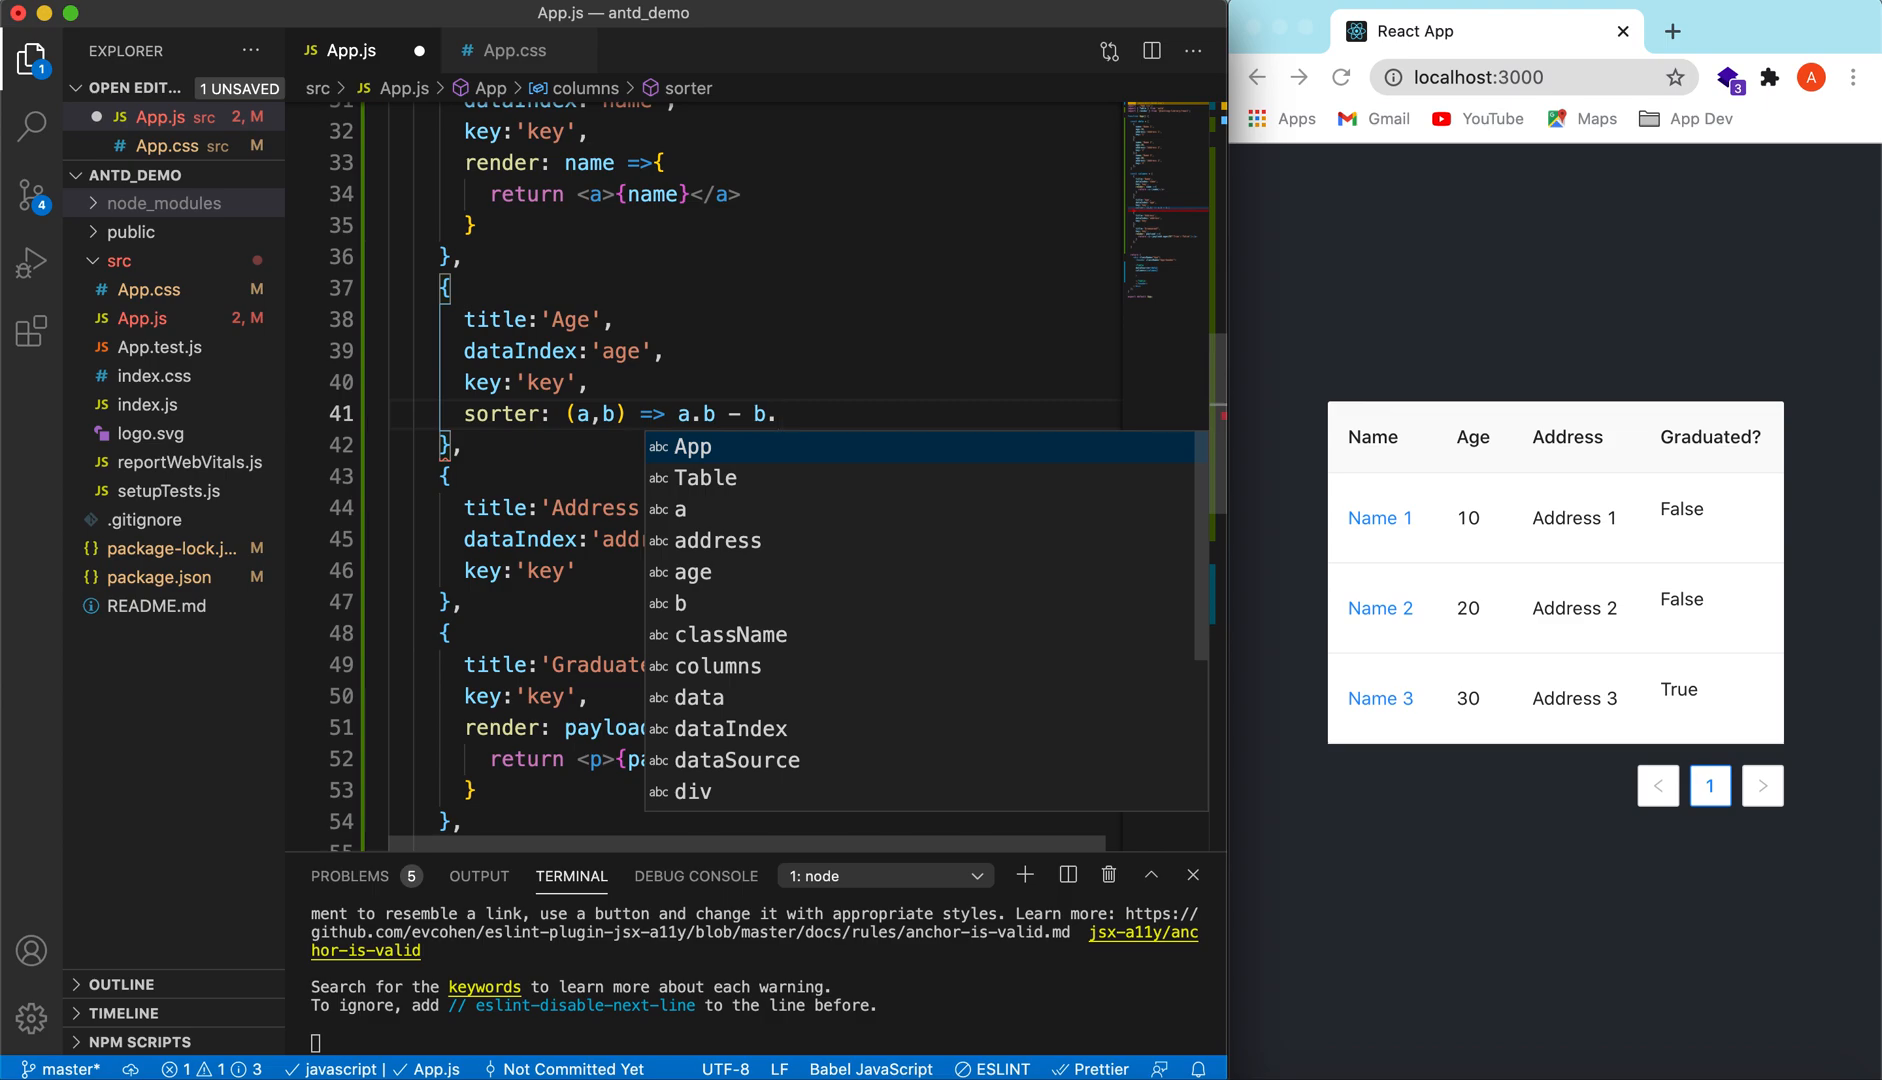
type("age")
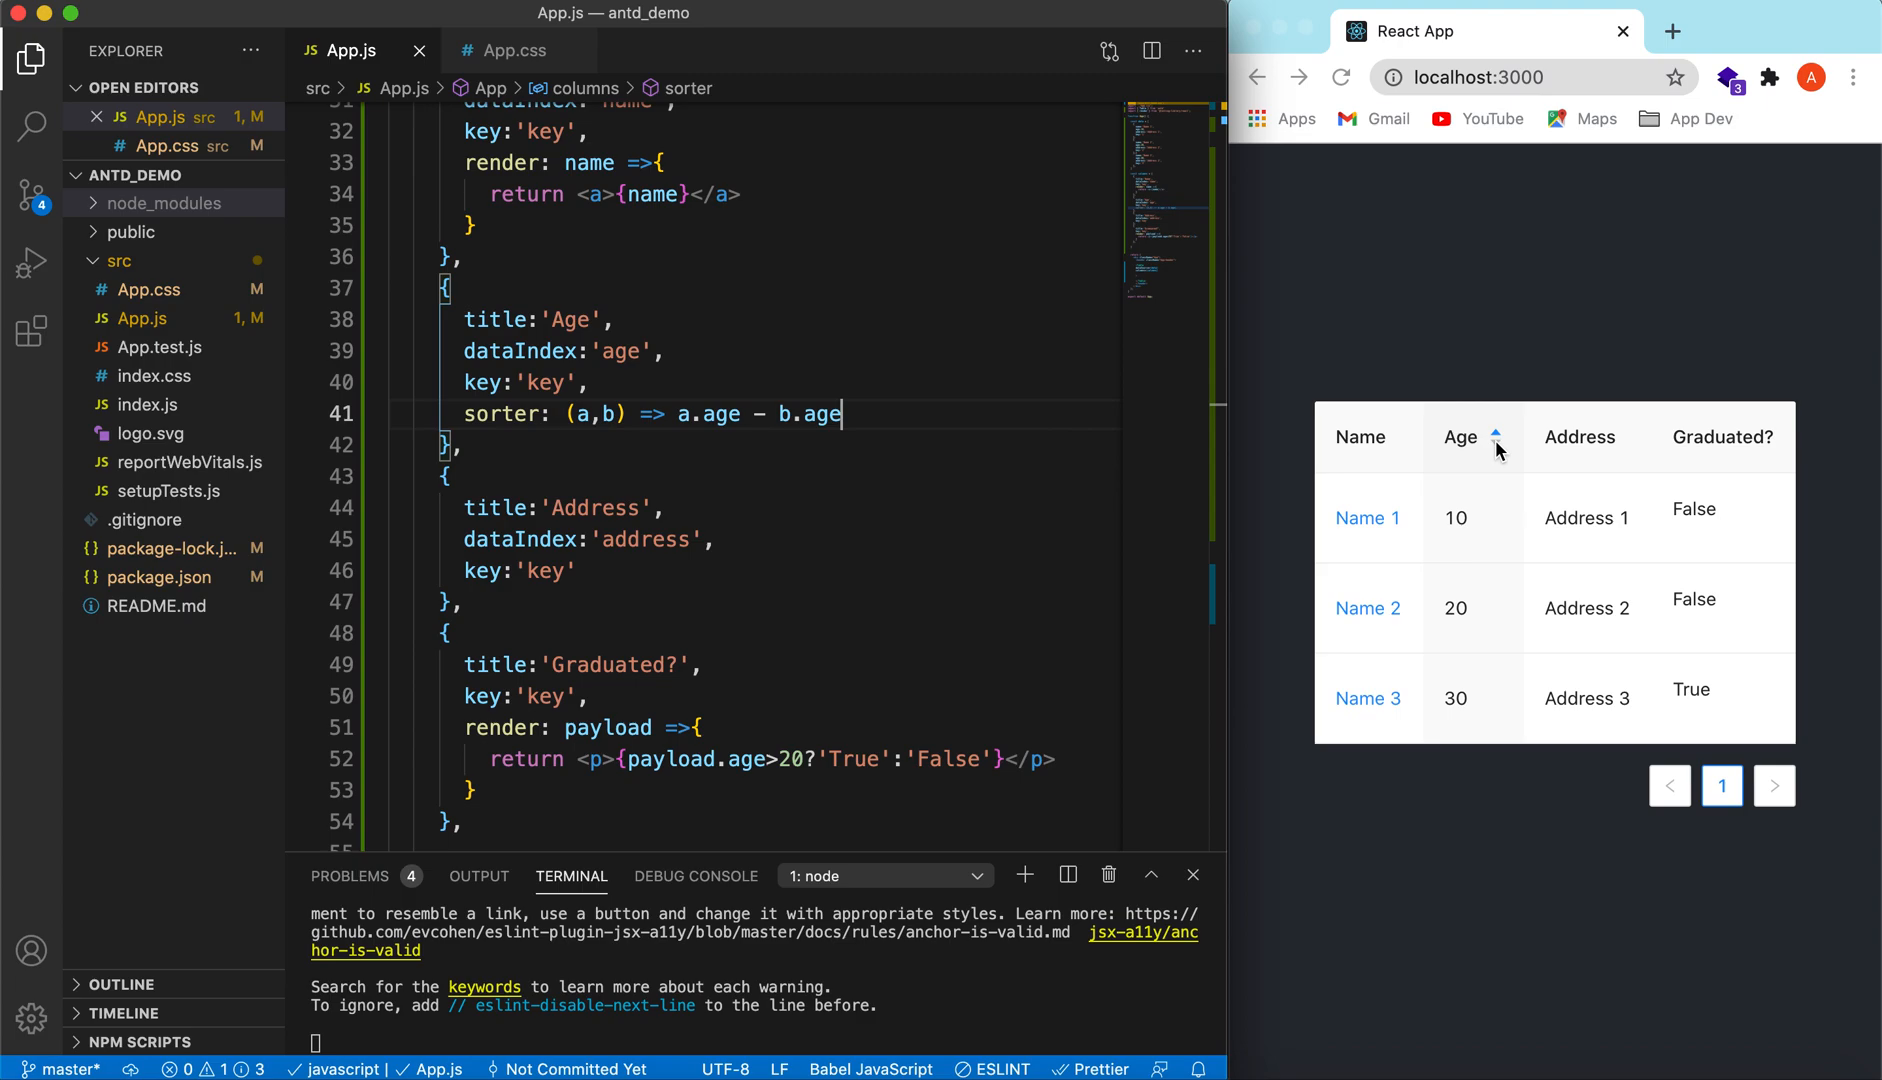
mouse_move(1496, 446)
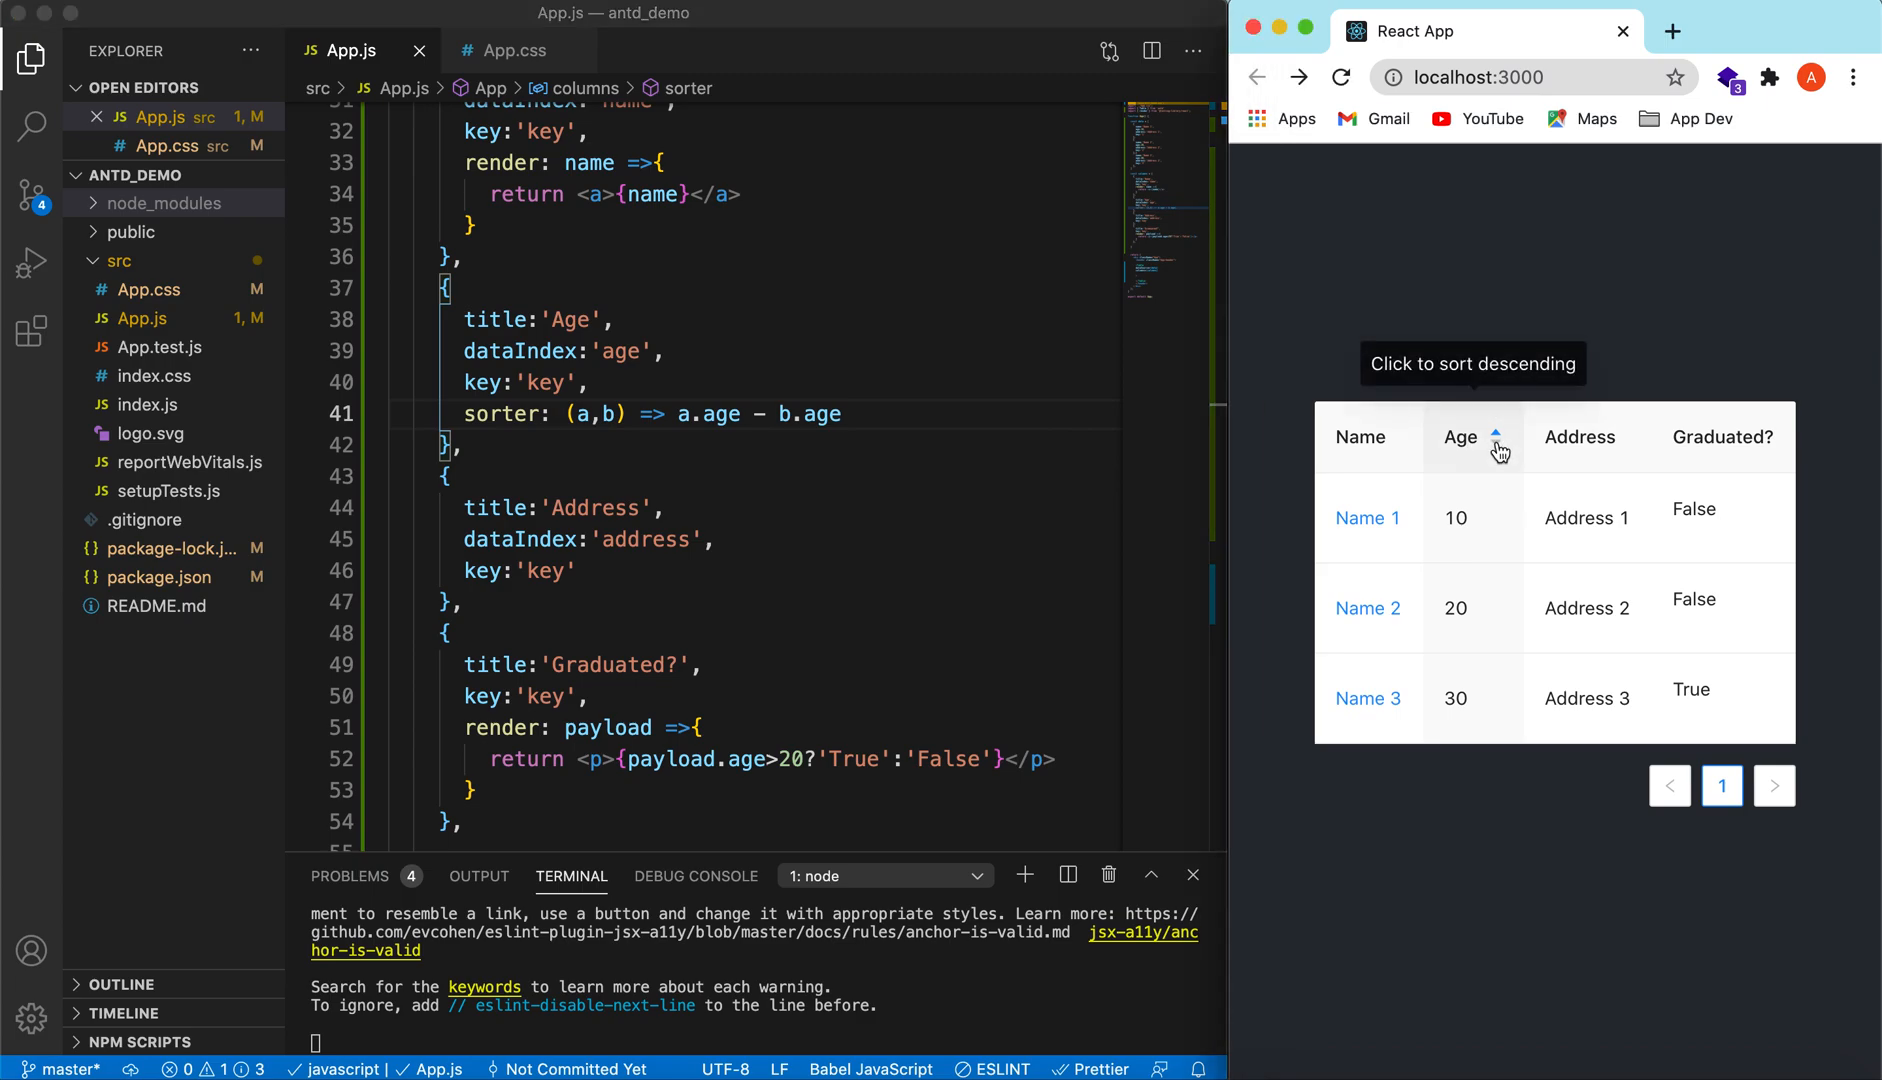
left_click(1498, 436)
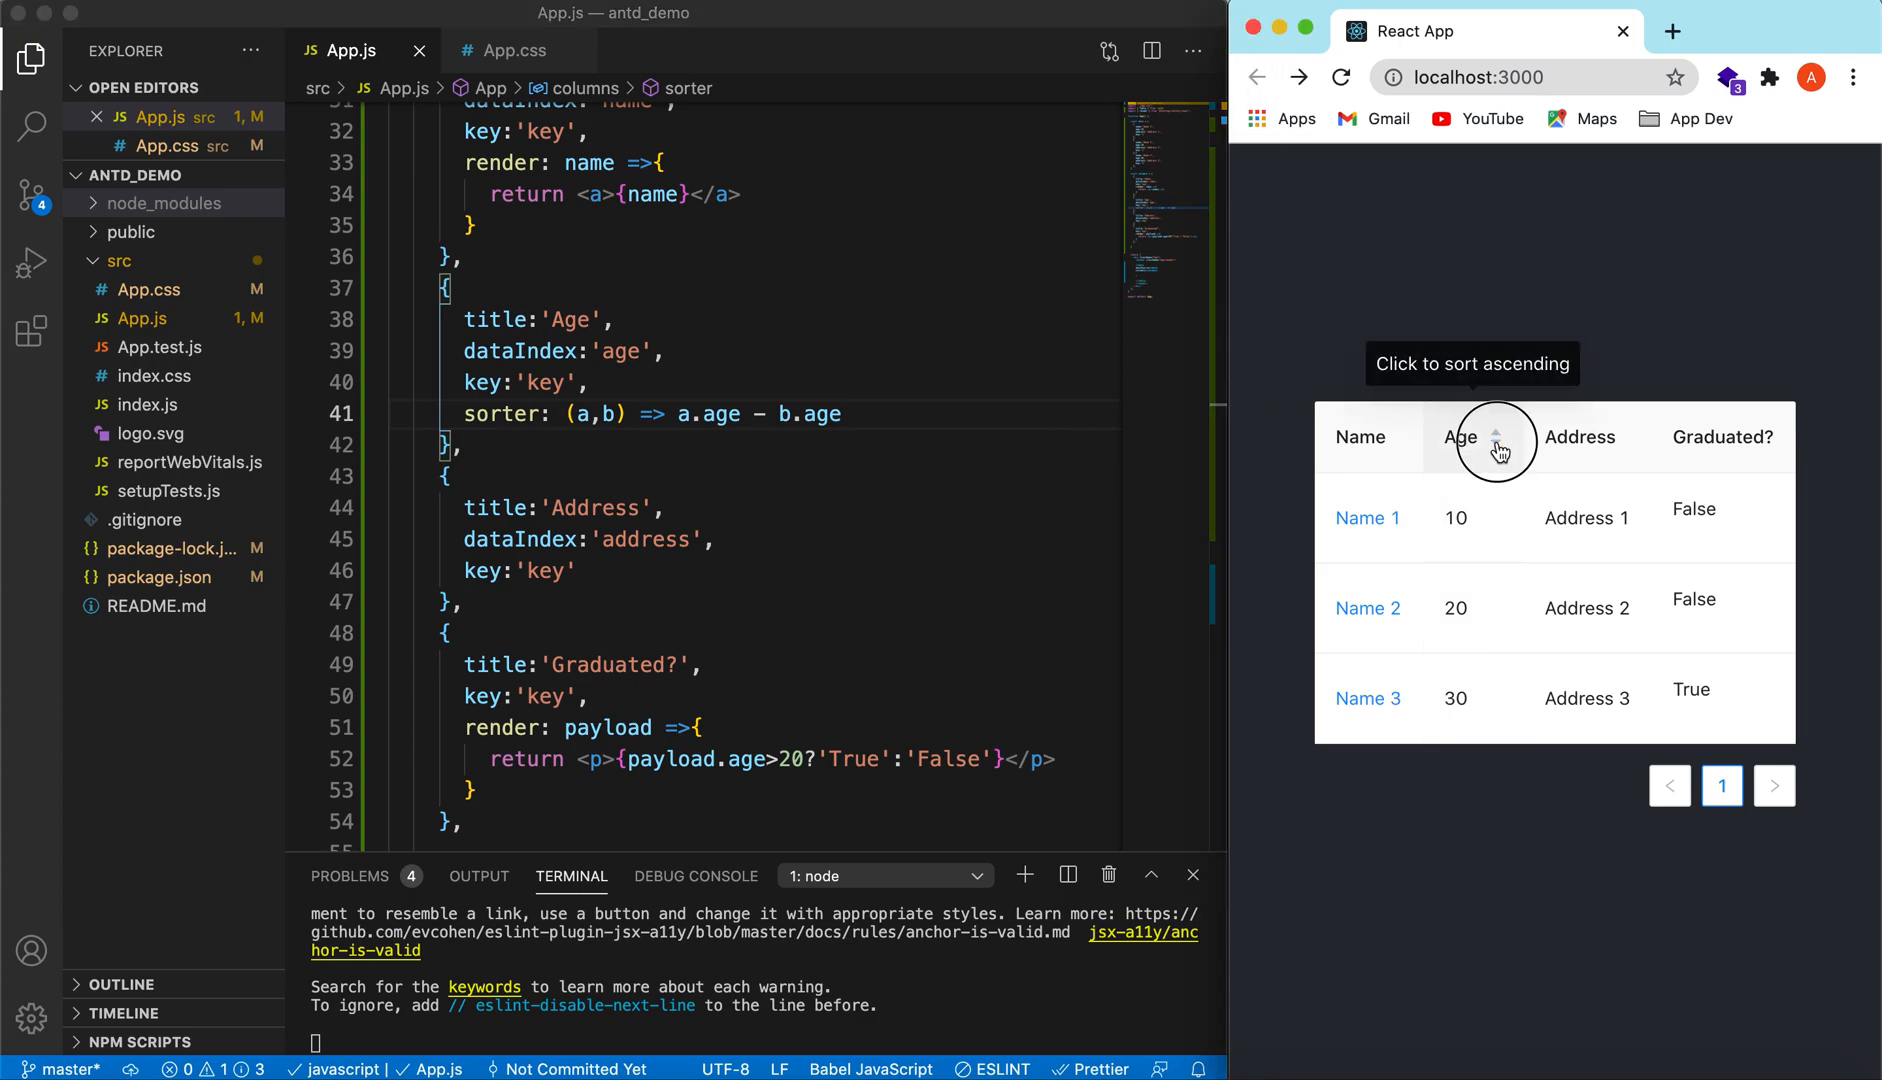
left_click(1460, 436)
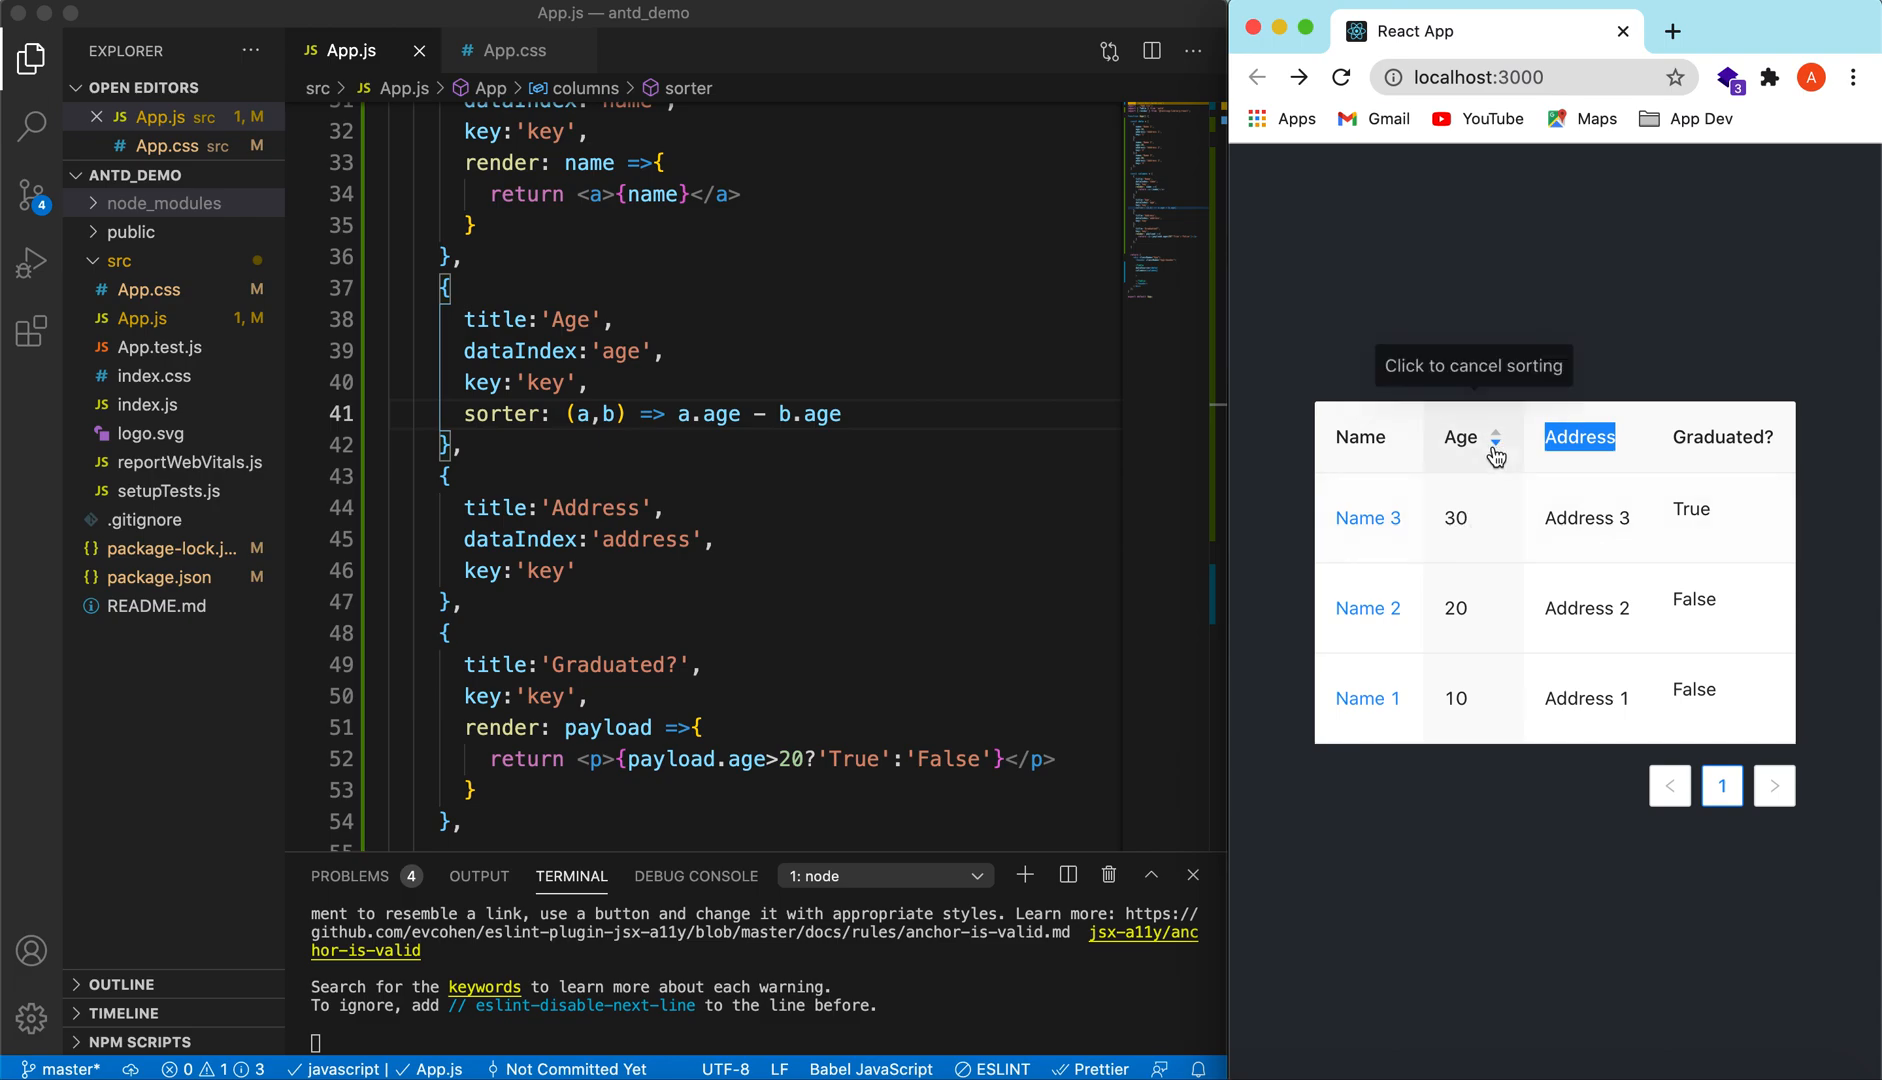
left_click(1460, 436)
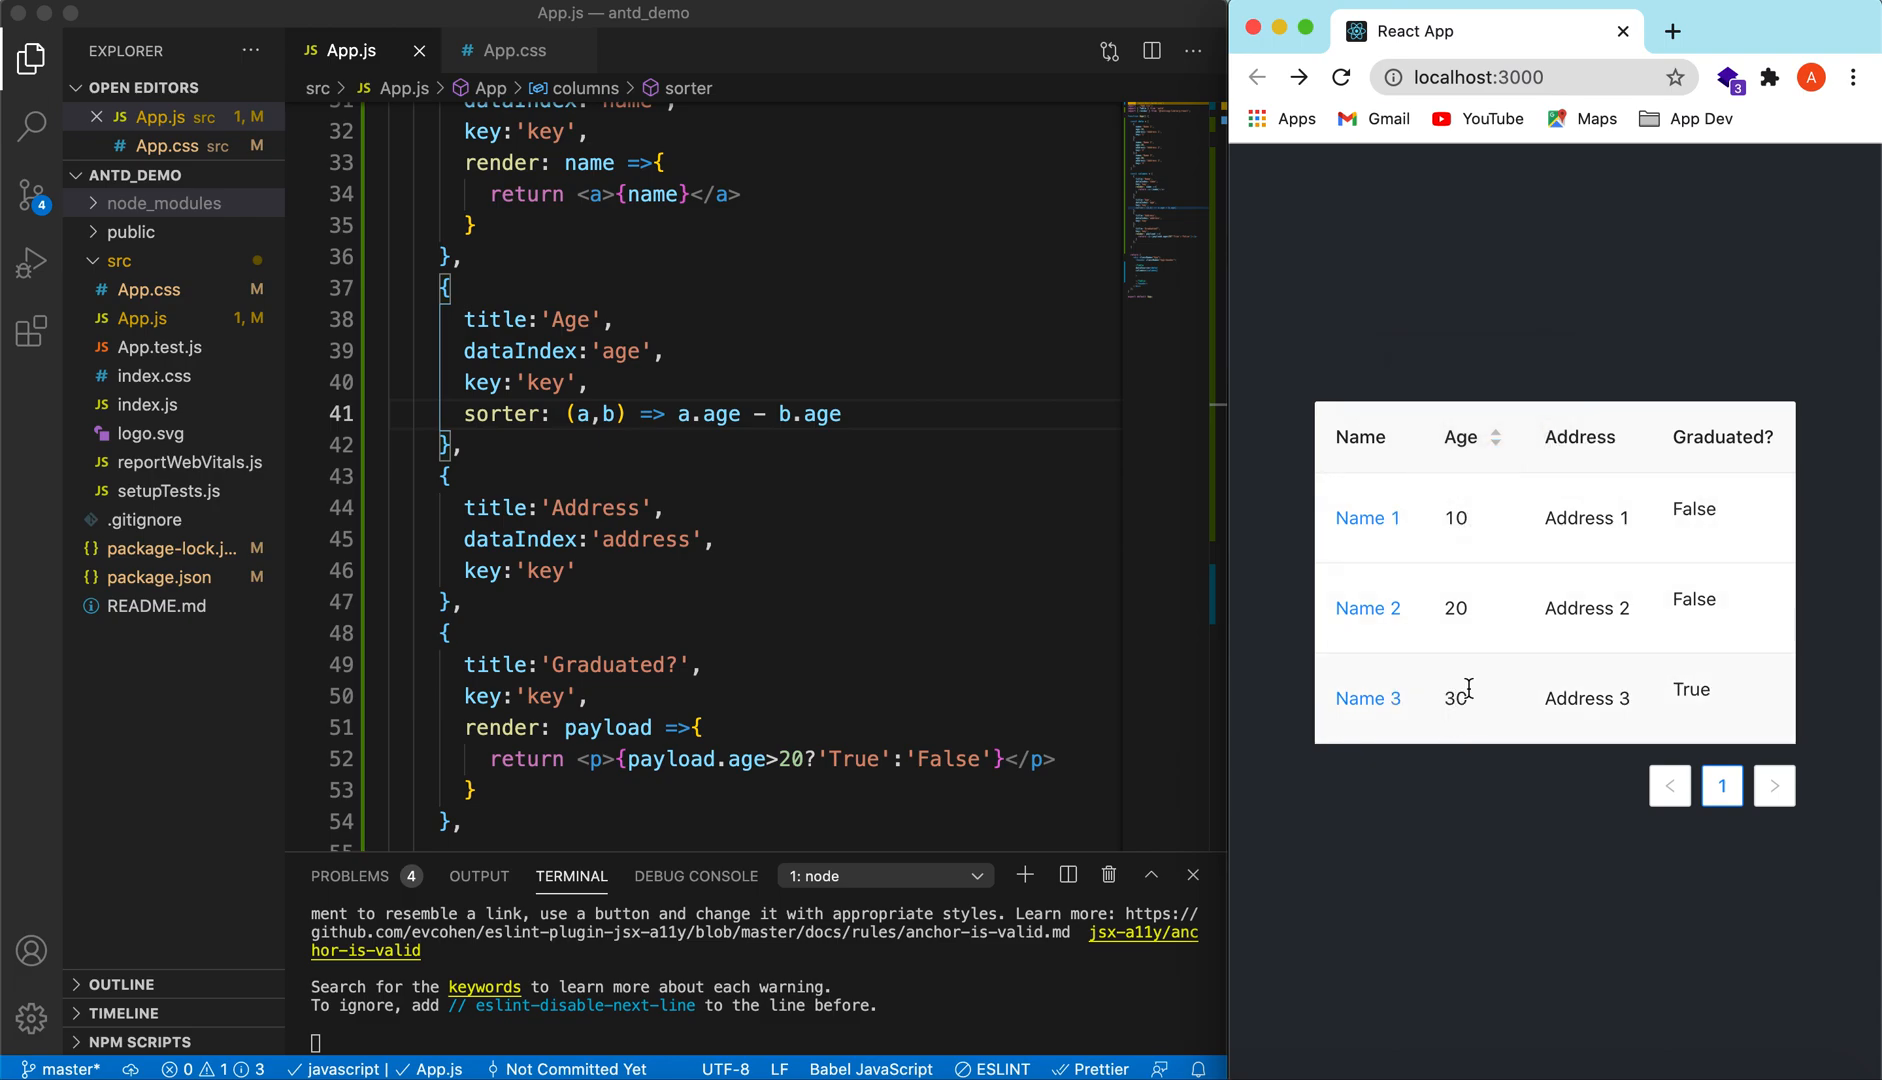
mouse_move(1462, 374)
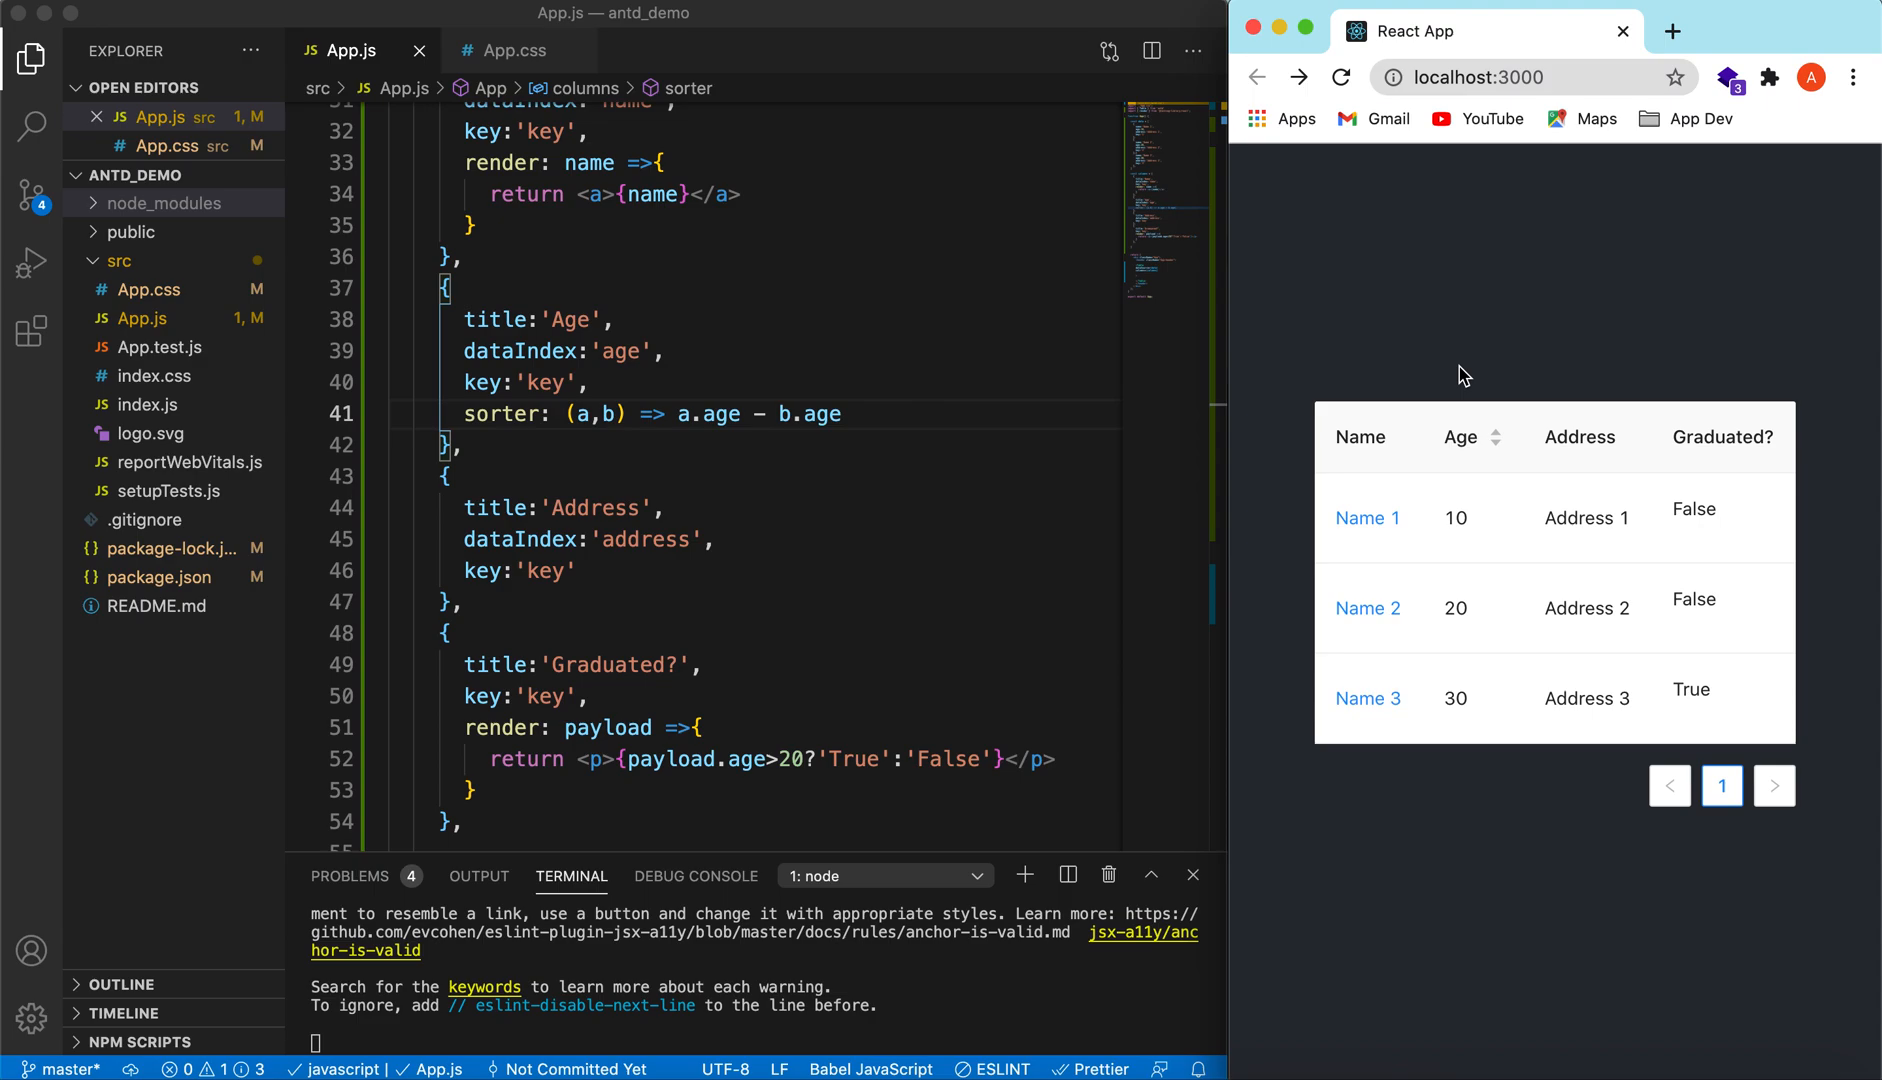
mouse_move(1146, 472)
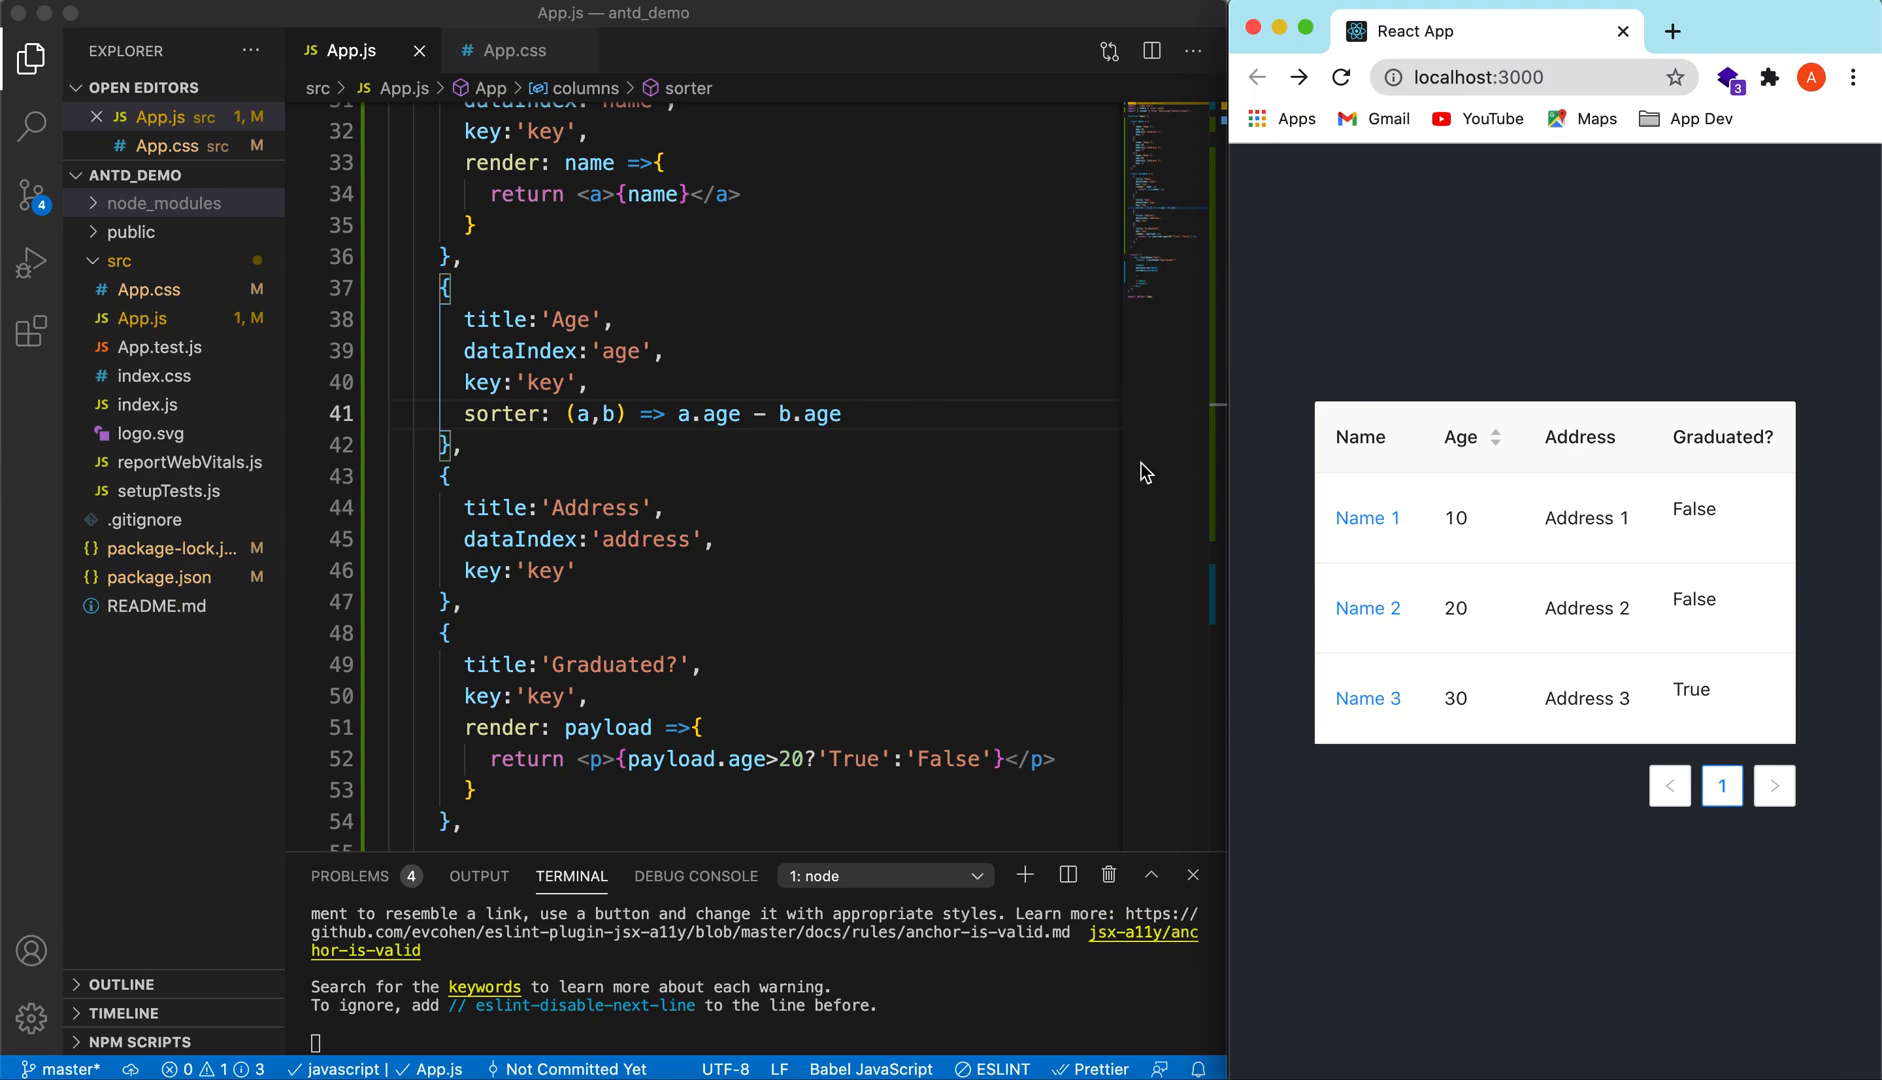
mouse_move(1076, 518)
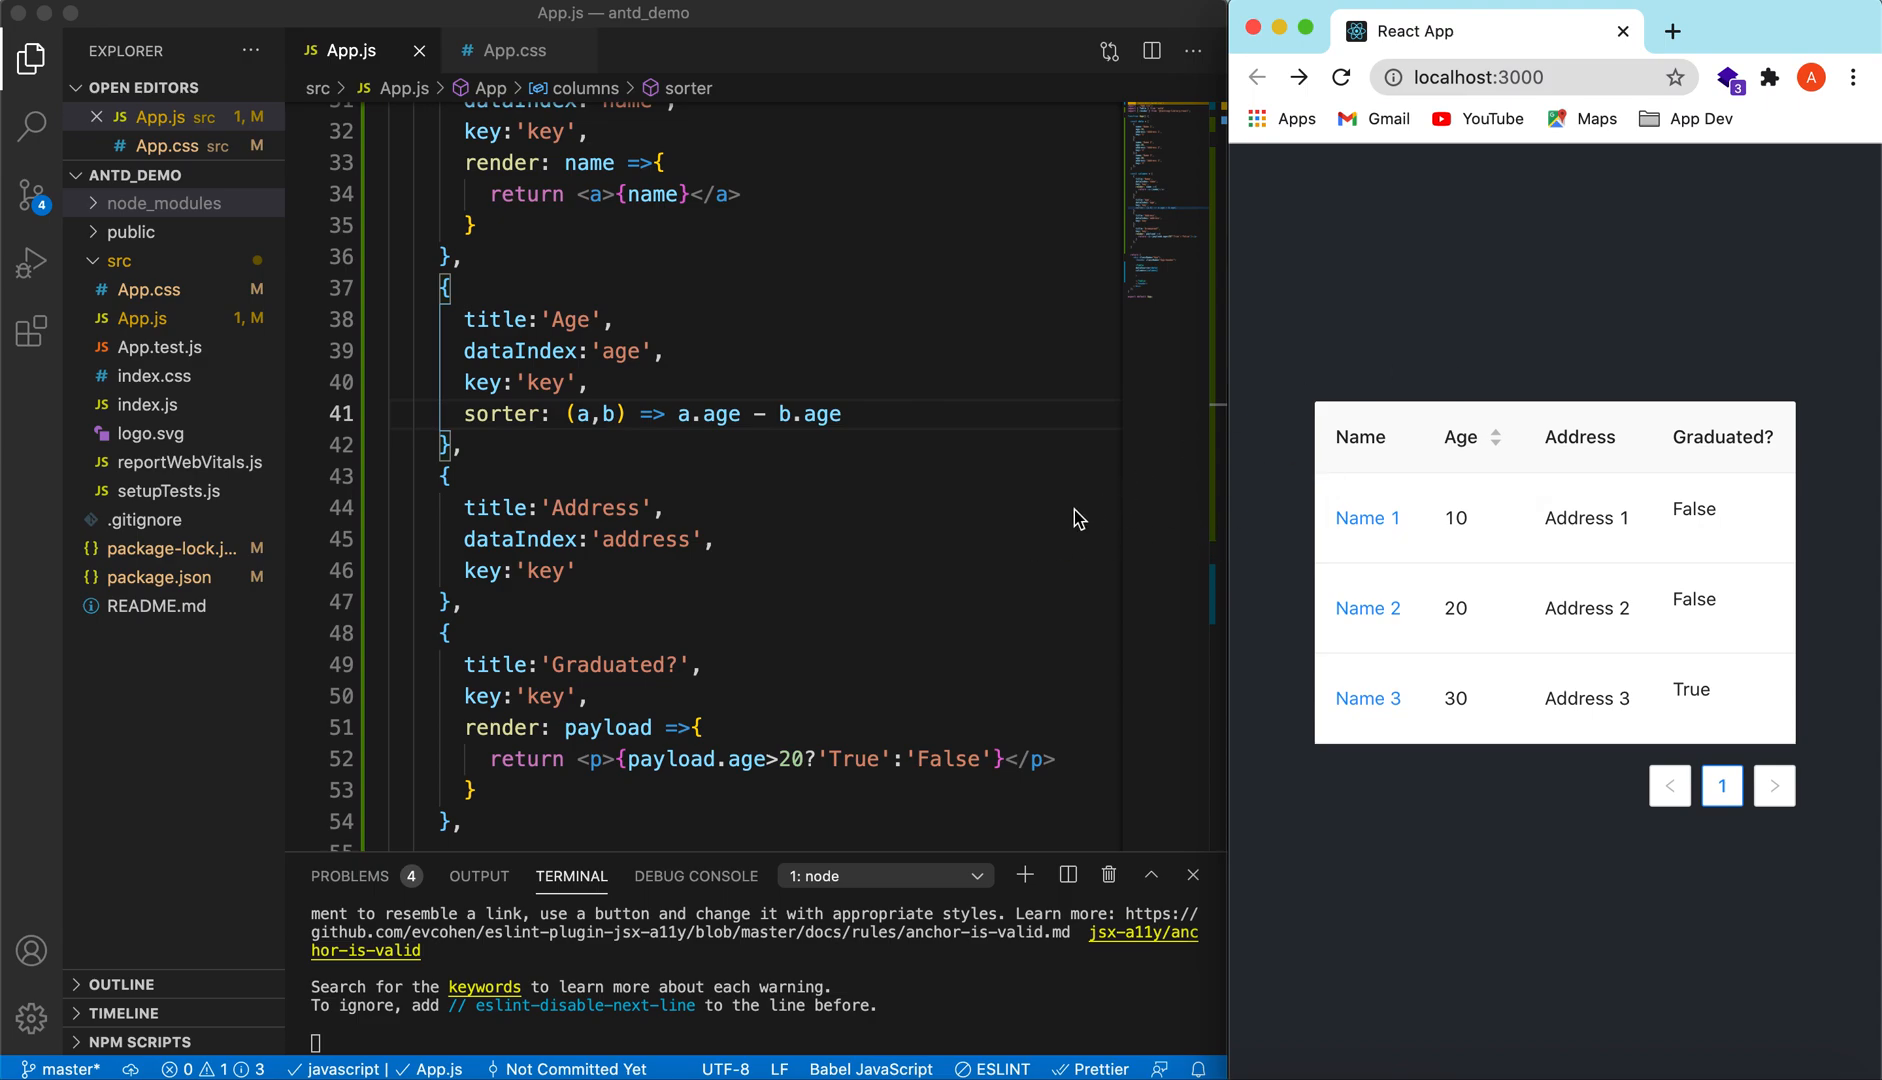
mouse_move(974, 510)
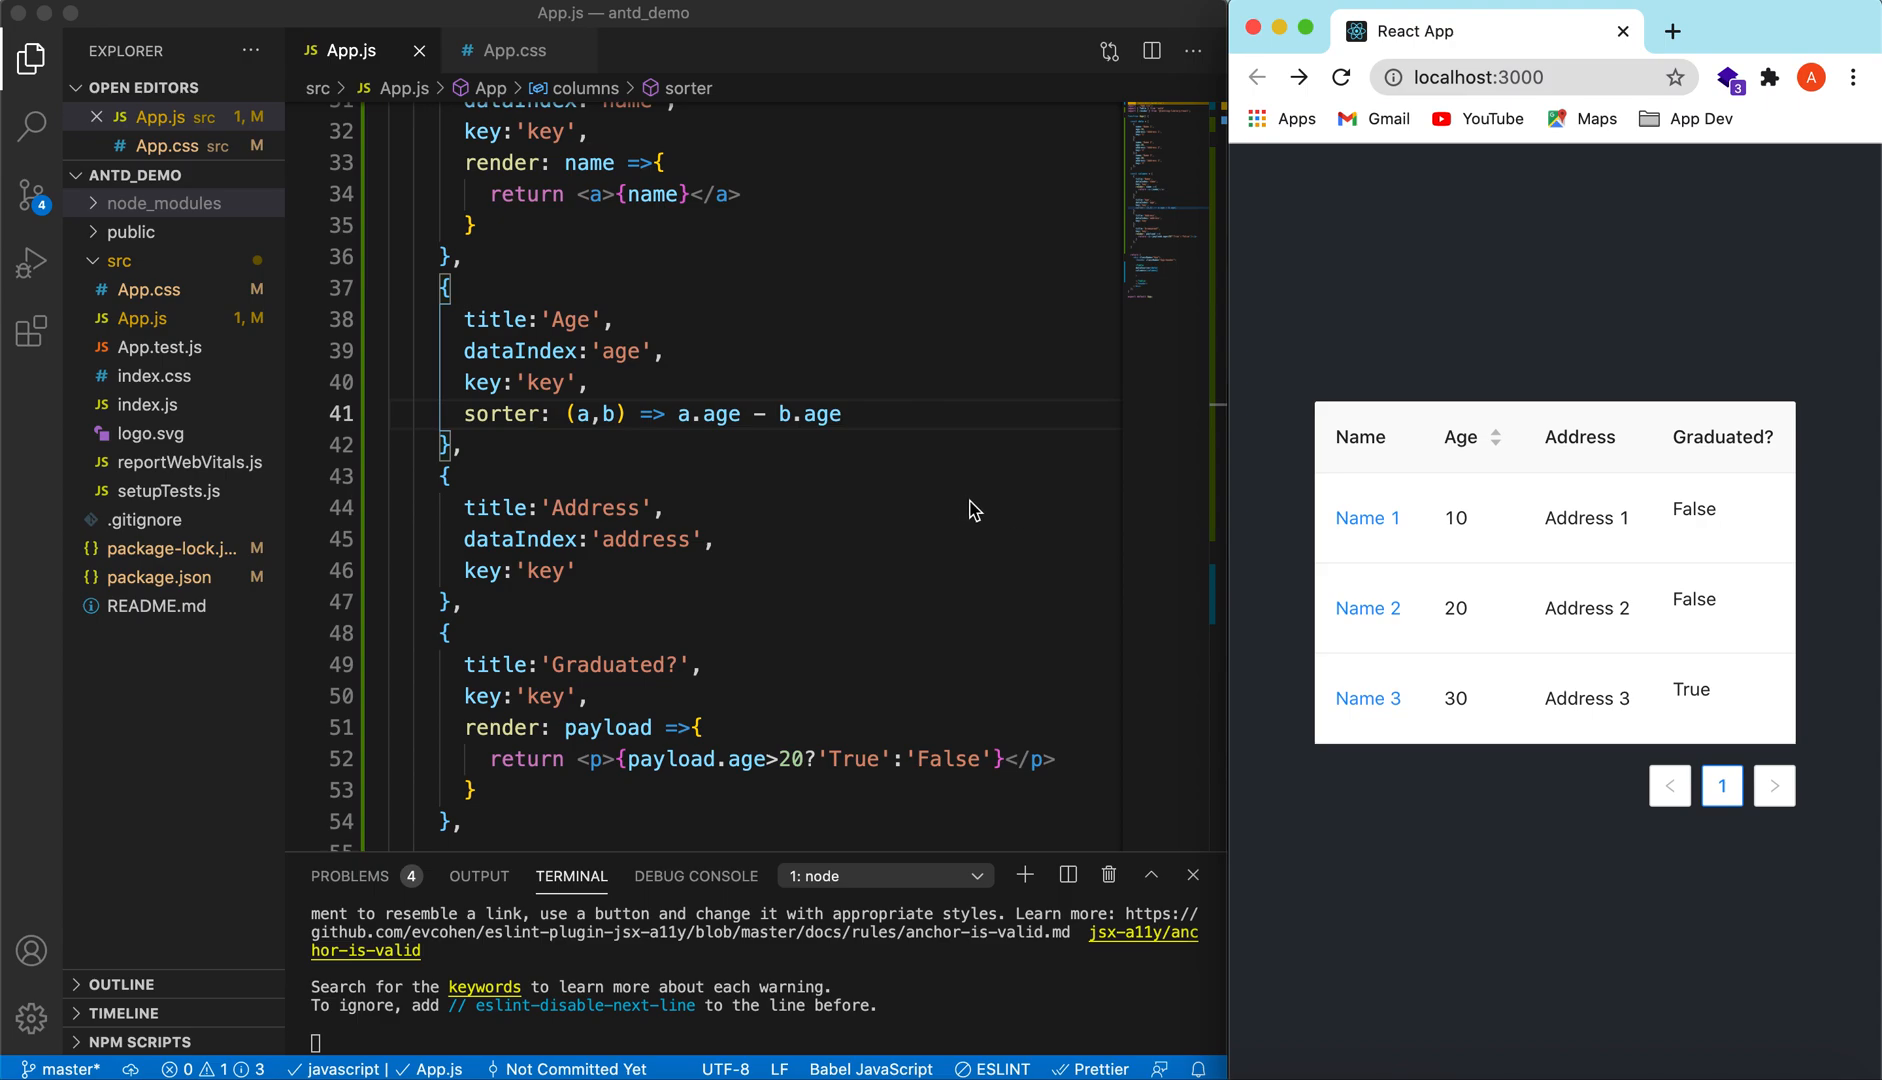
mouse_move(1088, 522)
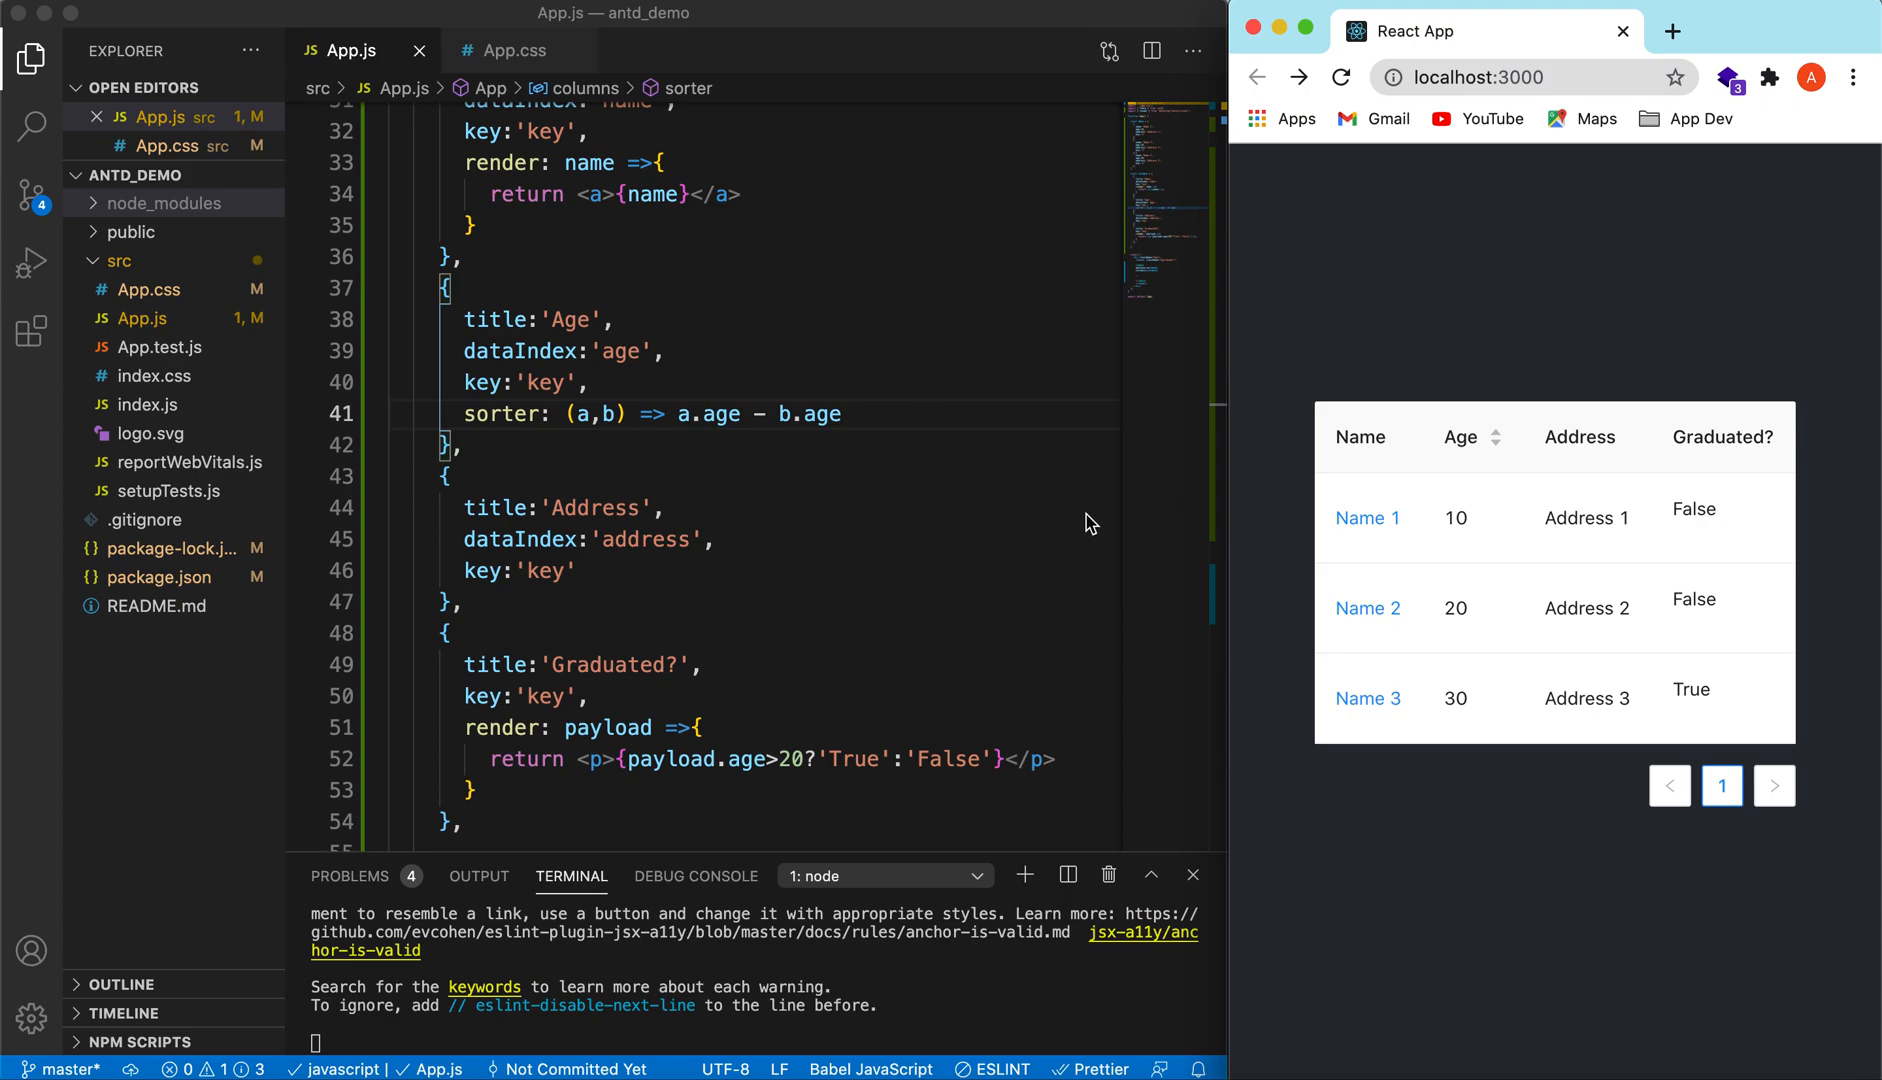
mouse_move(1554, 310)
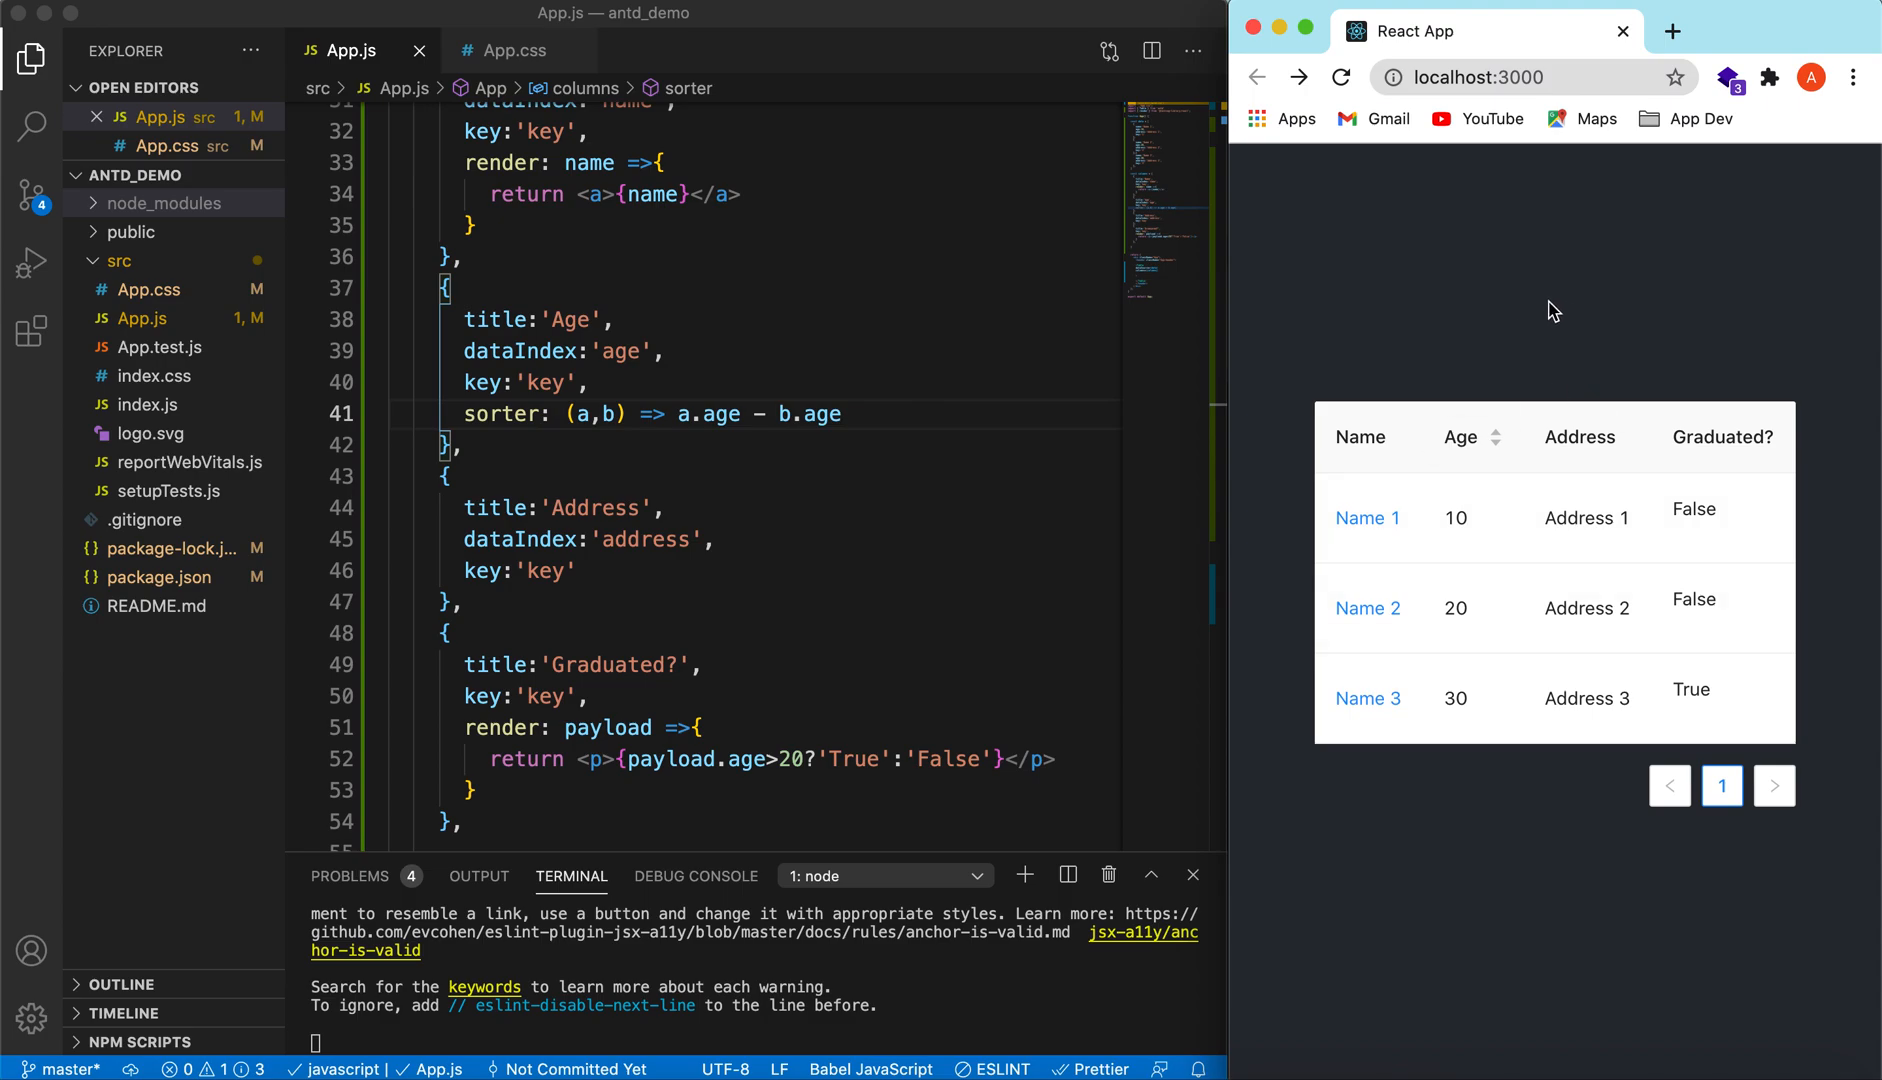
mouse_move(1582, 304)
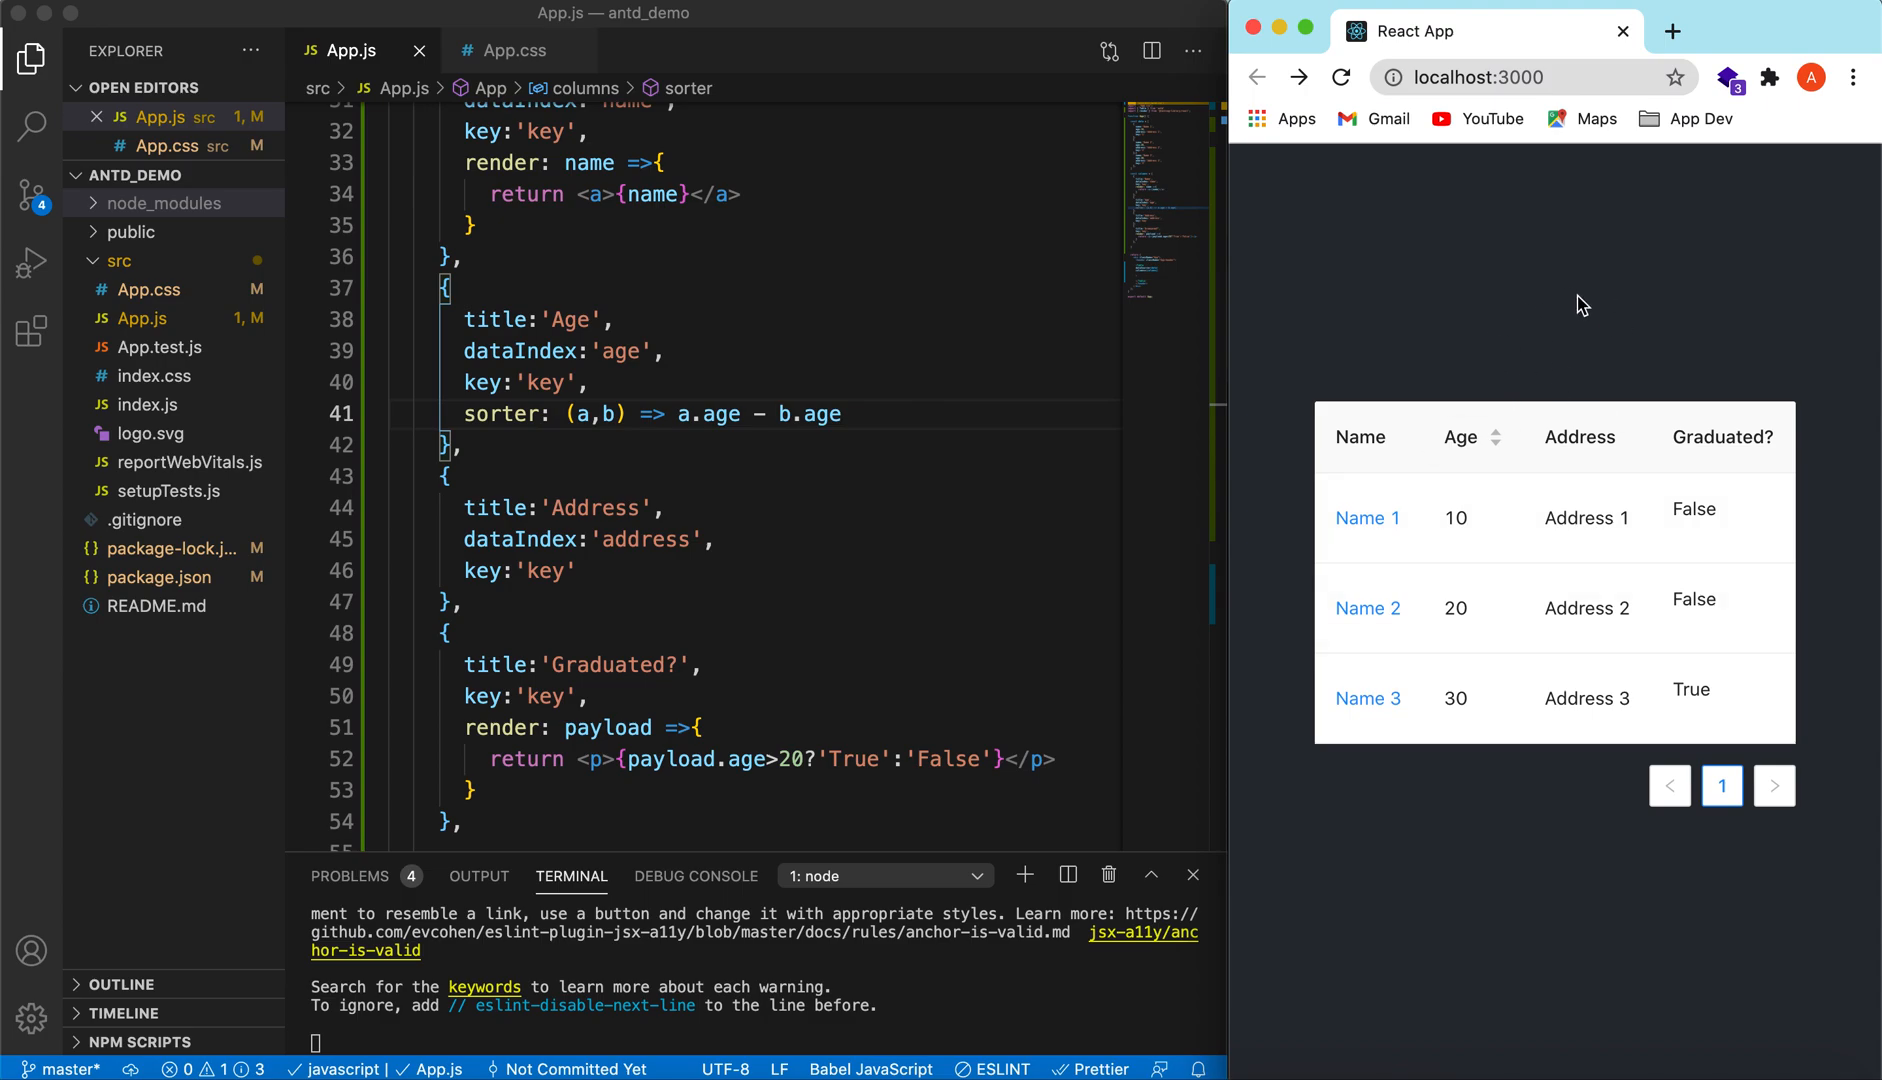